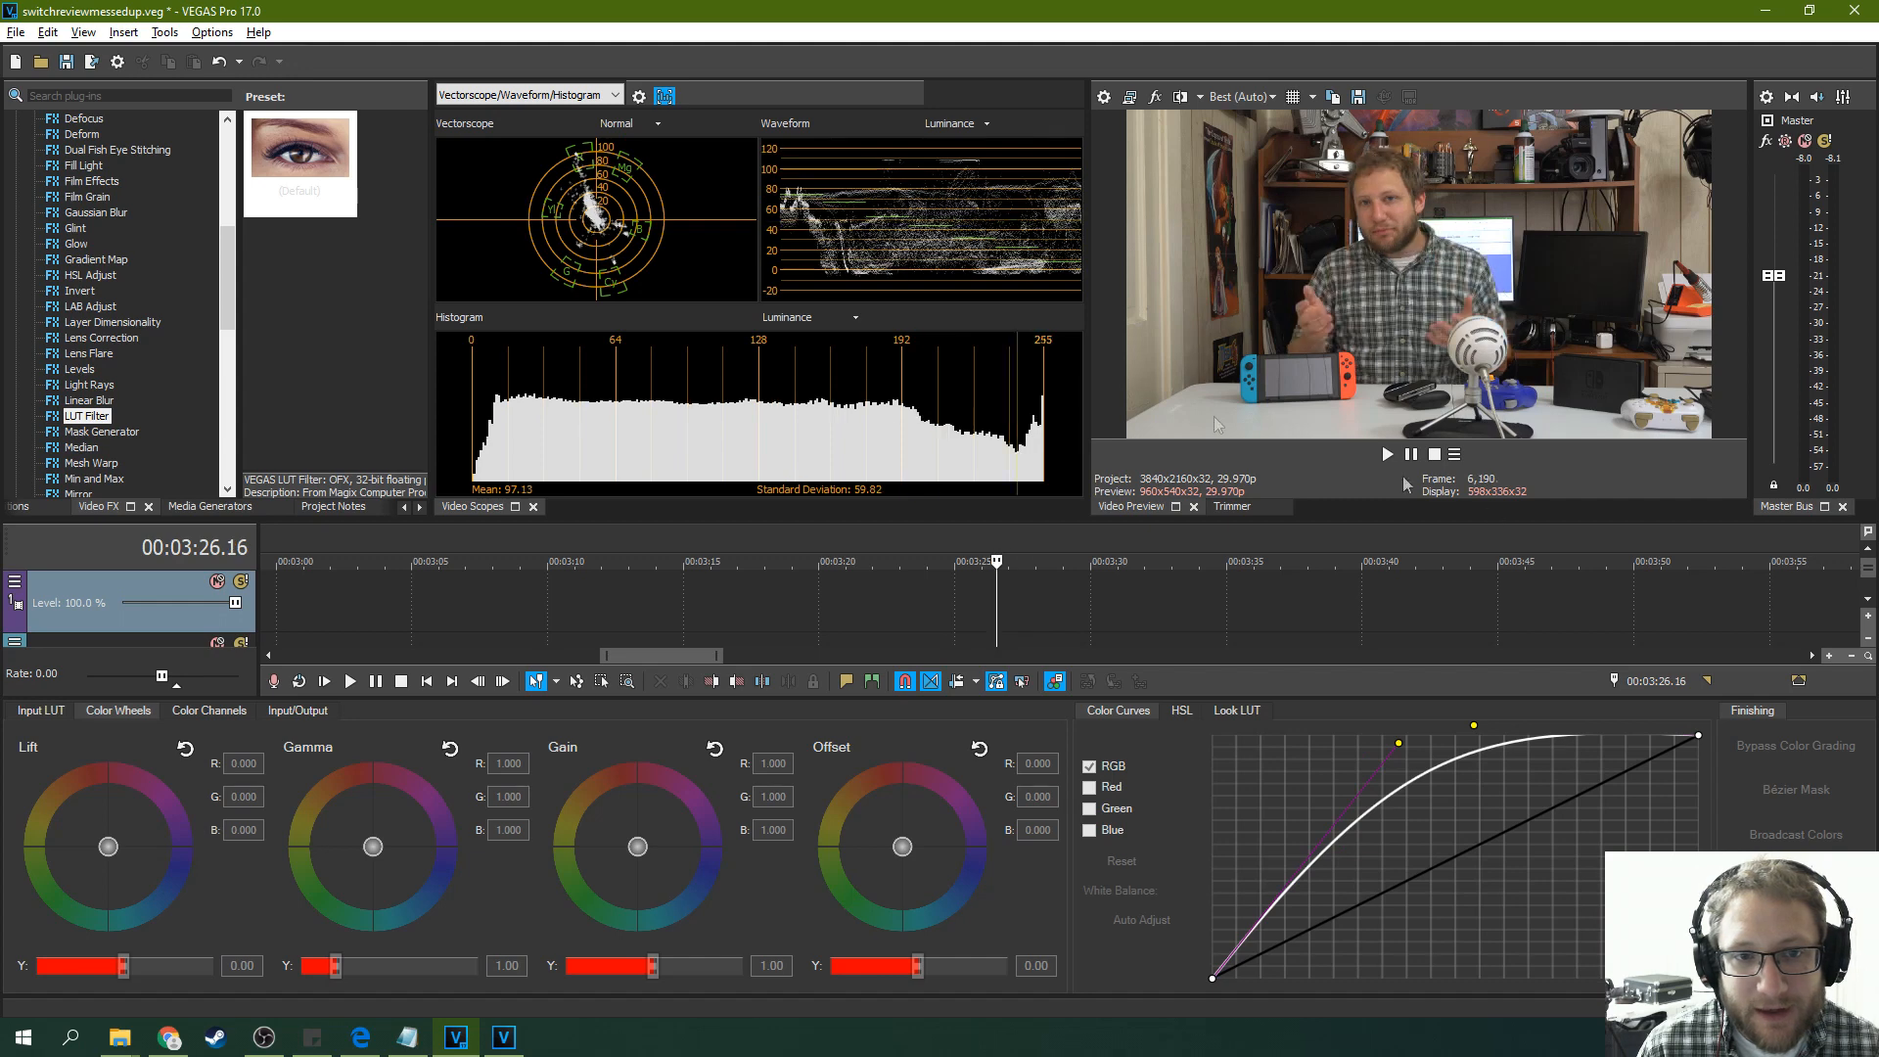
Play the clip in the preview, stop it, and jump playback to around 3:20.
click(1388, 454)
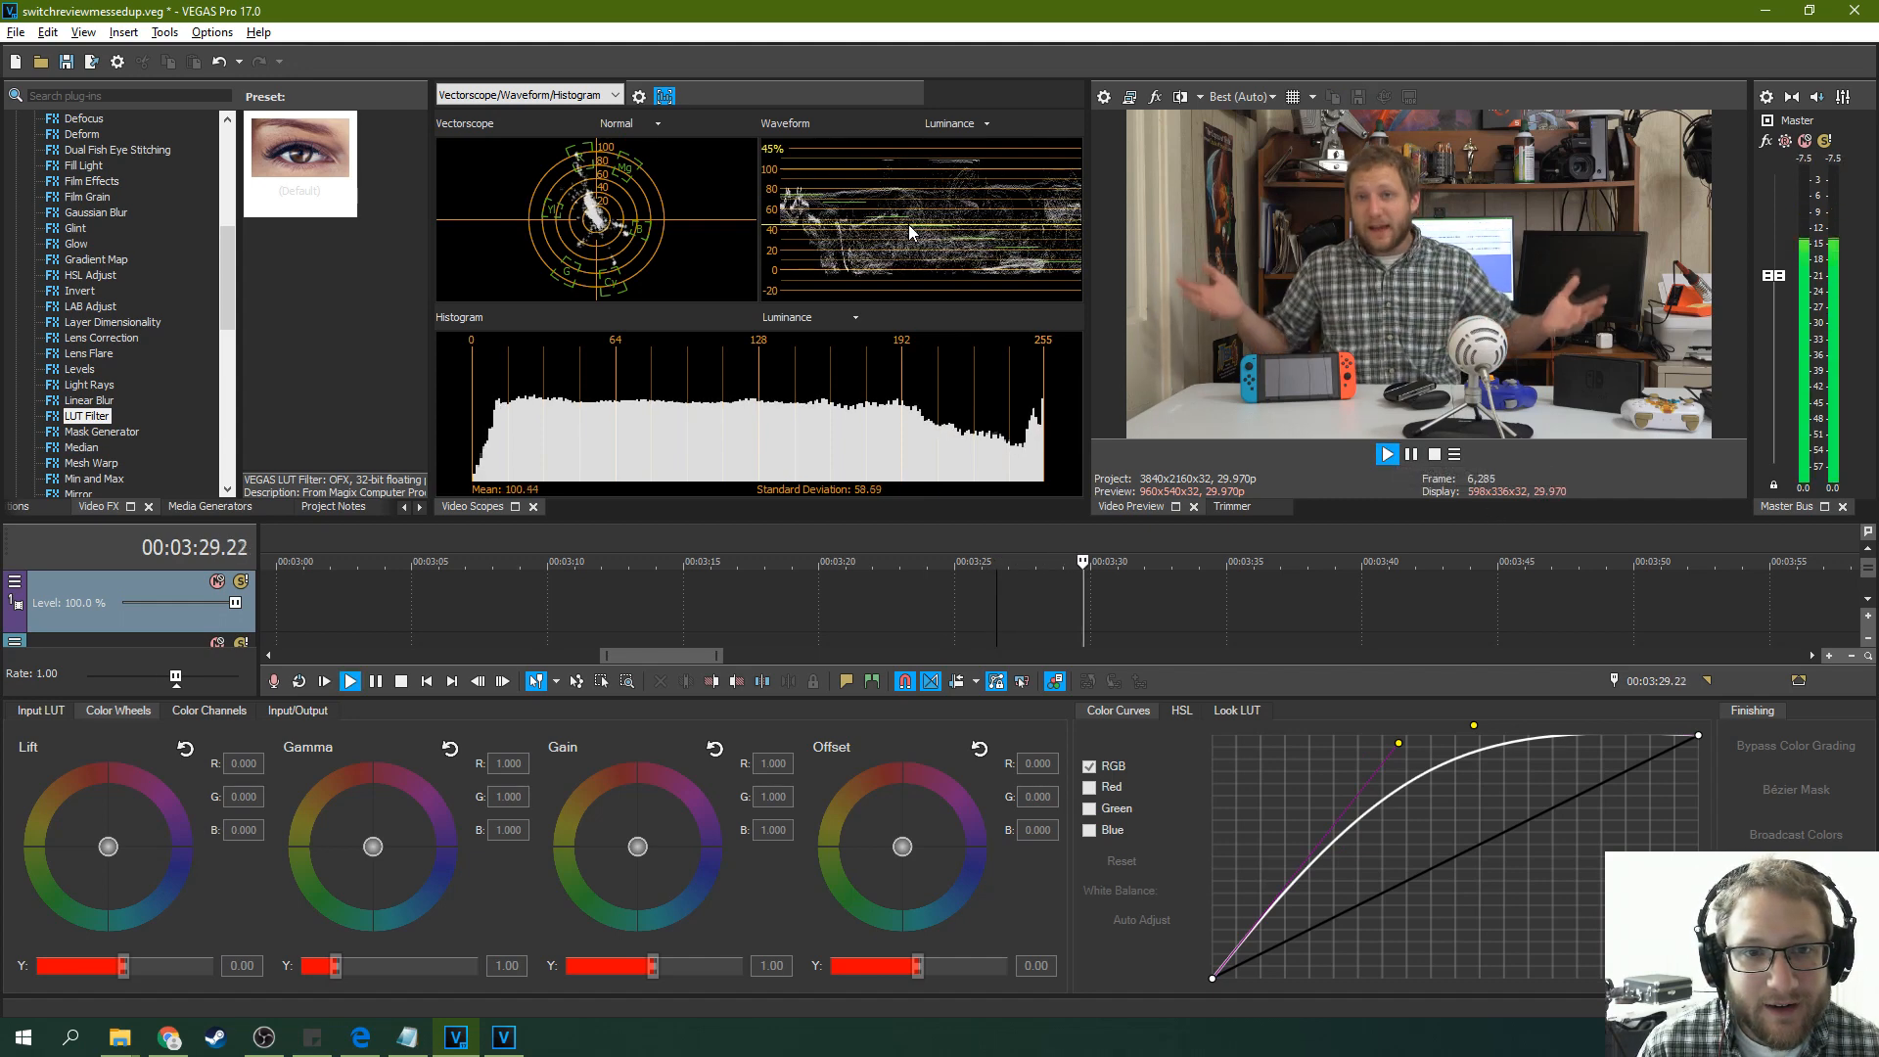
click(350, 681)
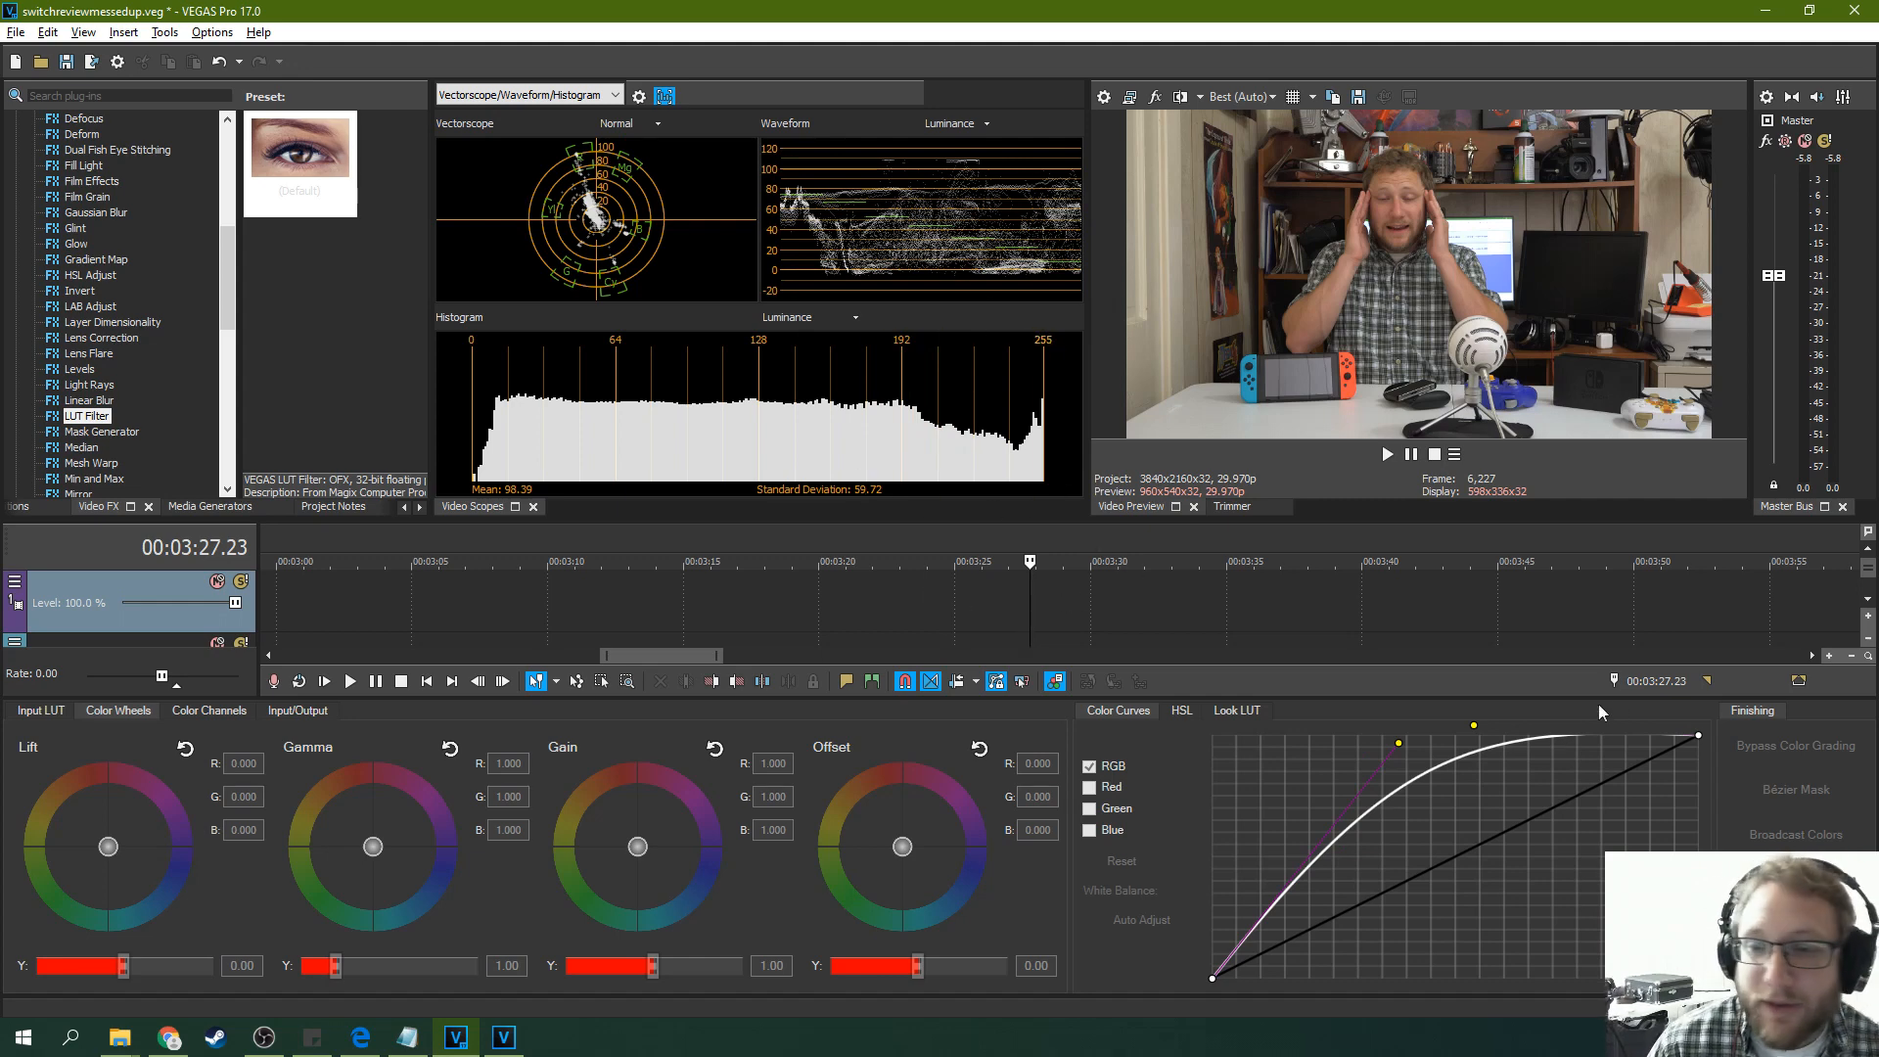
mouse_move(709, 567)
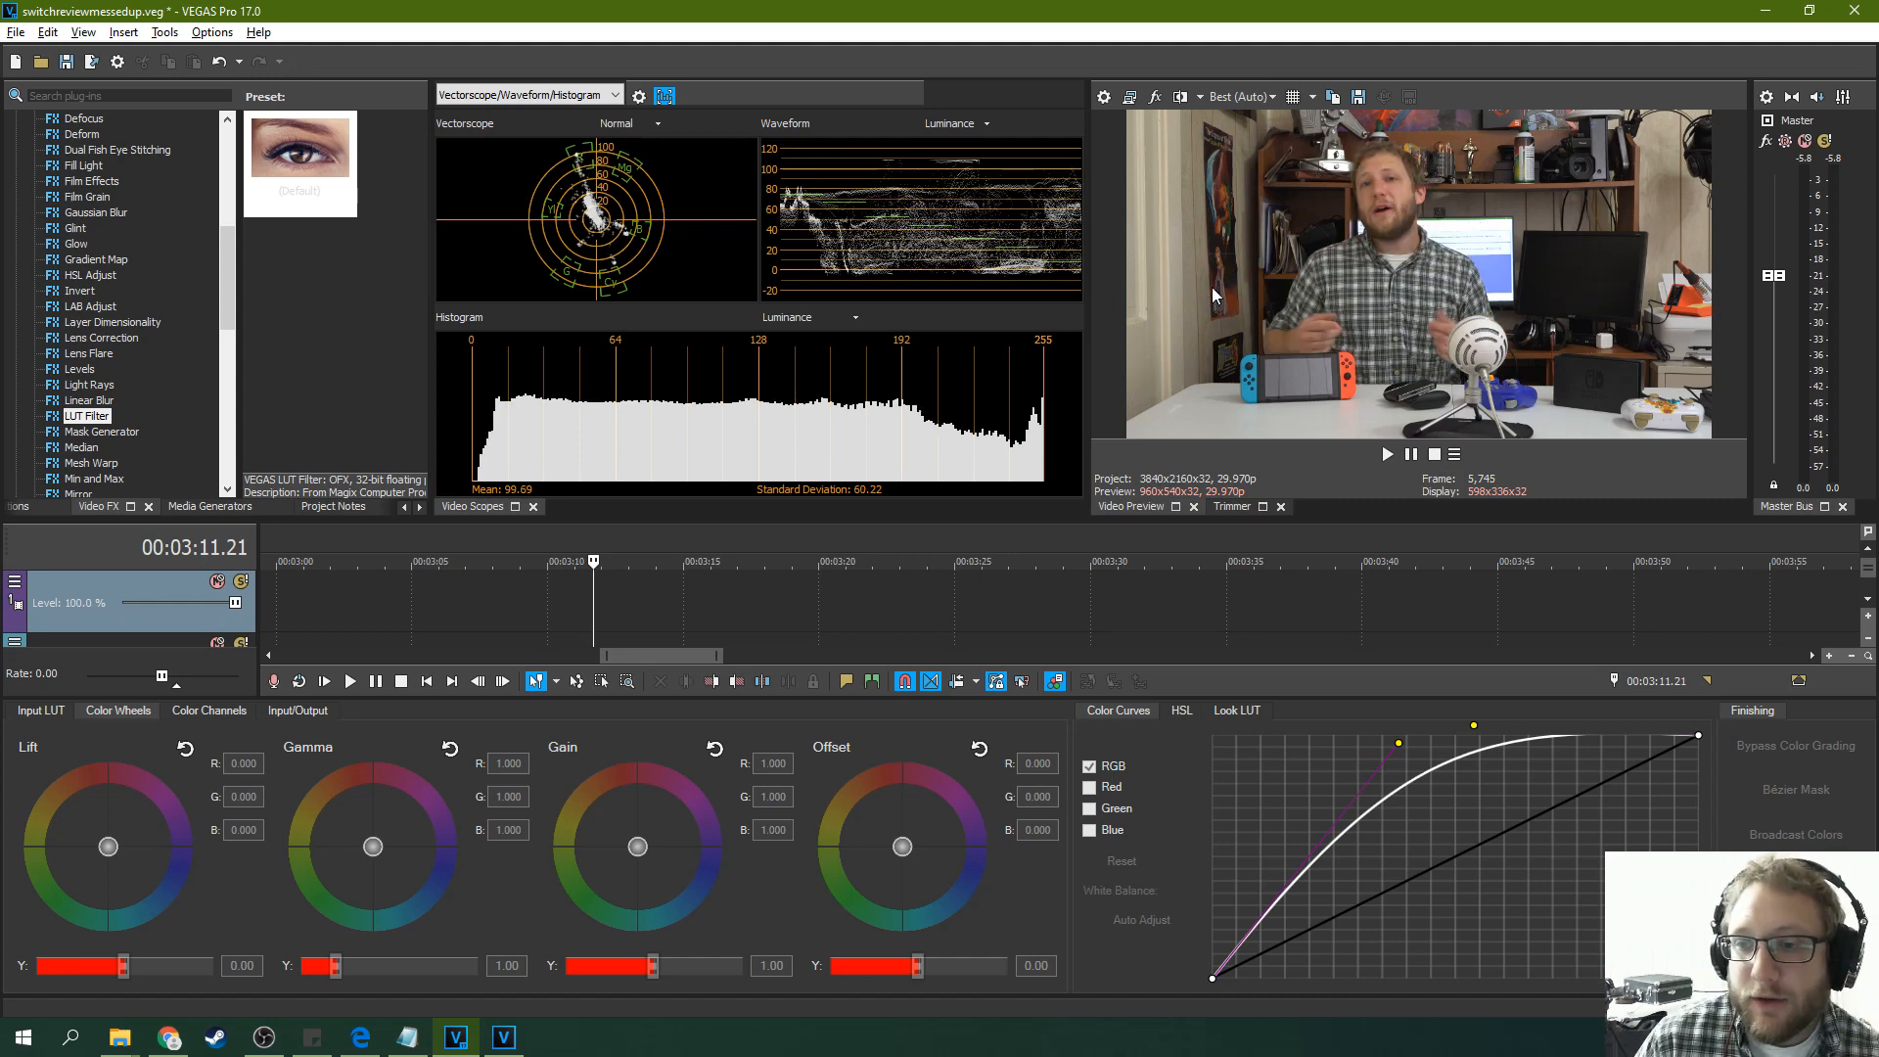
mouse_move(1267, 263)
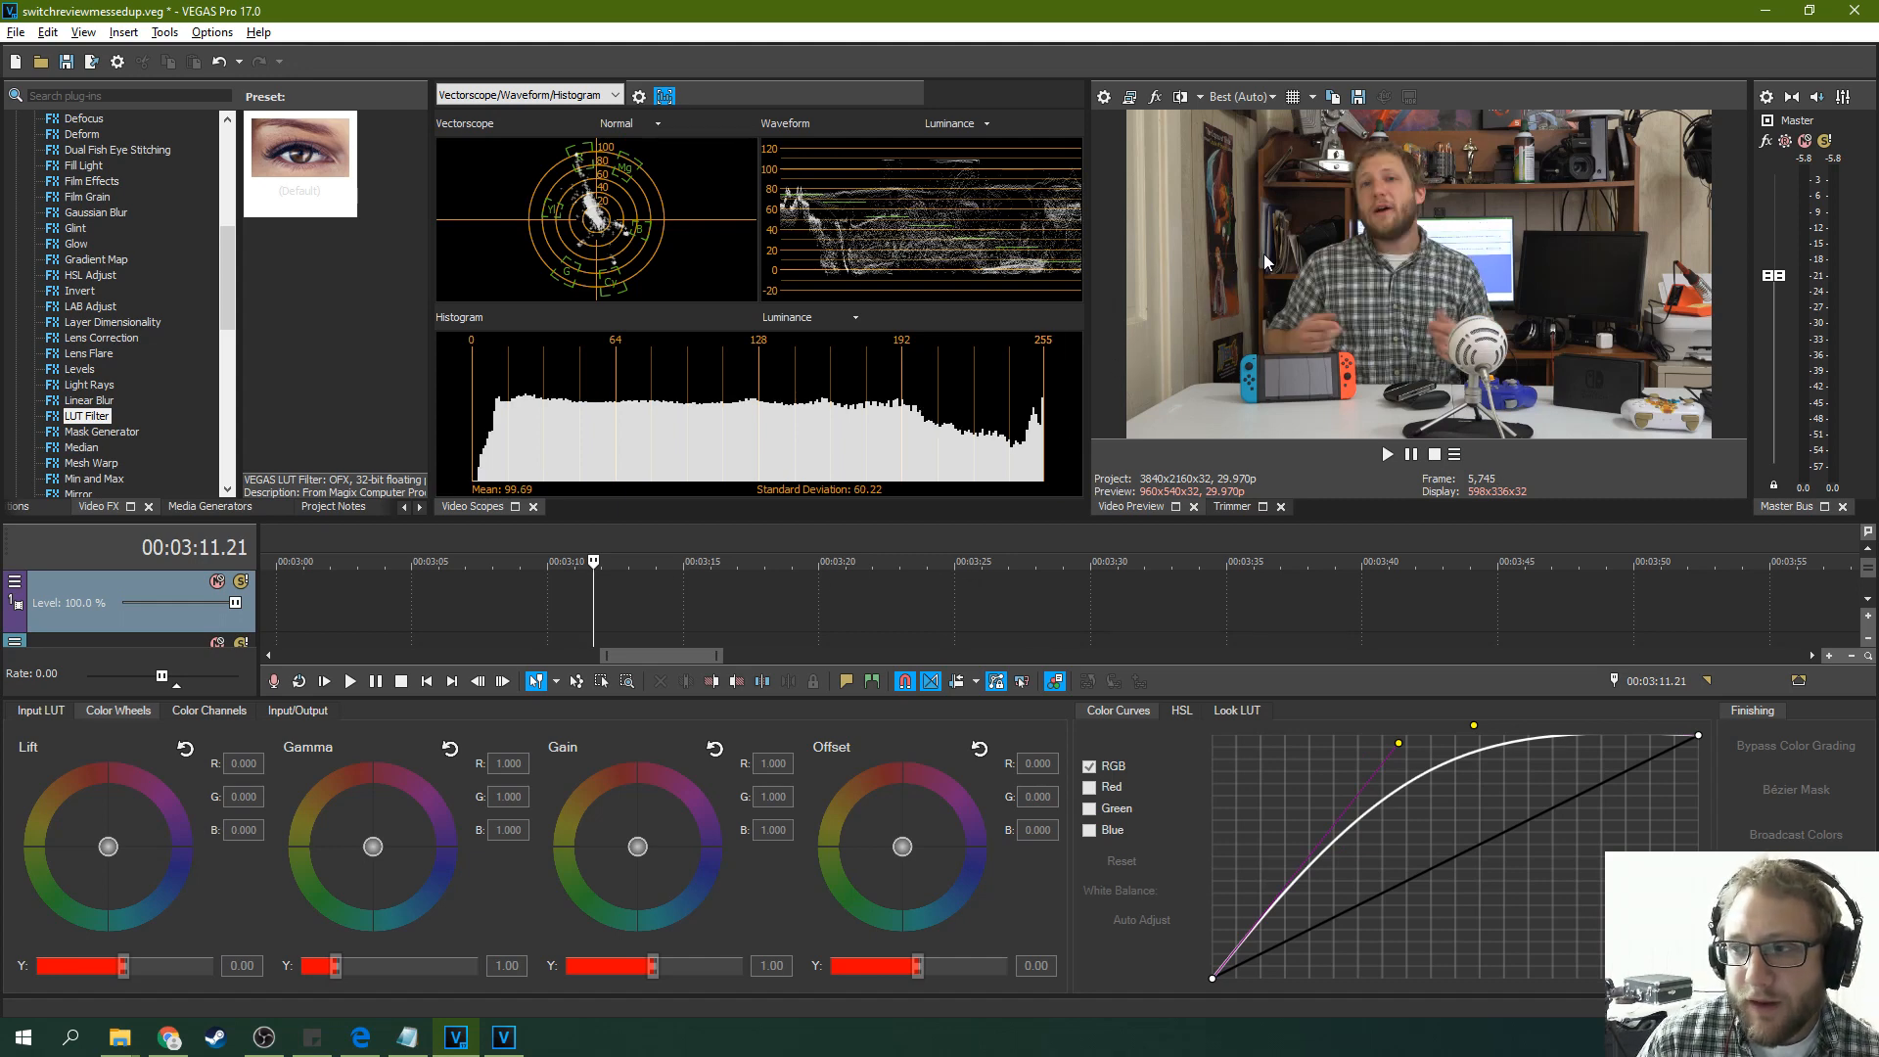
mouse_move(1141, 219)
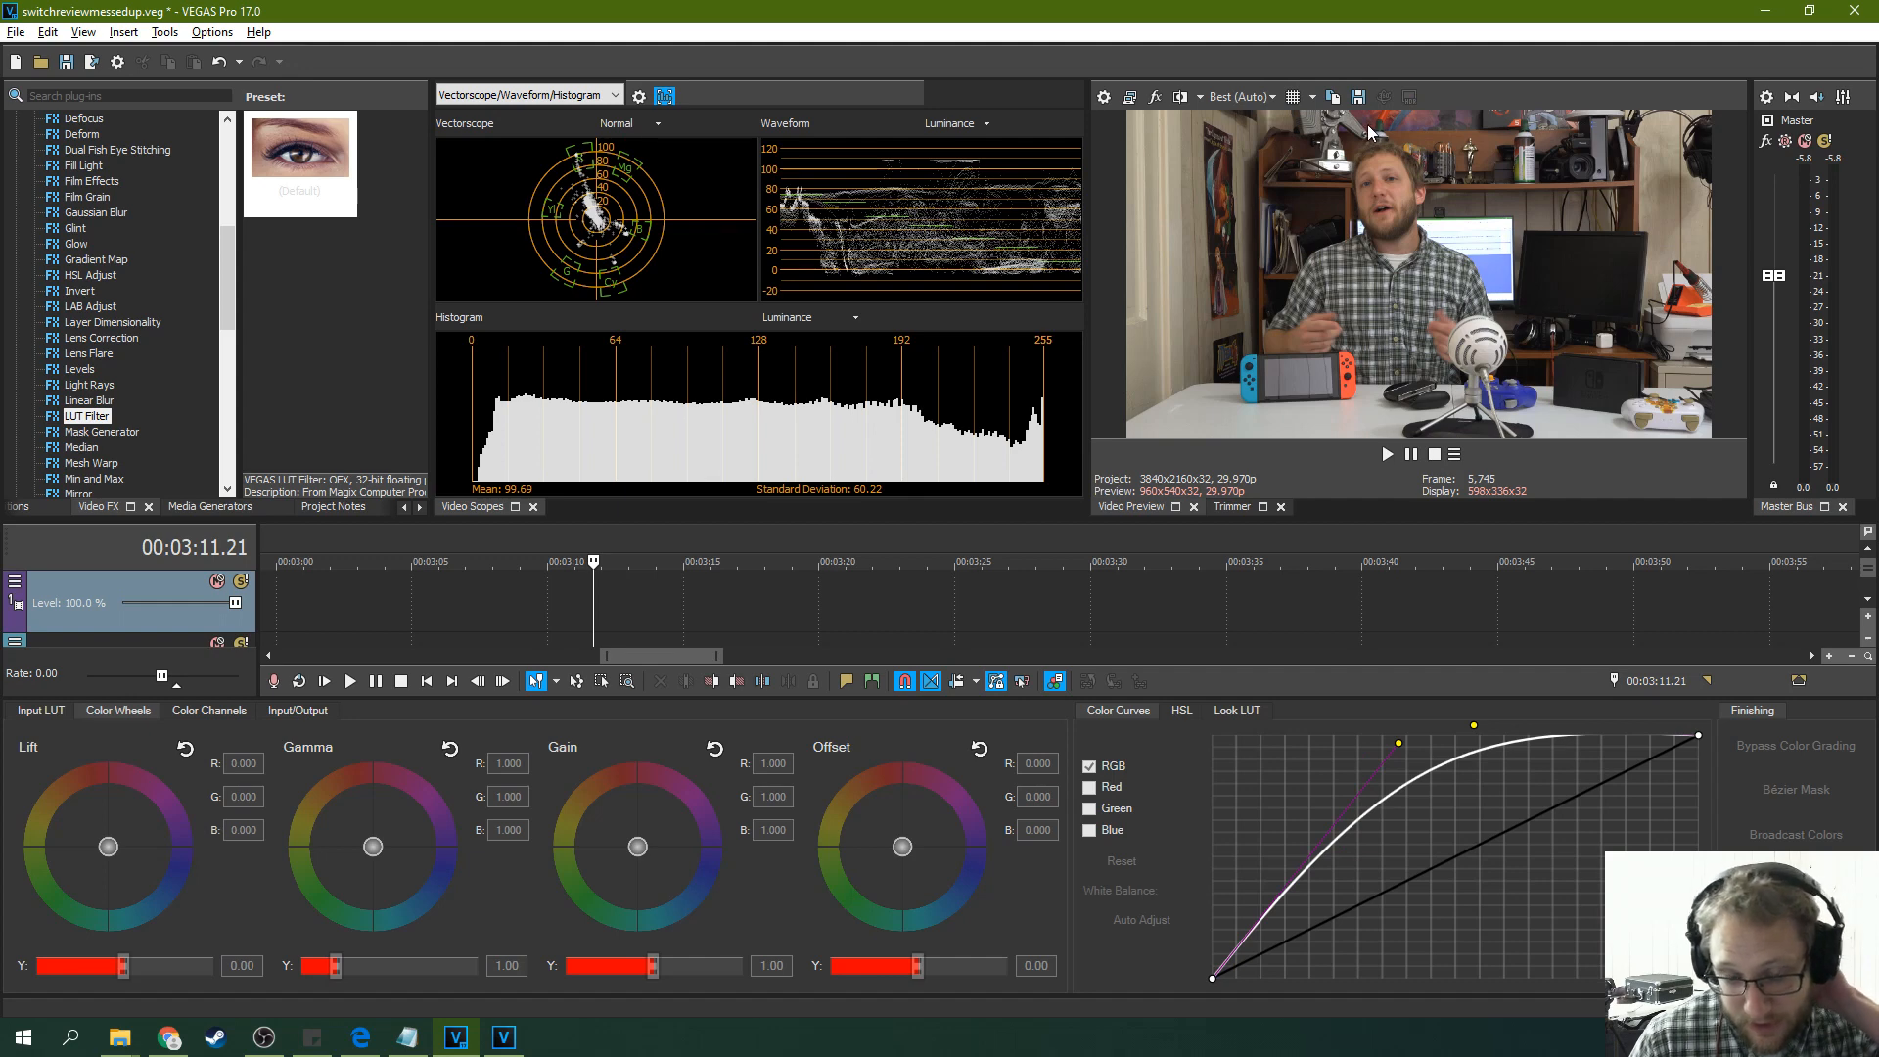
click(904, 563)
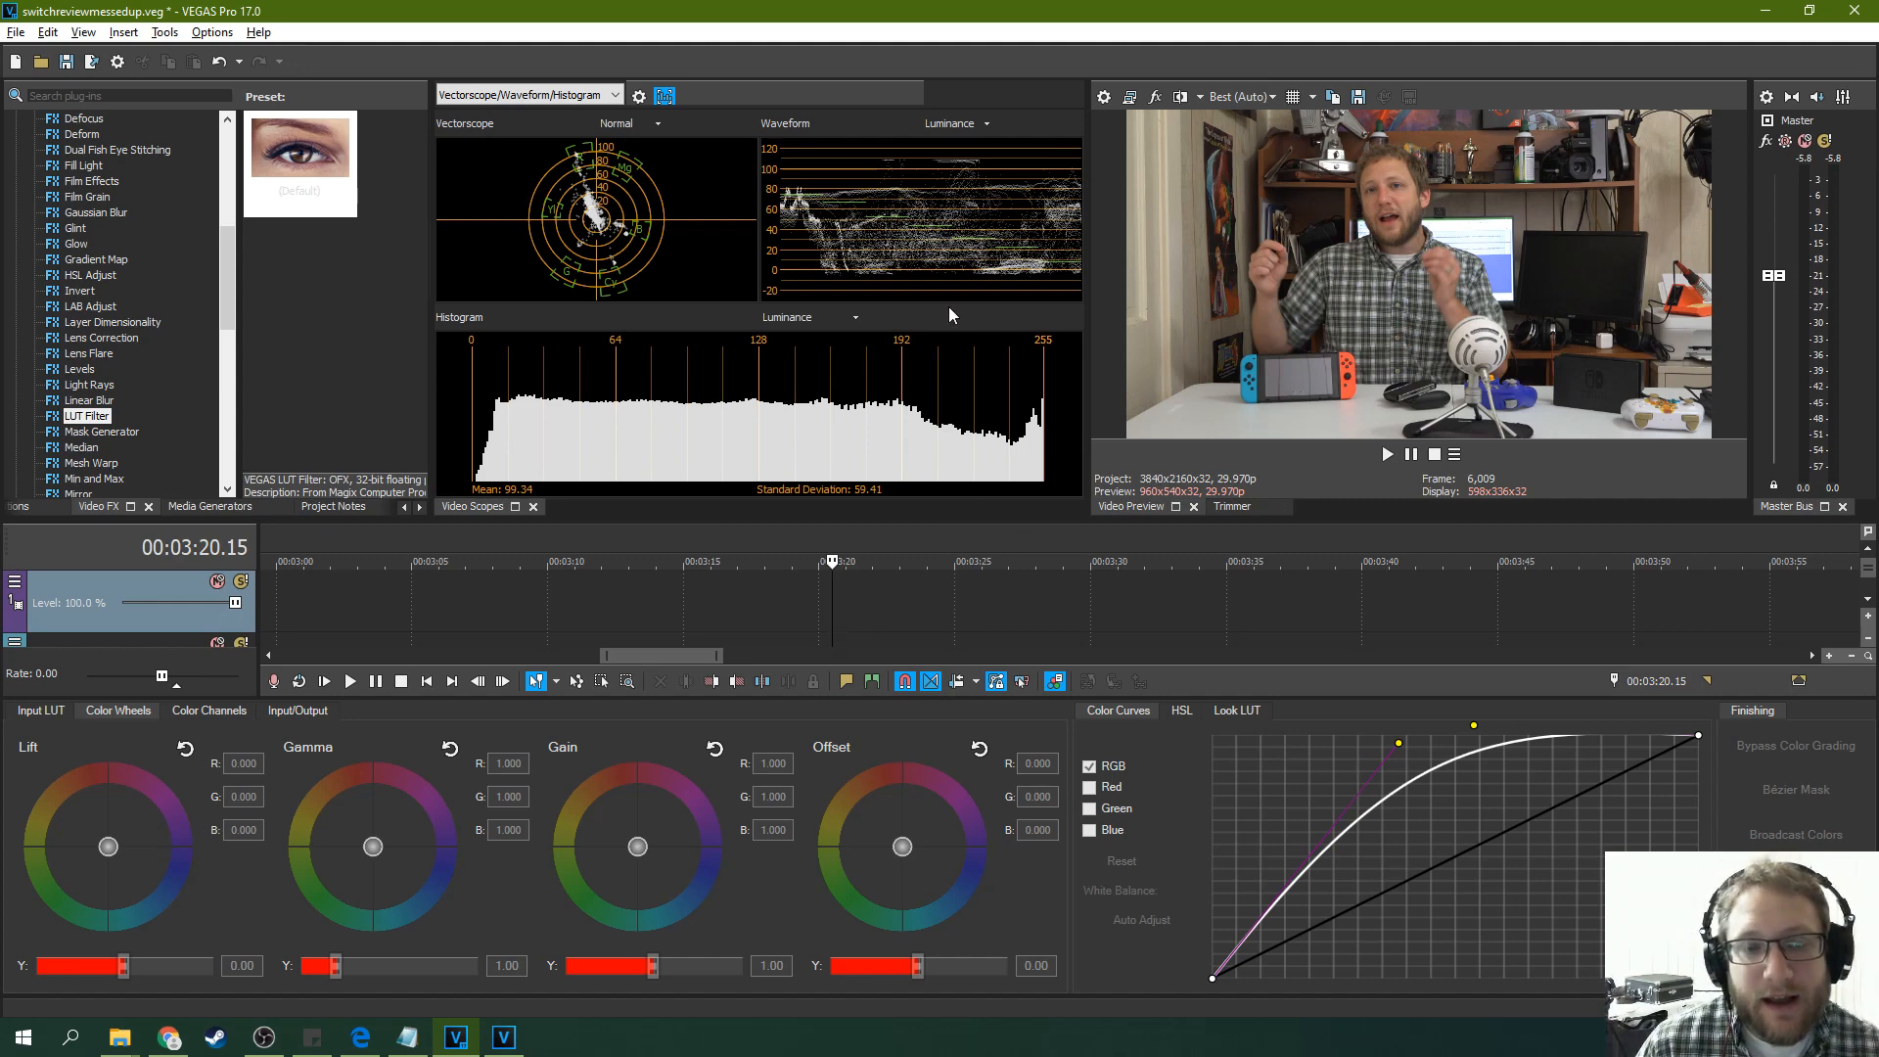
mouse_move(1213, 366)
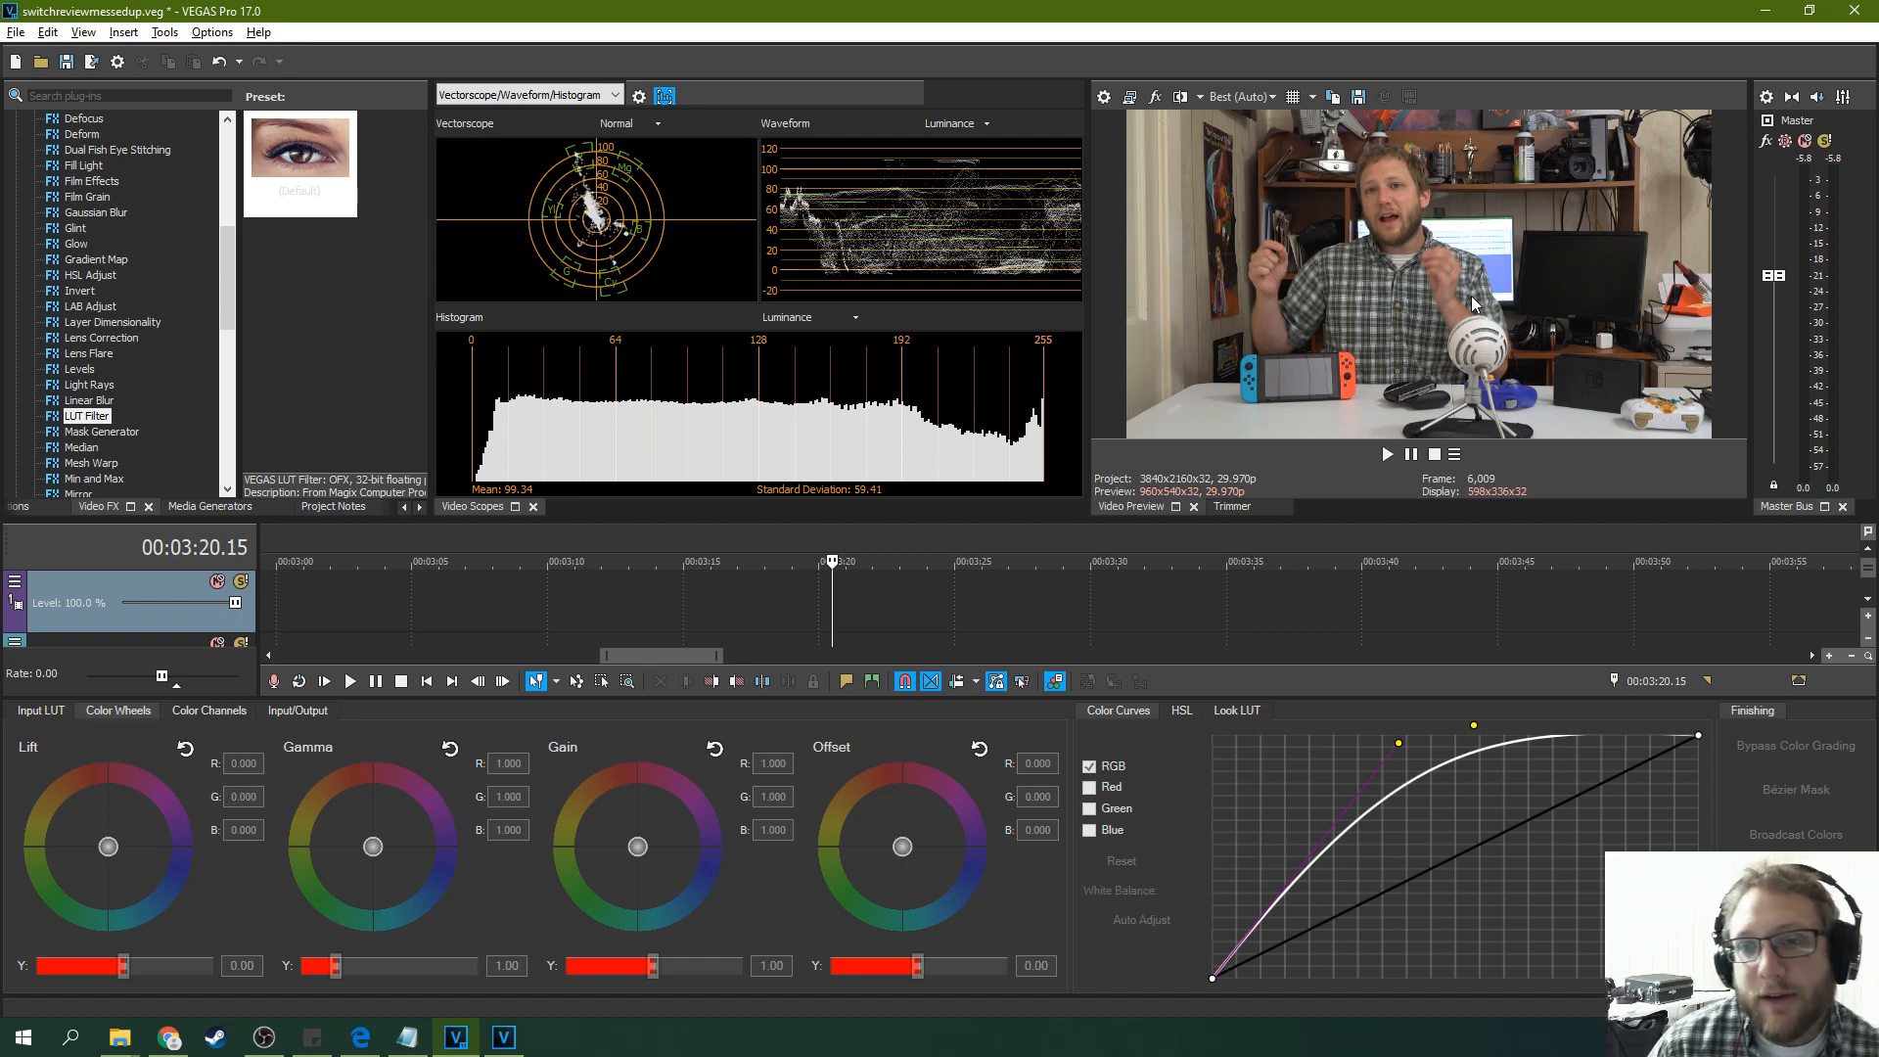
mouse_move(1592, 306)
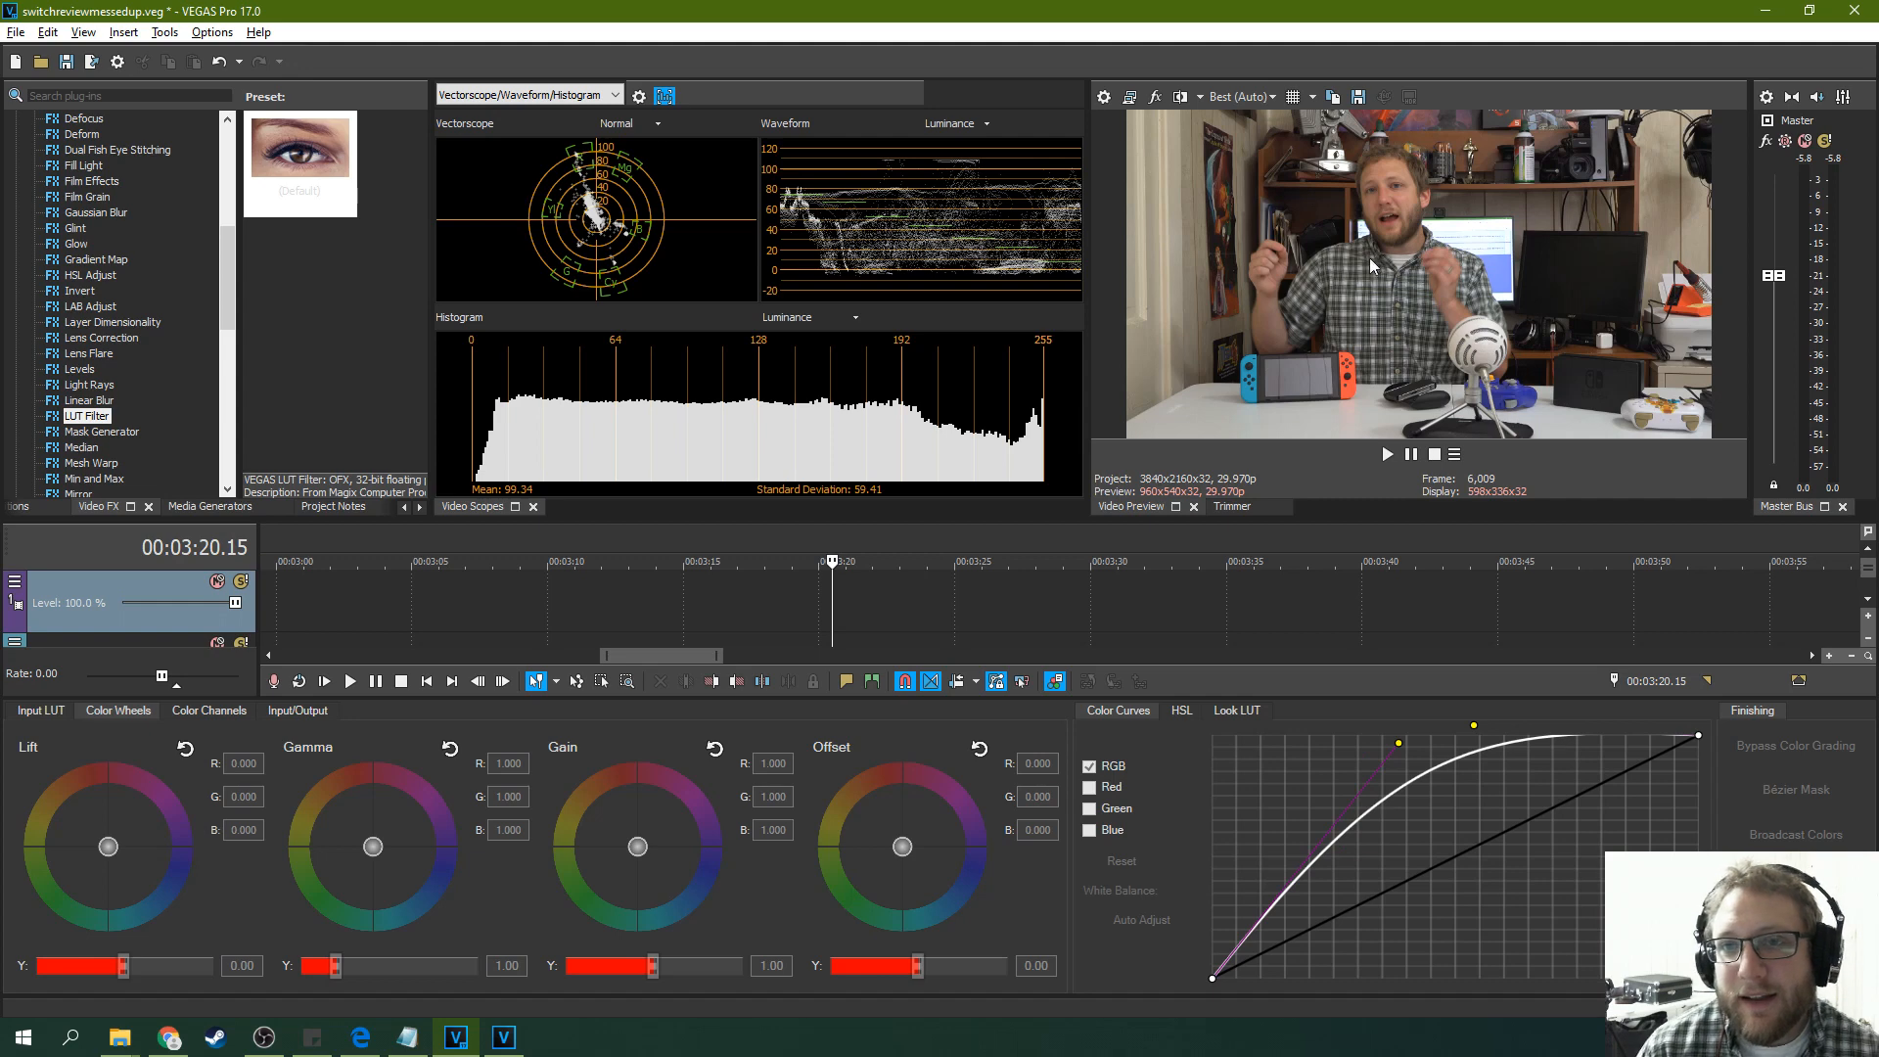
mouse_move(1374, 346)
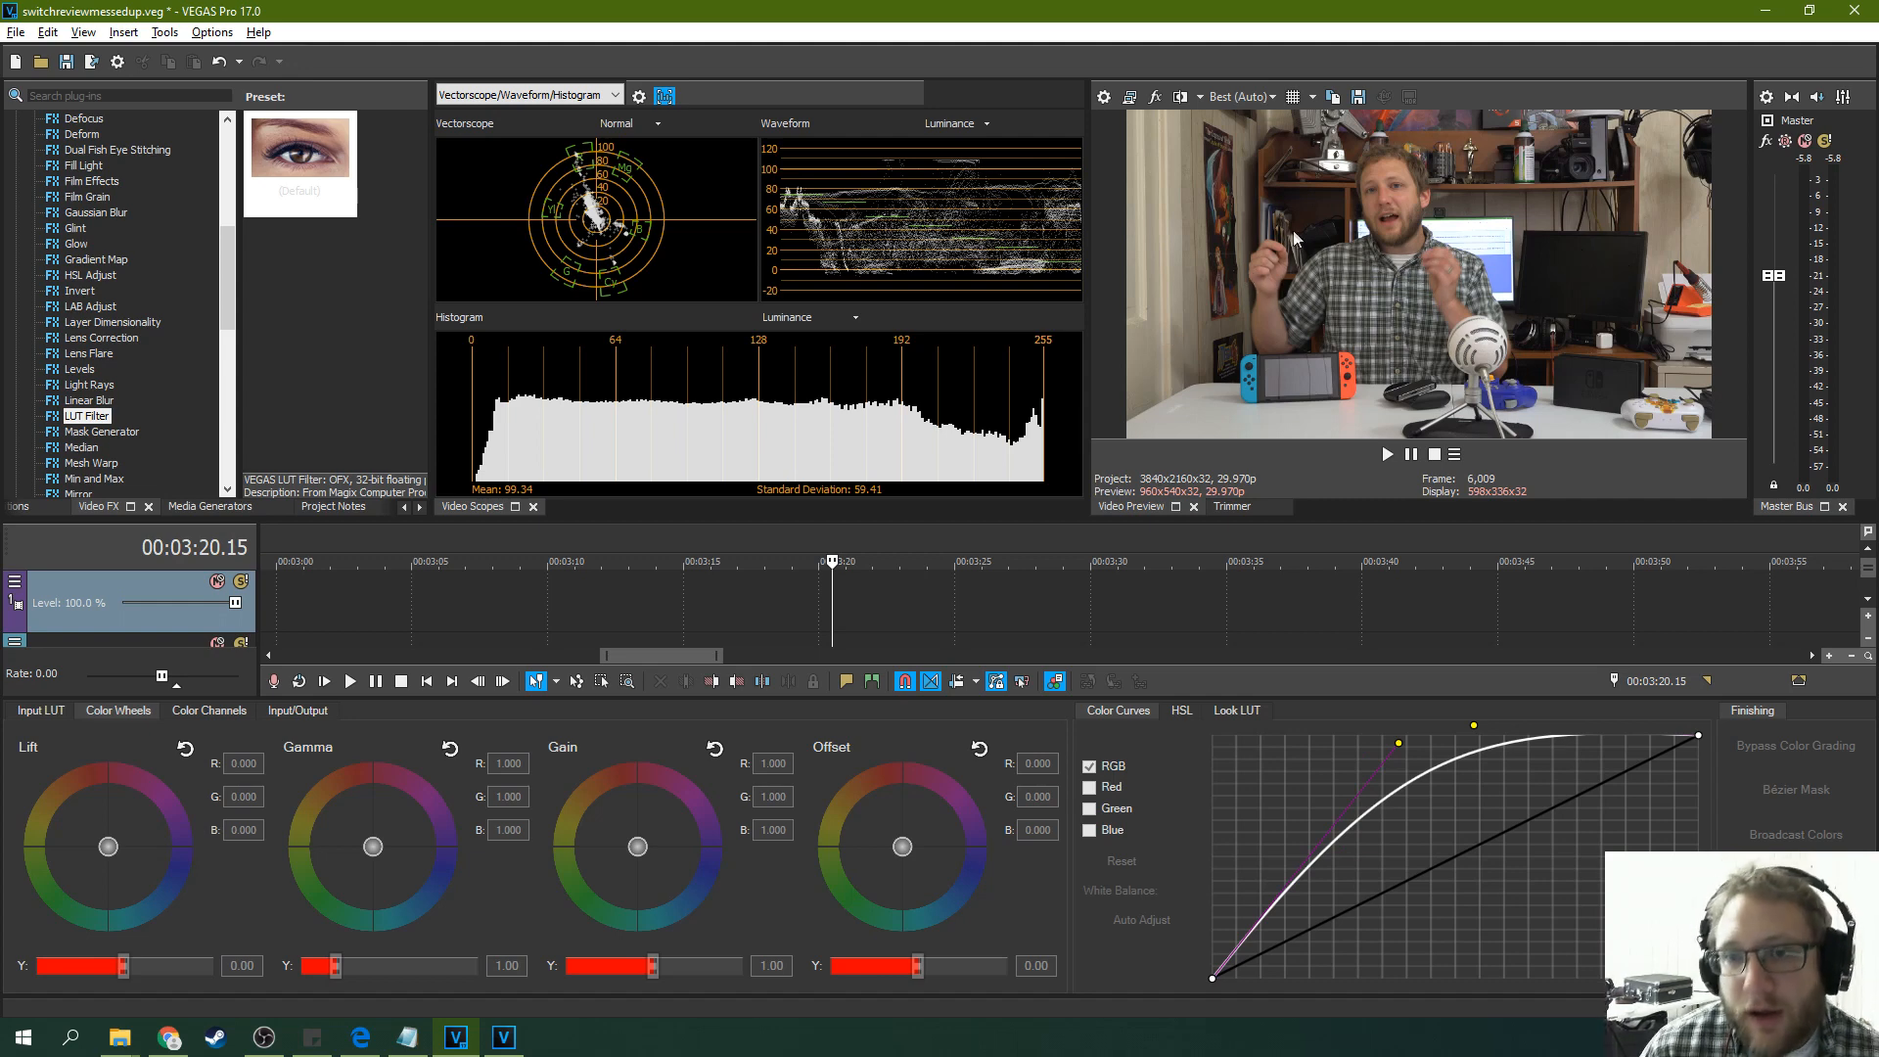
mouse_move(1273, 306)
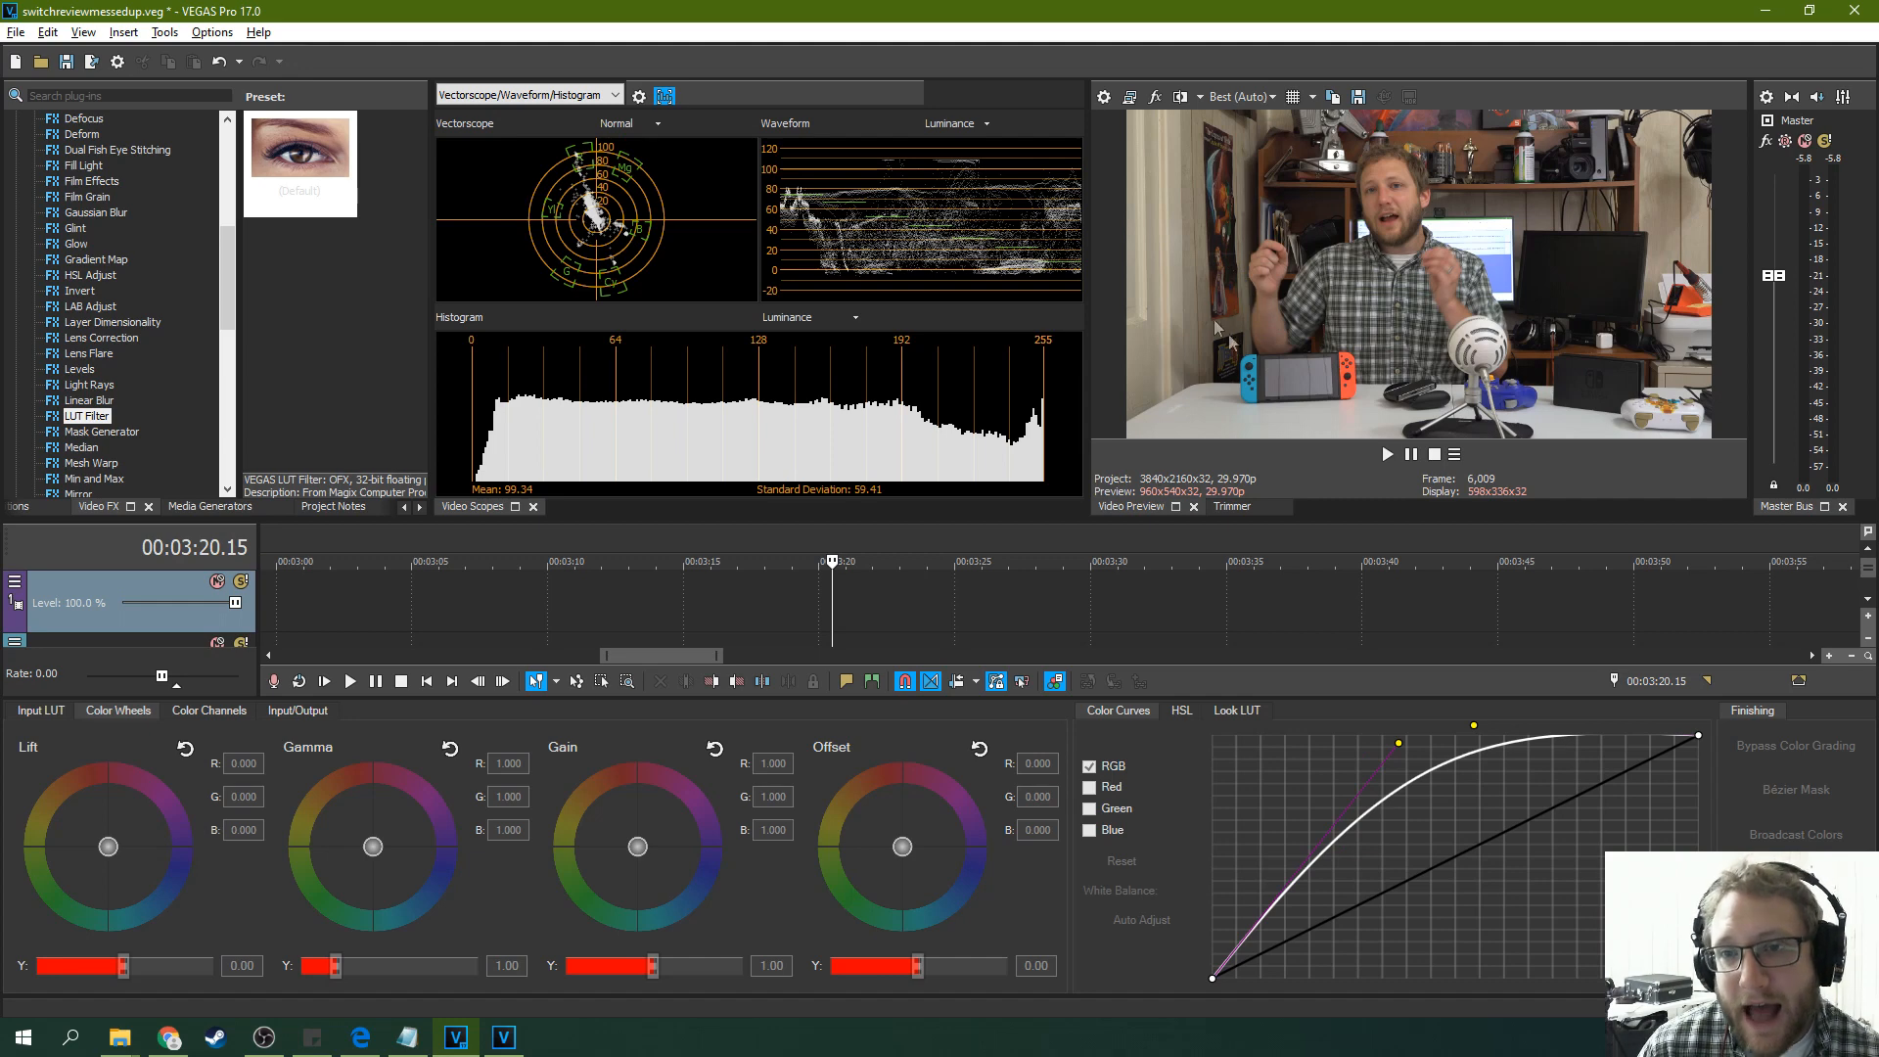
mouse_move(1248, 339)
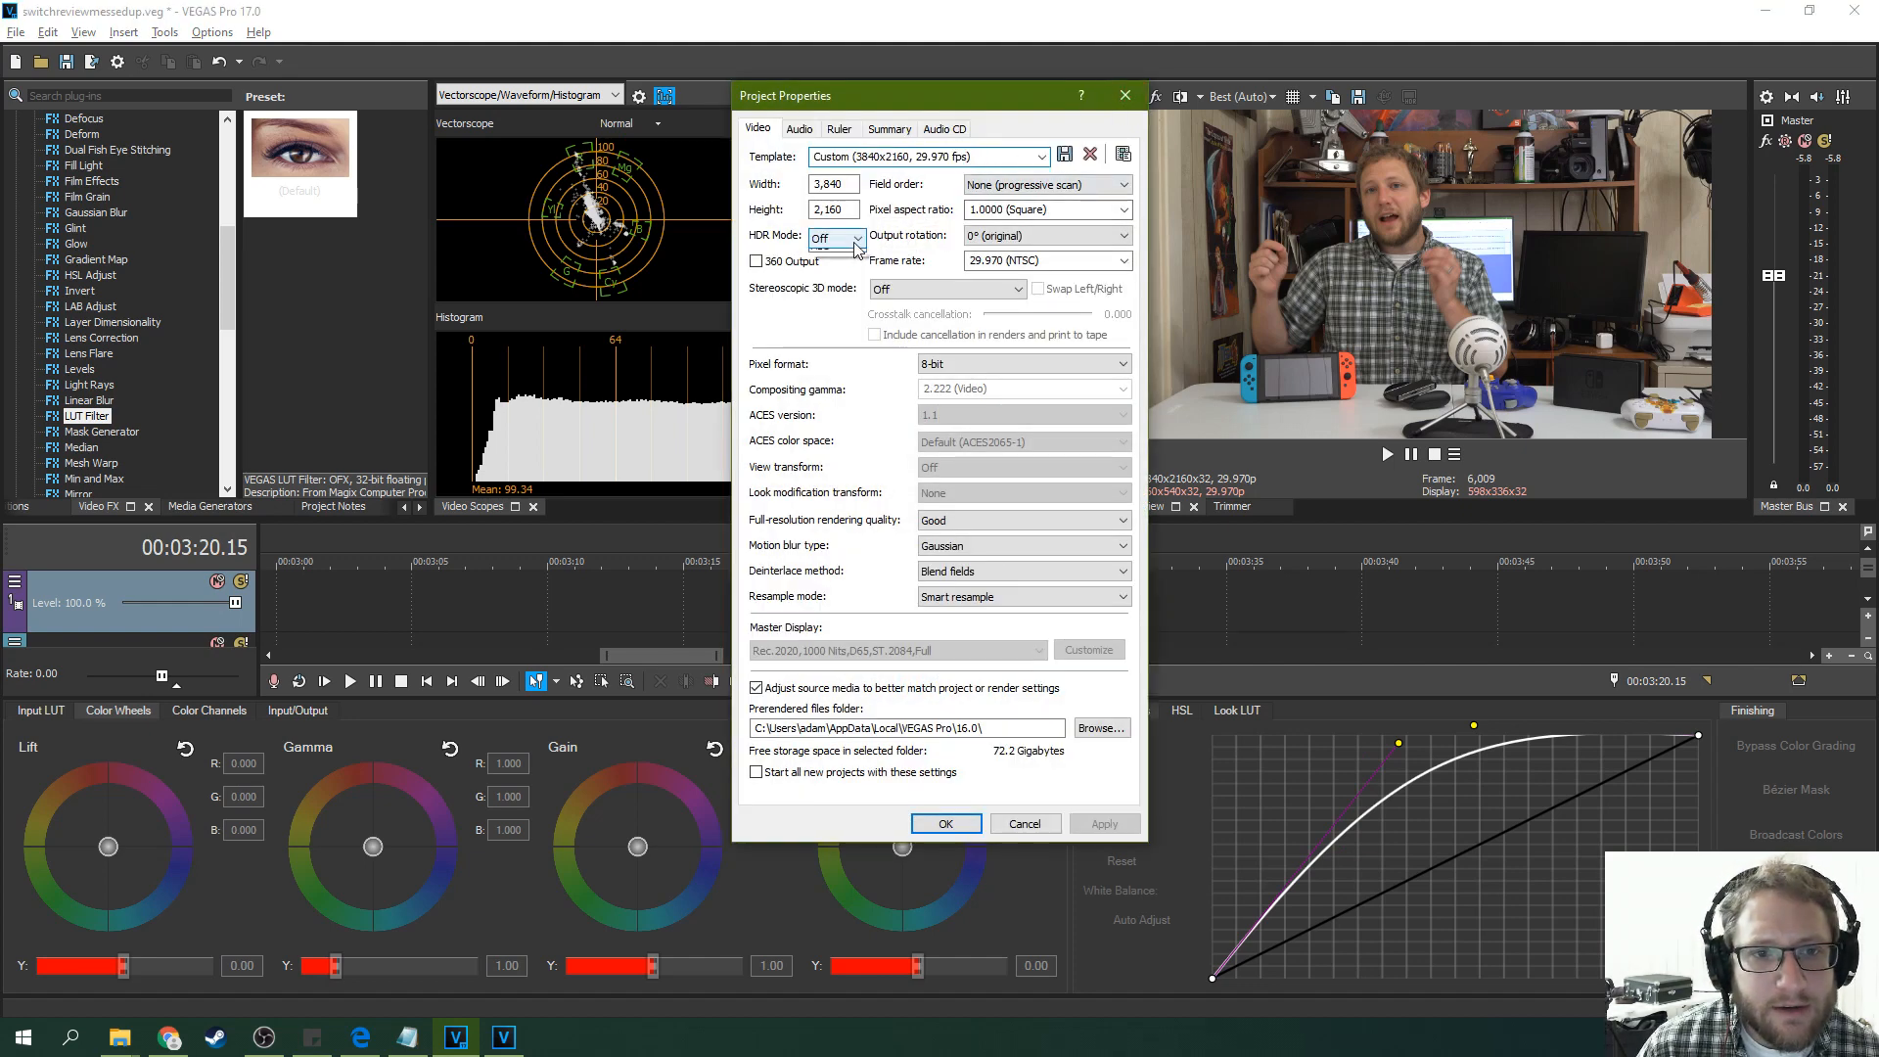
click(859, 238)
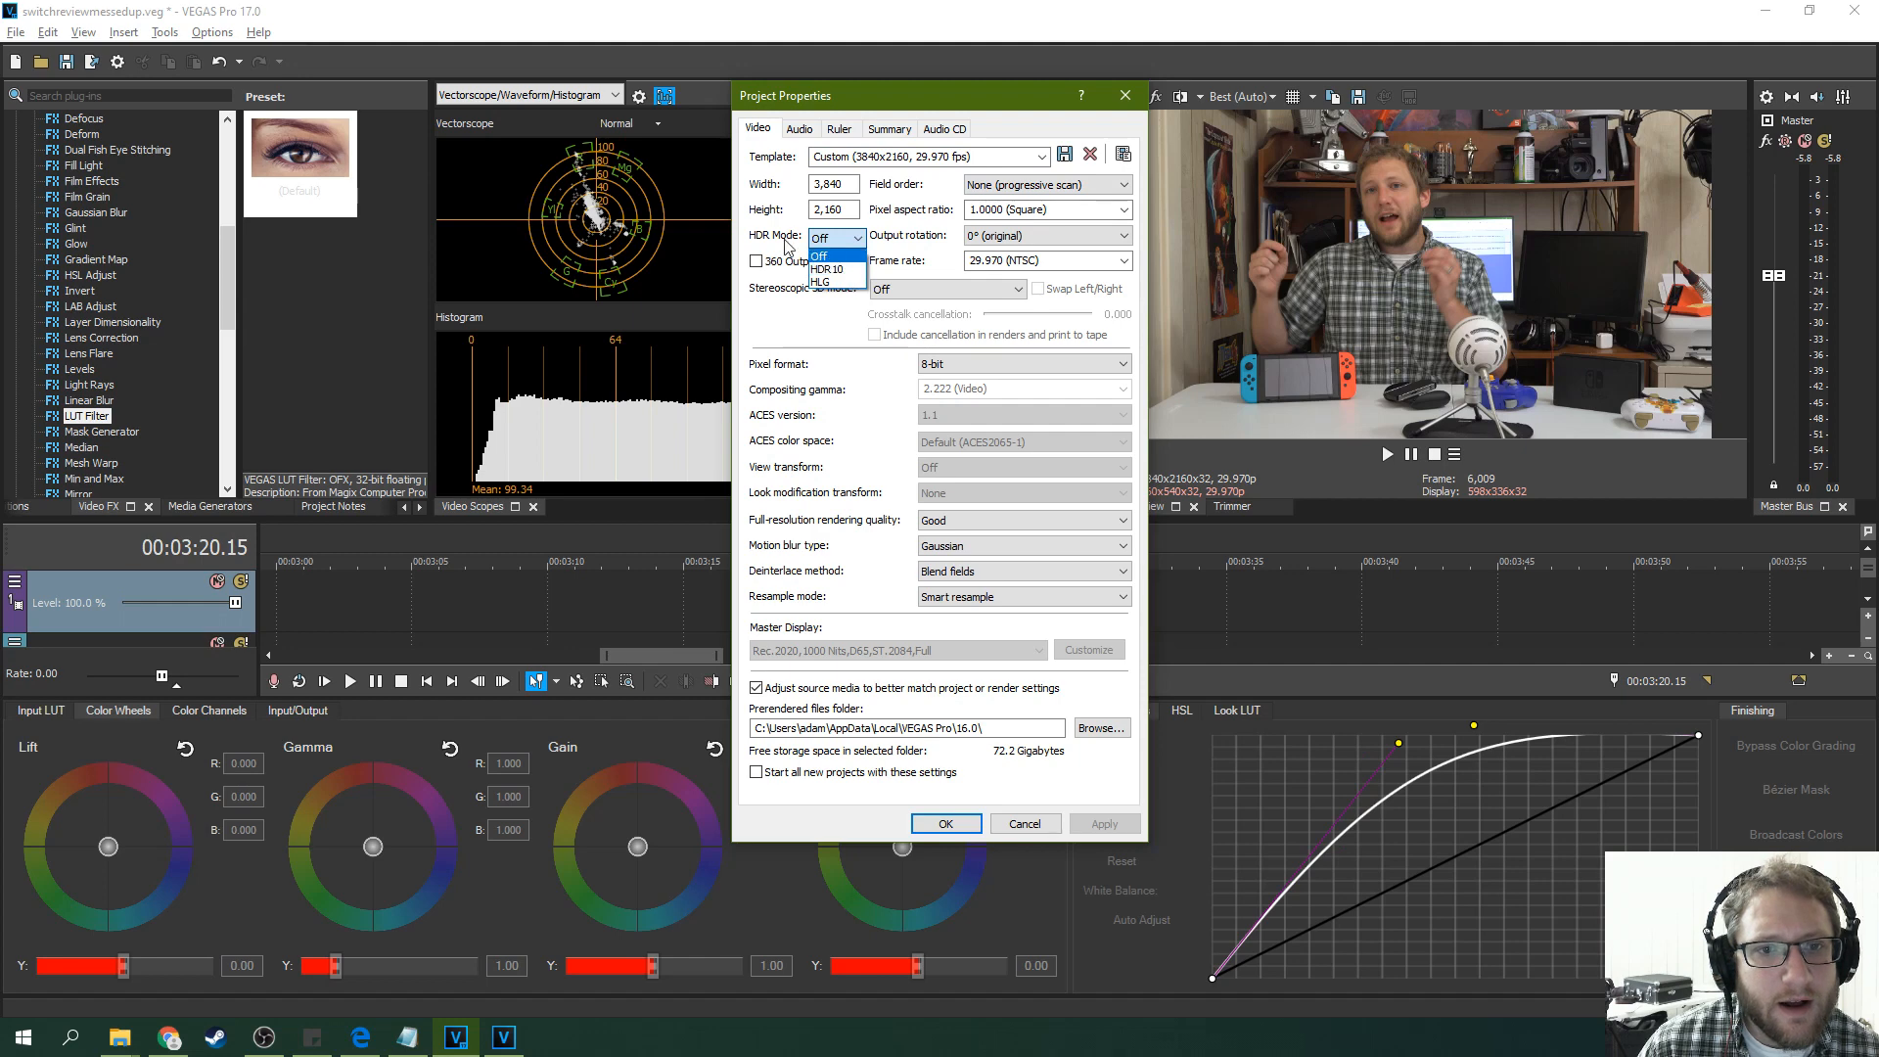
click(819, 256)
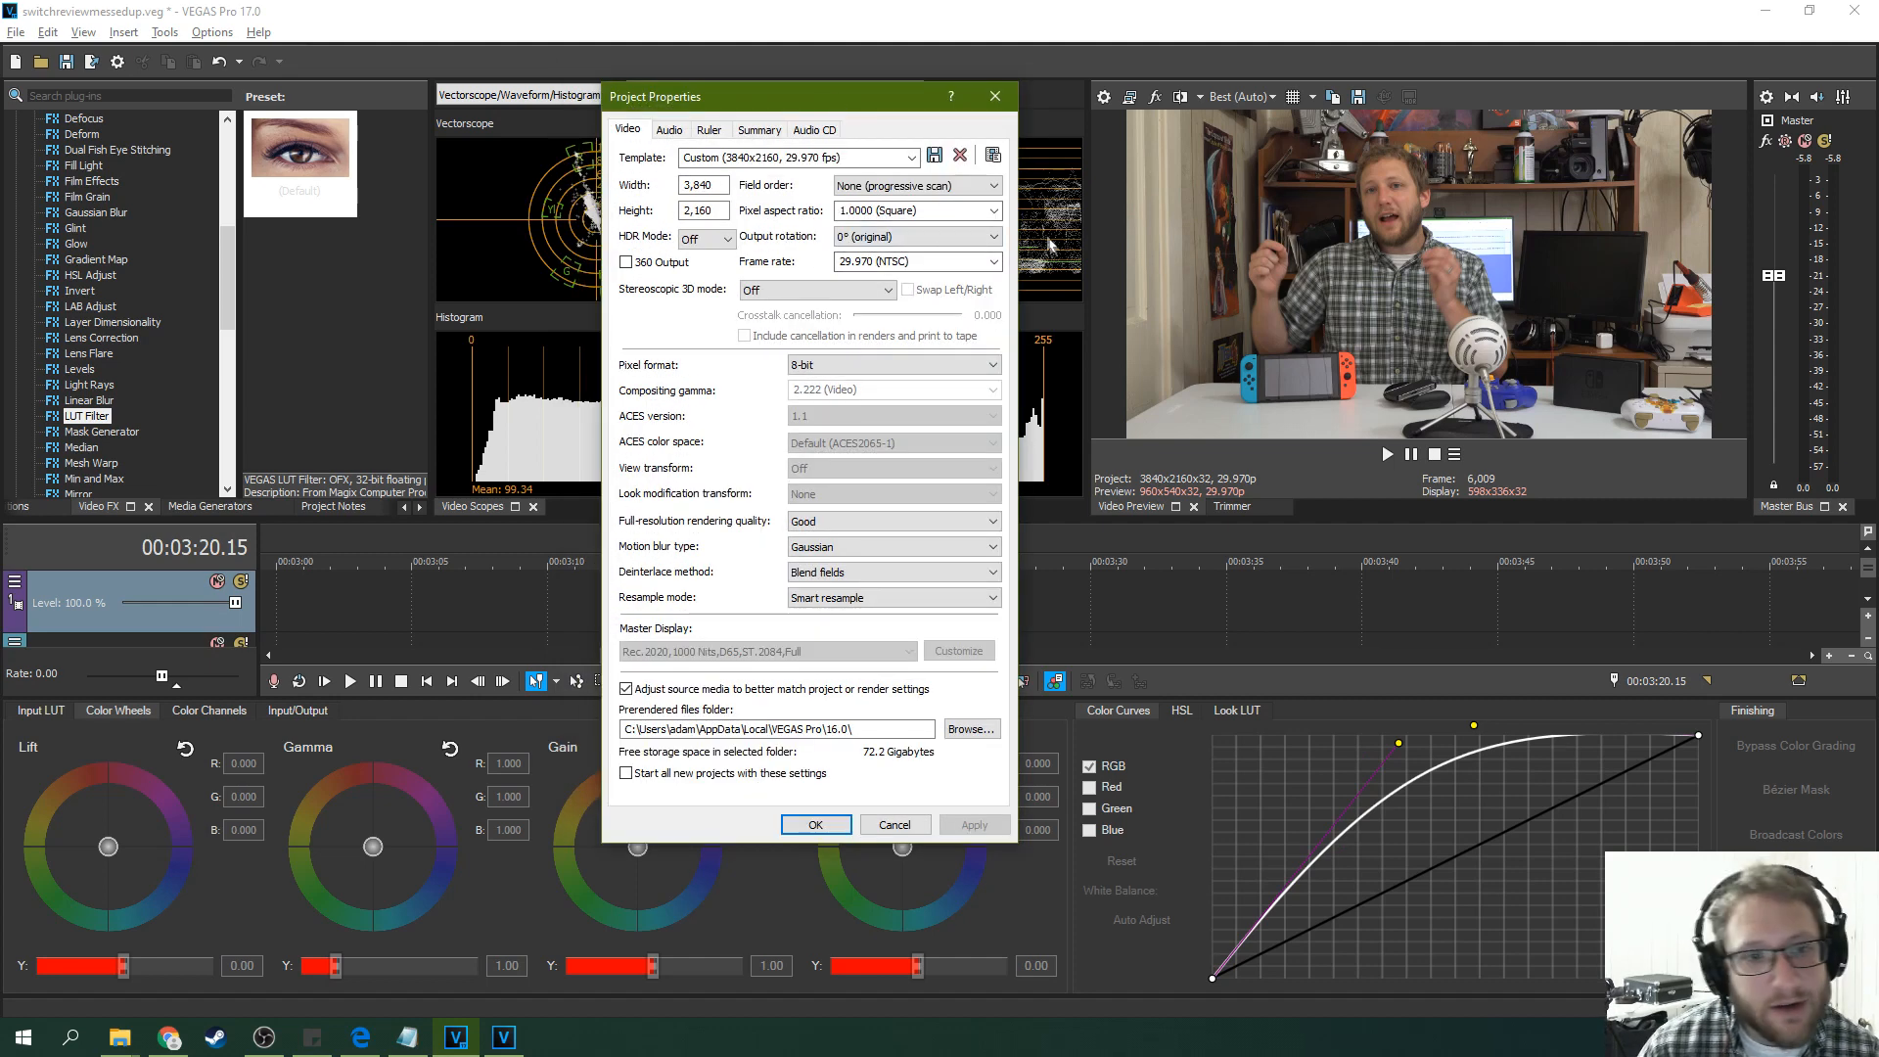
click(727, 238)
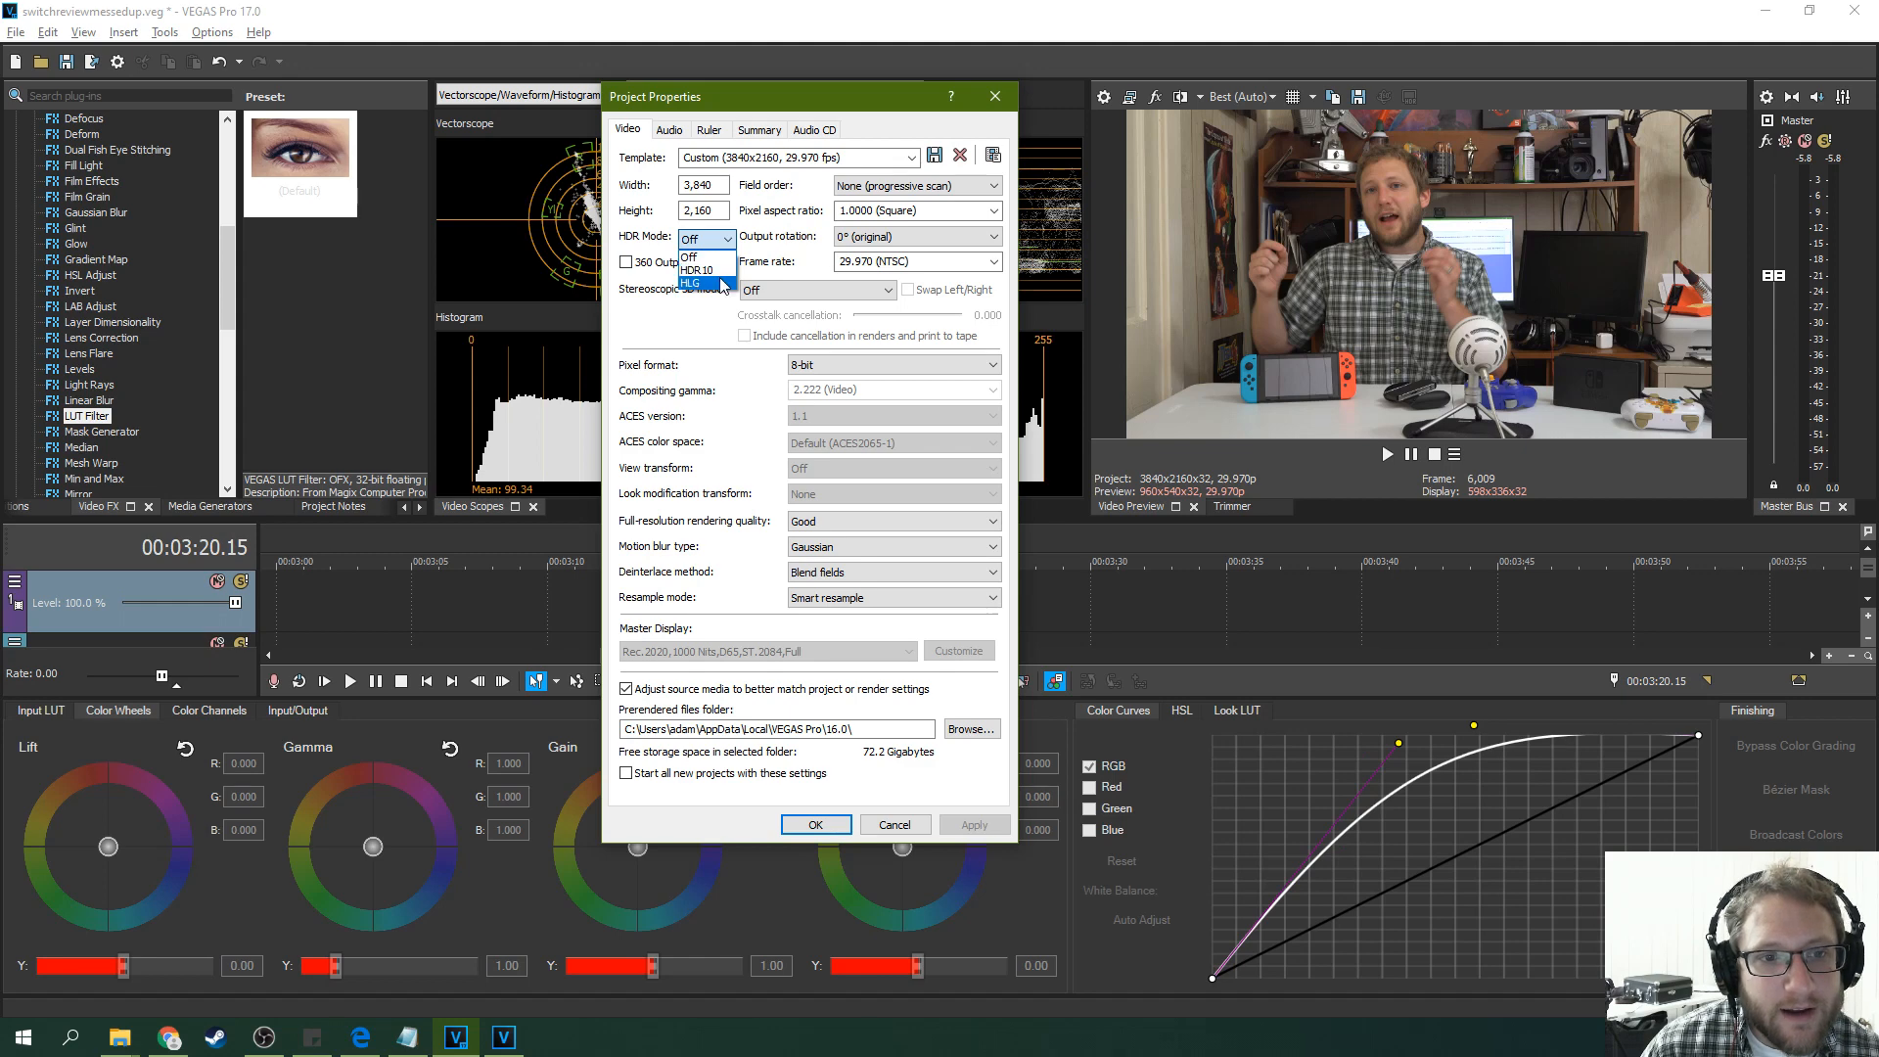
click(691, 283)
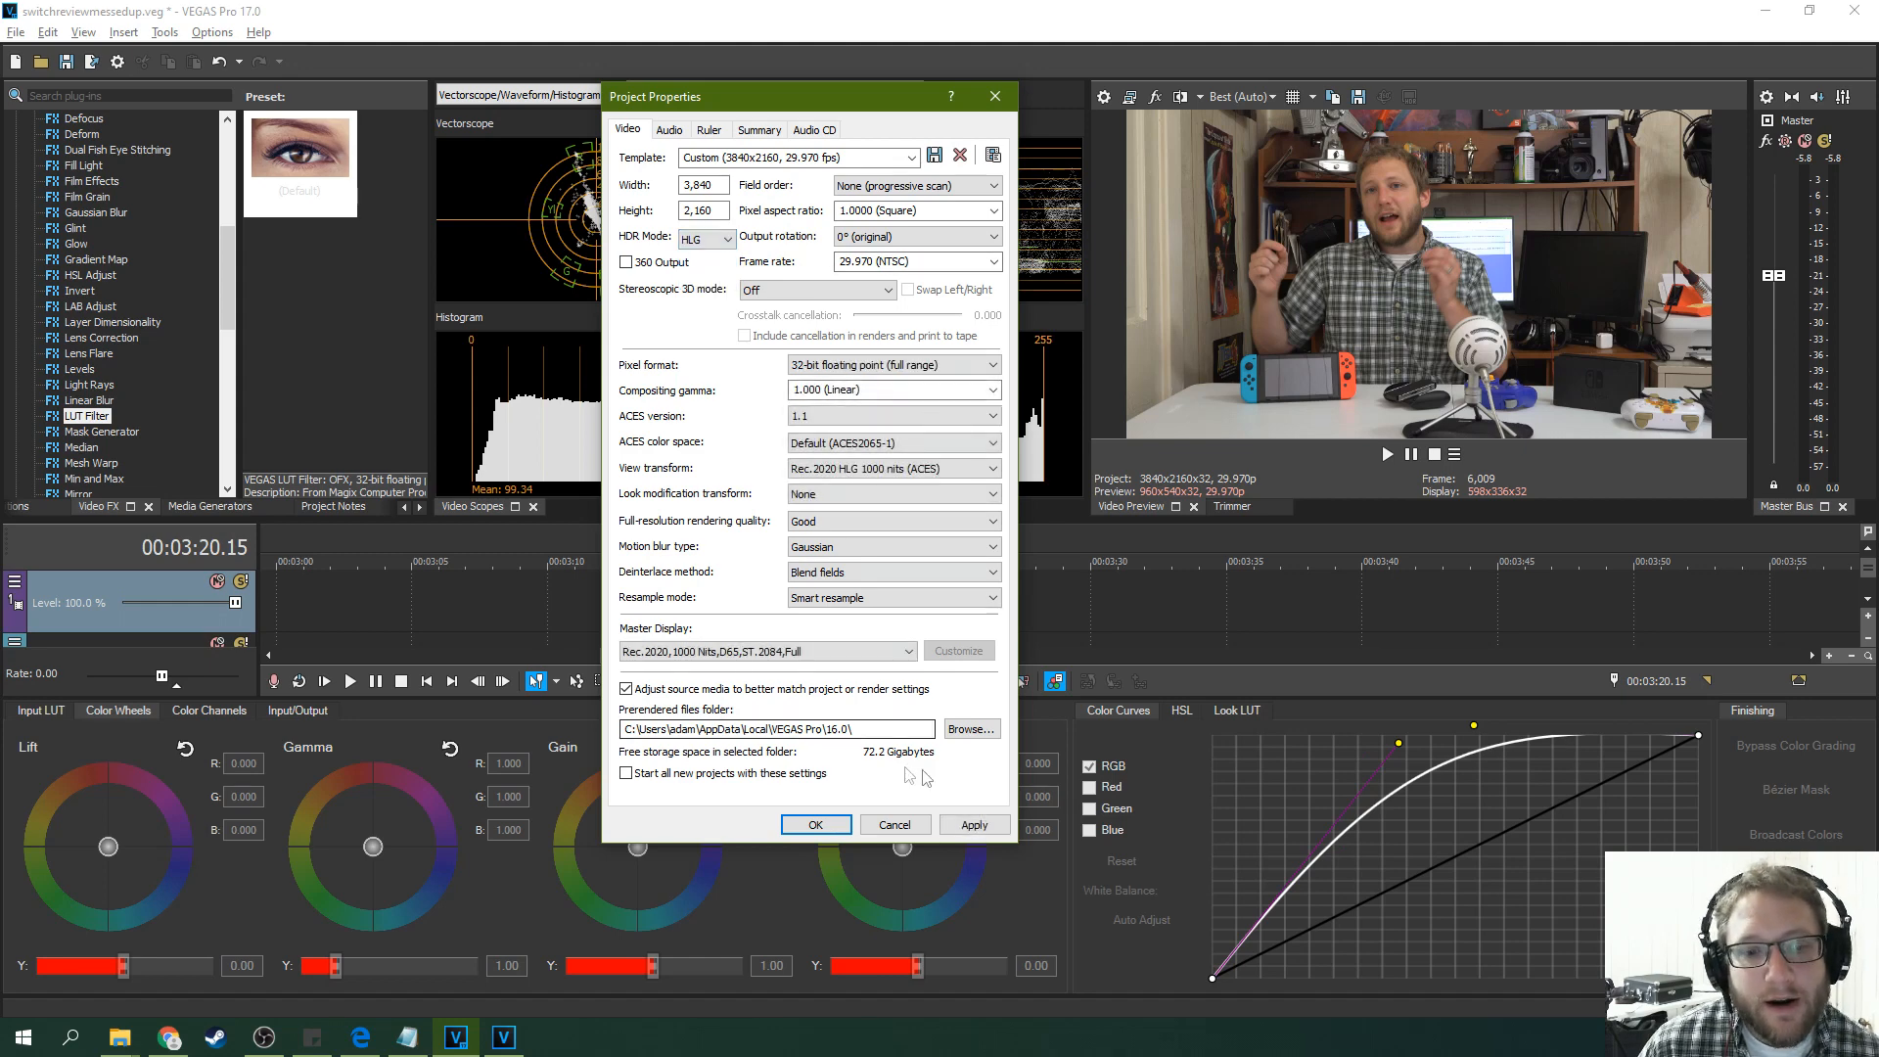
click(974, 824)
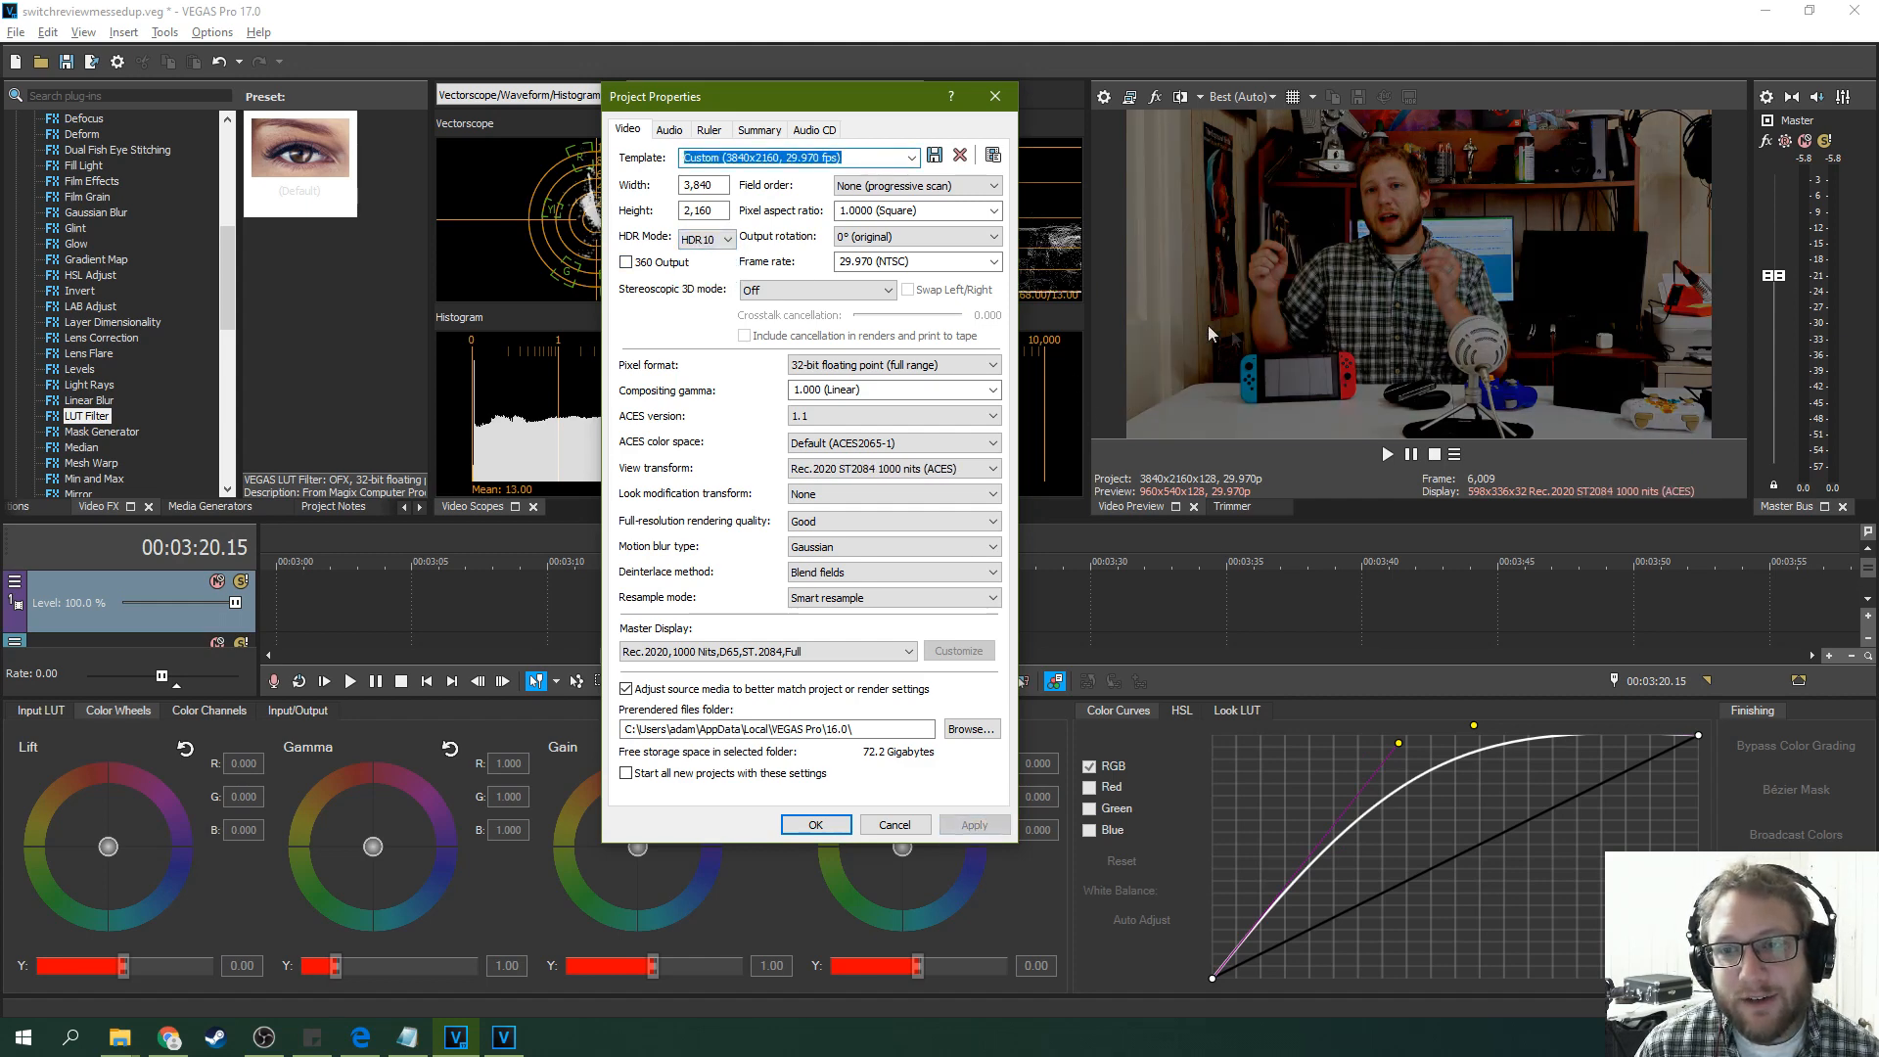
click(729, 238)
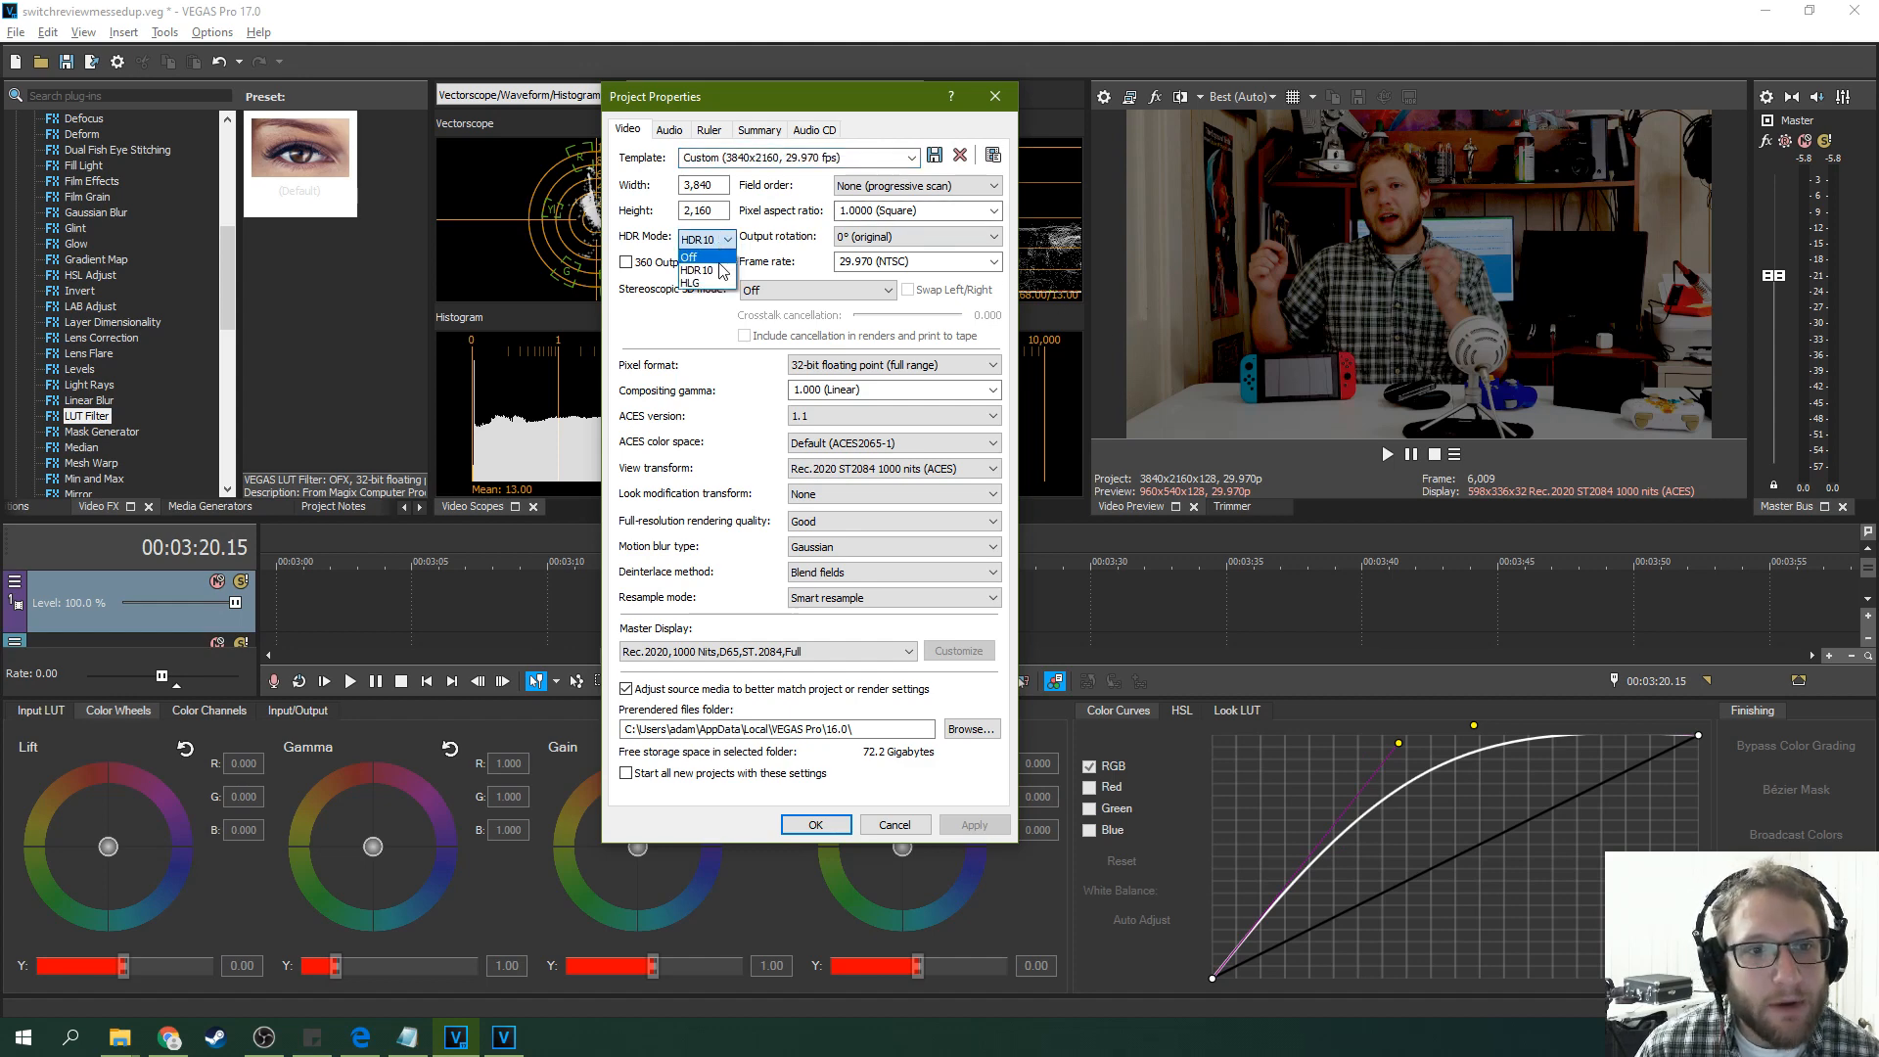
click(689, 256)
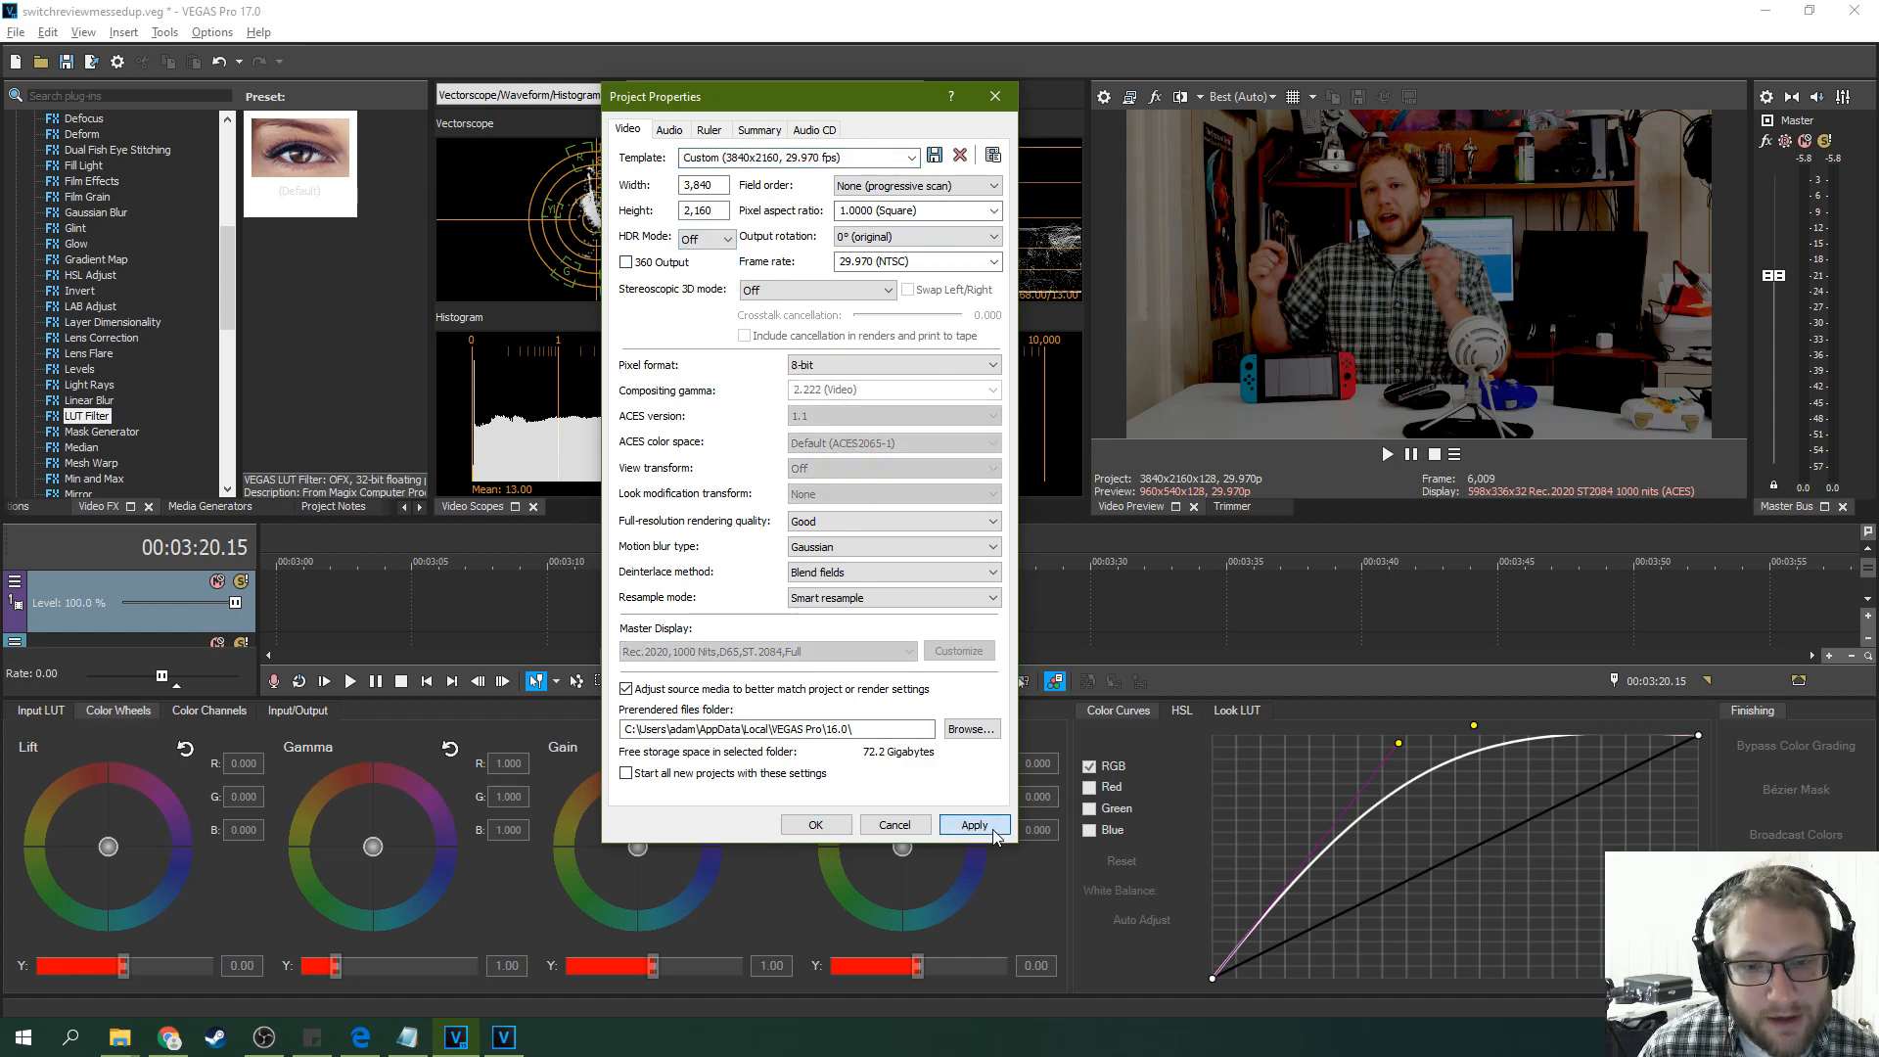
click(974, 825)
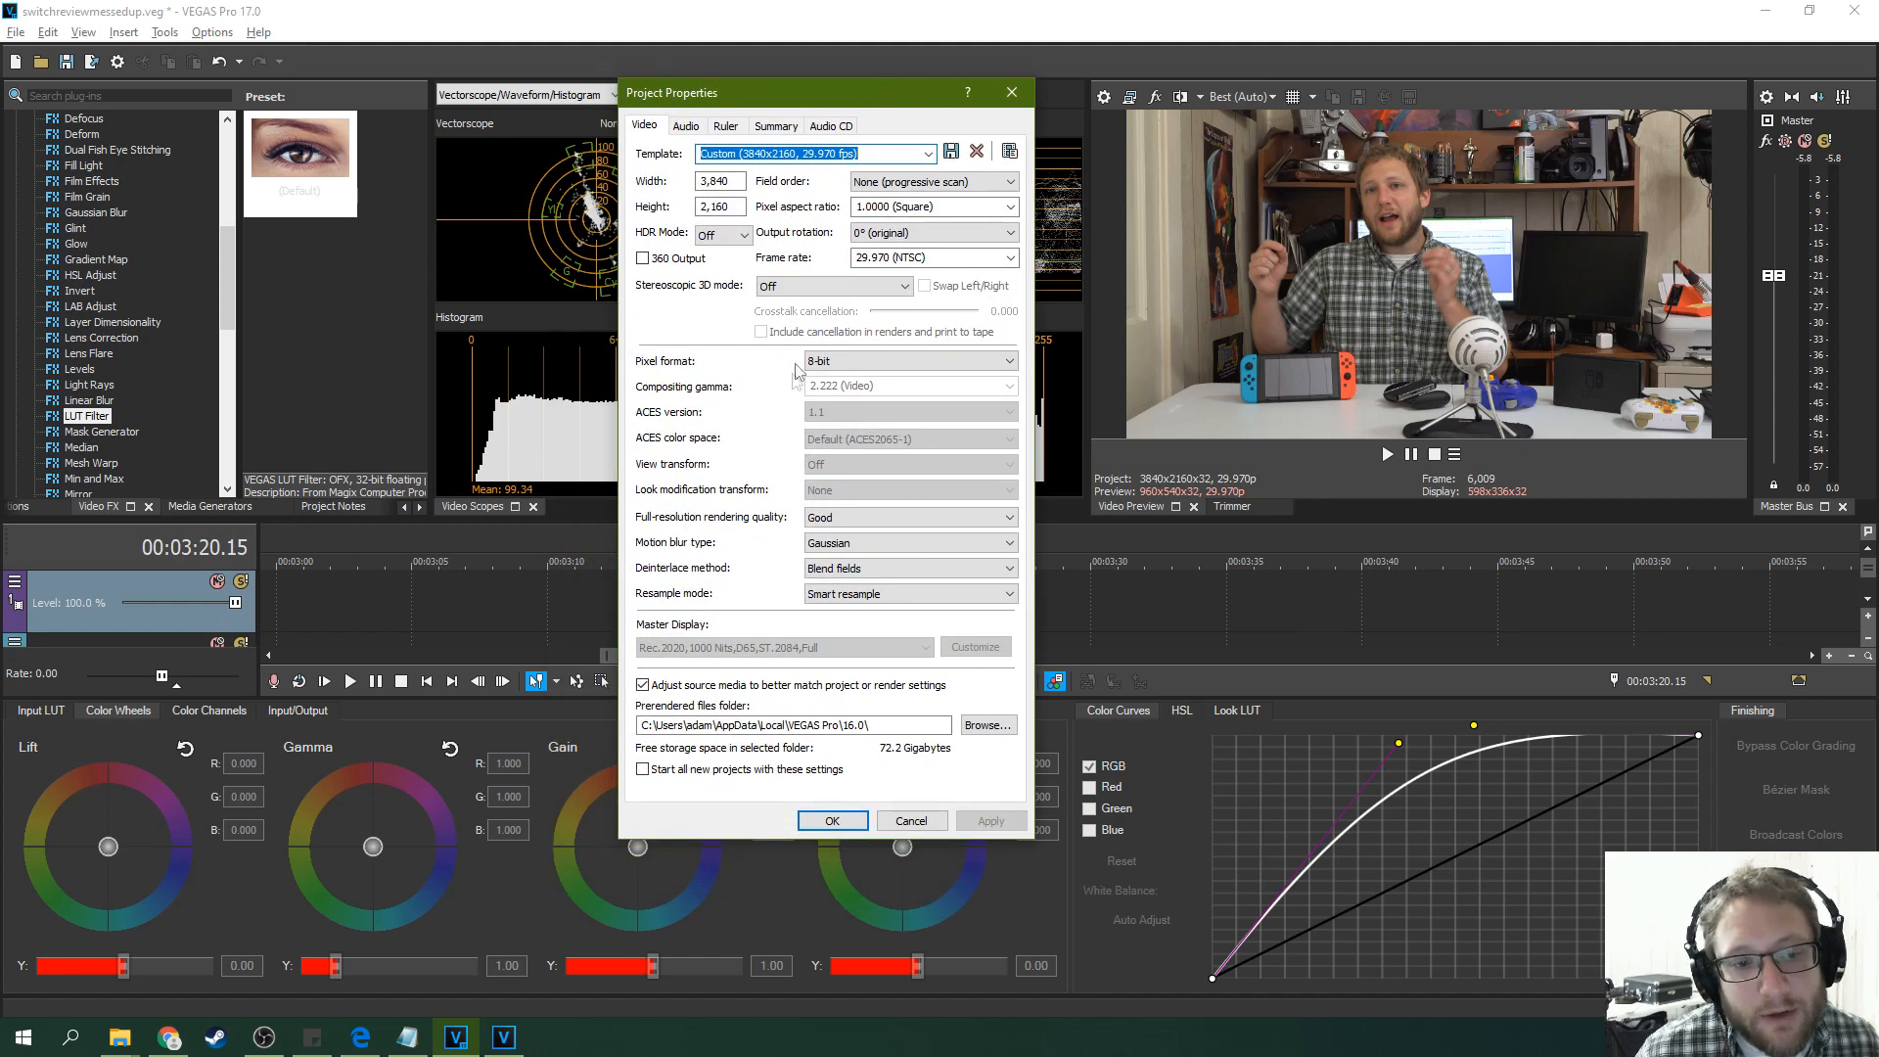
mouse_move(747, 267)
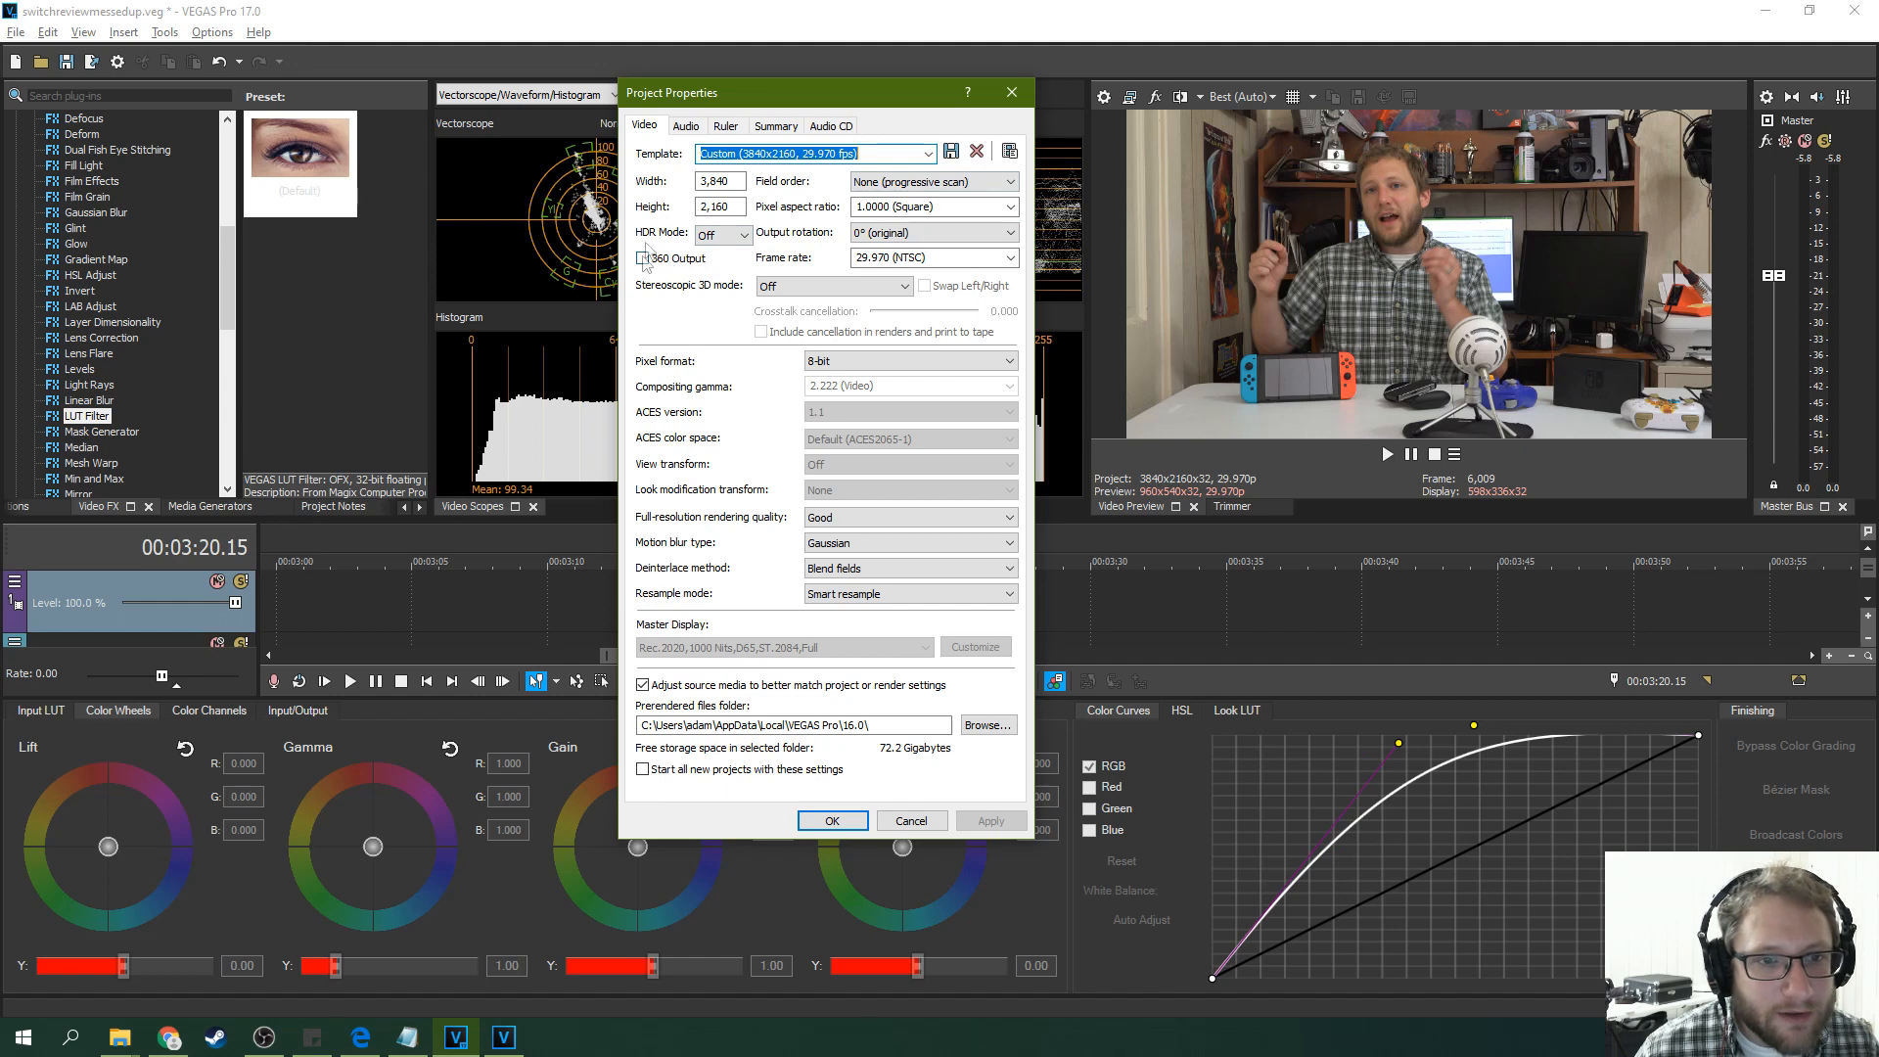
mouse_move(716, 300)
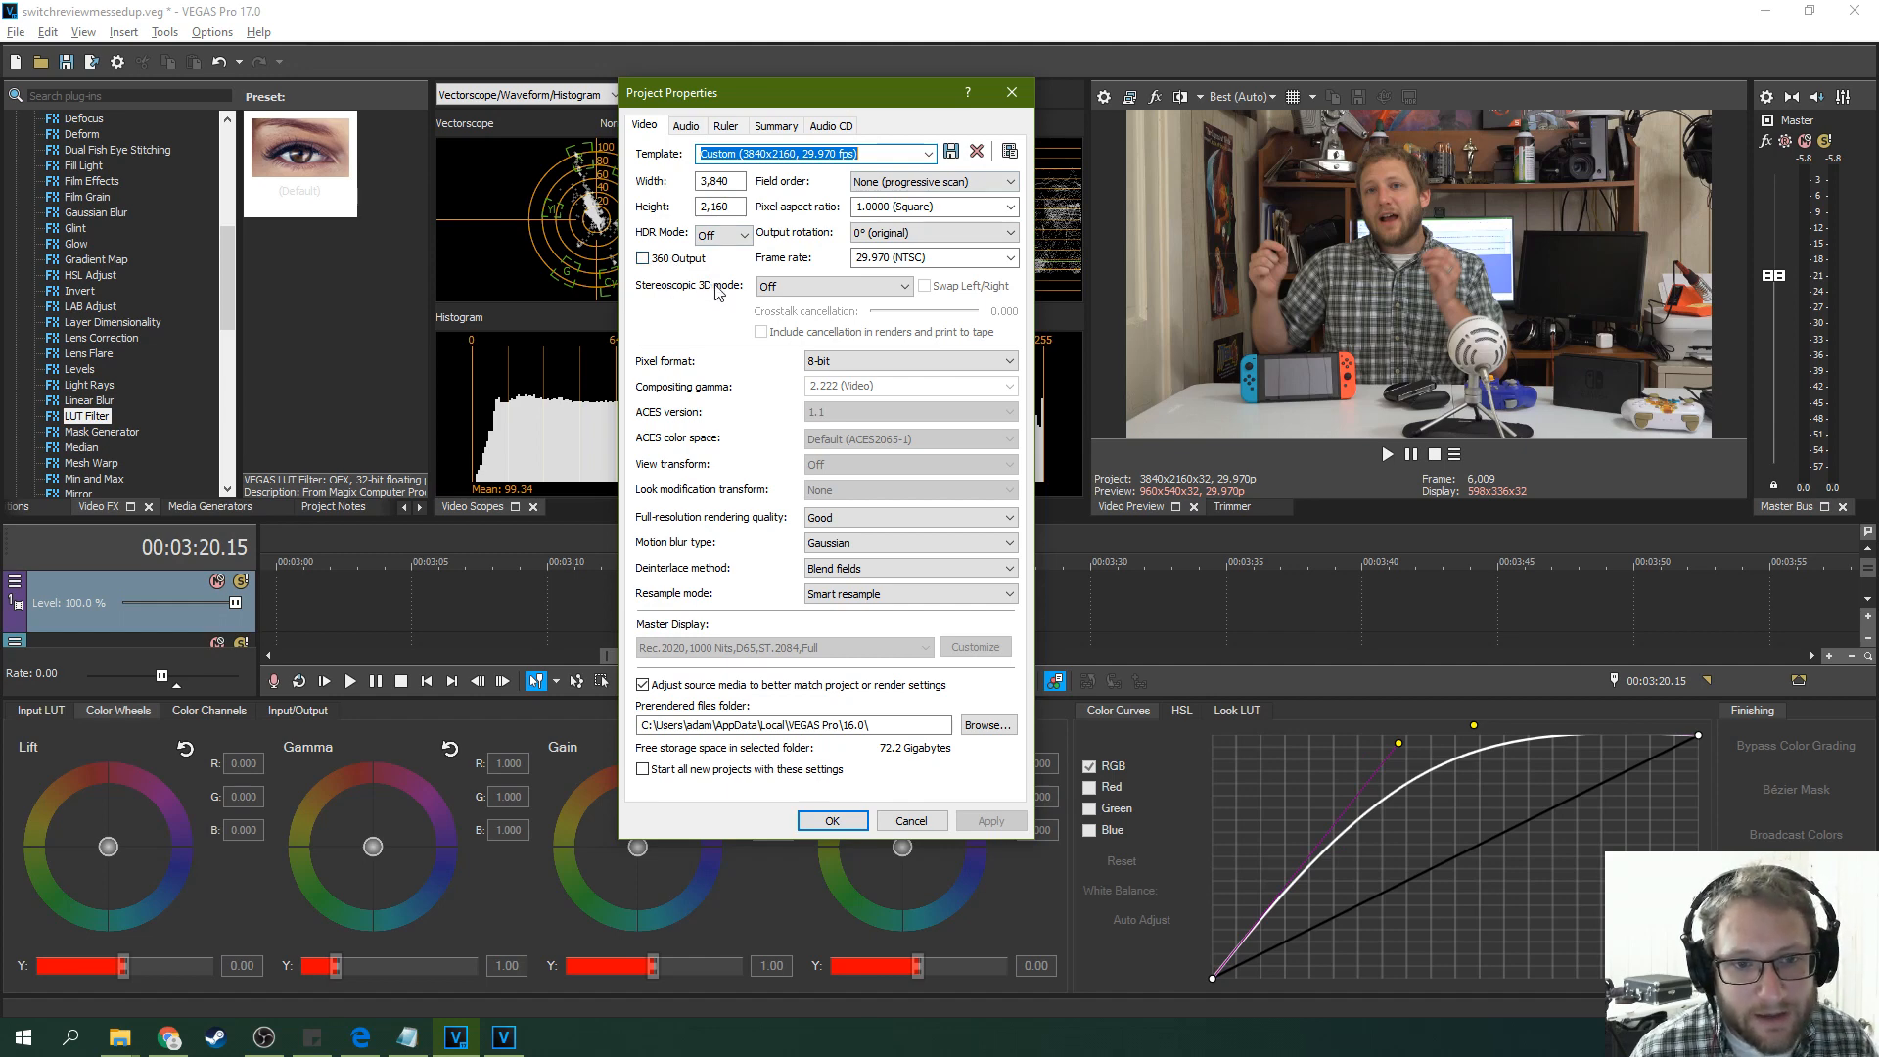
mouse_move(791, 321)
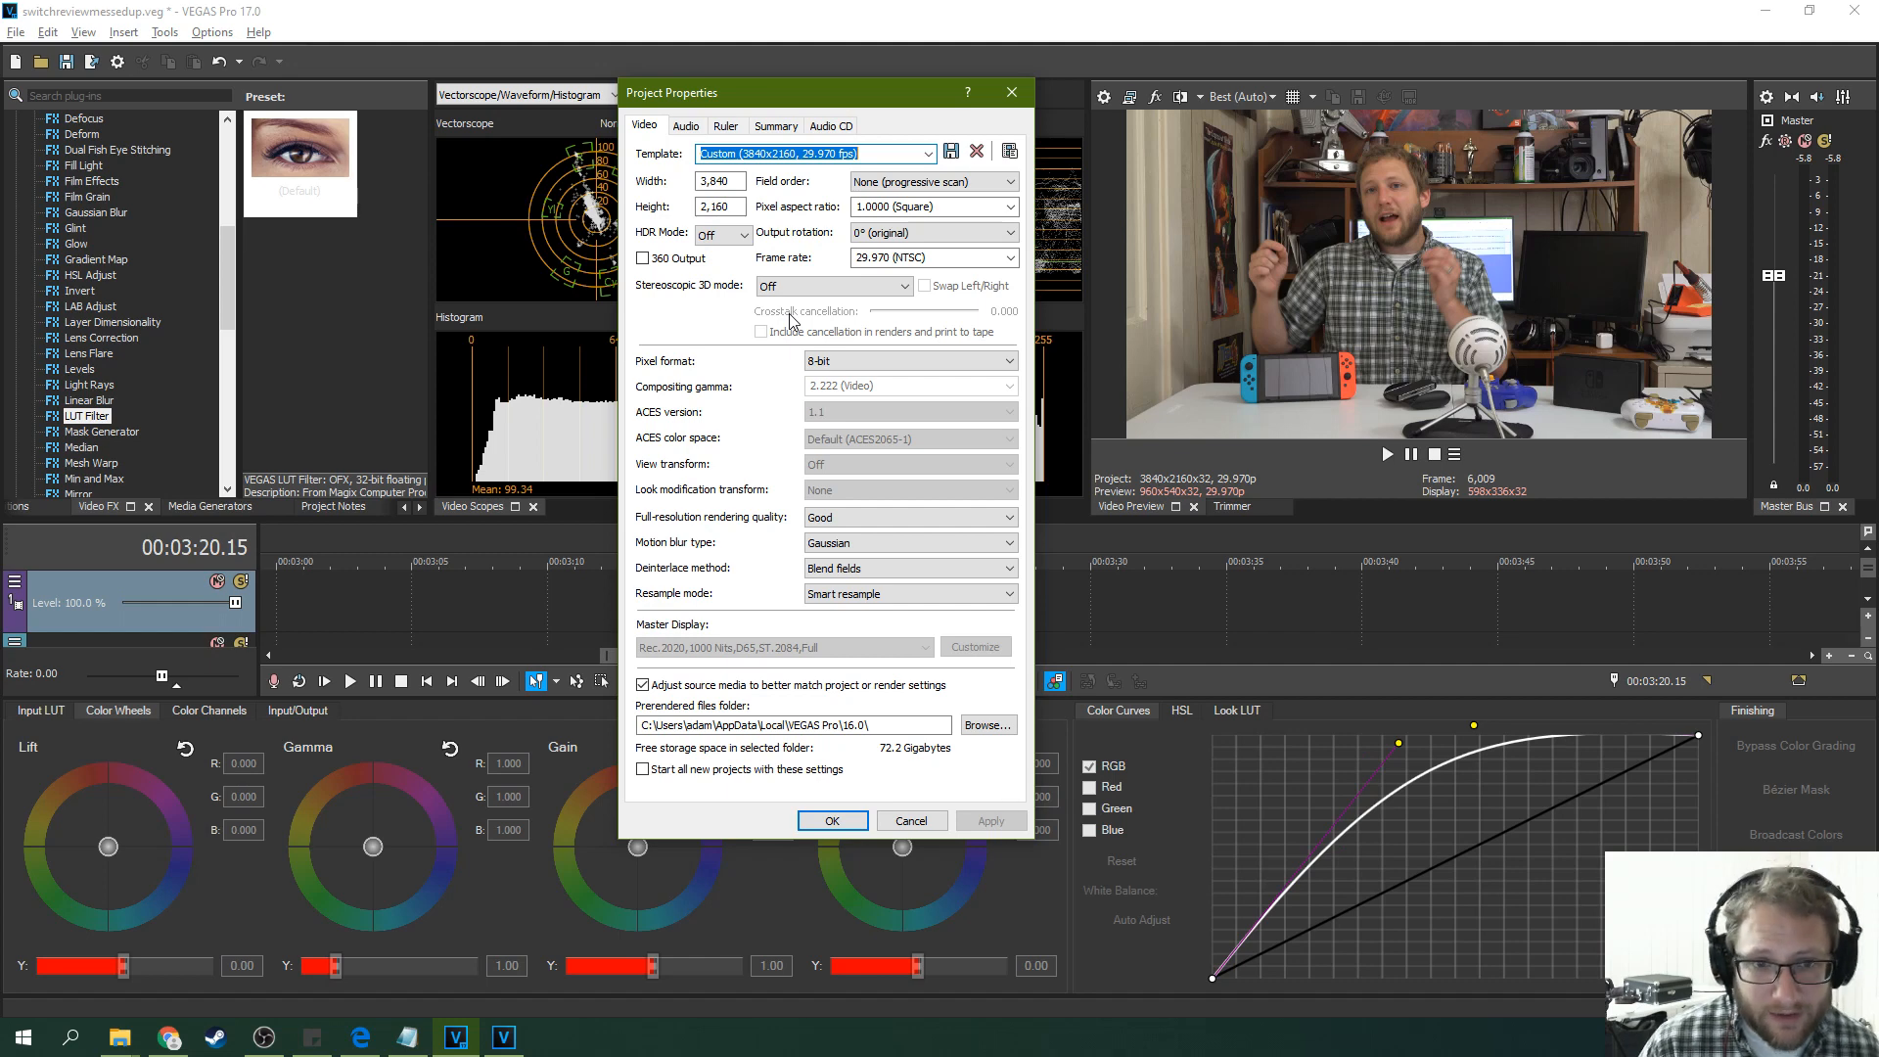
mouse_move(749, 338)
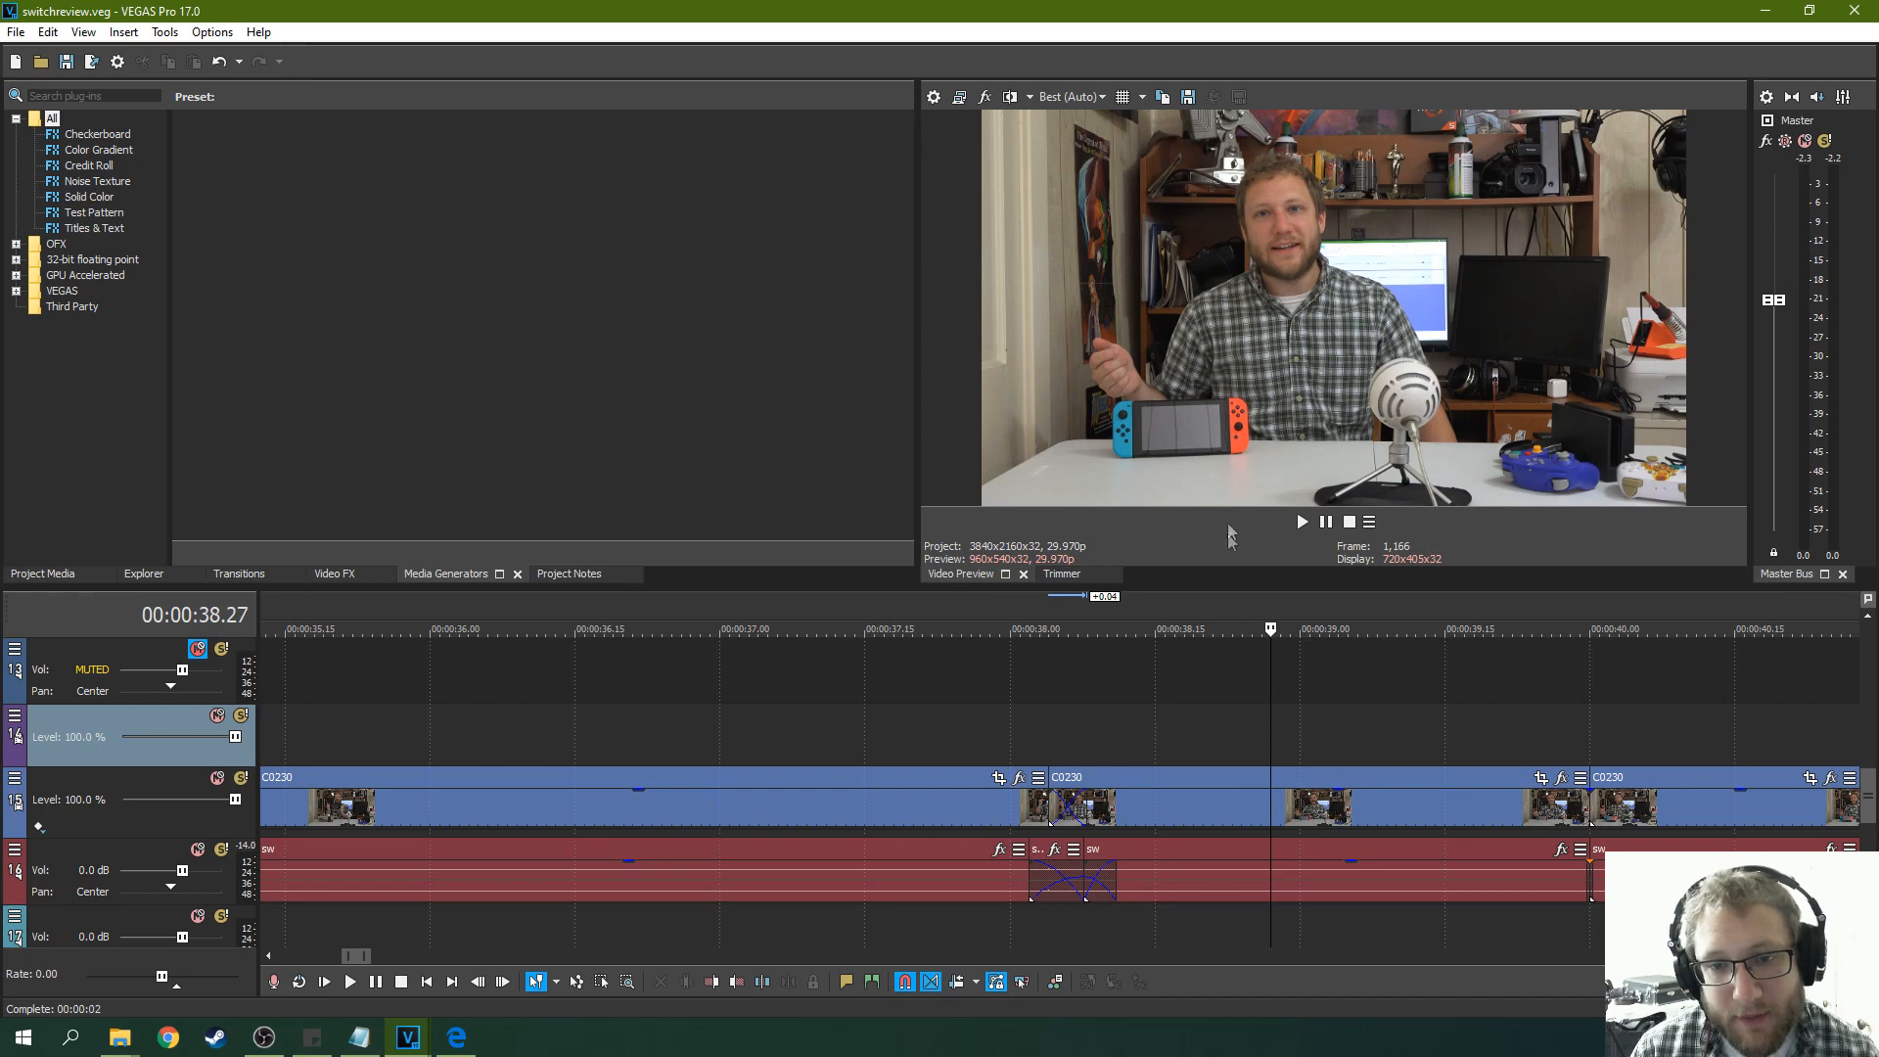
mouse_move(1111, 749)
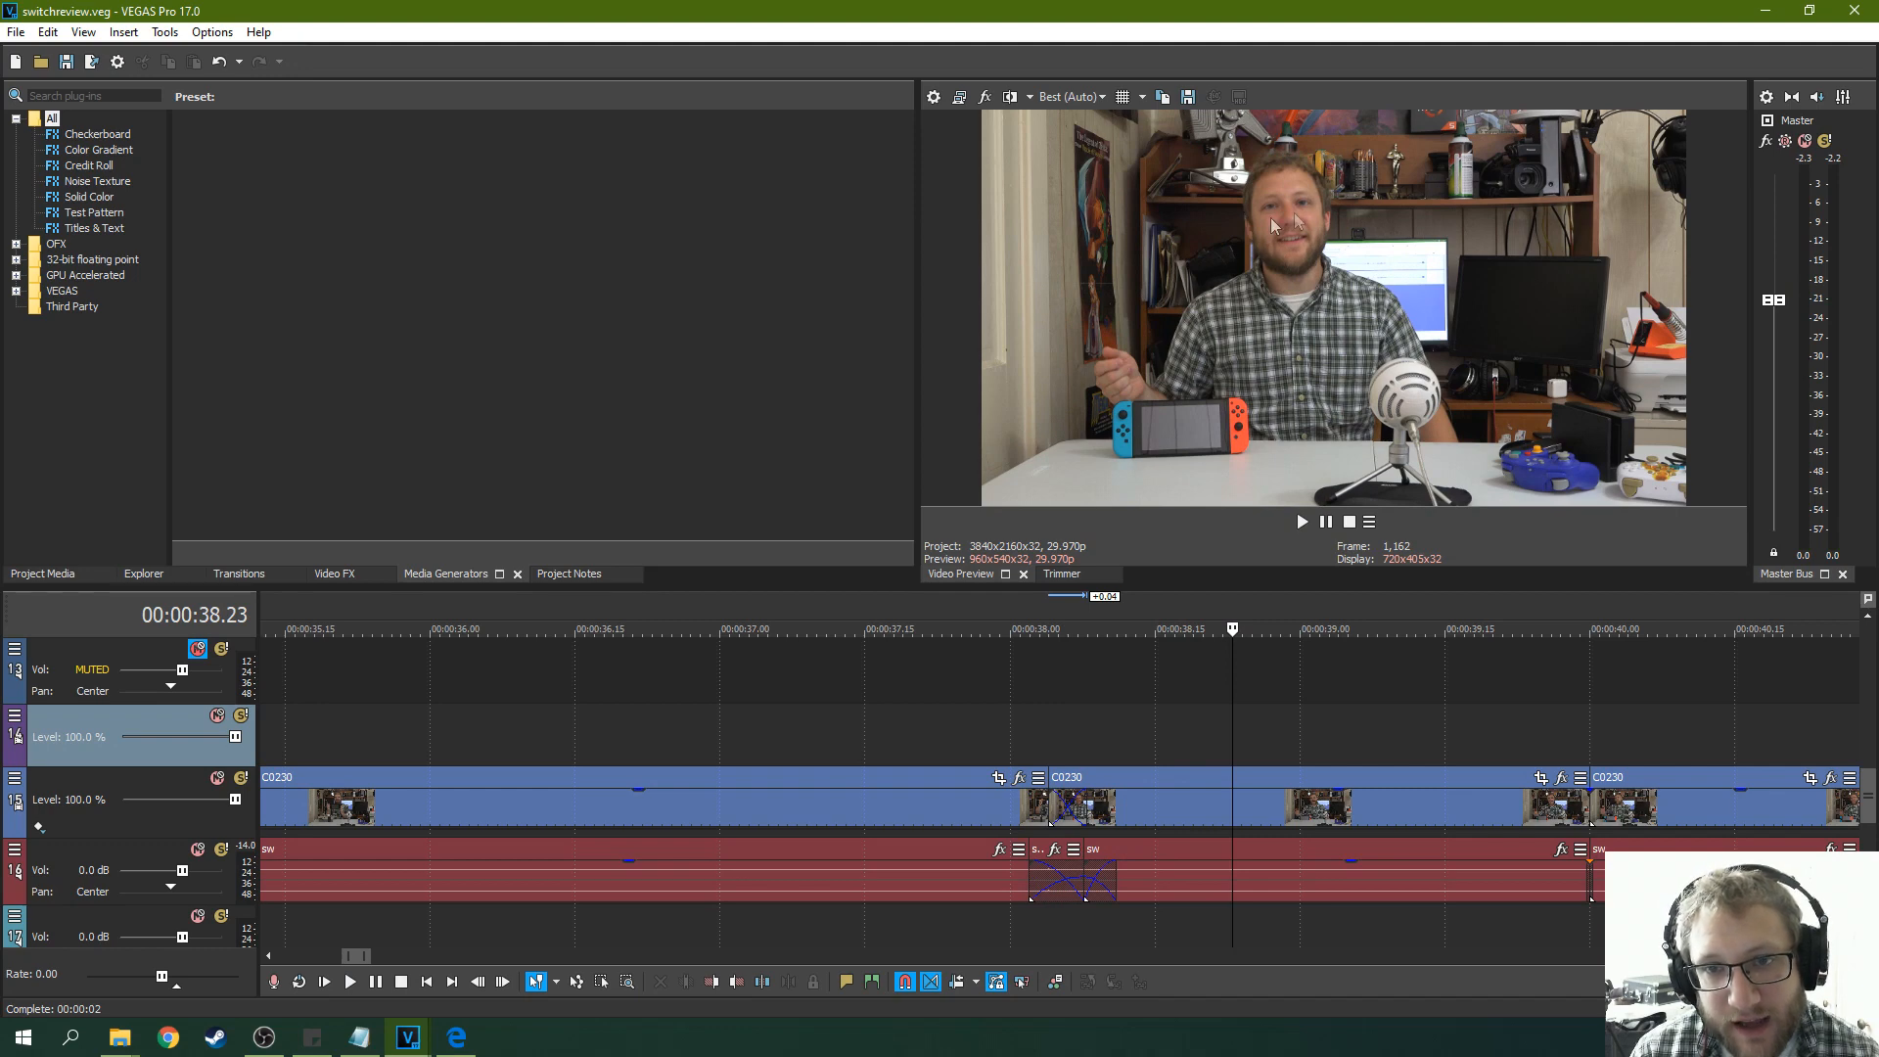
mouse_move(1054, 744)
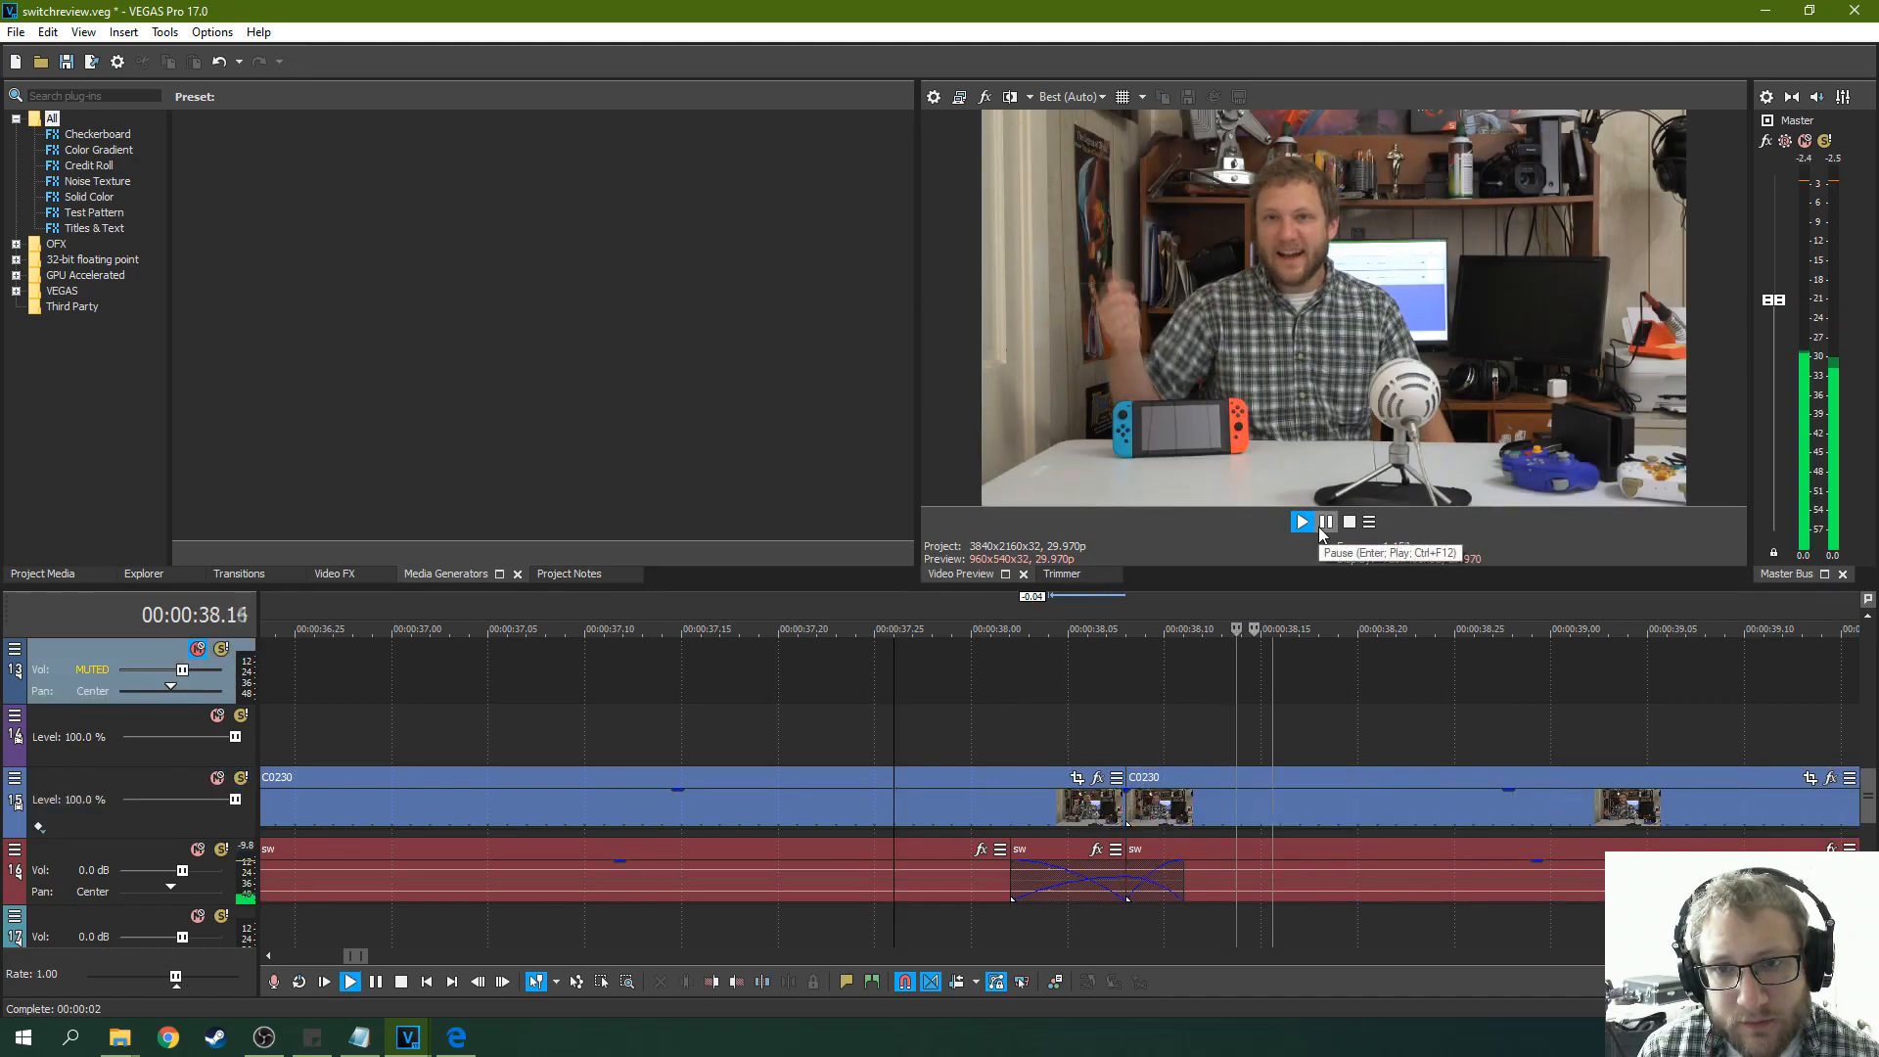
Play over the crossfade between the first two C0230 events, pausing and stopping the preview.
click(1326, 522)
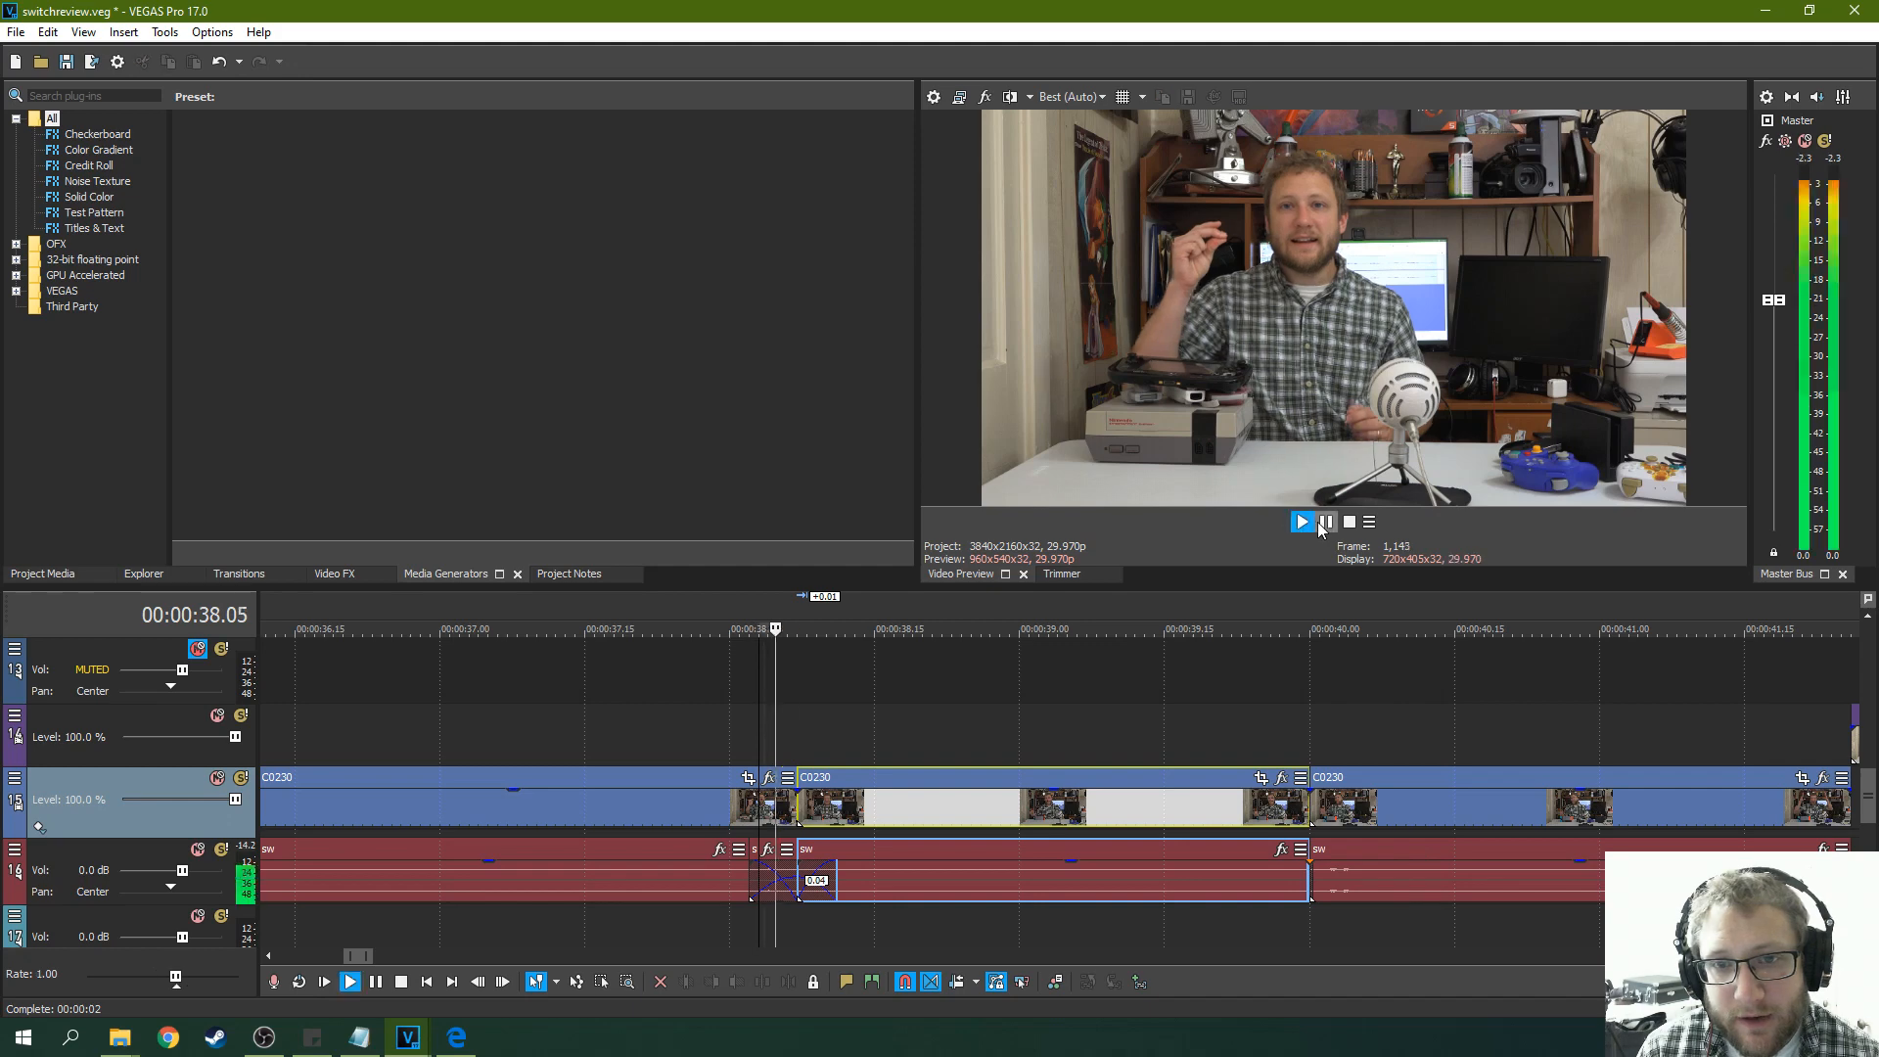
click(1301, 522)
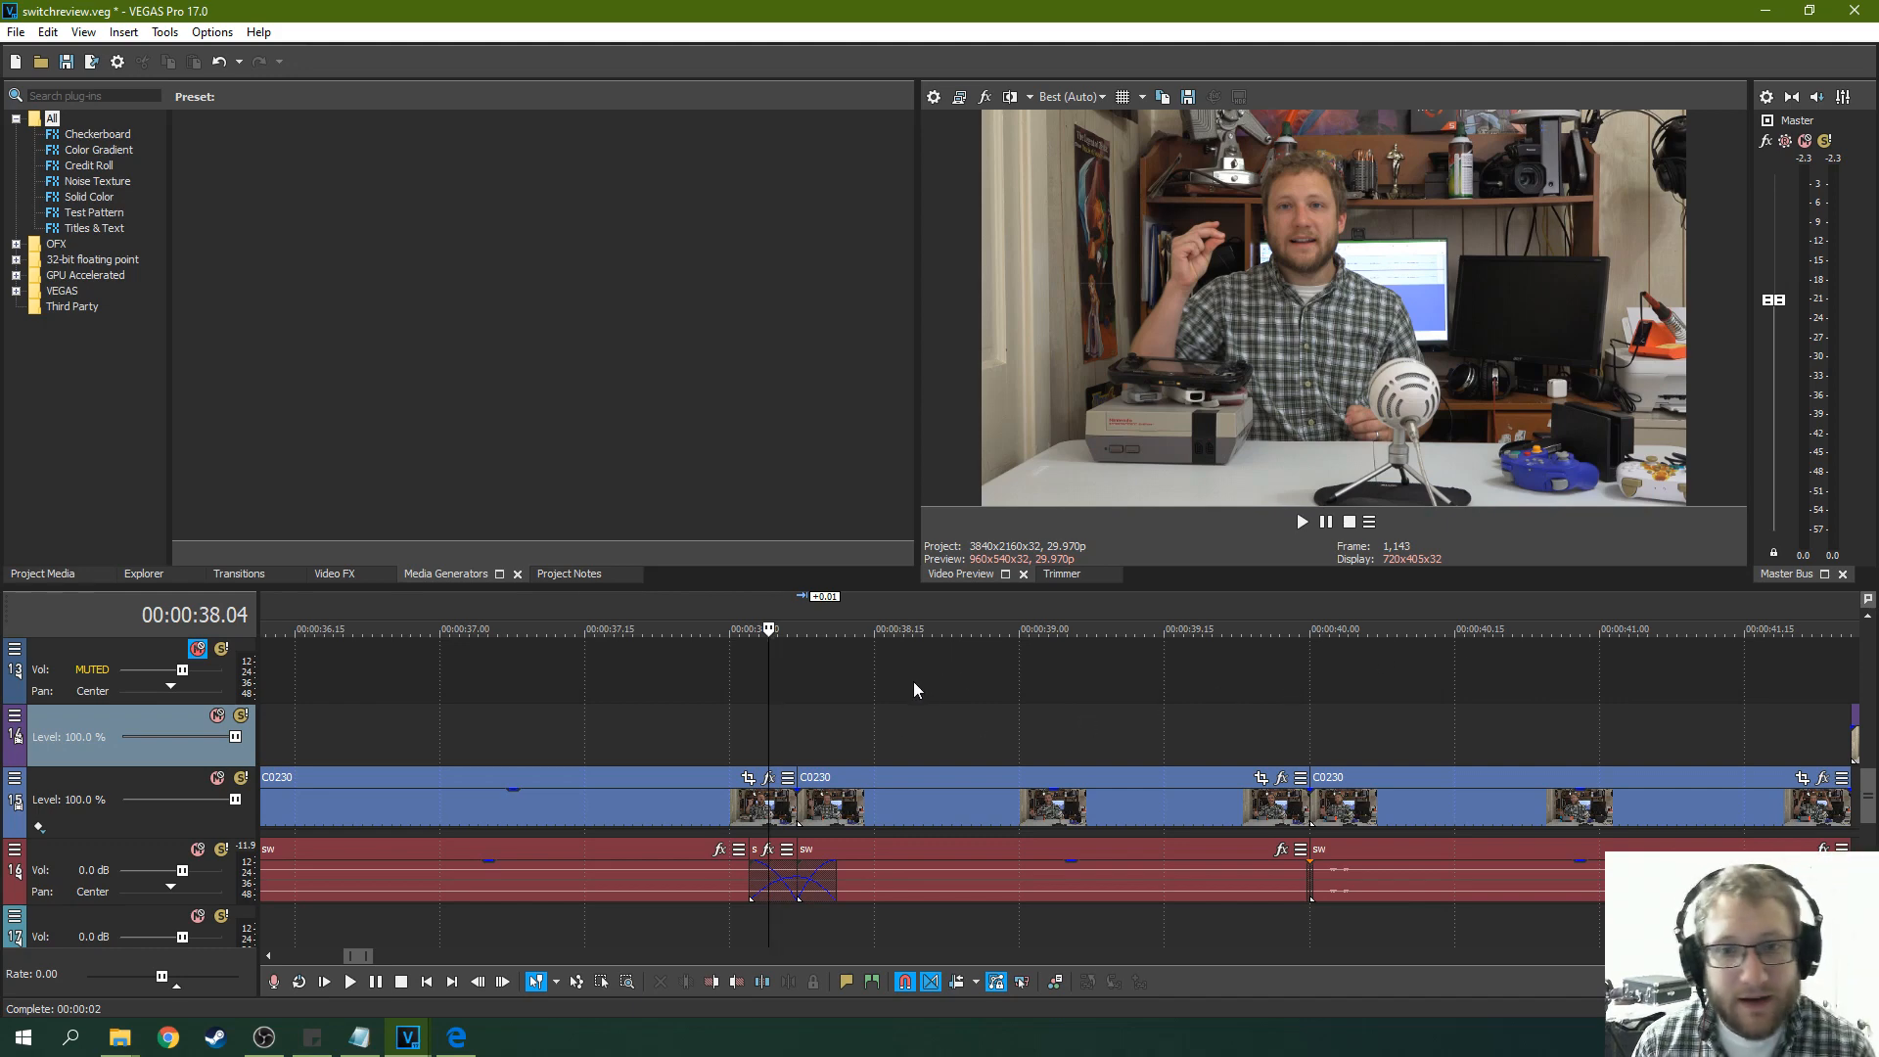
mouse_move(1788, 658)
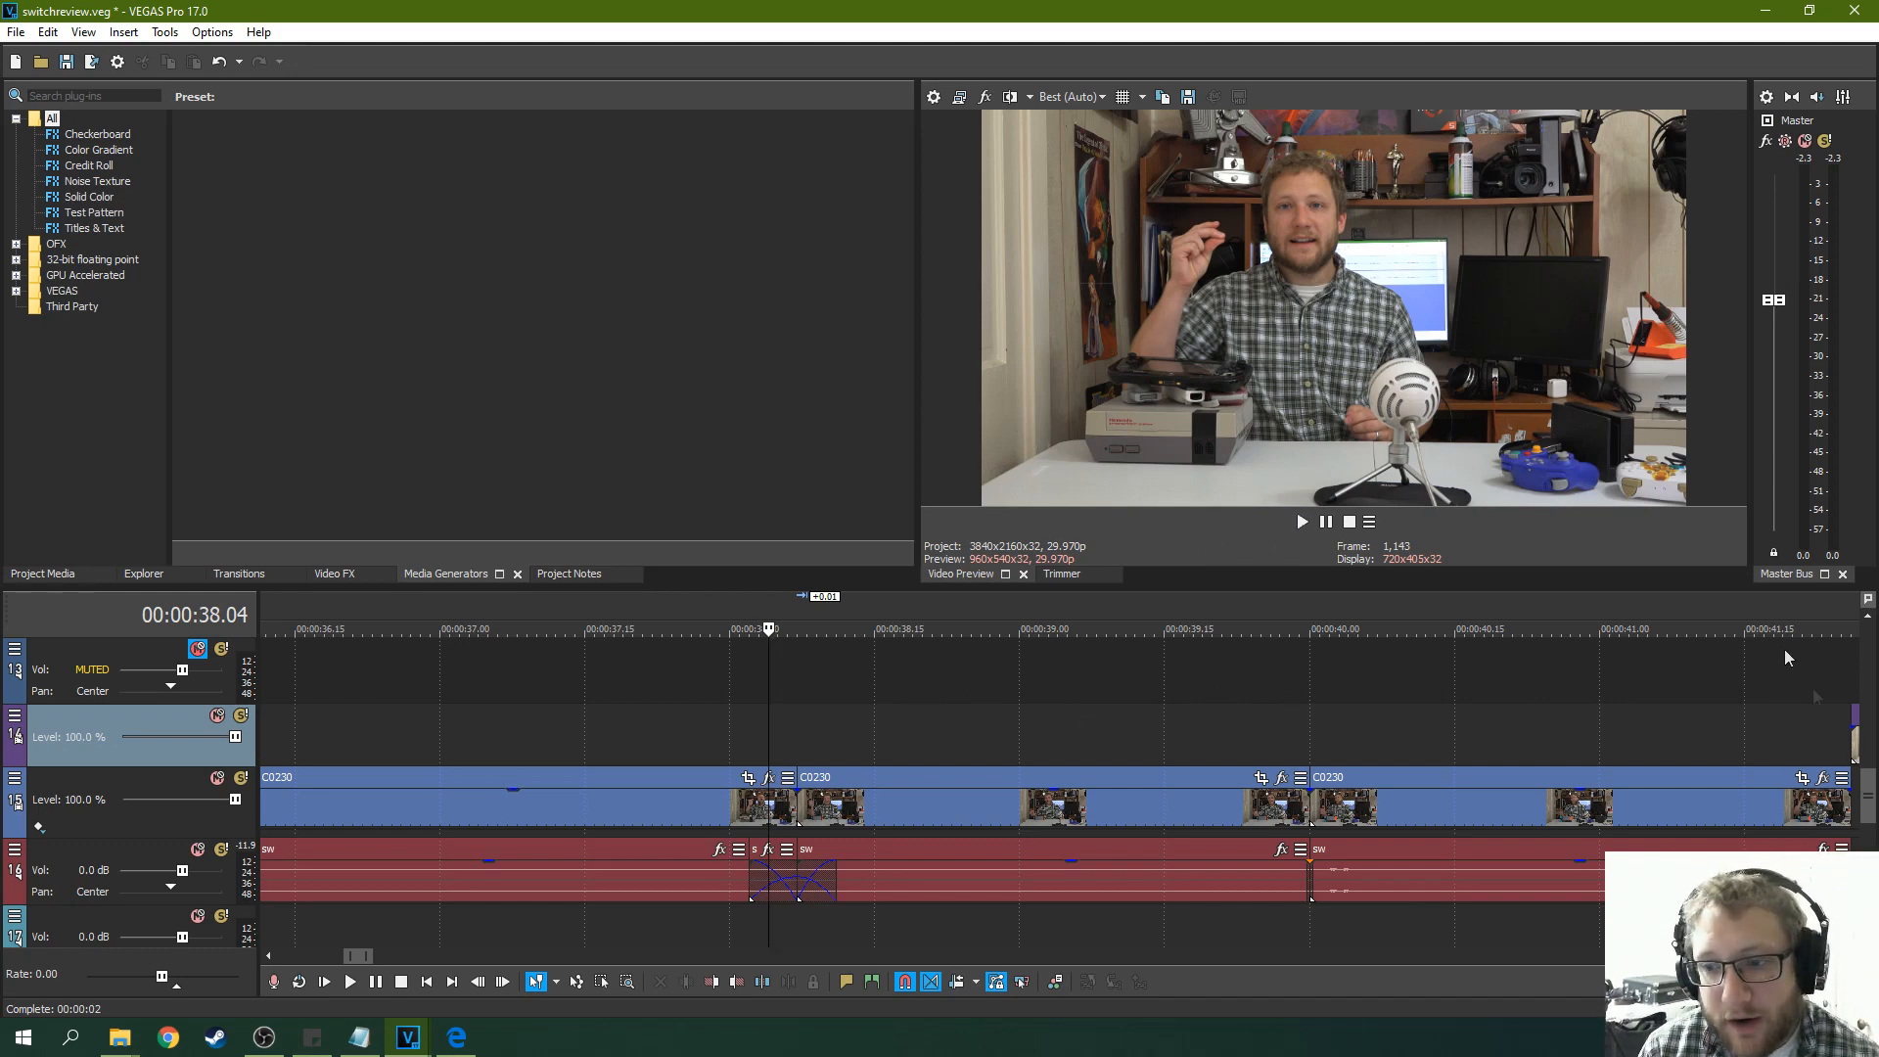
mouse_move(858, 725)
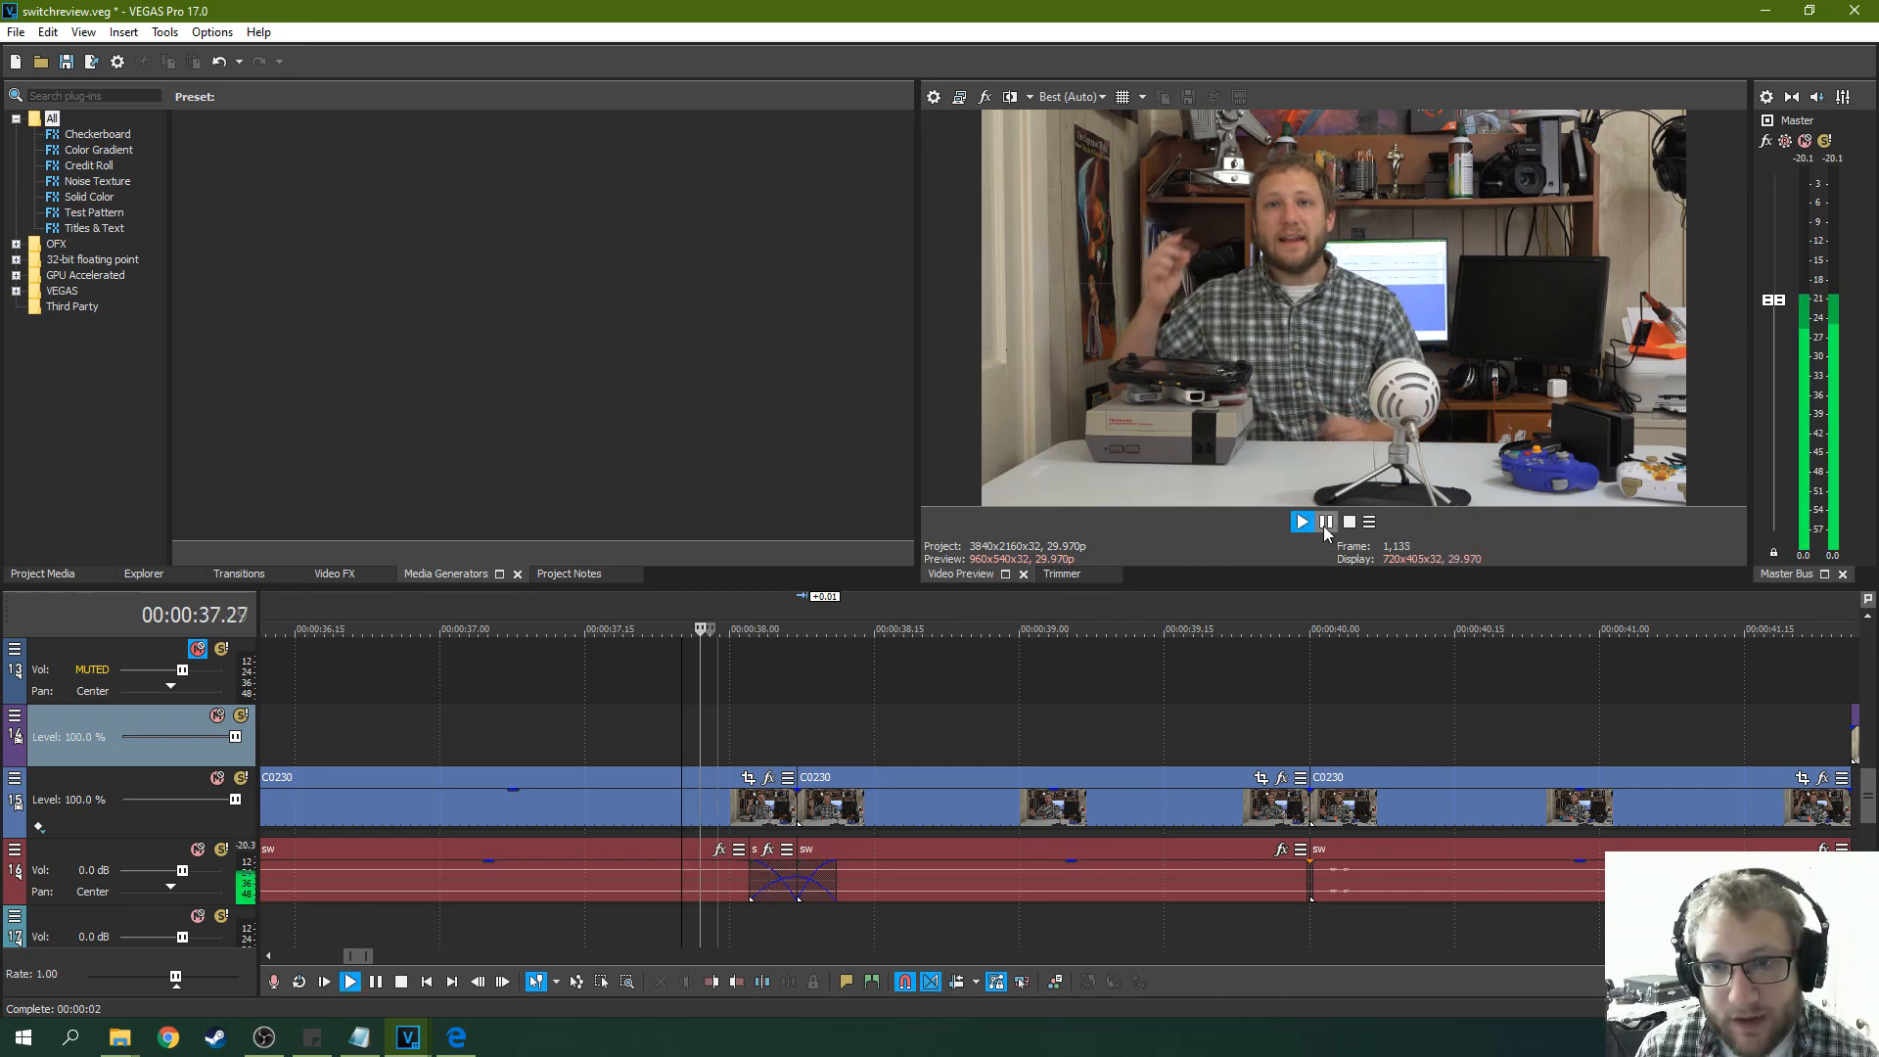
click(1325, 522)
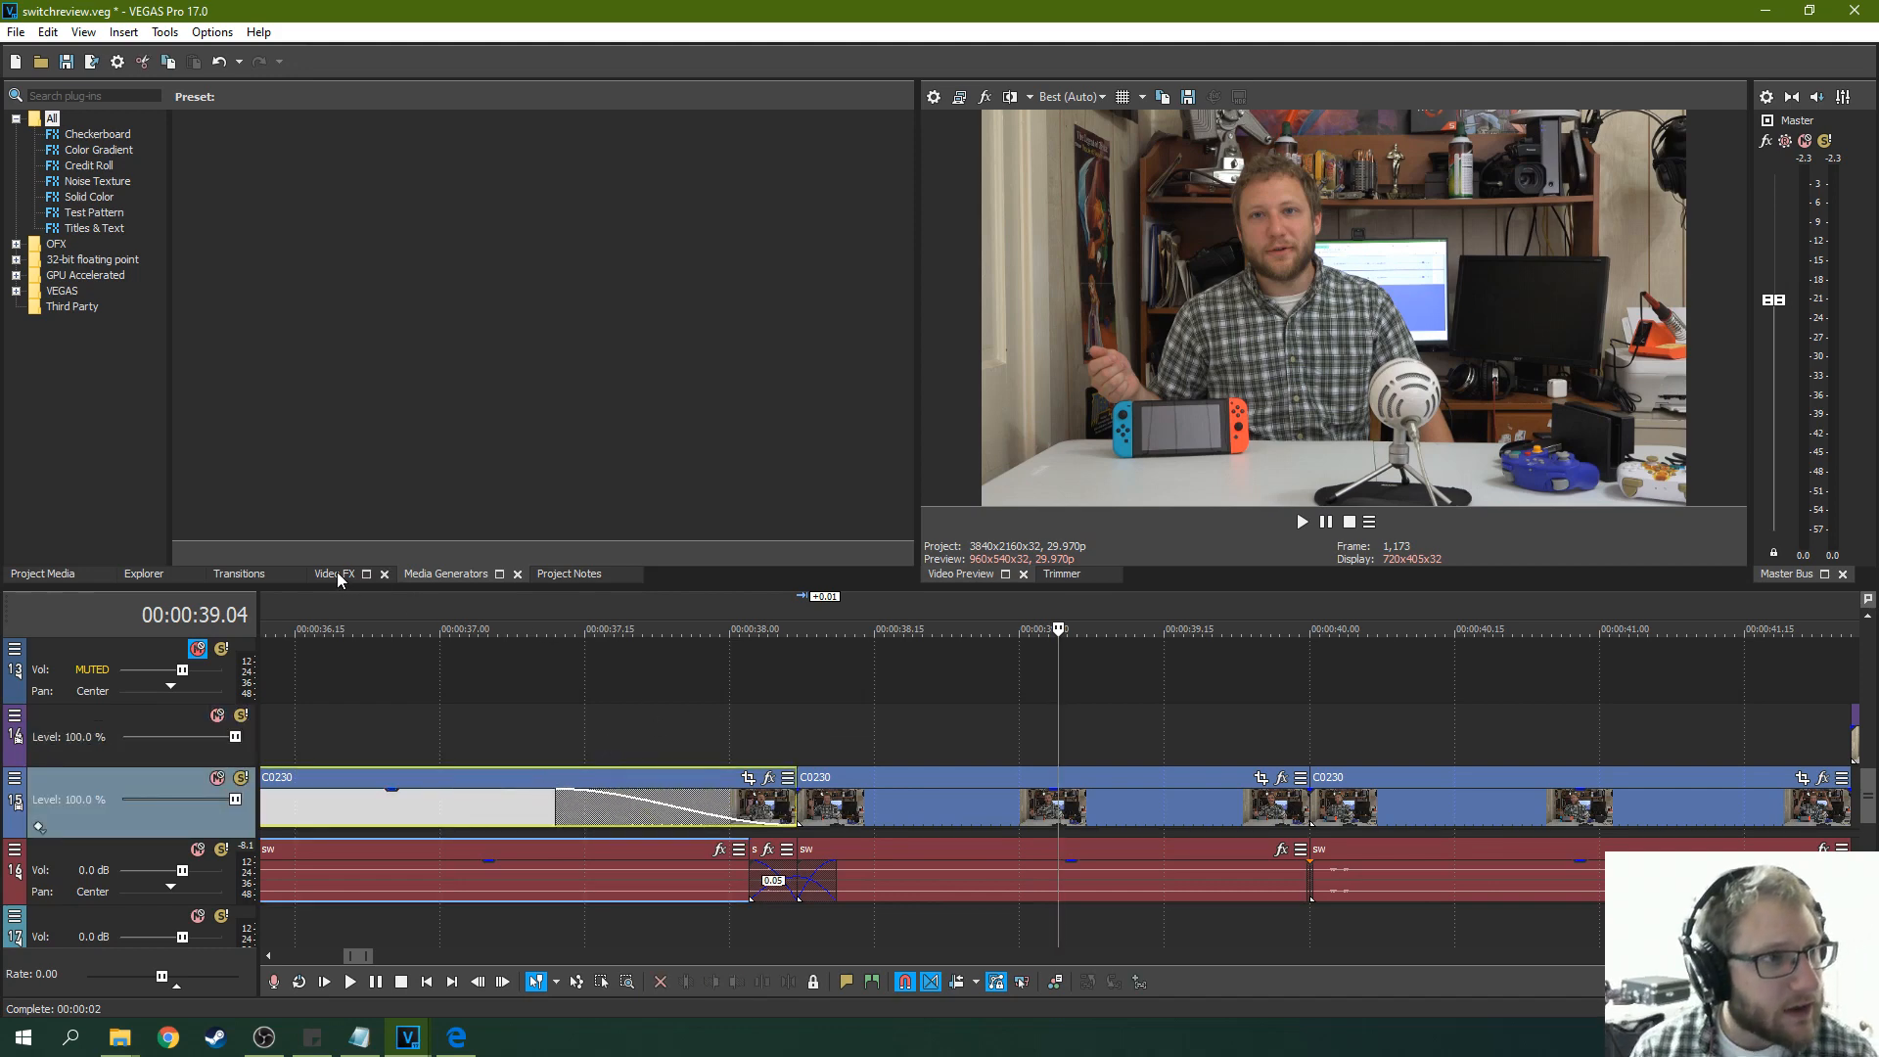
Browse the Transitions library past 3D Blinds and 3D Cascade to the 3D Fly In/Out presets.
click(239, 573)
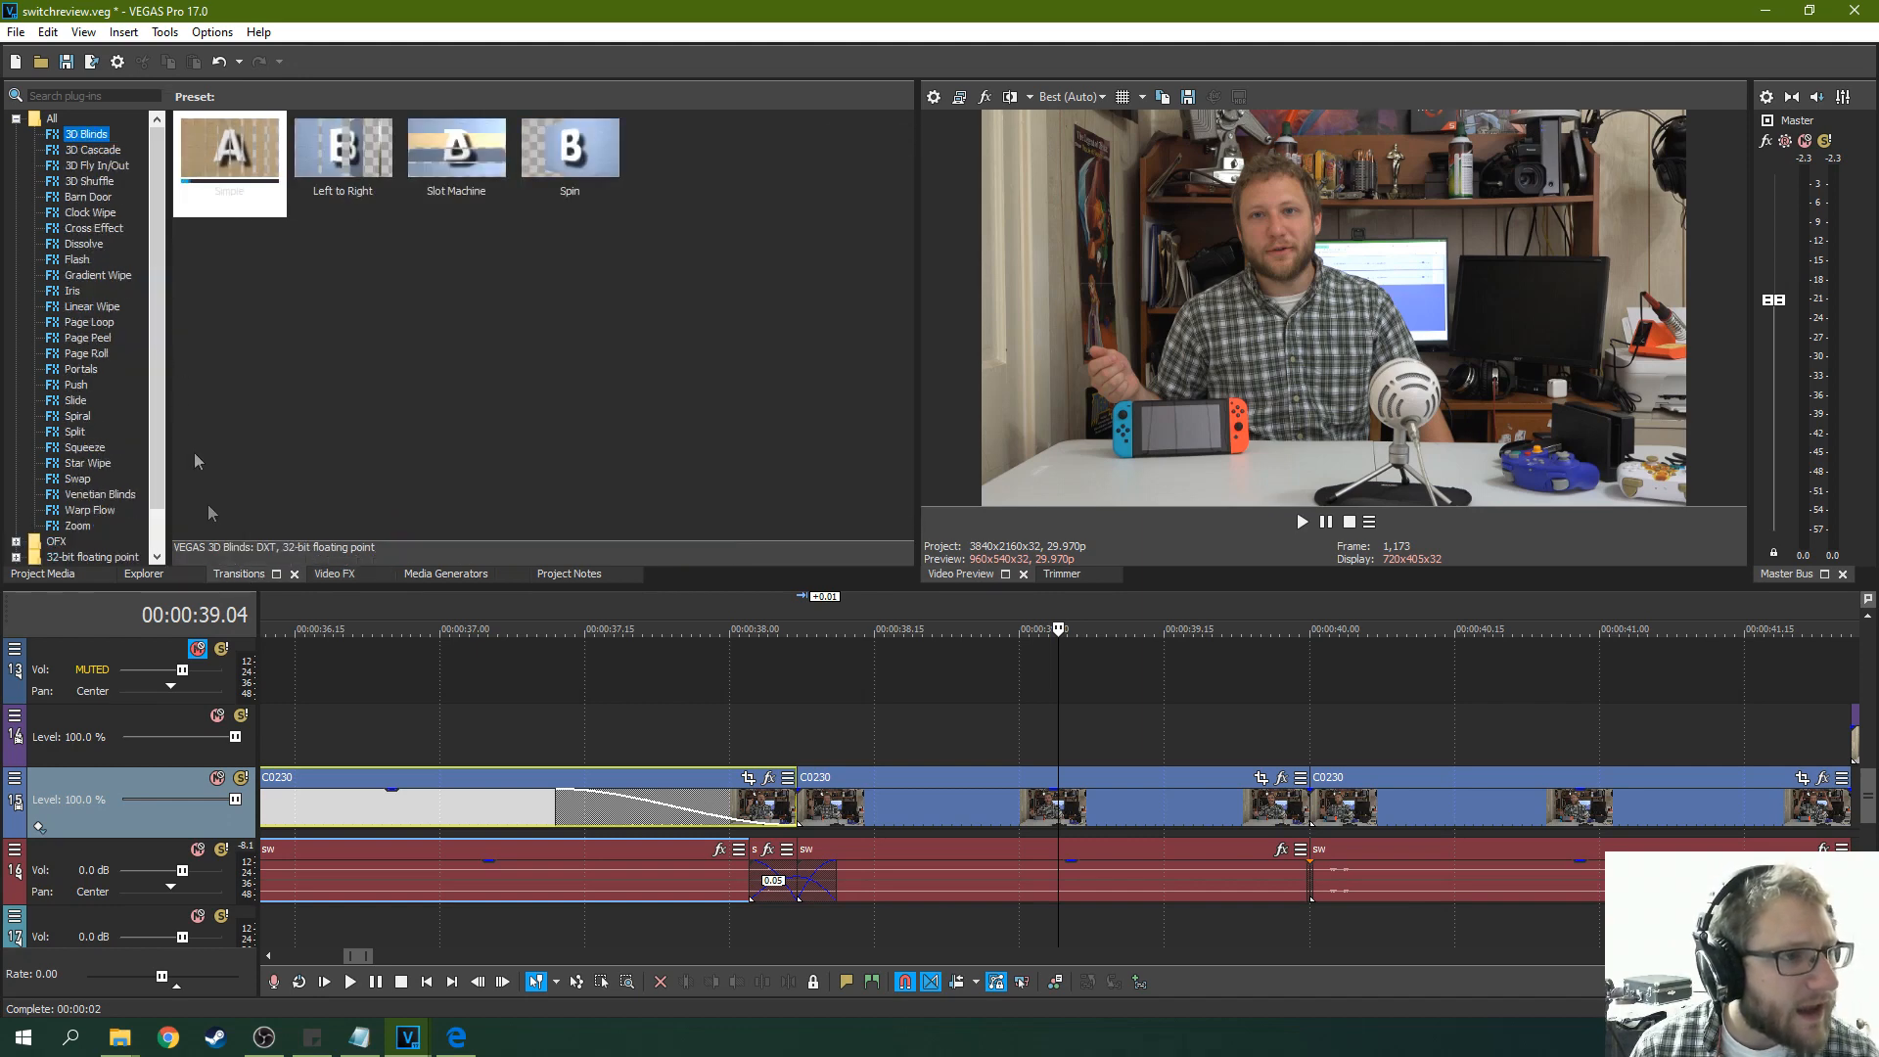
click(91, 165)
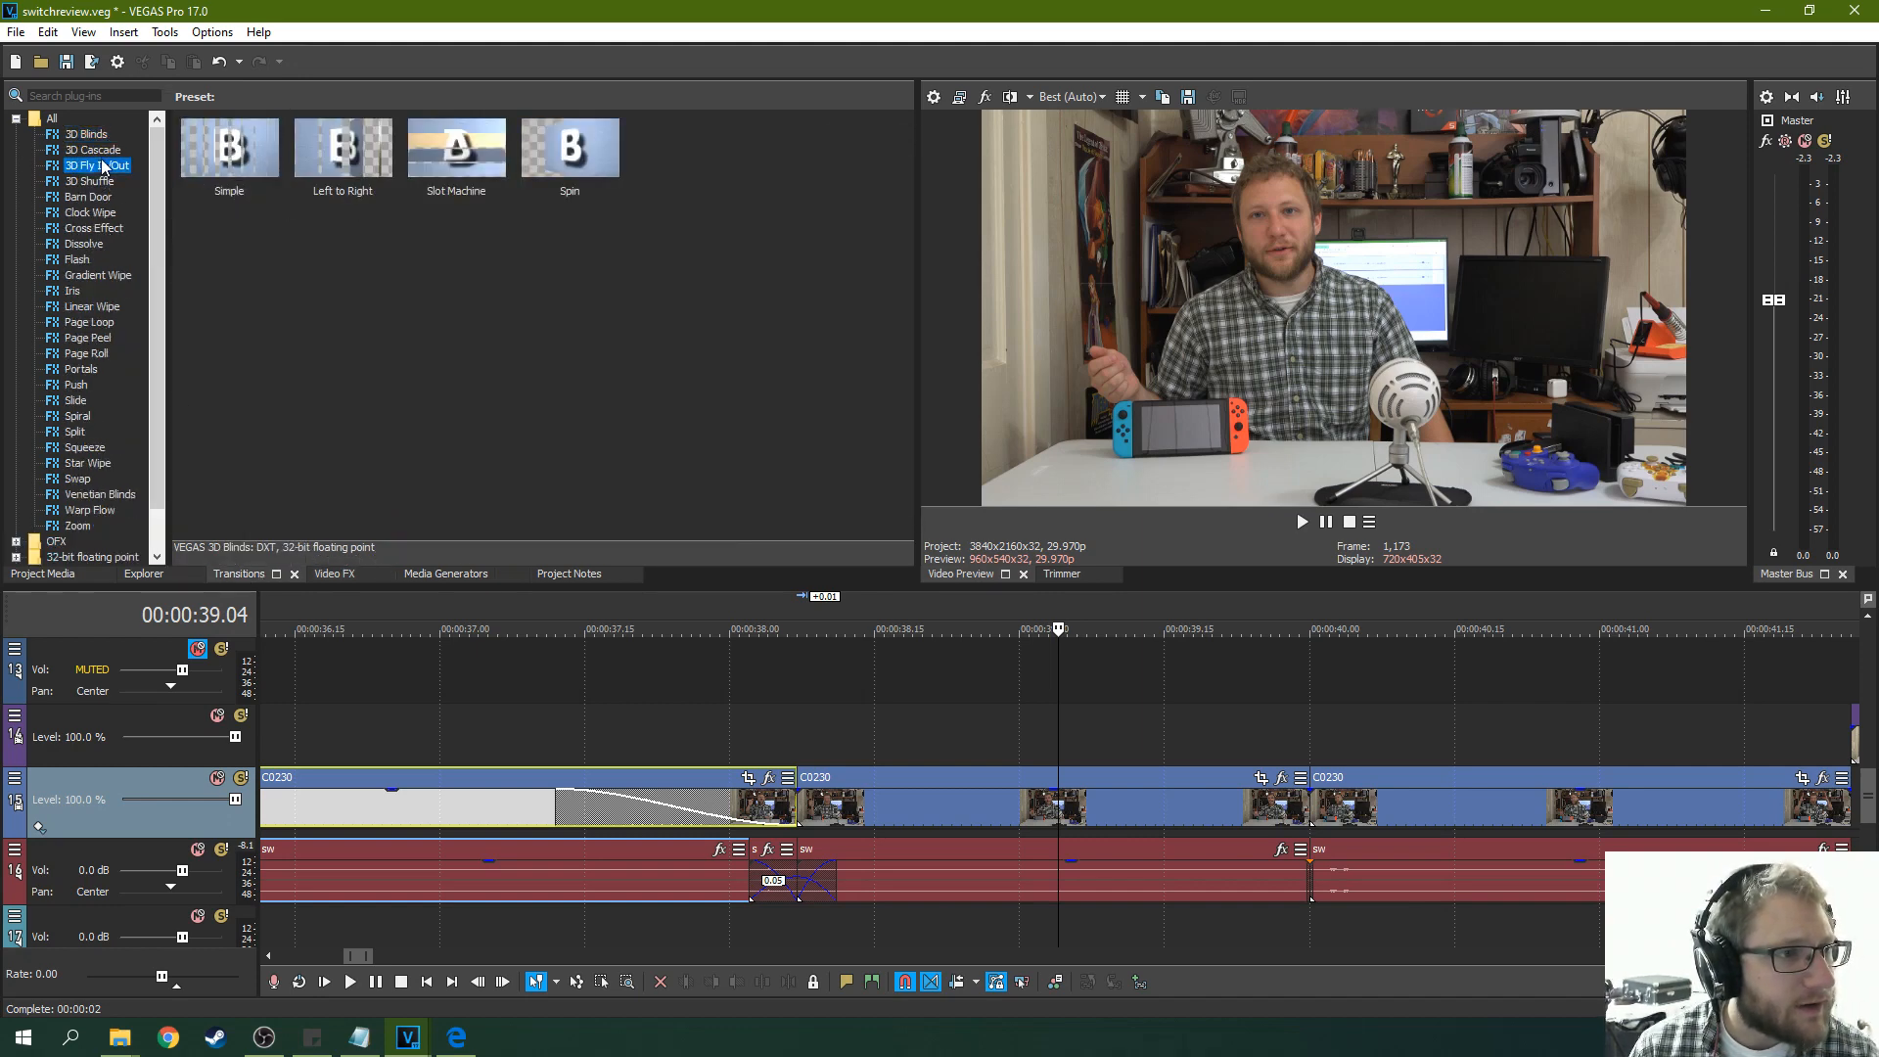
click(91, 150)
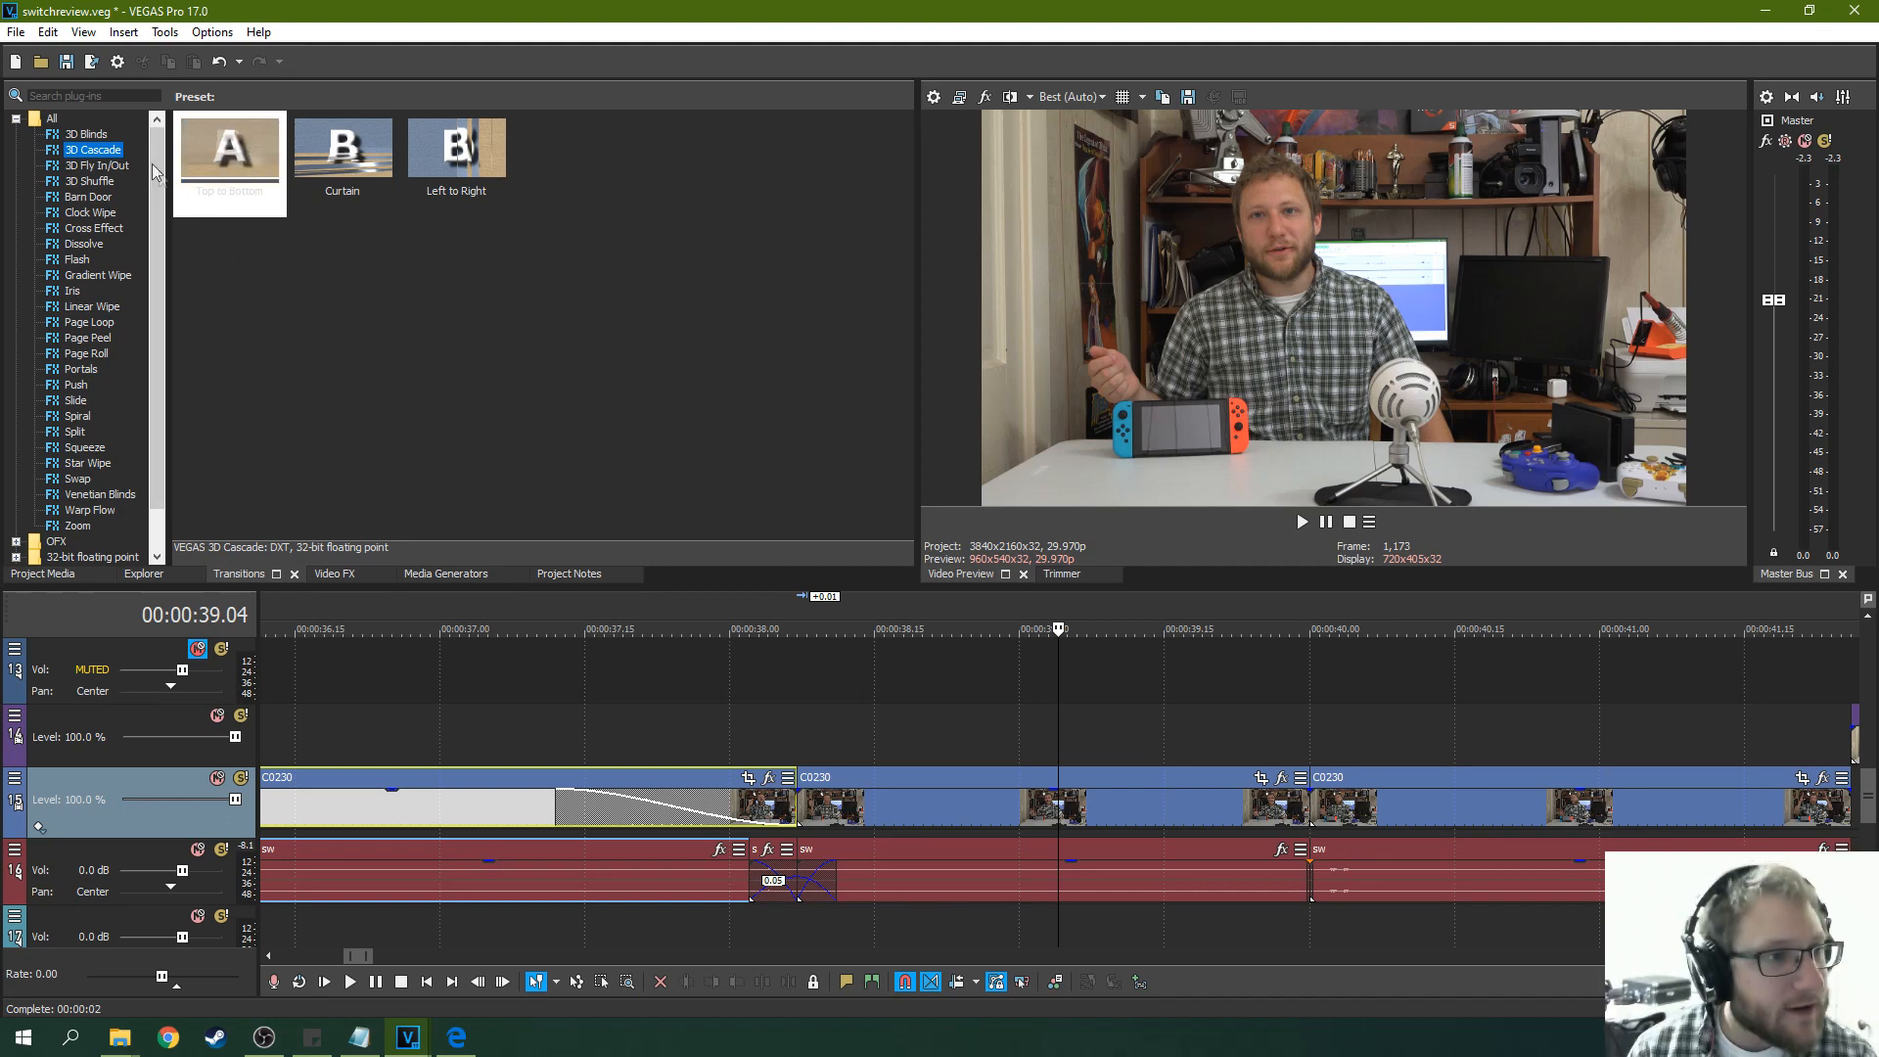
click(89, 164)
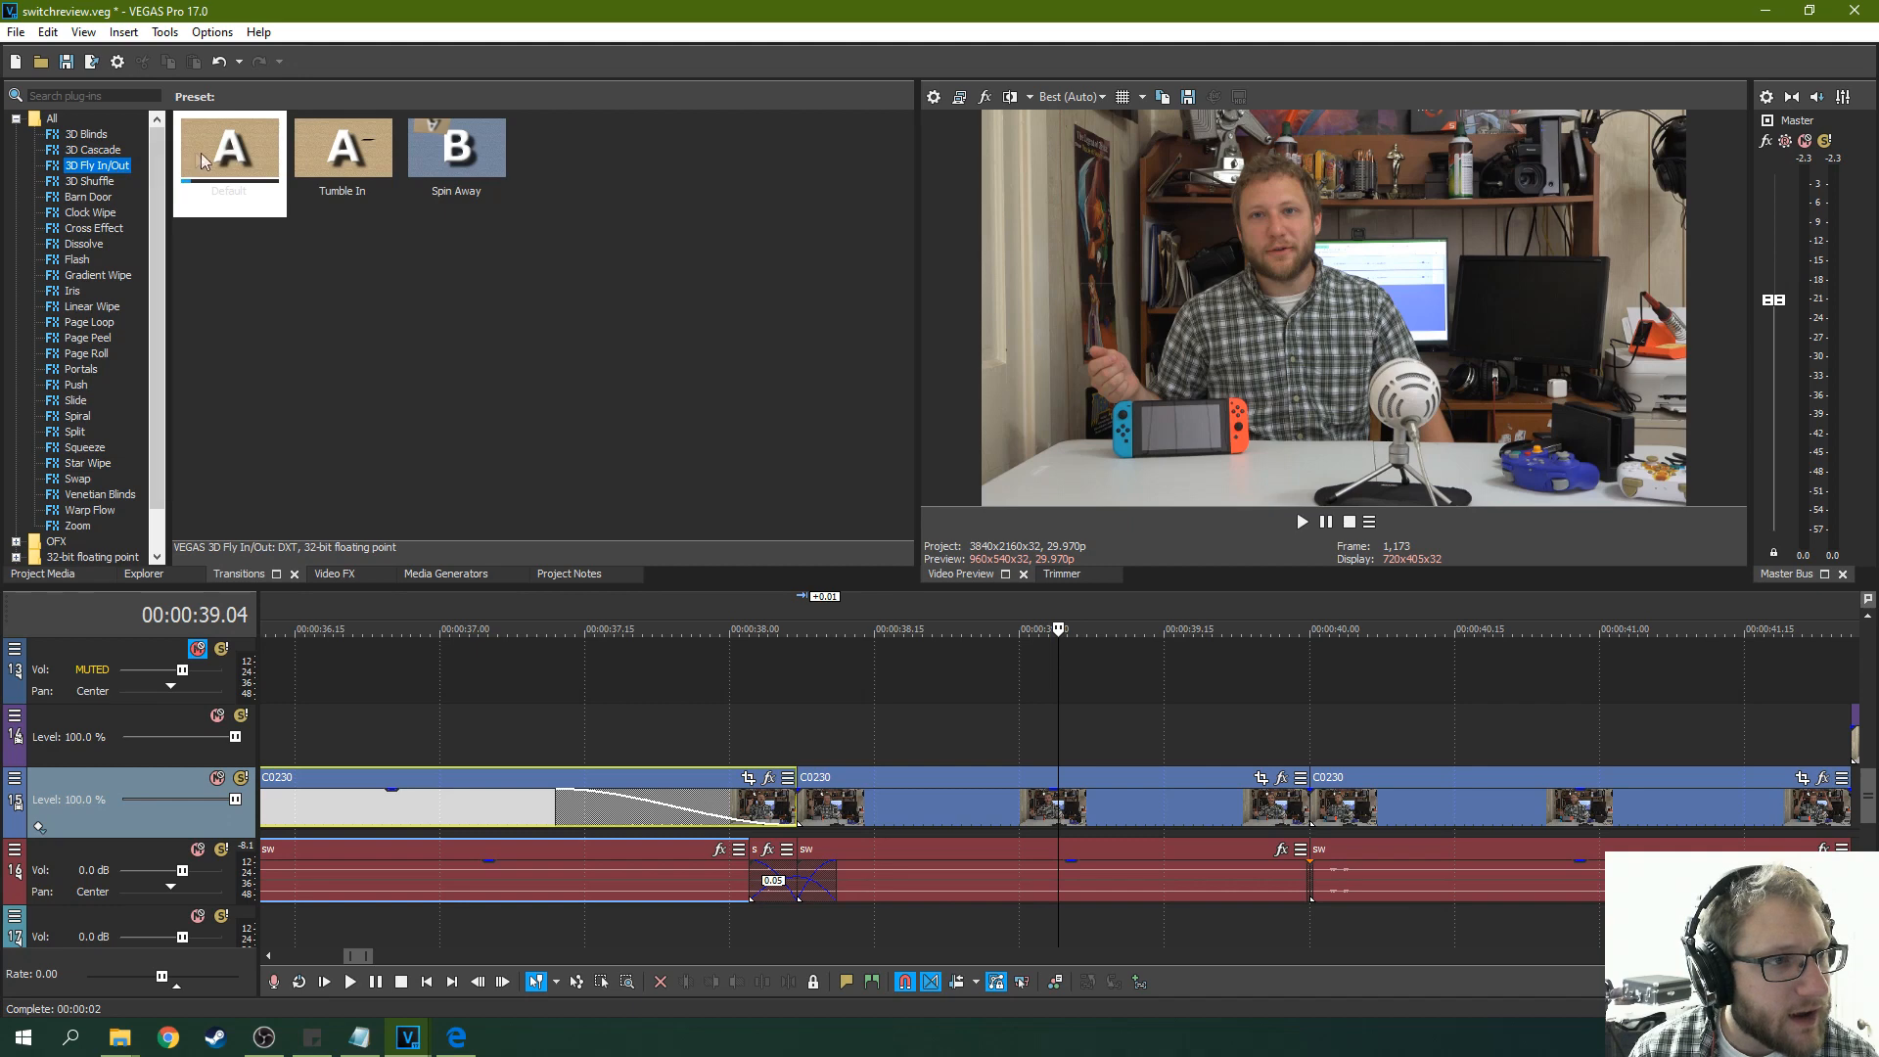
mouse_move(557, 333)
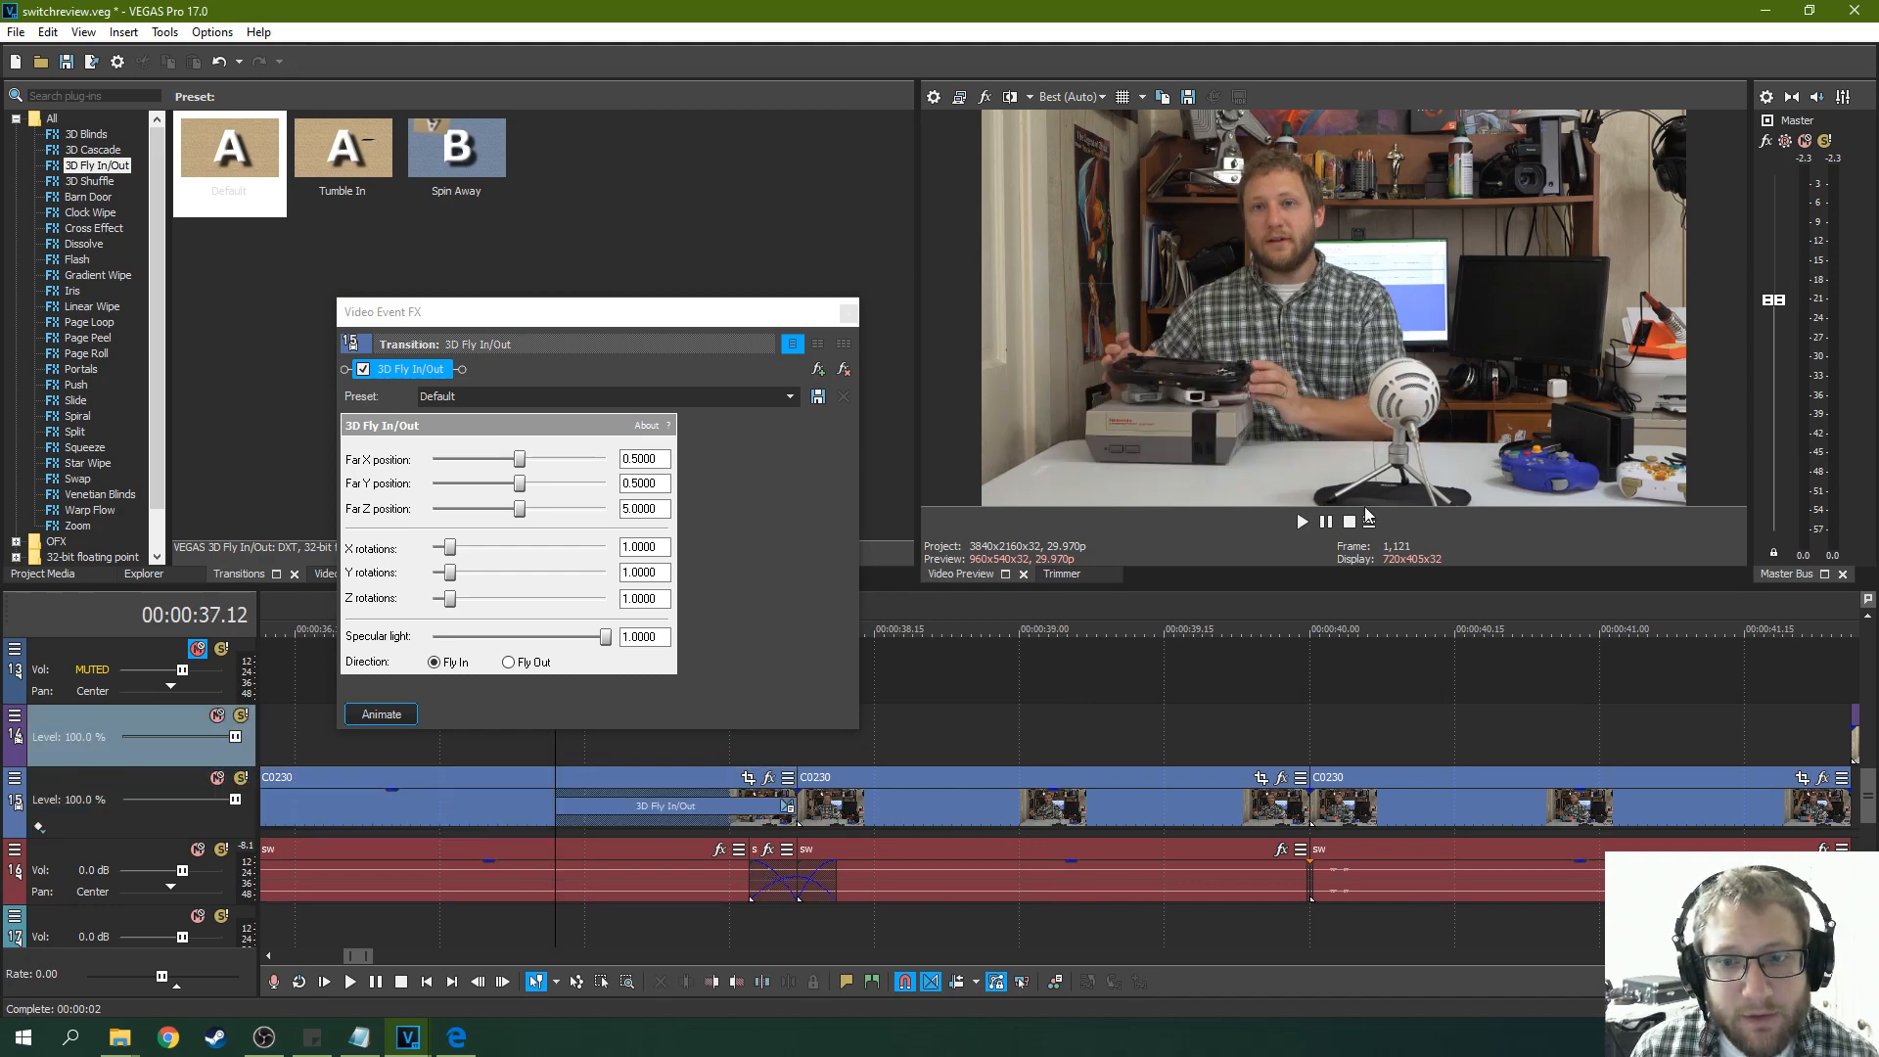
click(1302, 522)
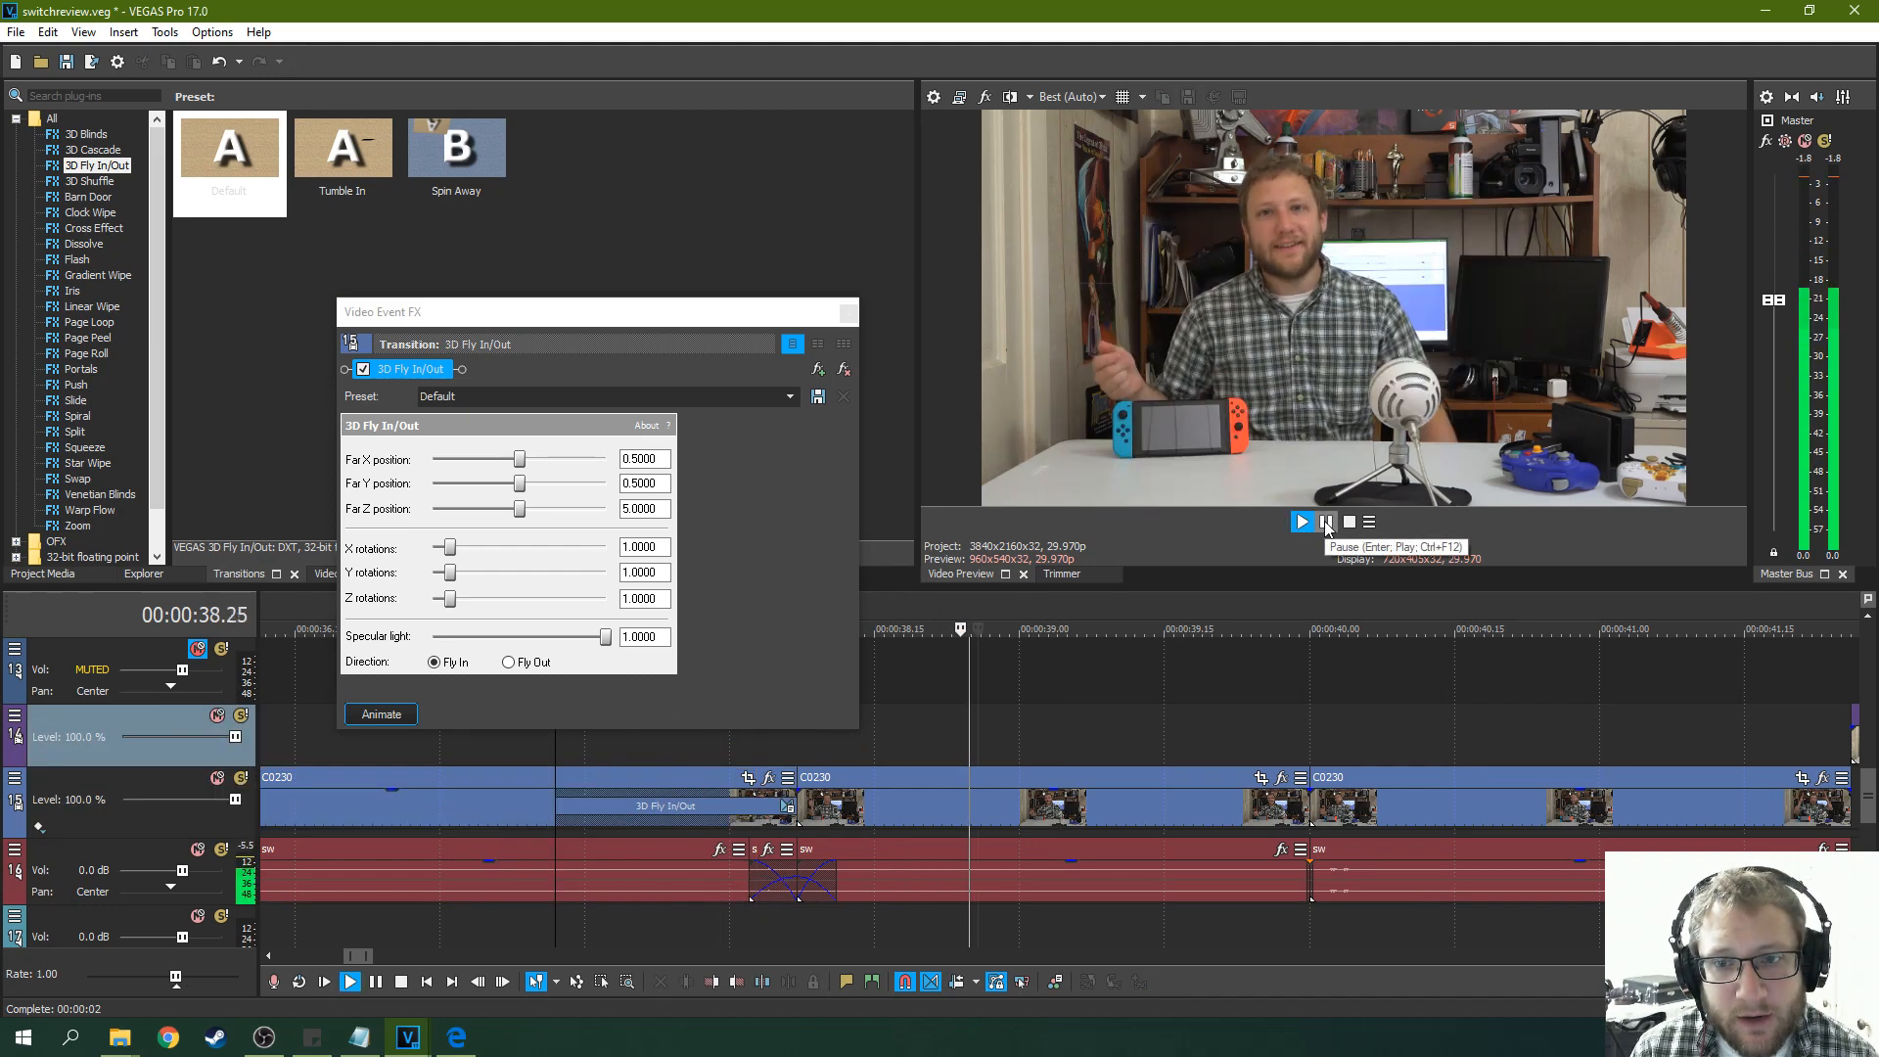
click(1325, 522)
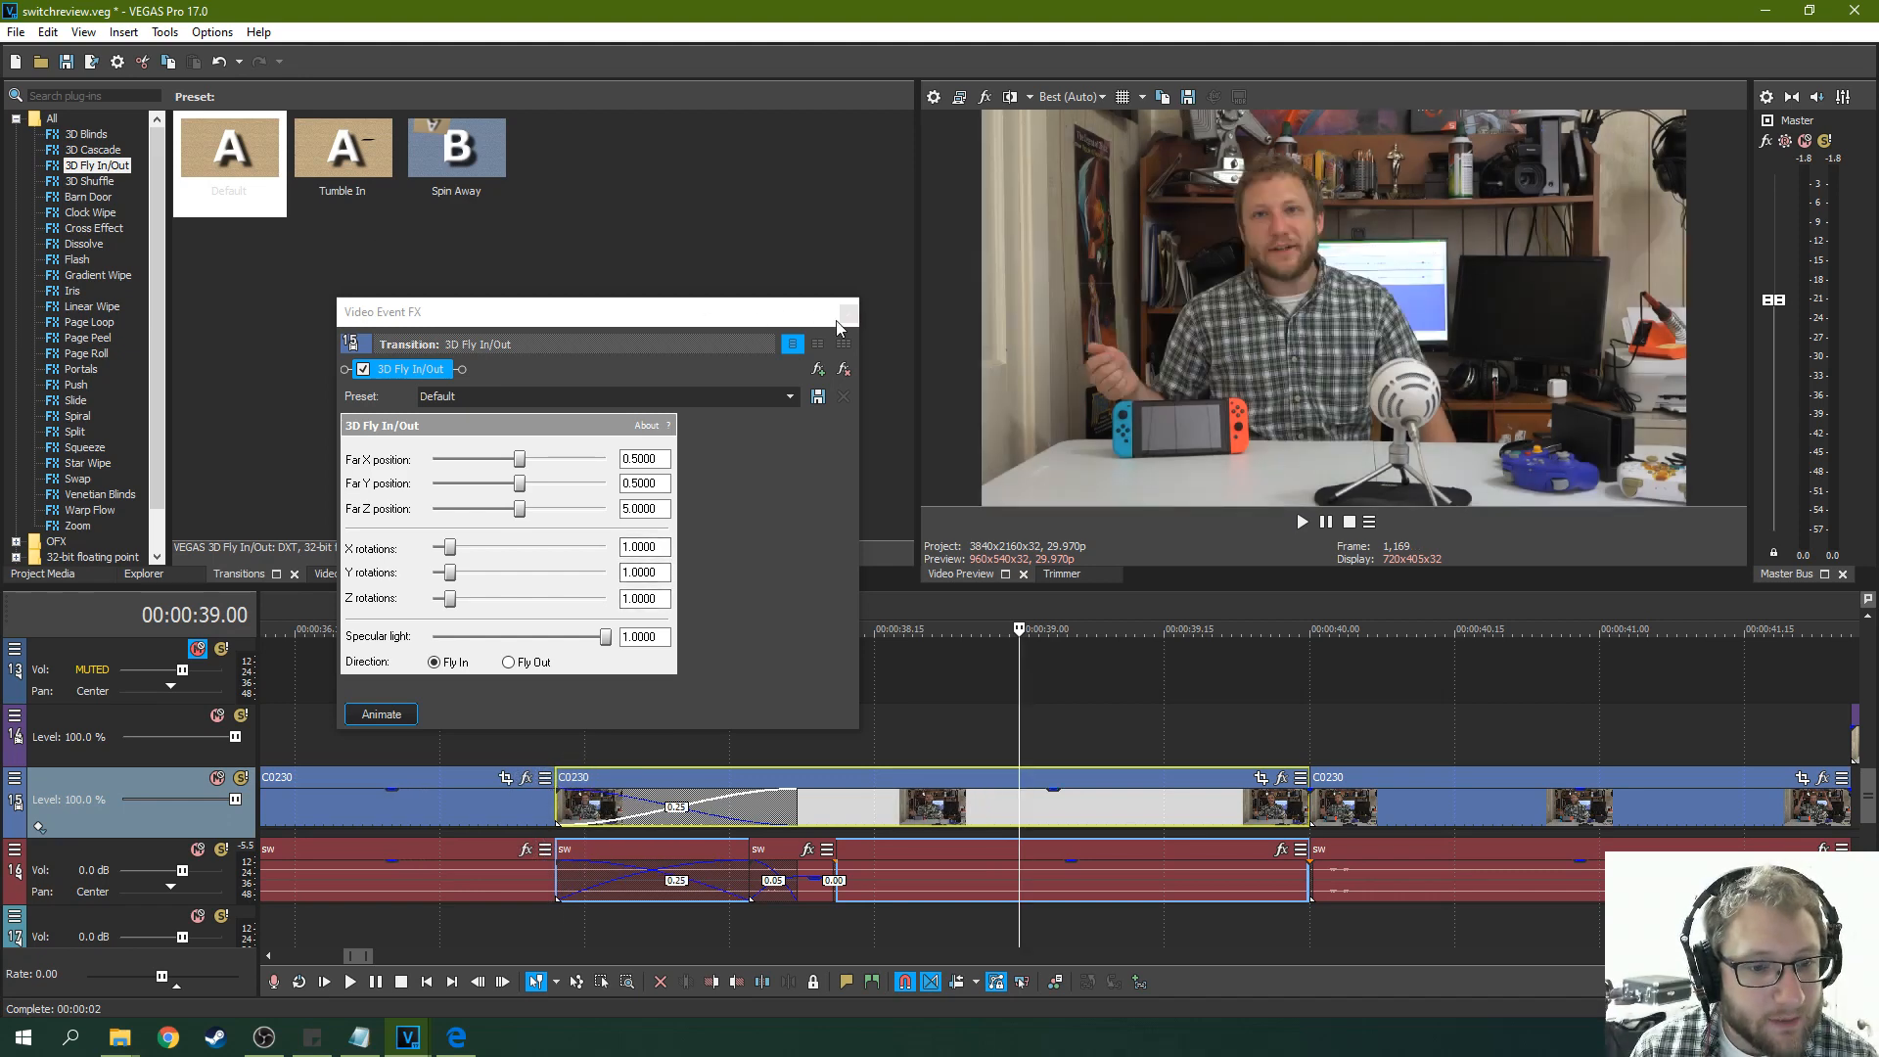
click(843, 311)
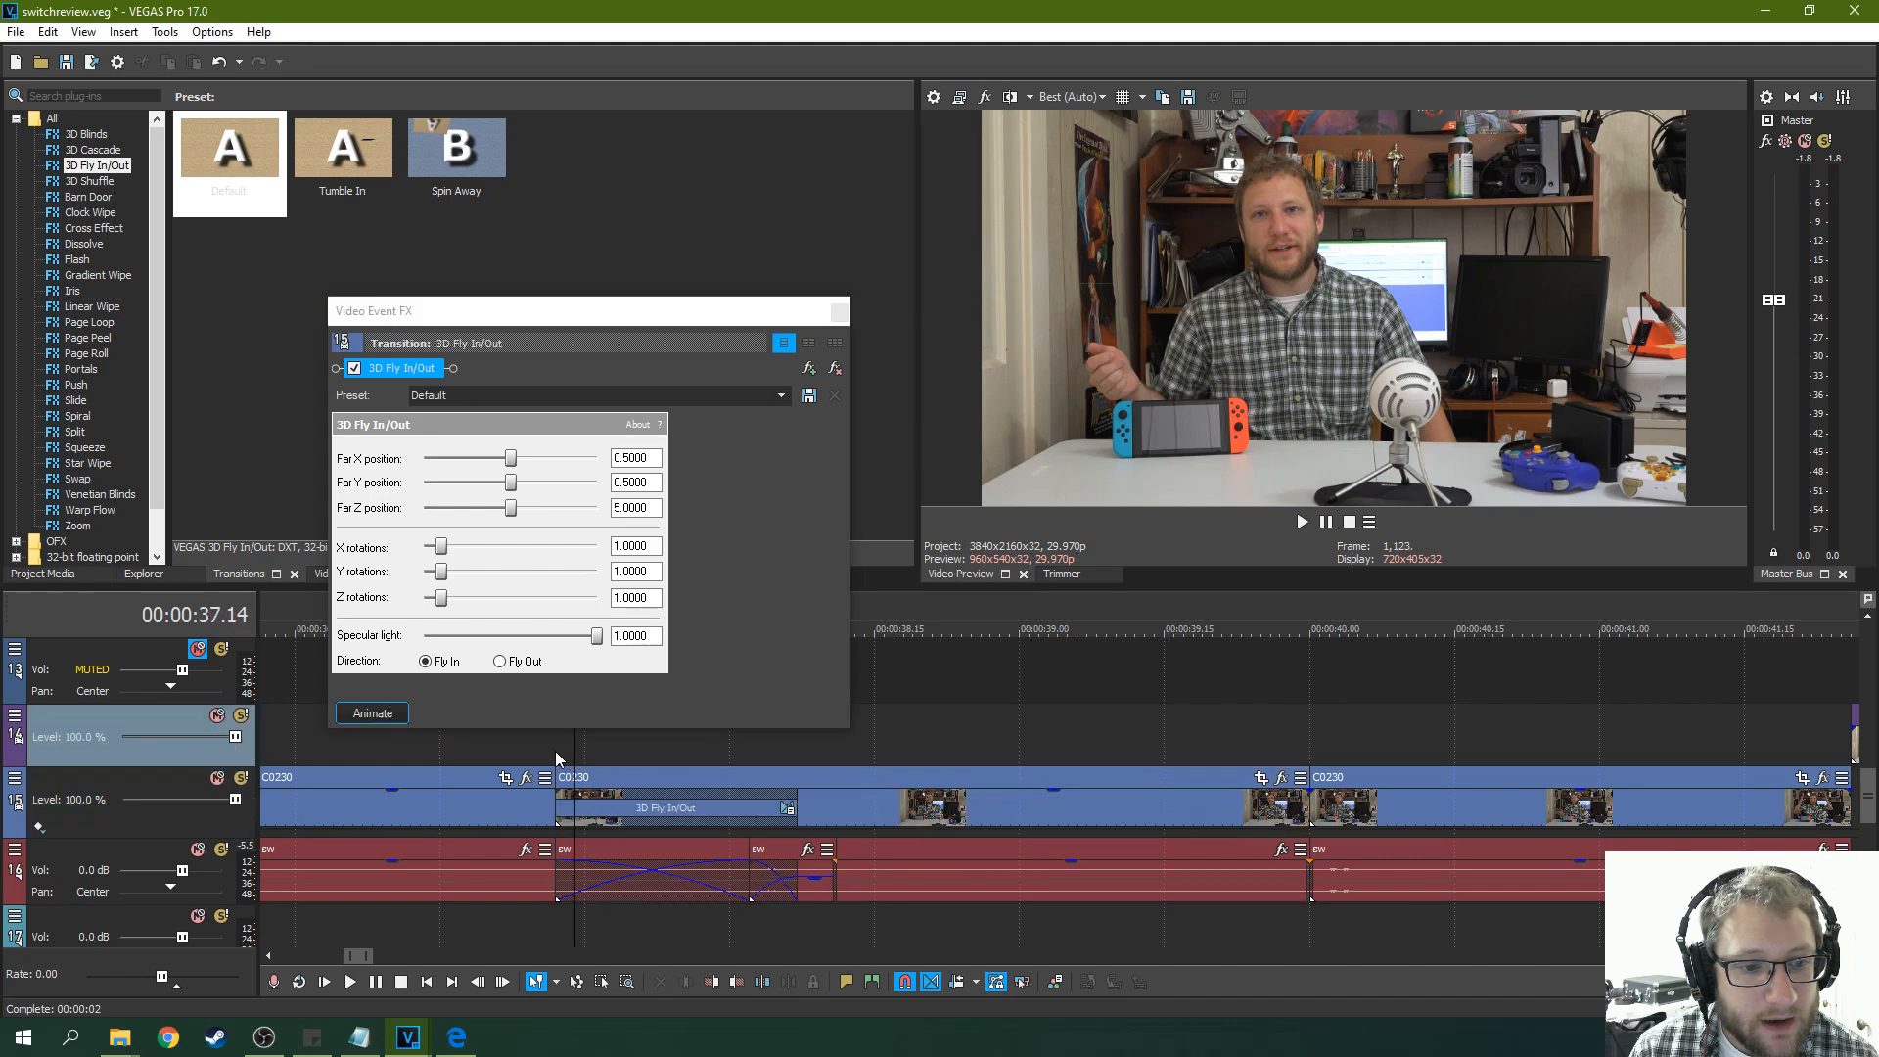
click(1302, 522)
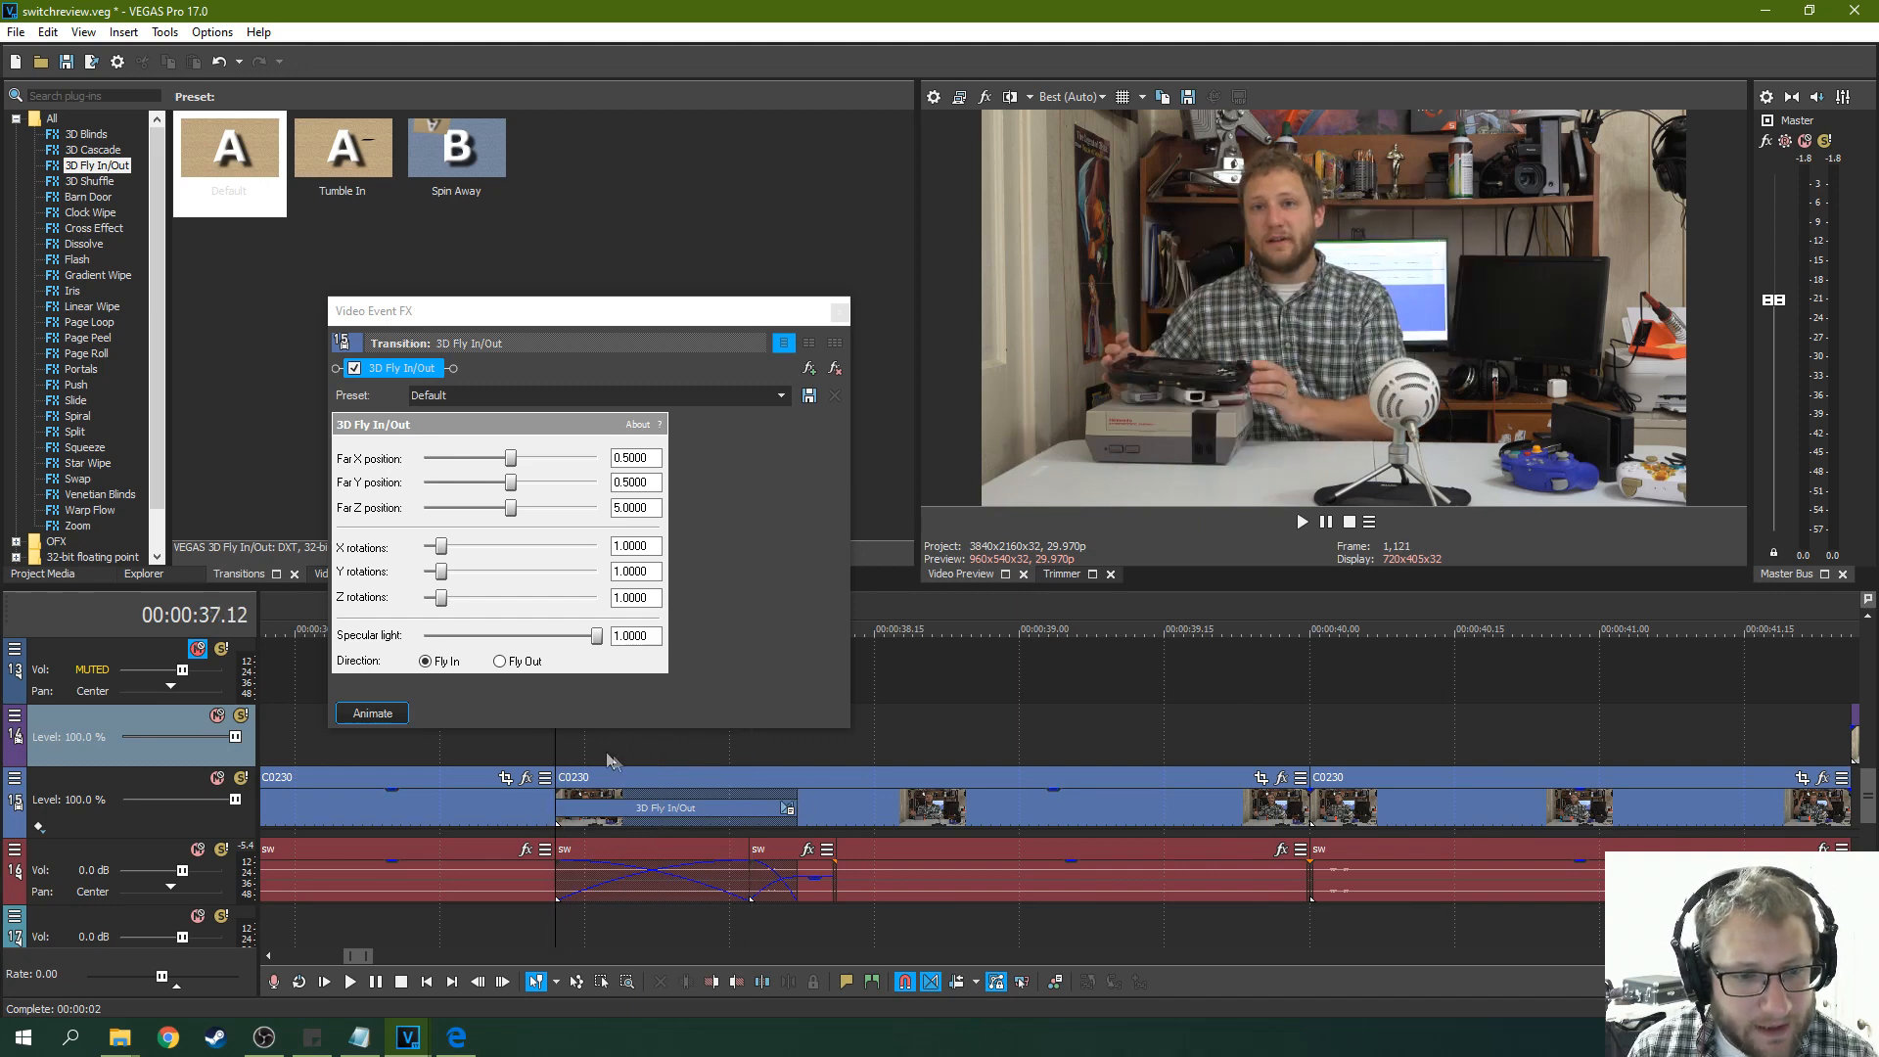
click(1302, 522)
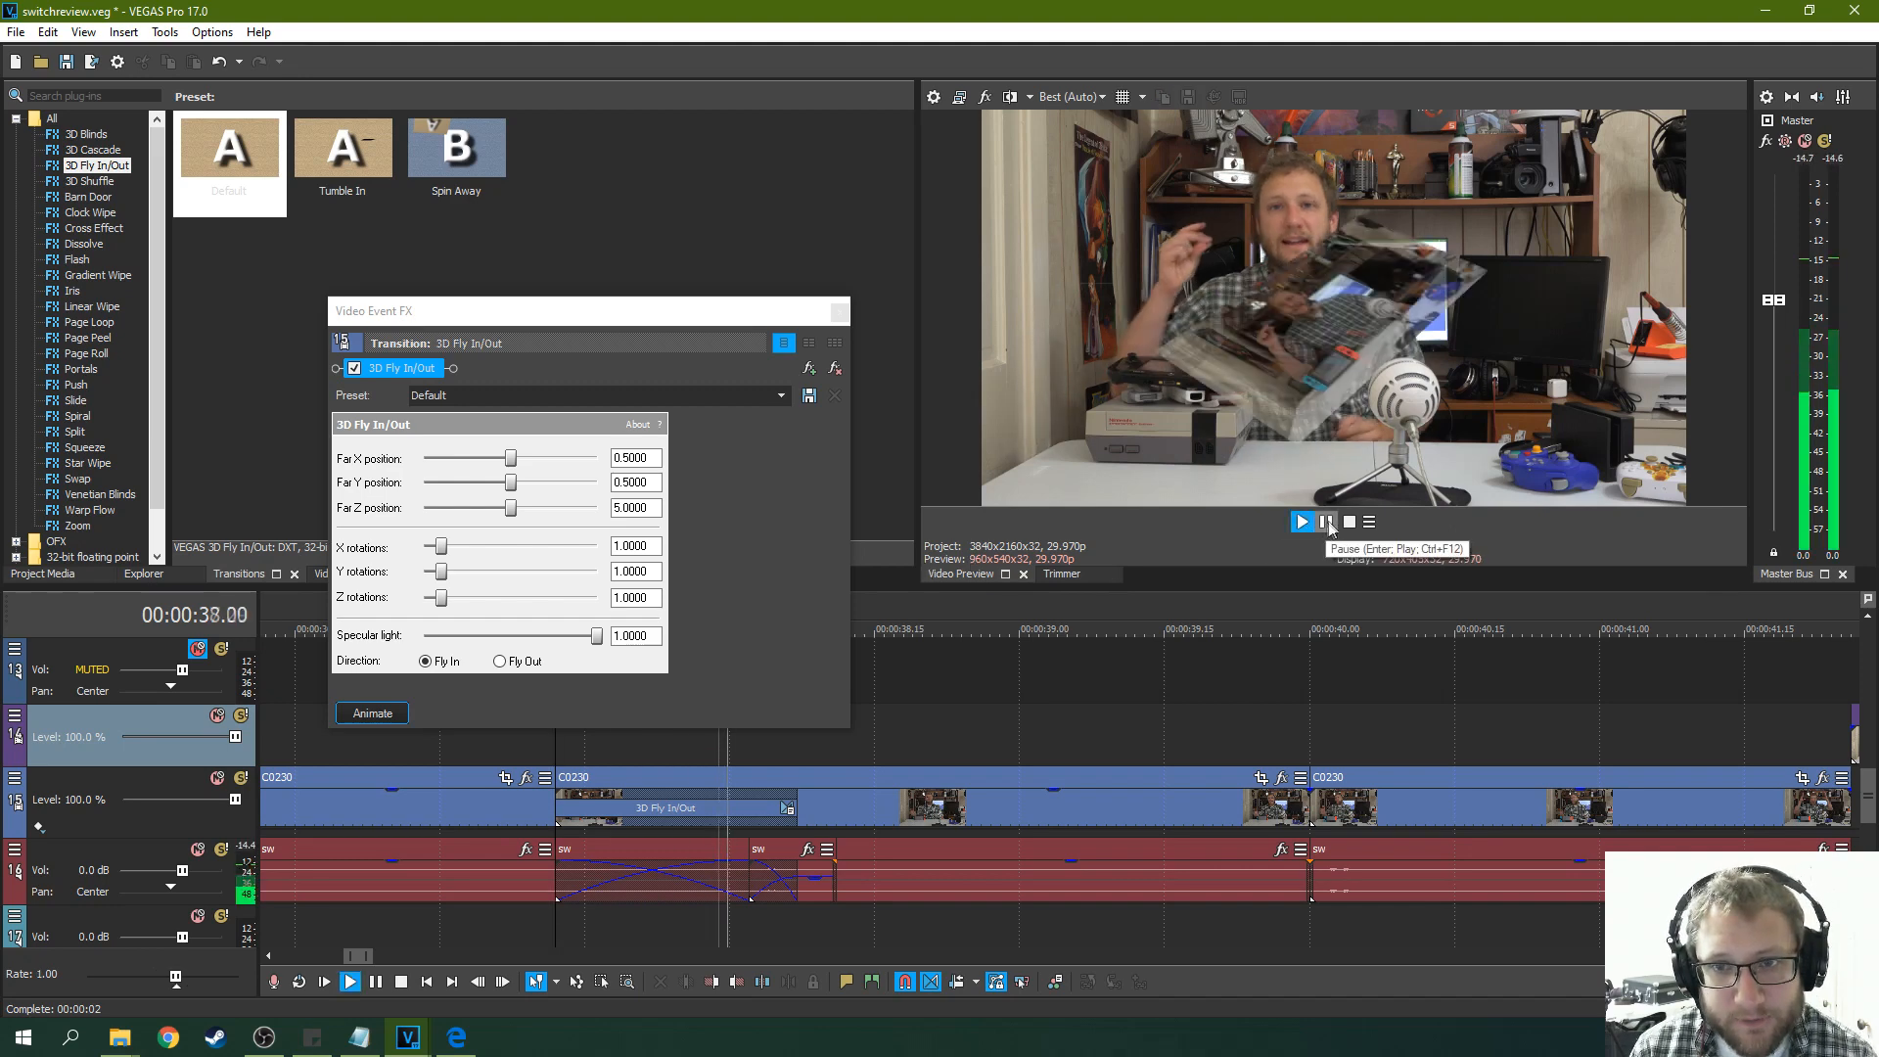
click(1325, 521)
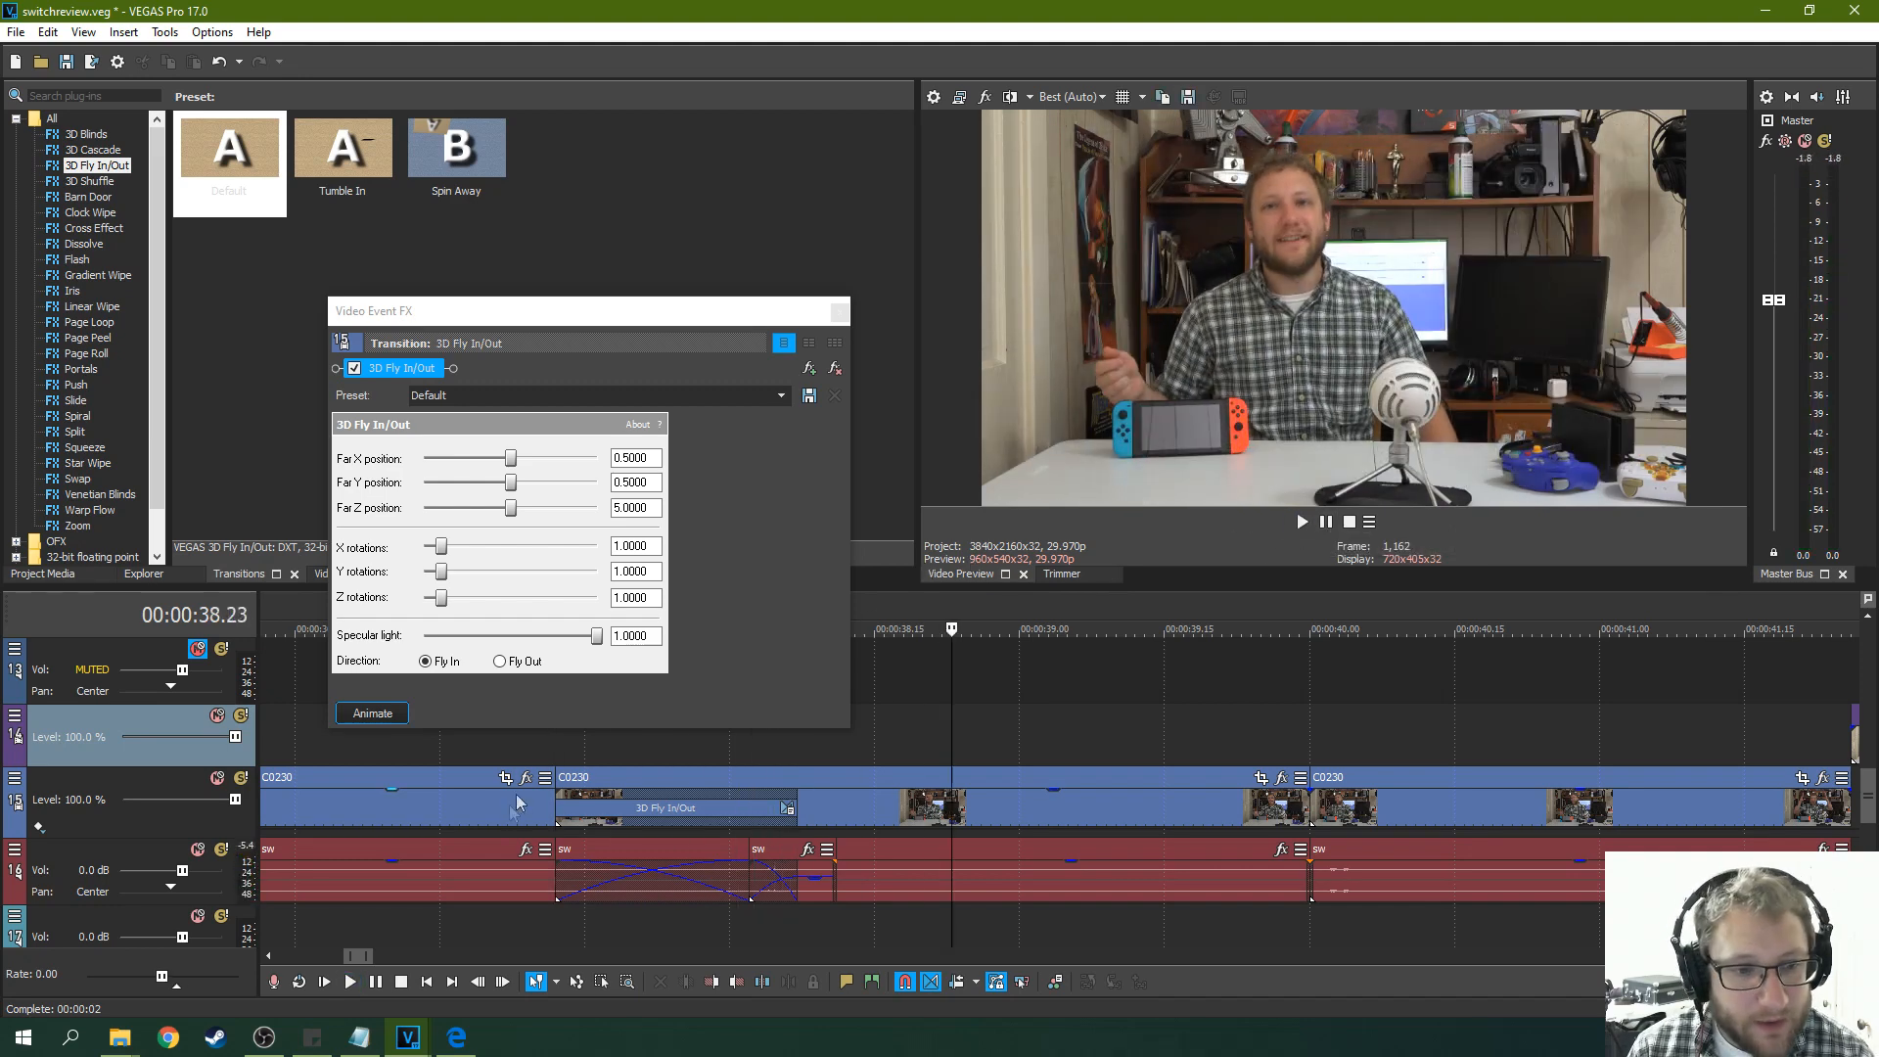
click(1302, 521)
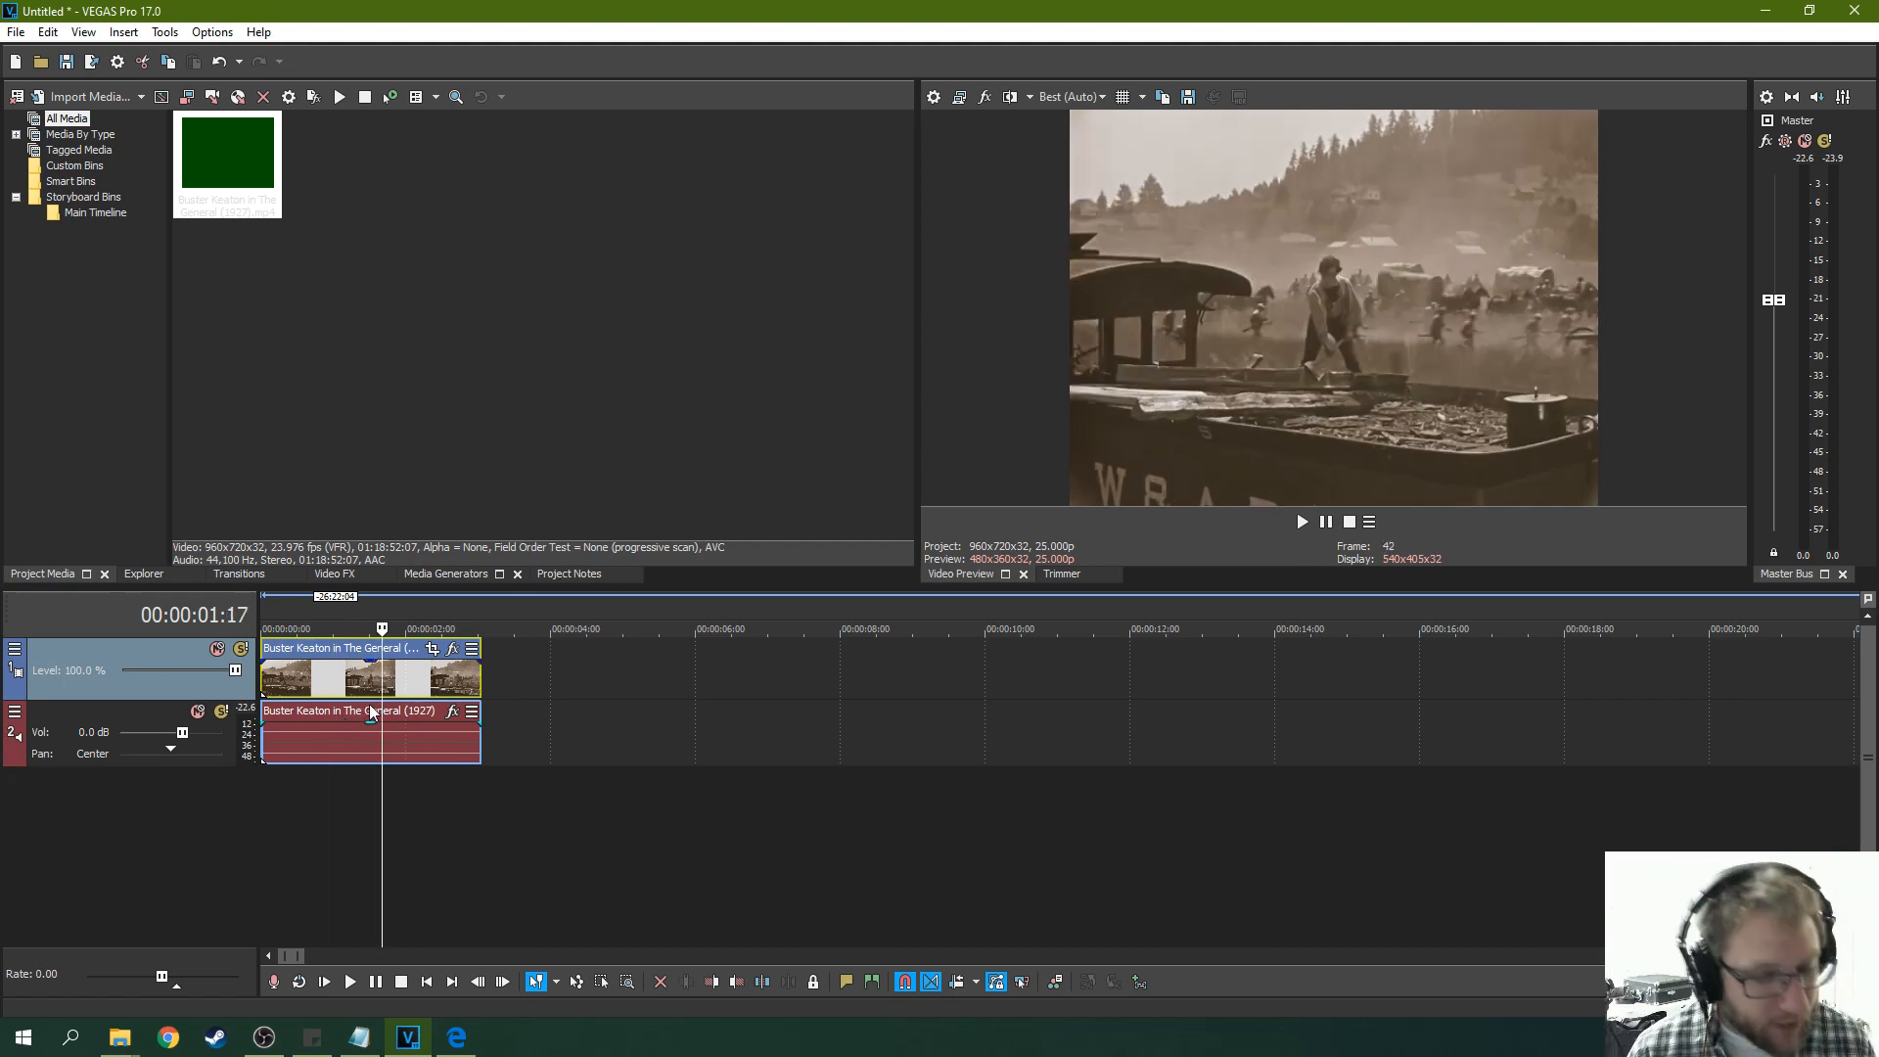
mouse_move(543, 700)
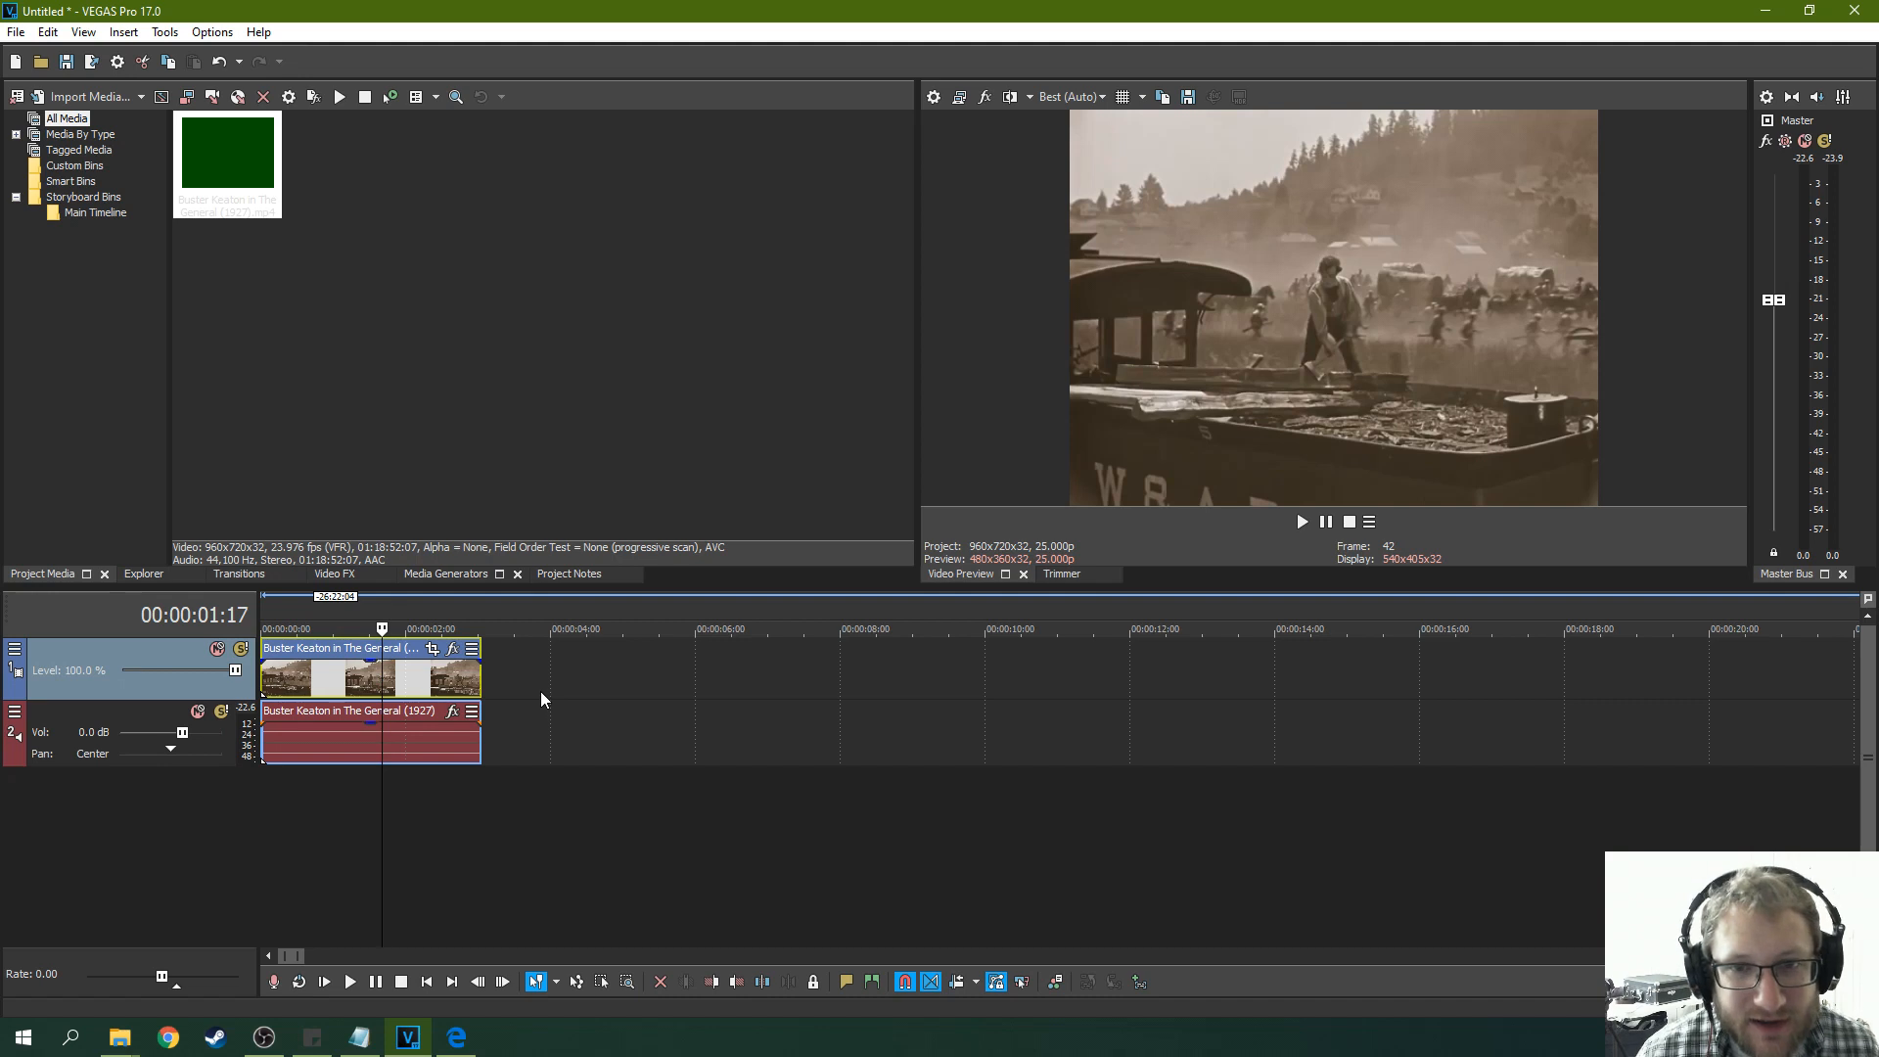
mouse_move(503, 702)
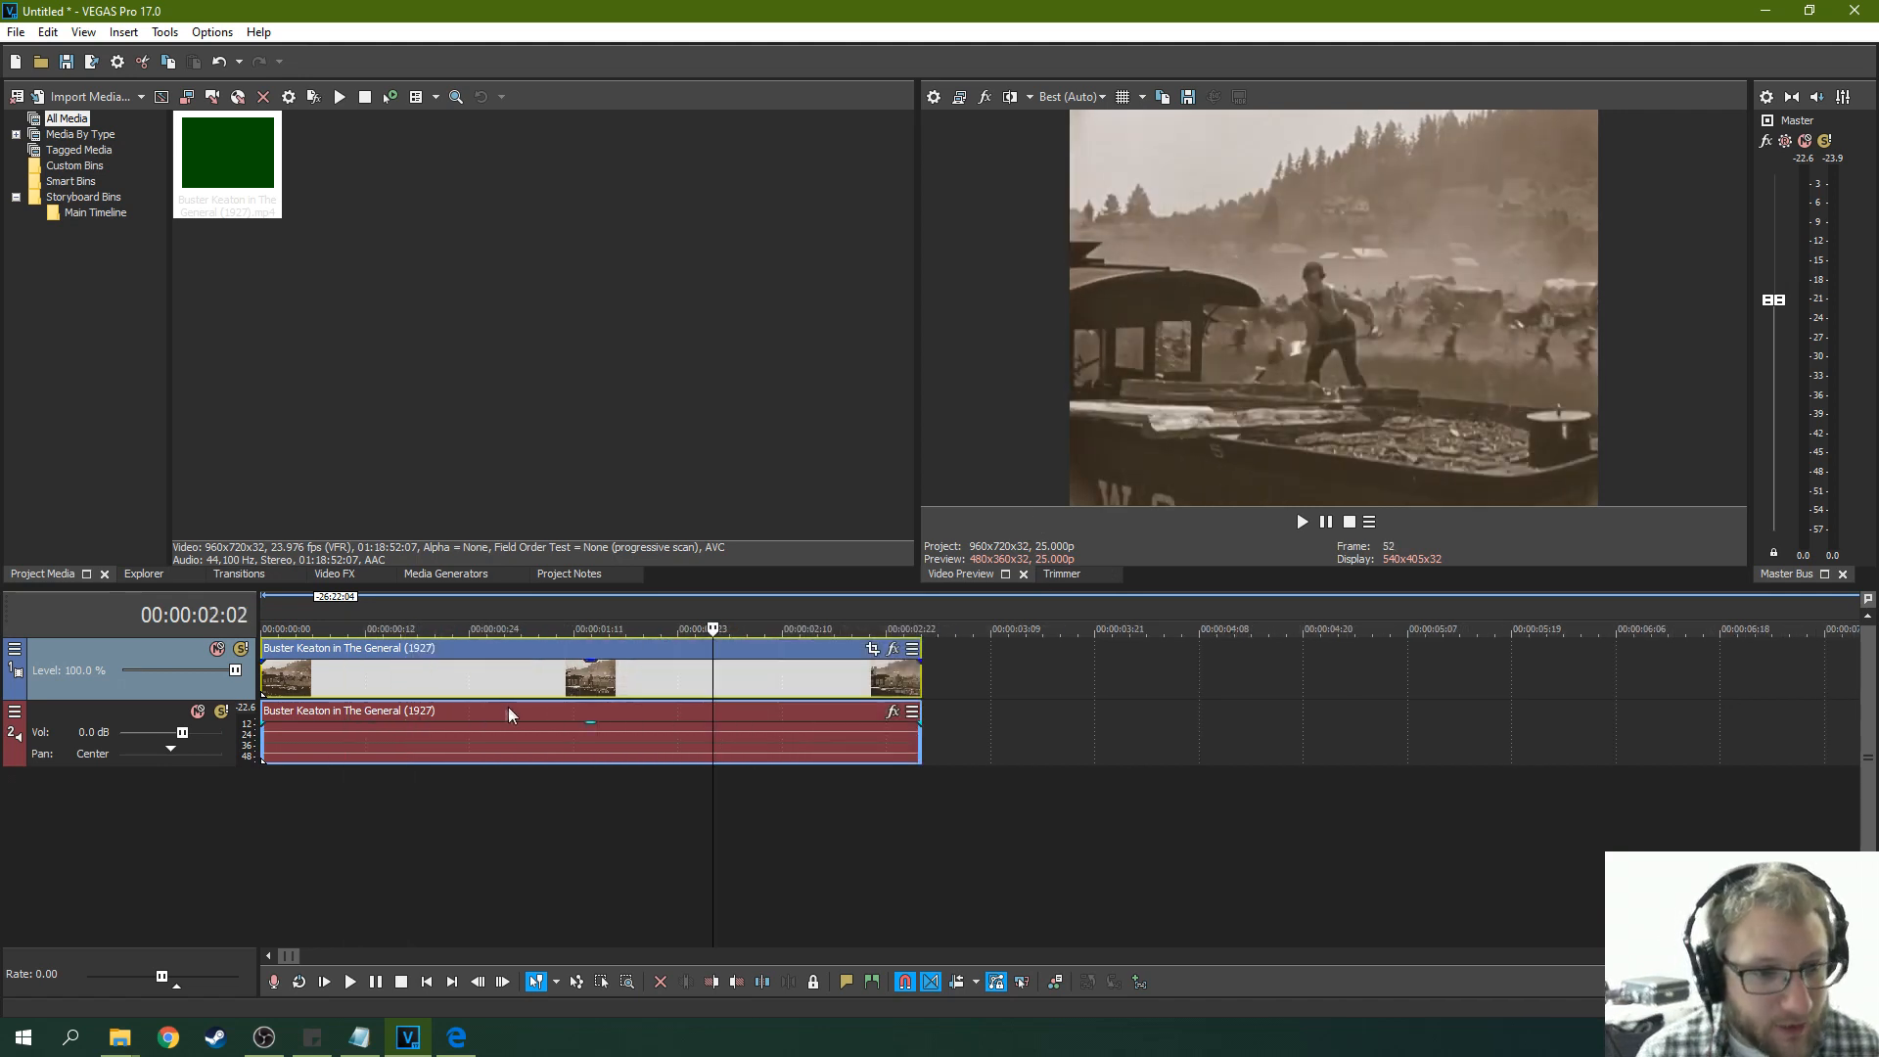
mouse_move(1185, 529)
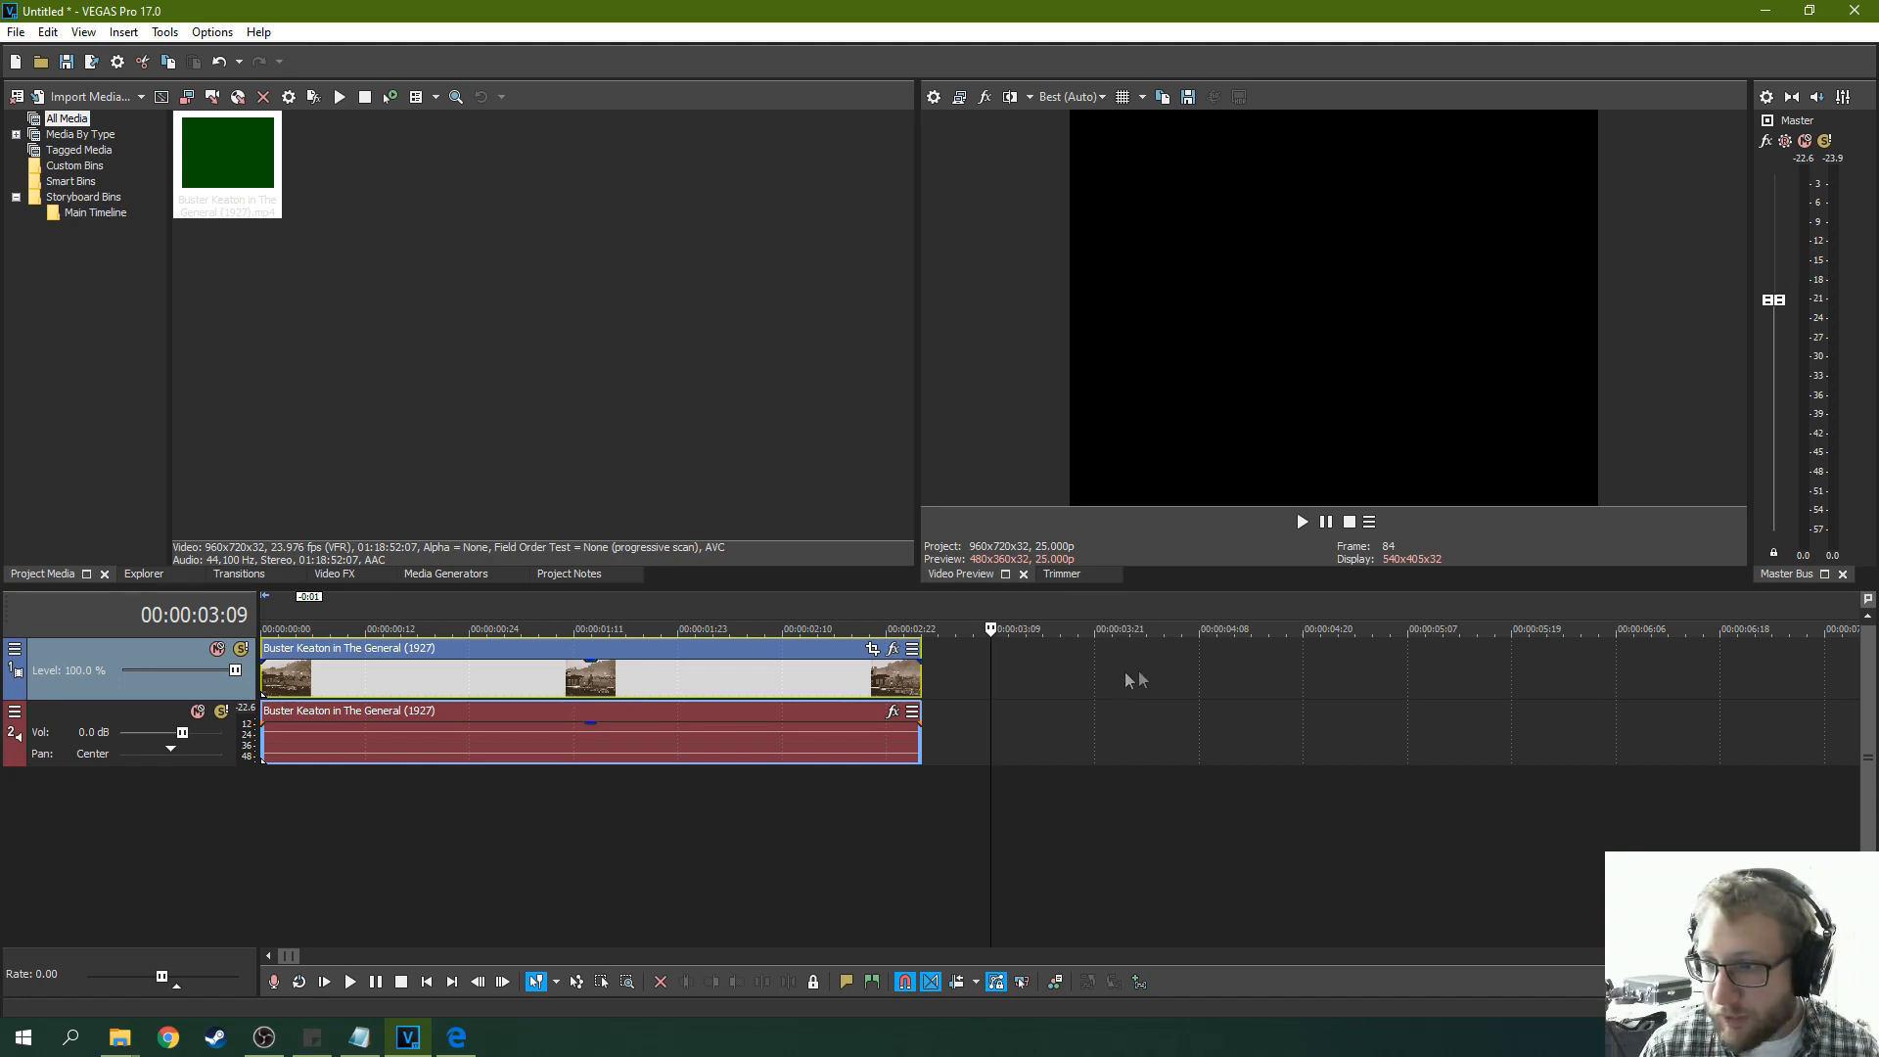
mouse_move(591, 713)
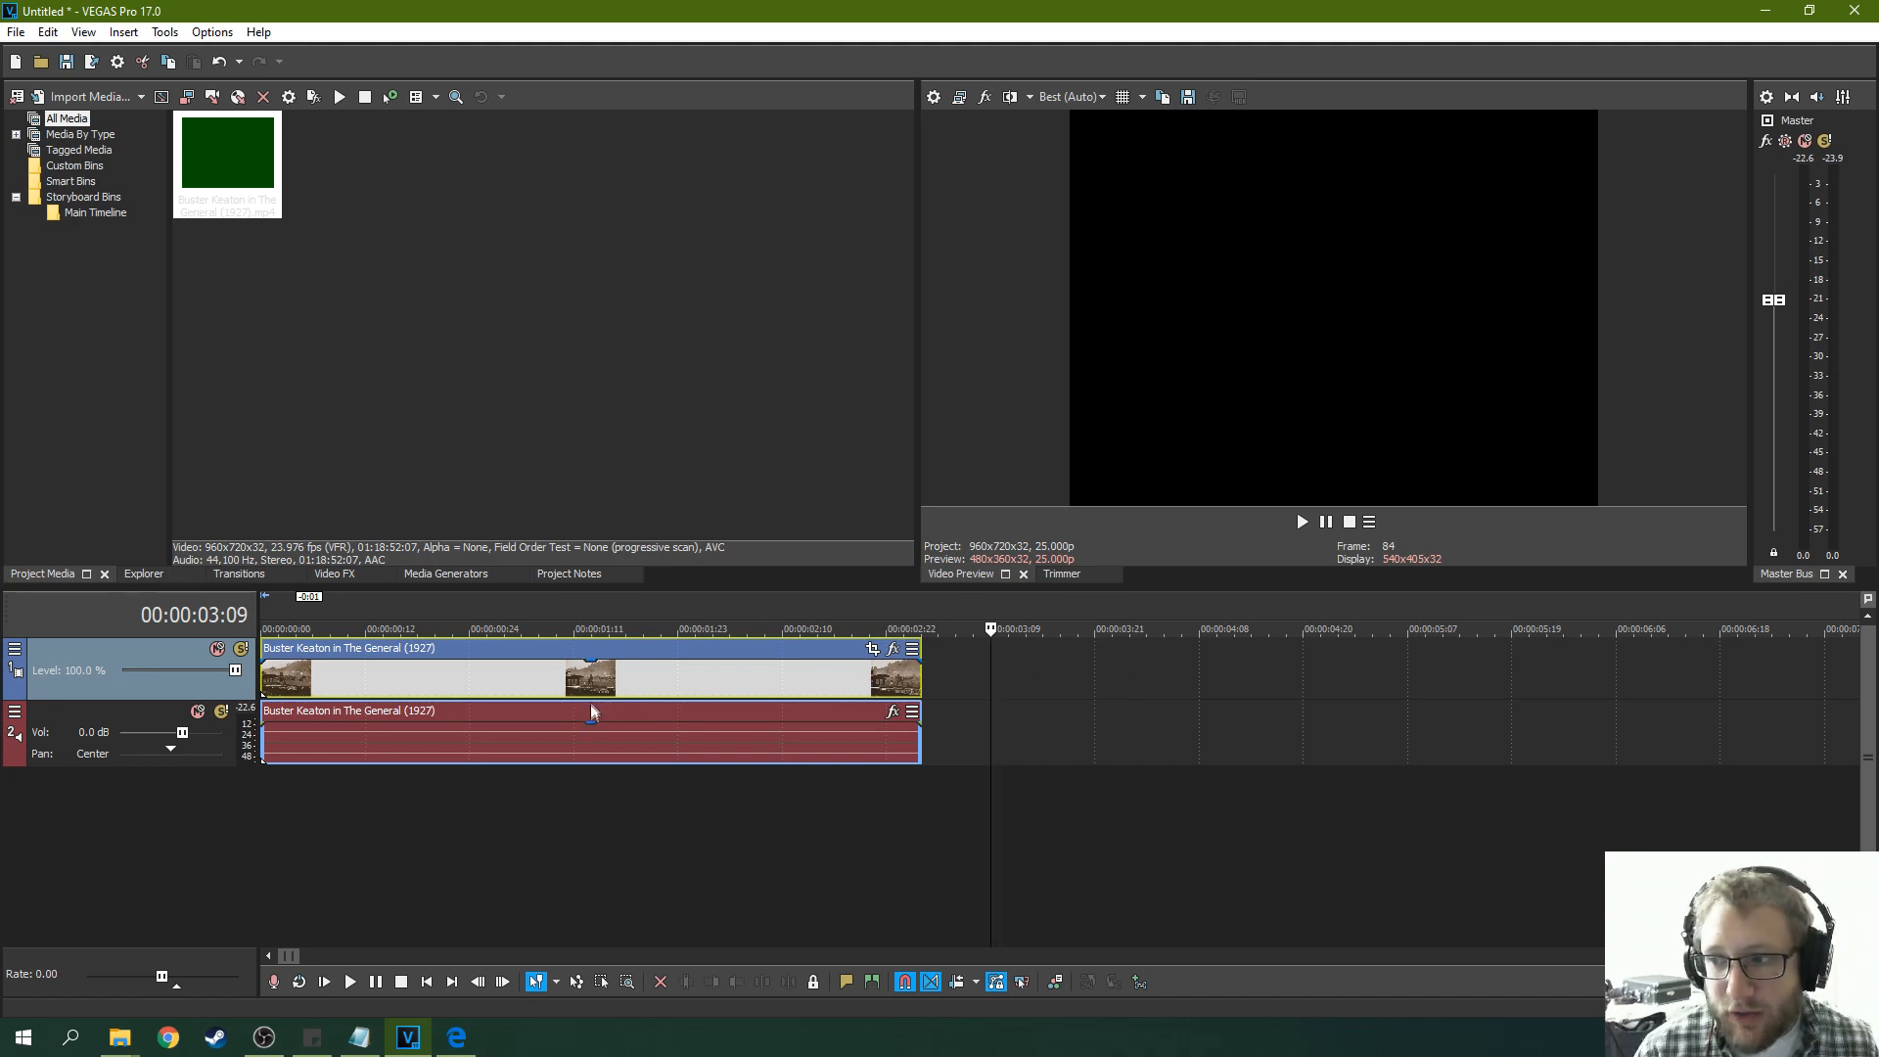
Select the Buster Keaton event and stretch its right edge to 25% playback rate.
click(589, 629)
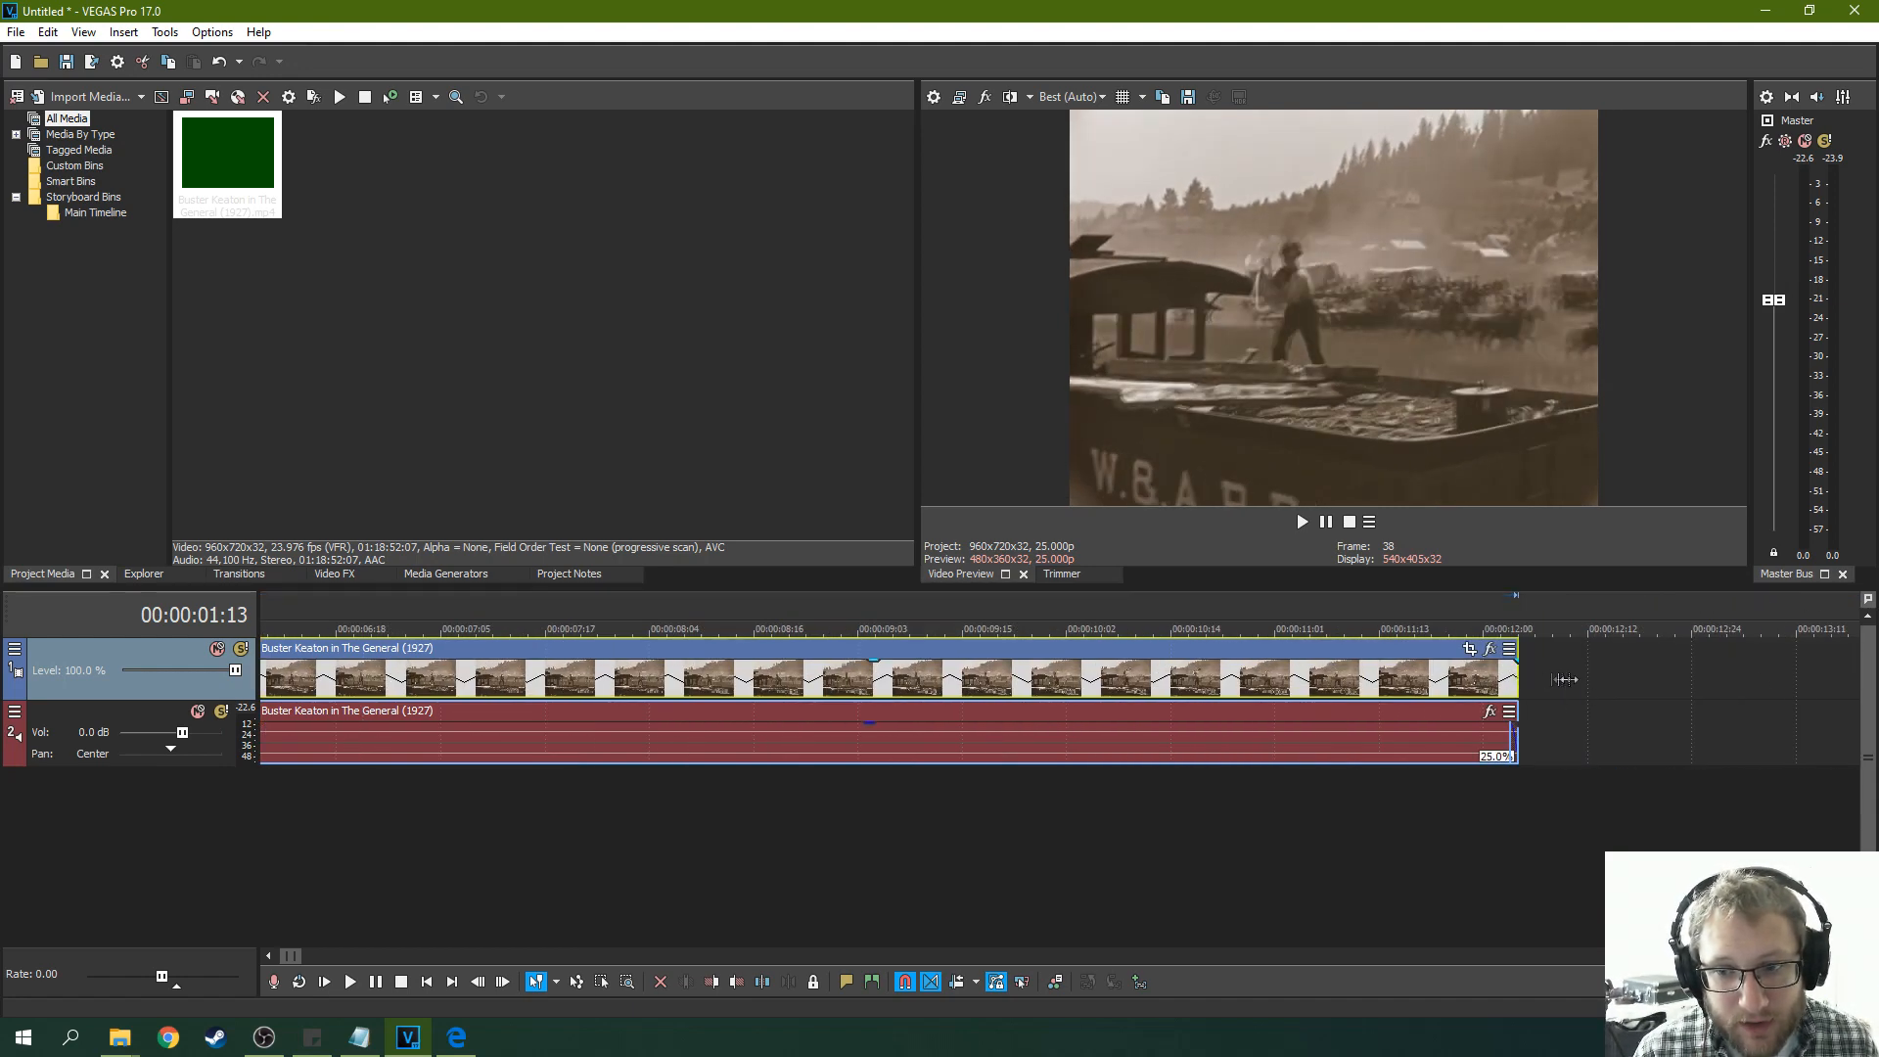
click(683, 628)
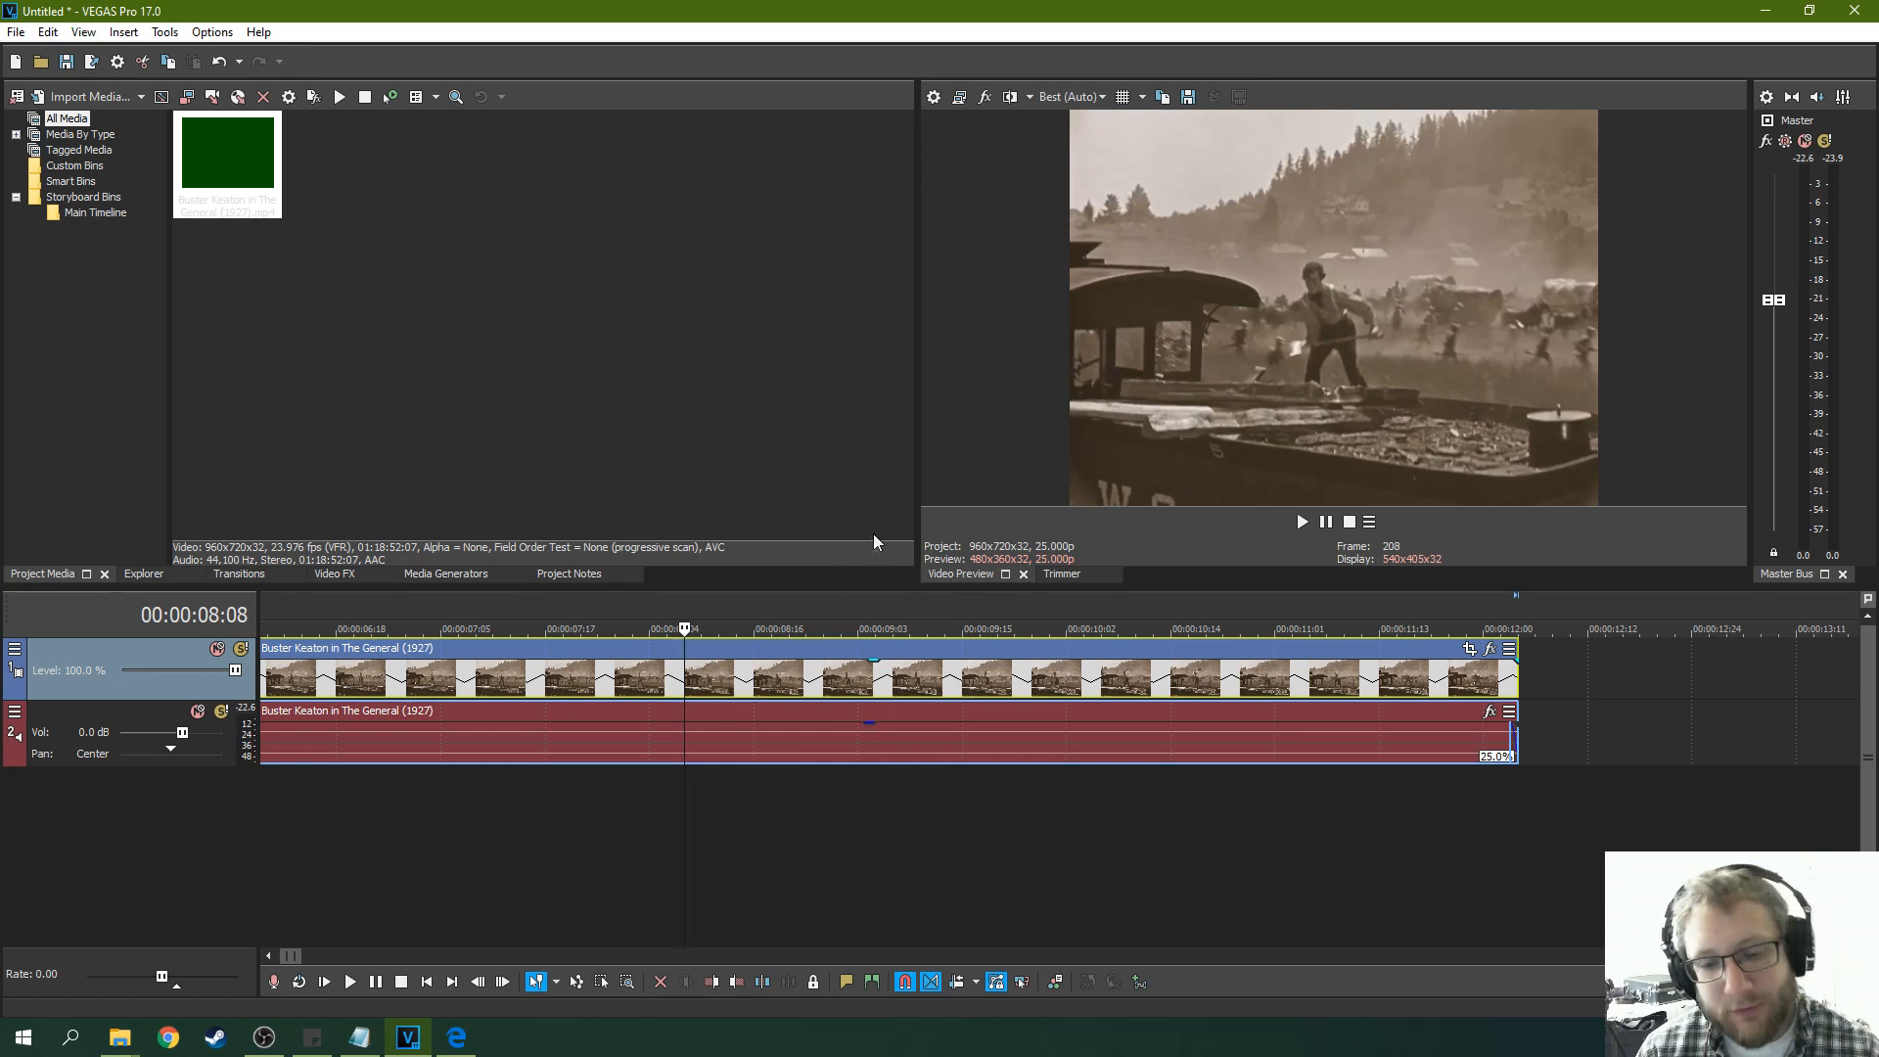
mouse_move(813, 644)
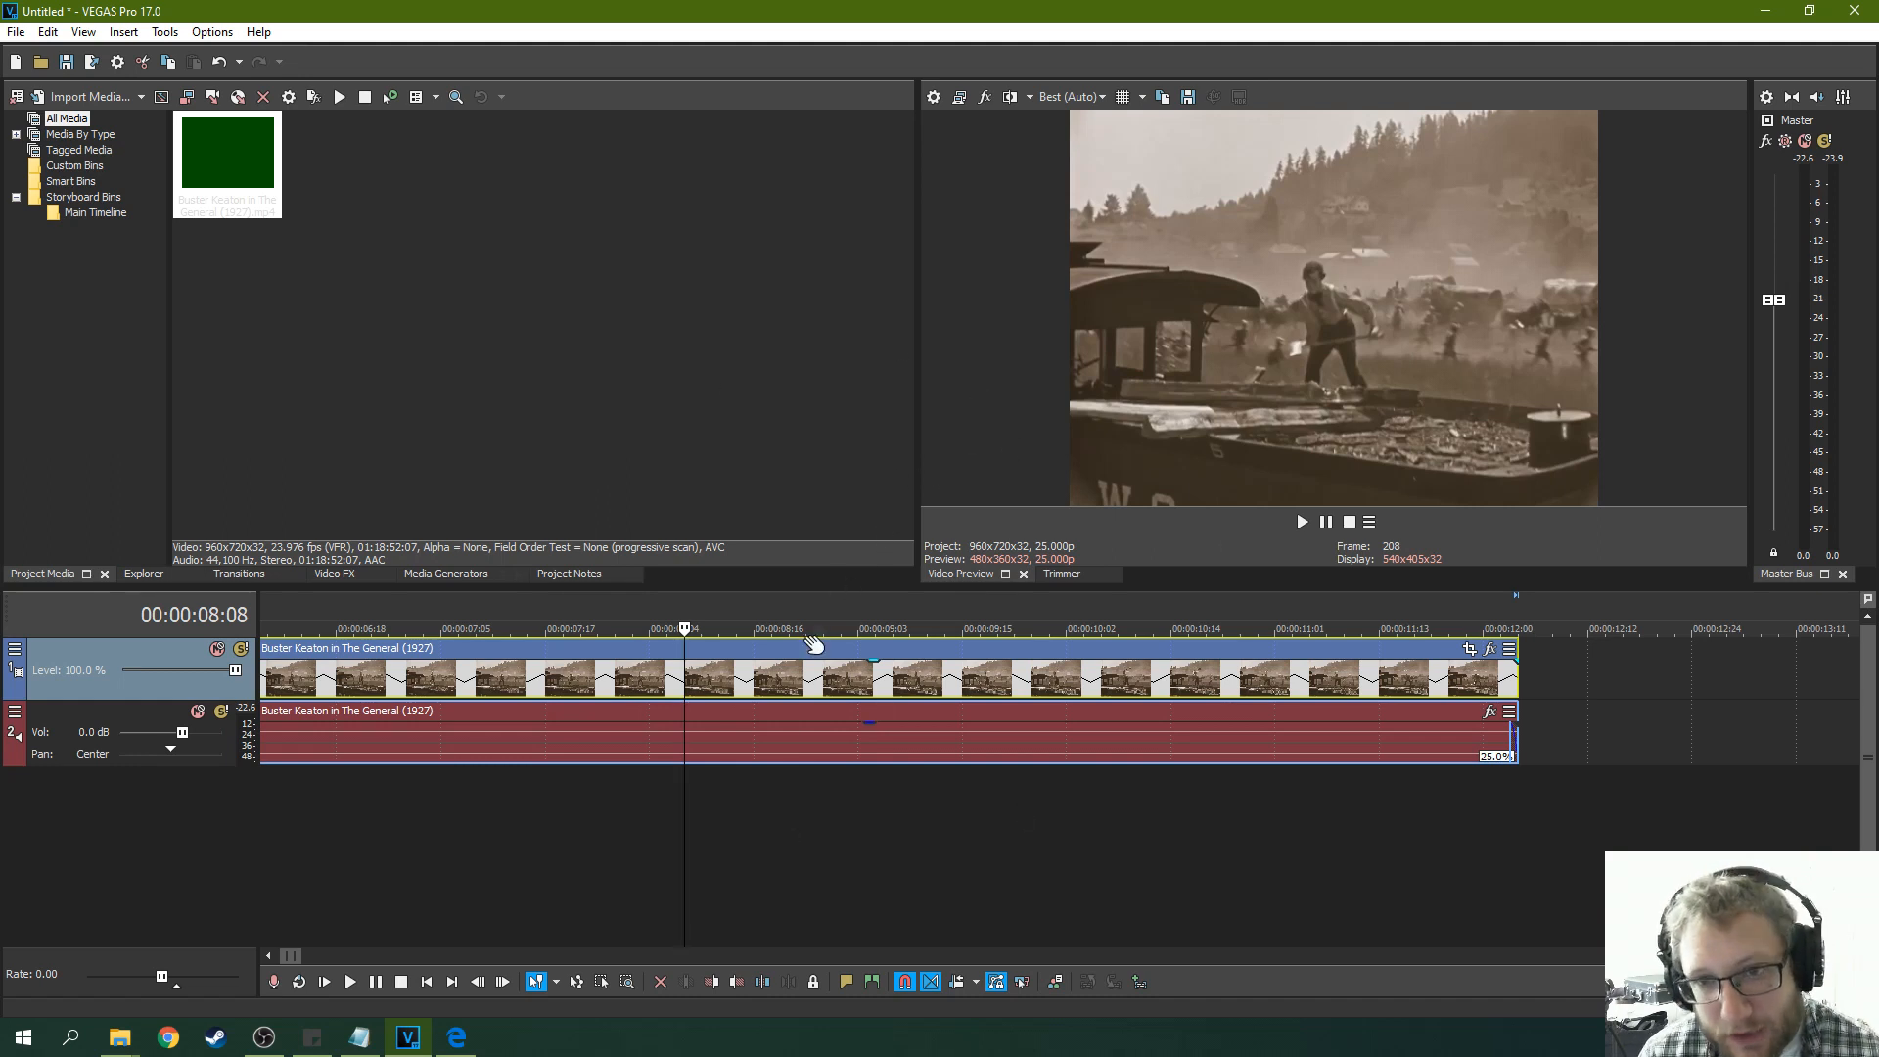
mouse_move(829, 647)
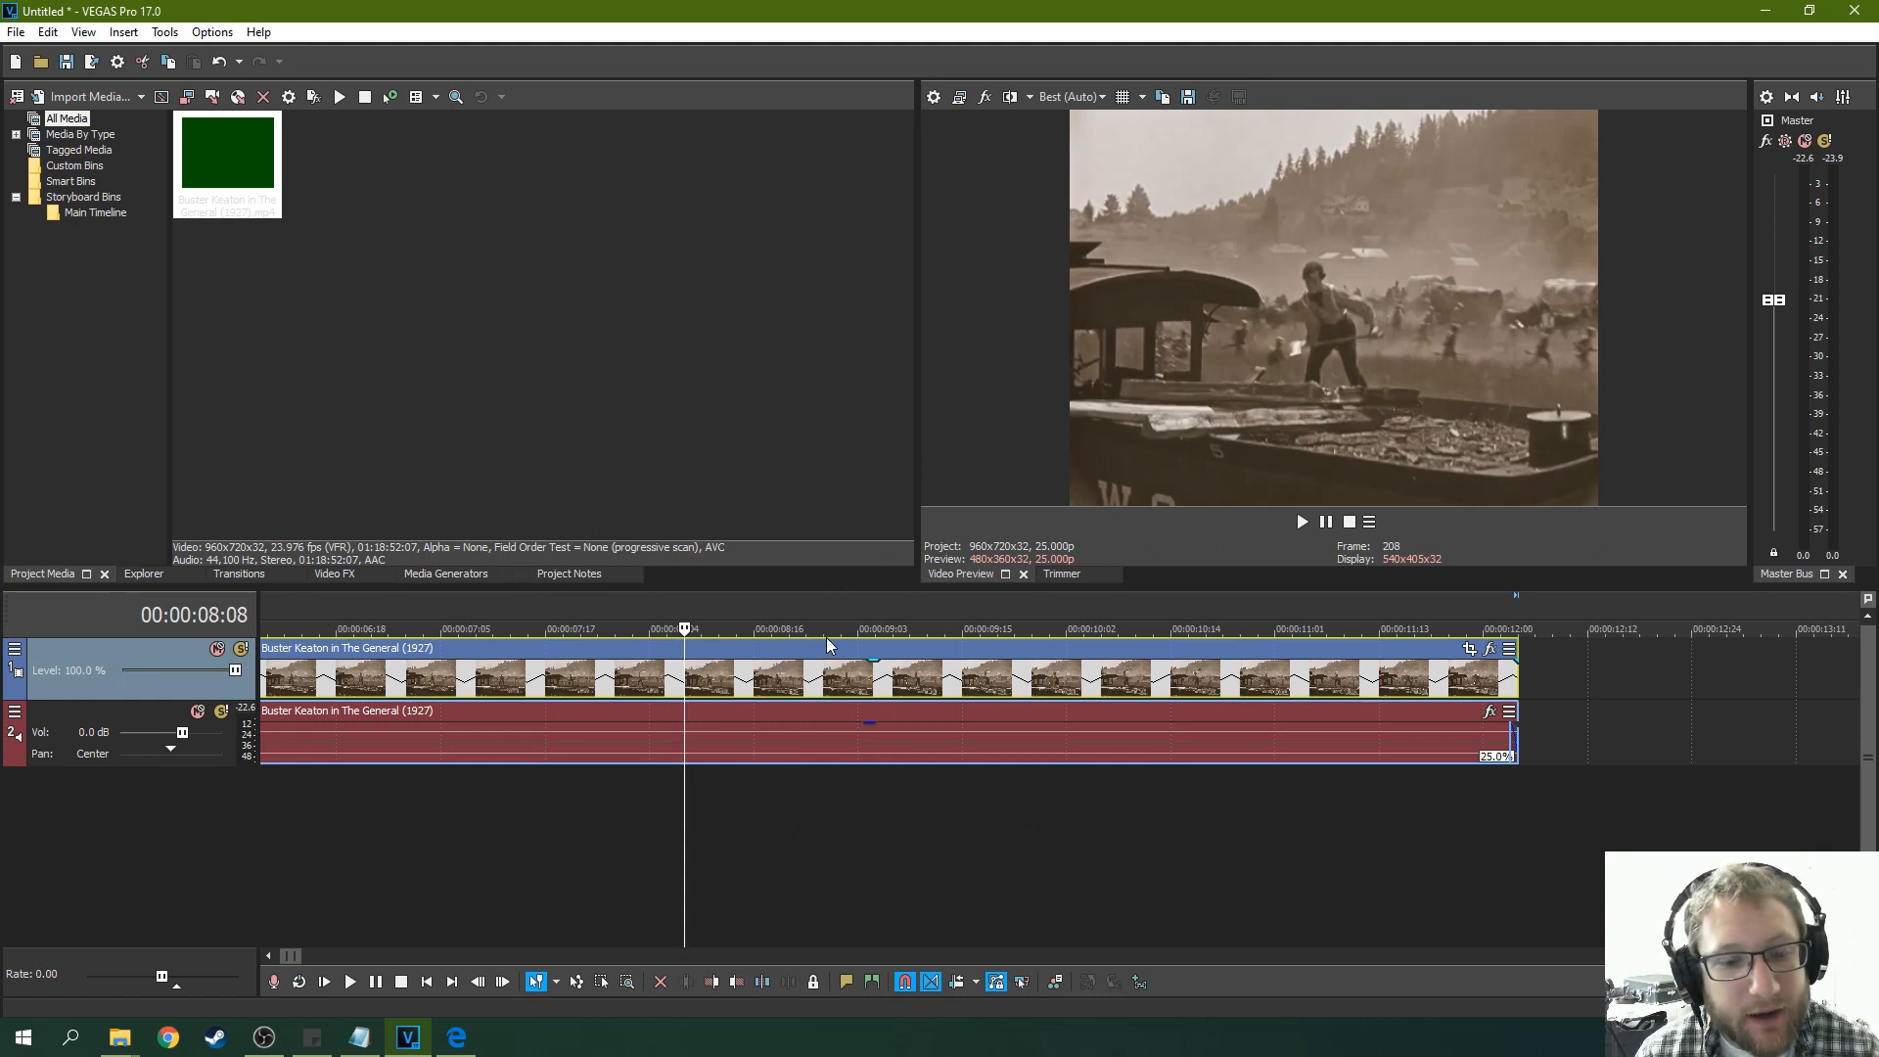
mouse_move(1299, 737)
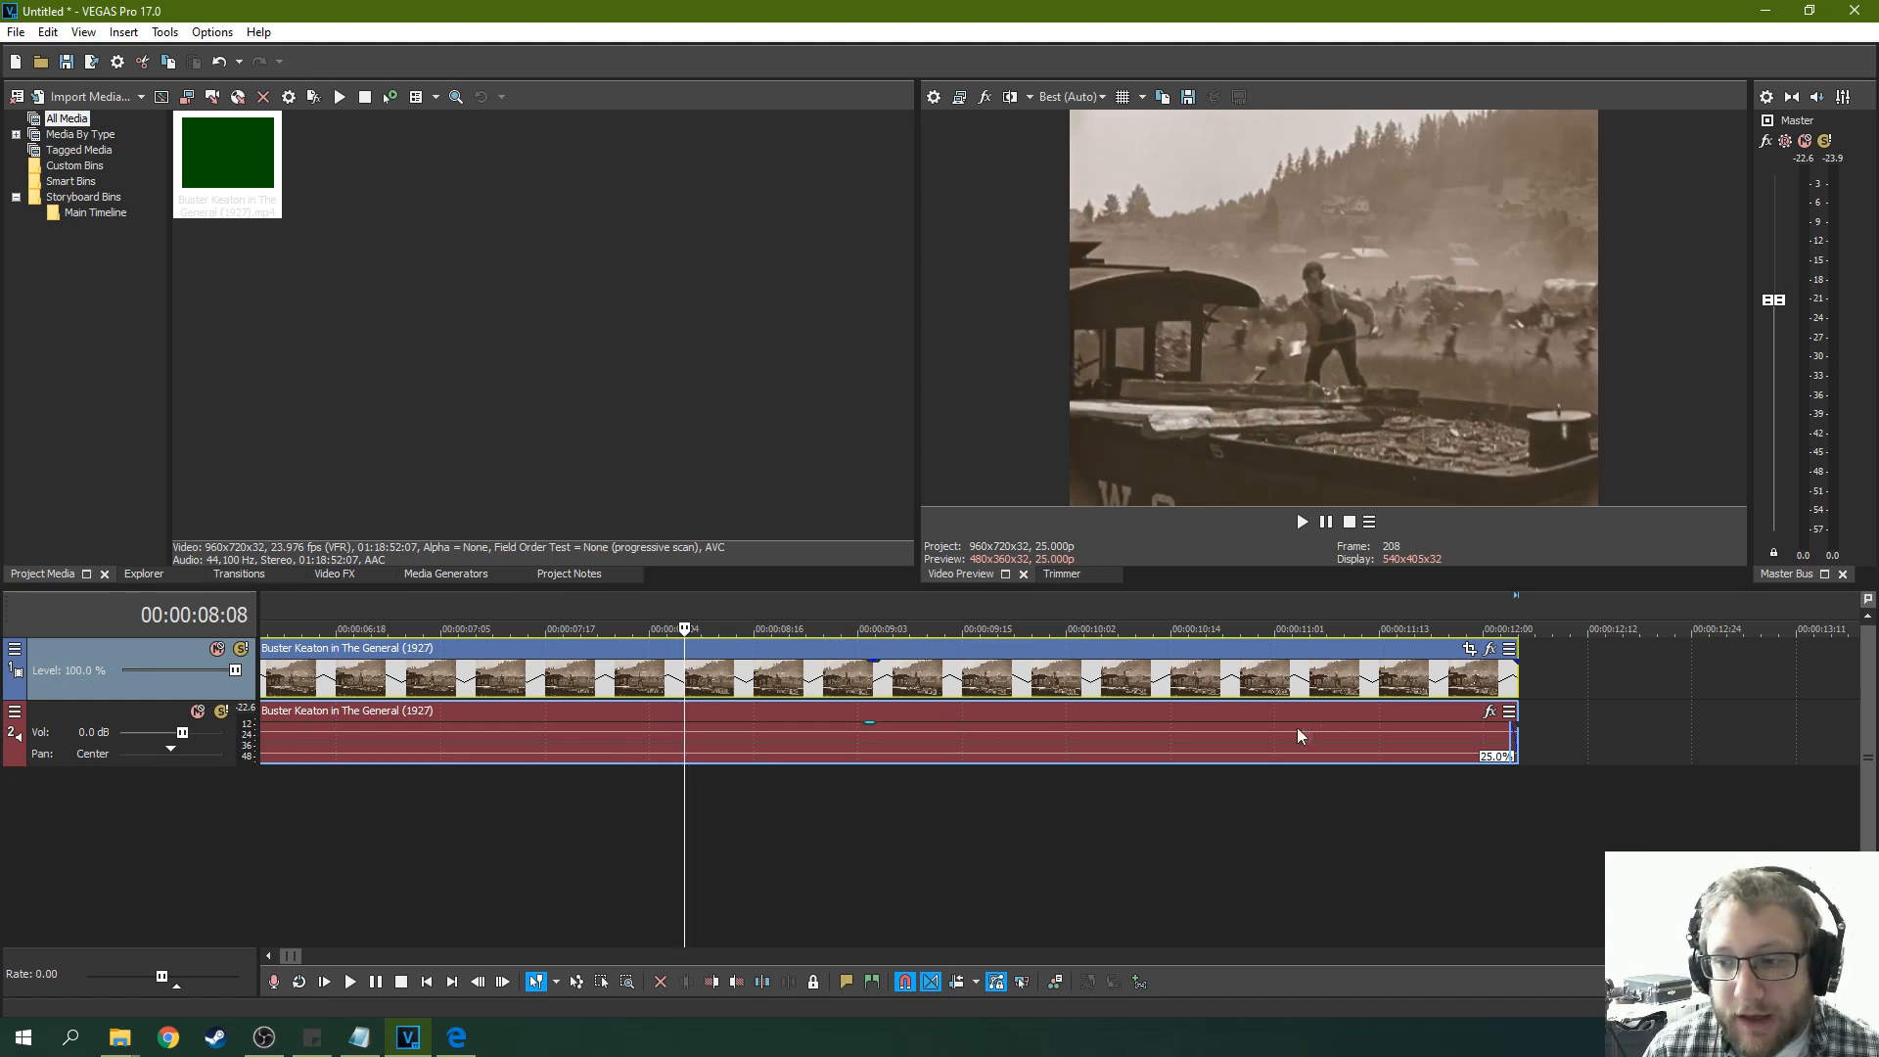
mouse_move(1204, 555)
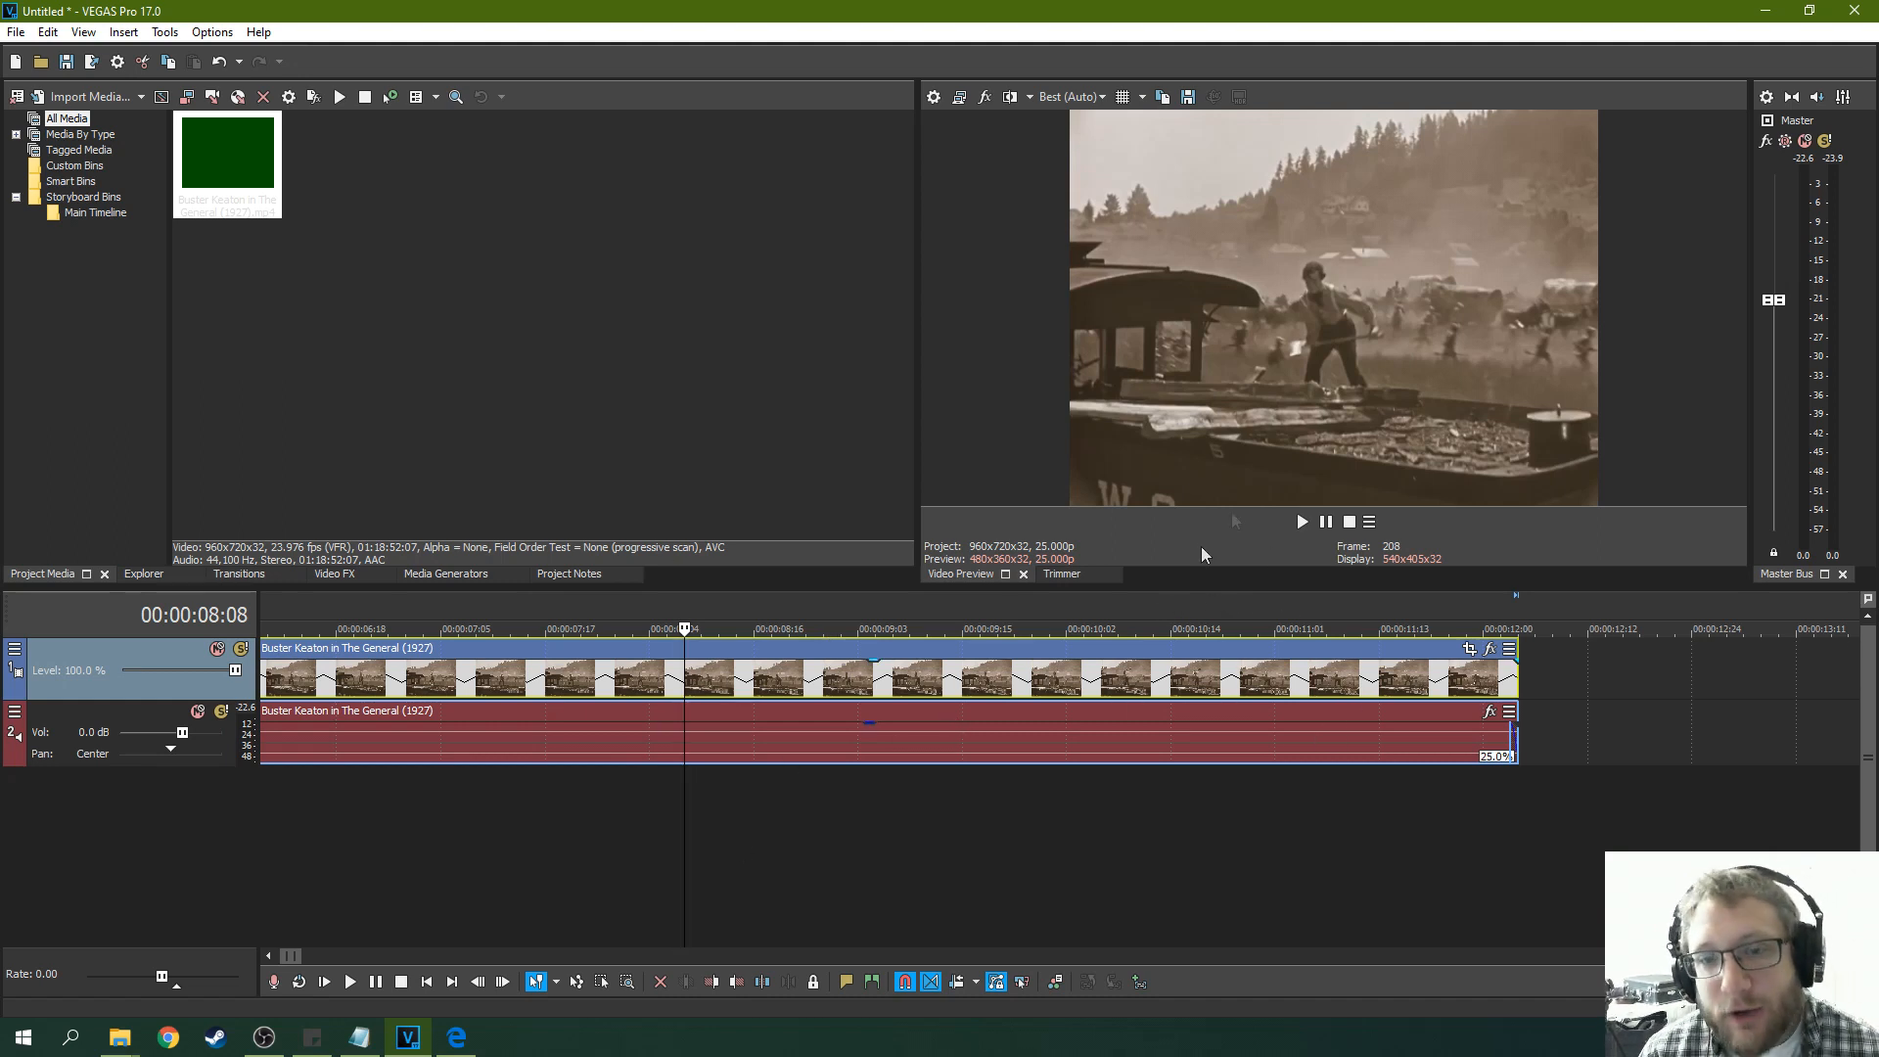
mouse_move(1242, 647)
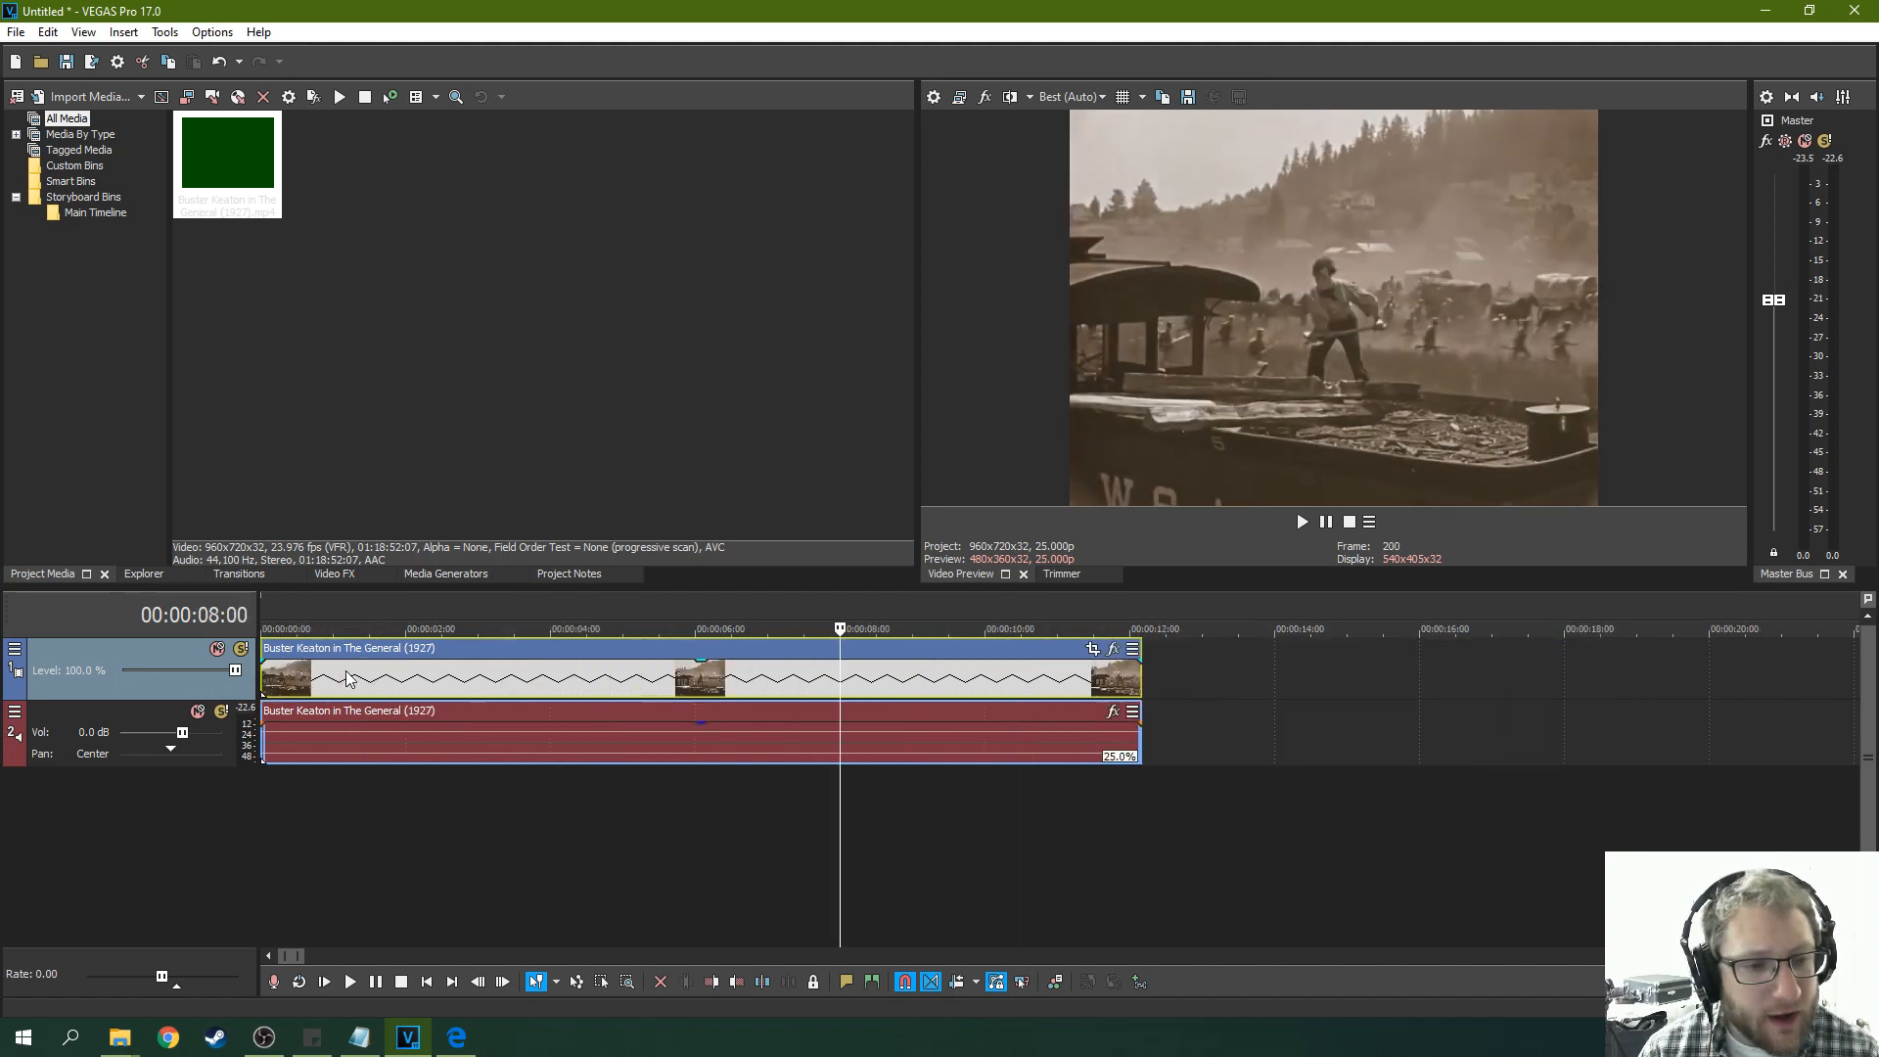
Scrub through the slowed Buster Keaton clip, play it, and pause playback.
click(343, 629)
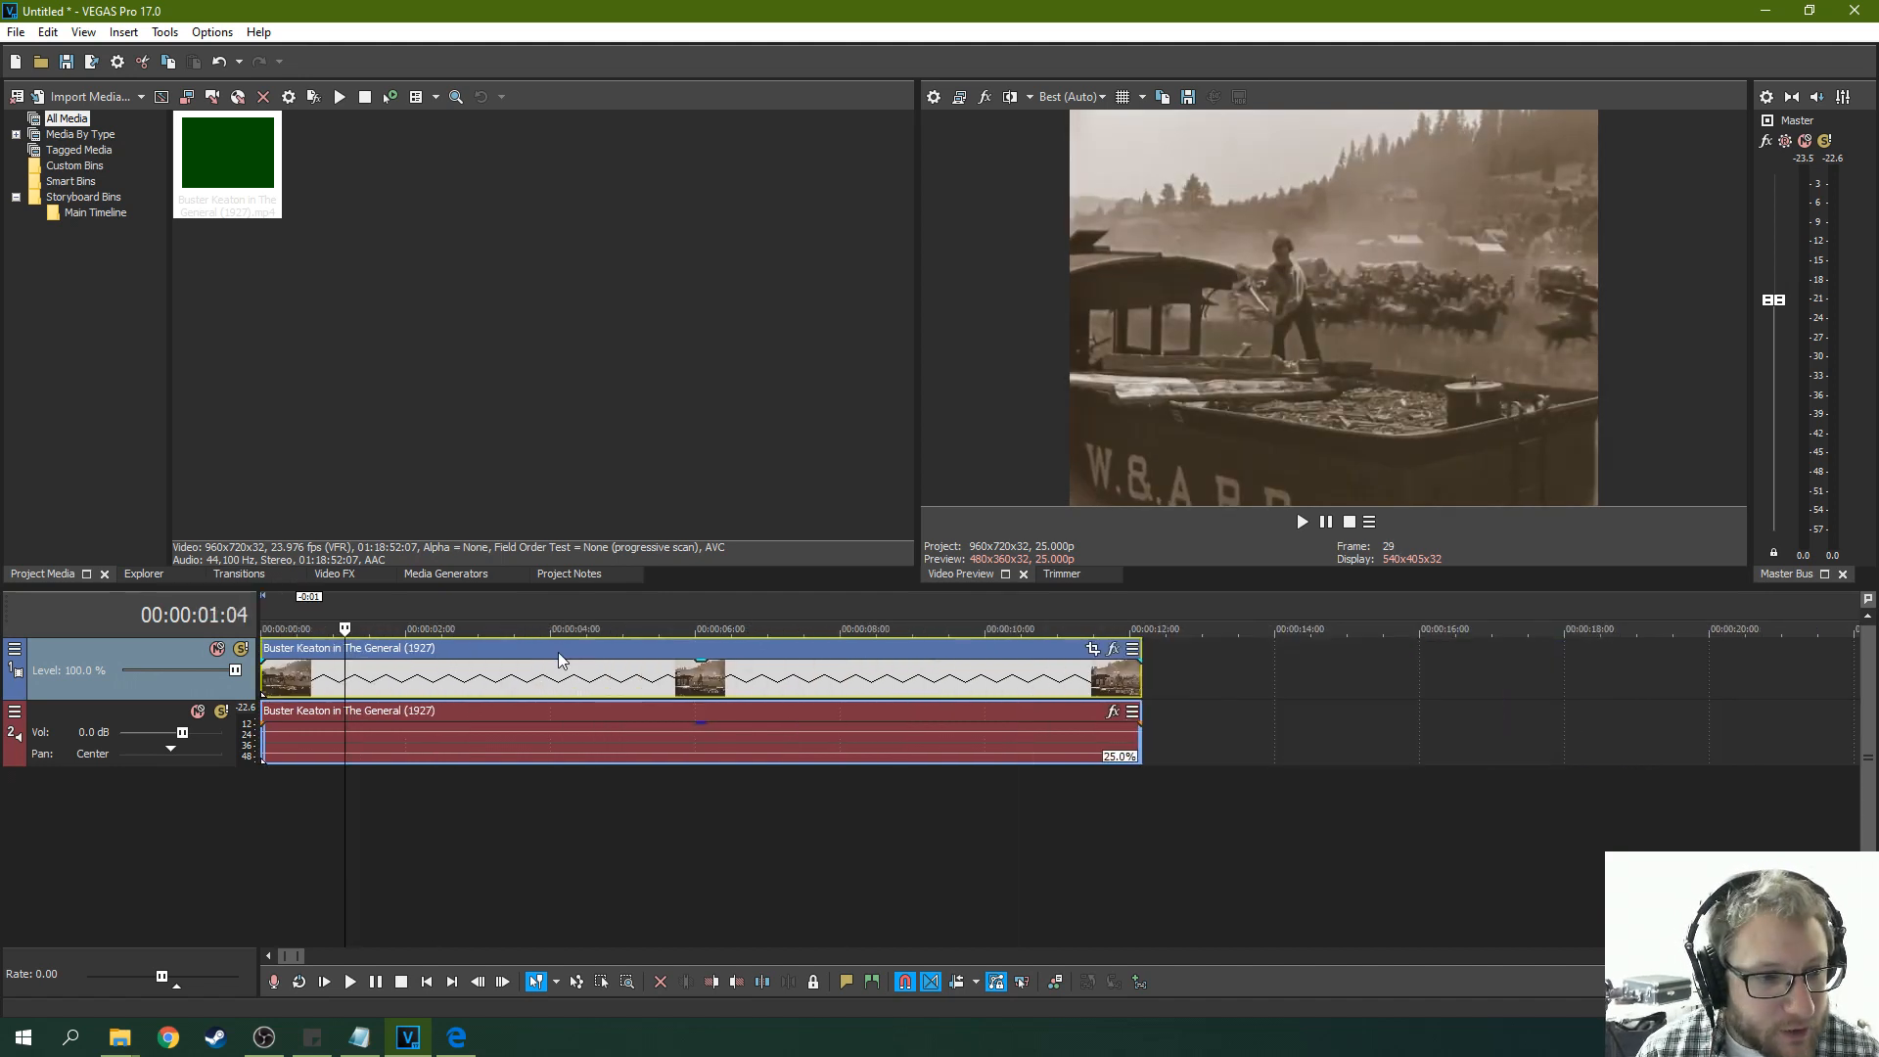
click(736, 629)
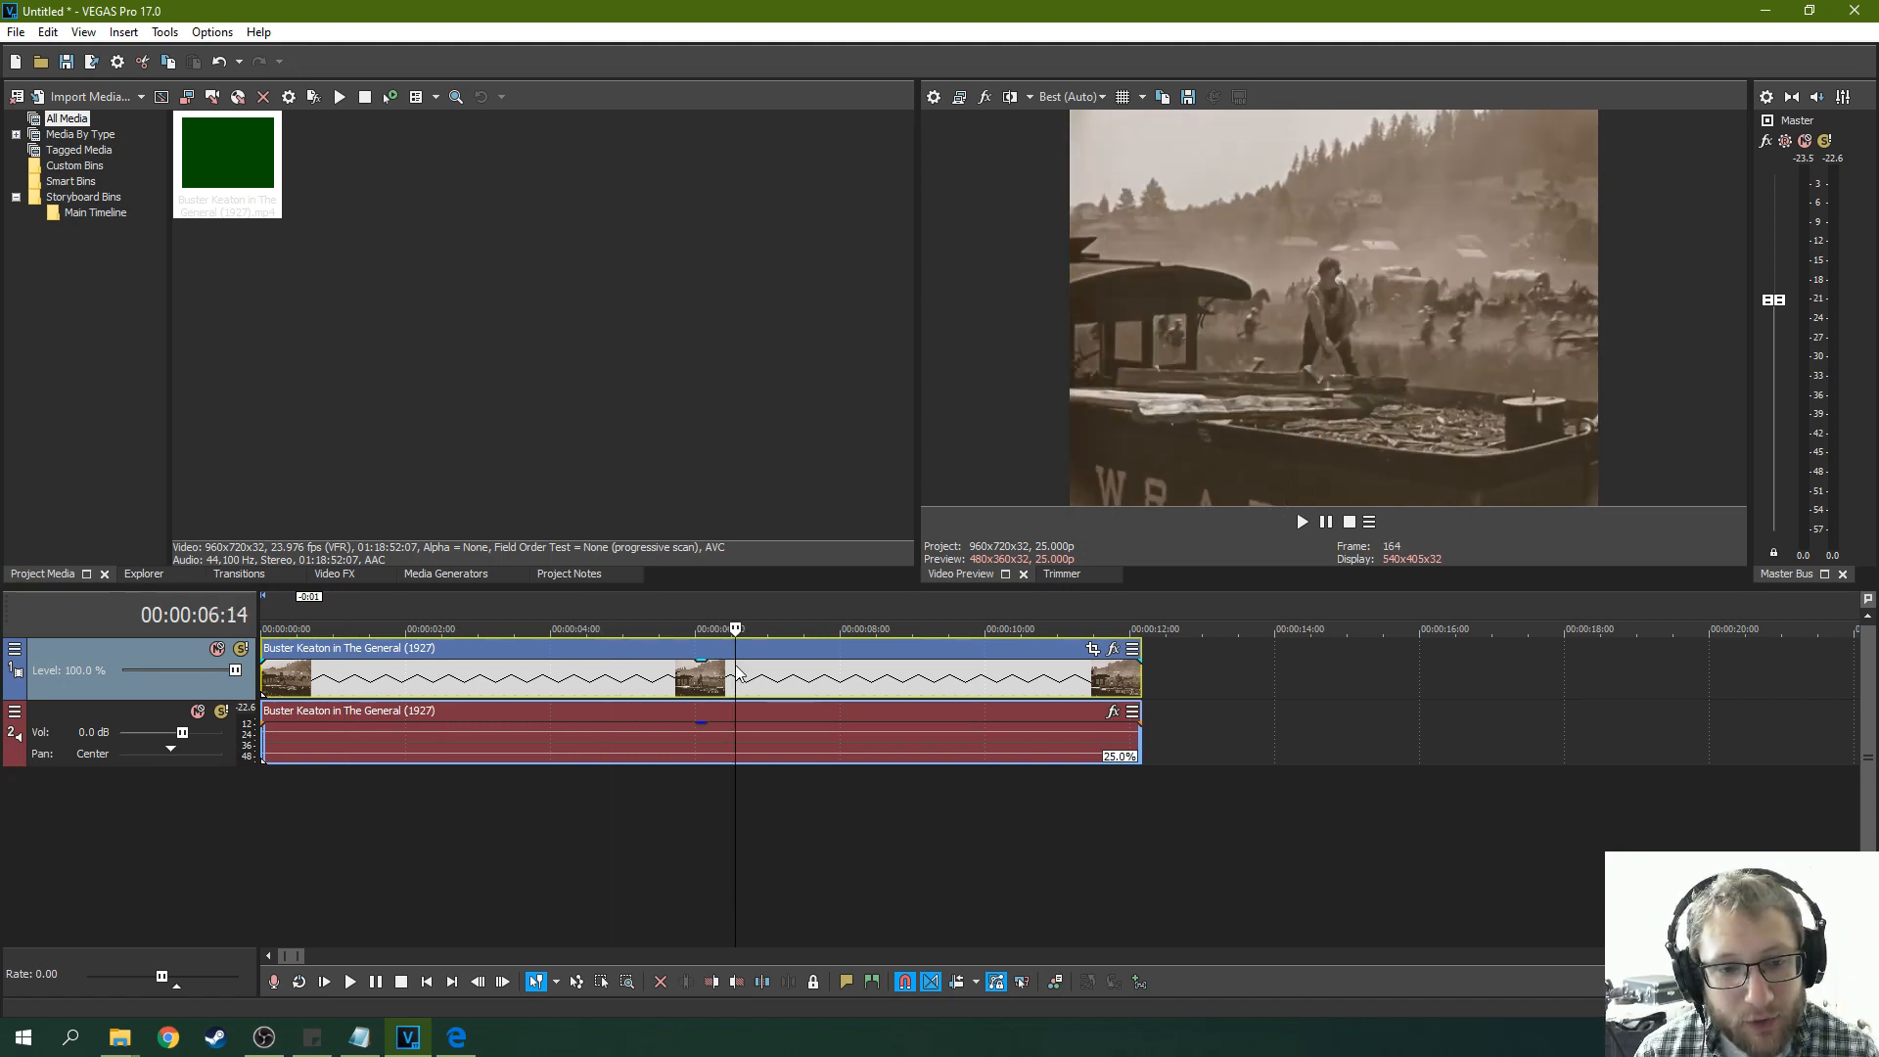
mouse_move(767, 682)
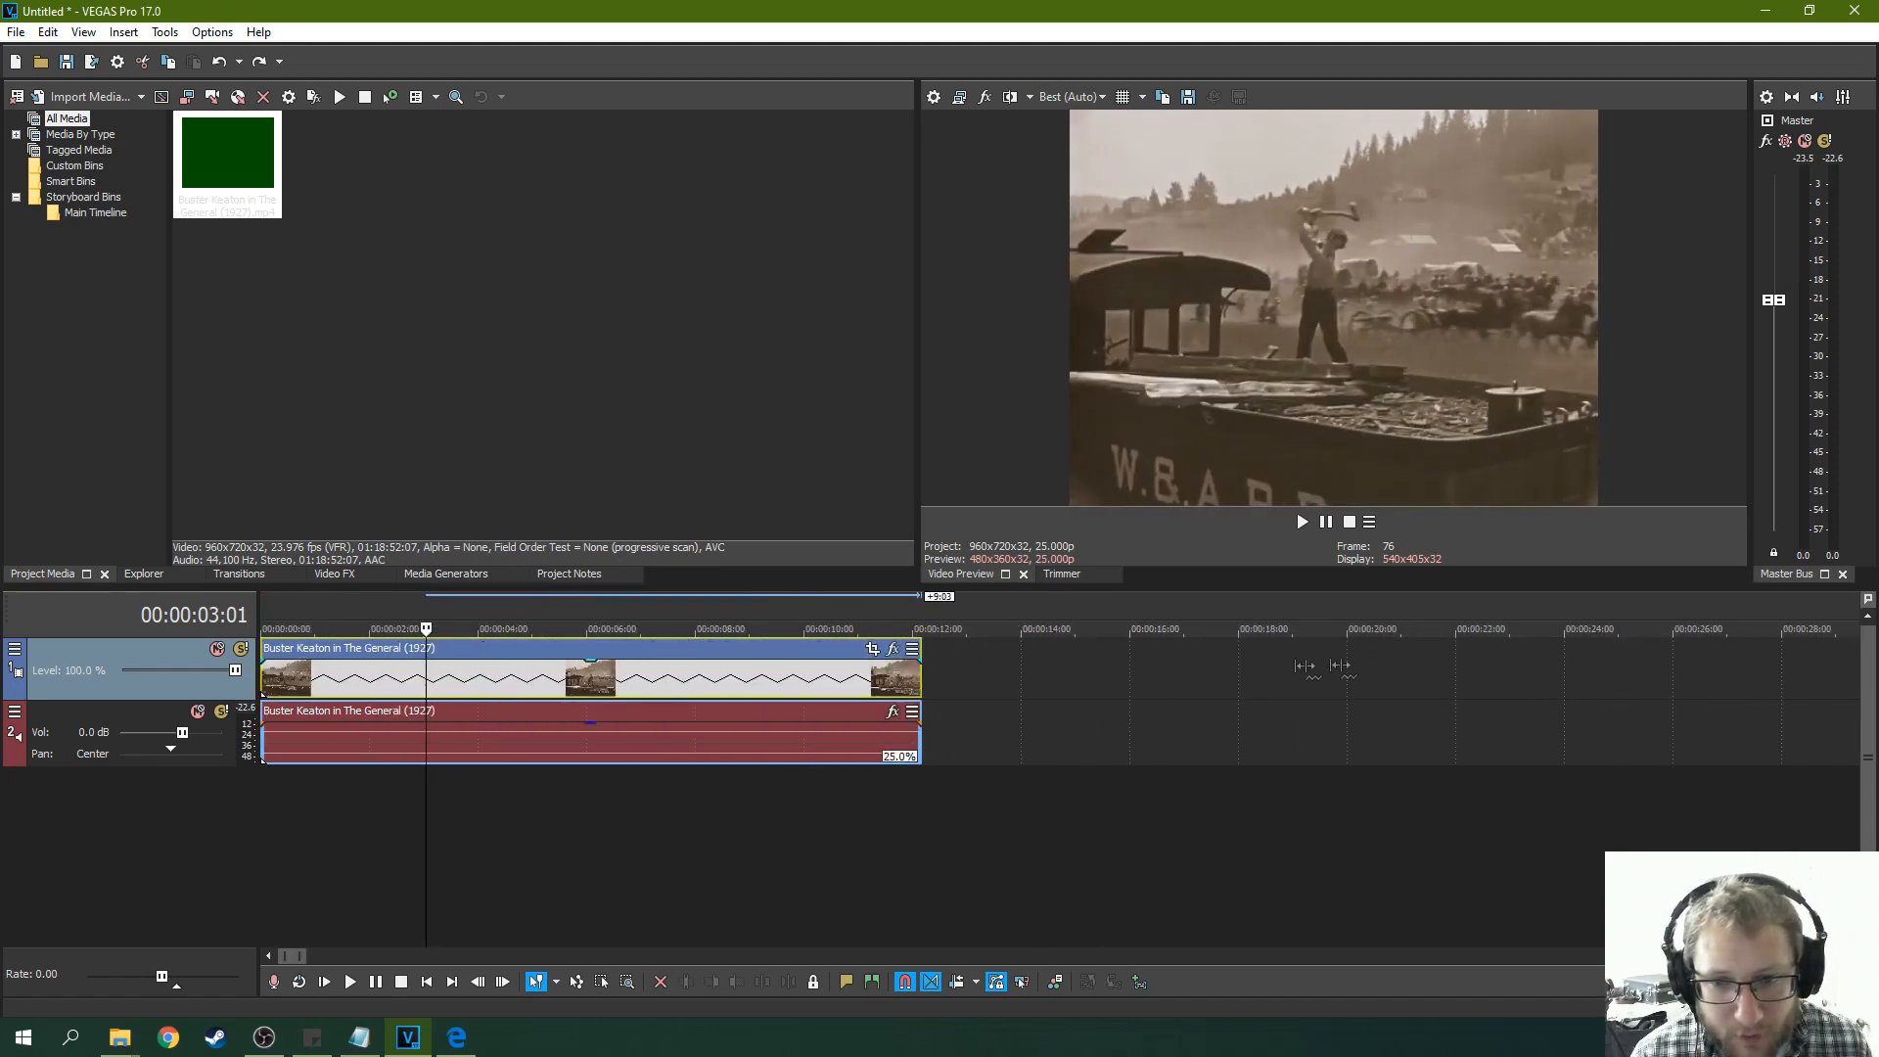
mouse_move(841, 668)
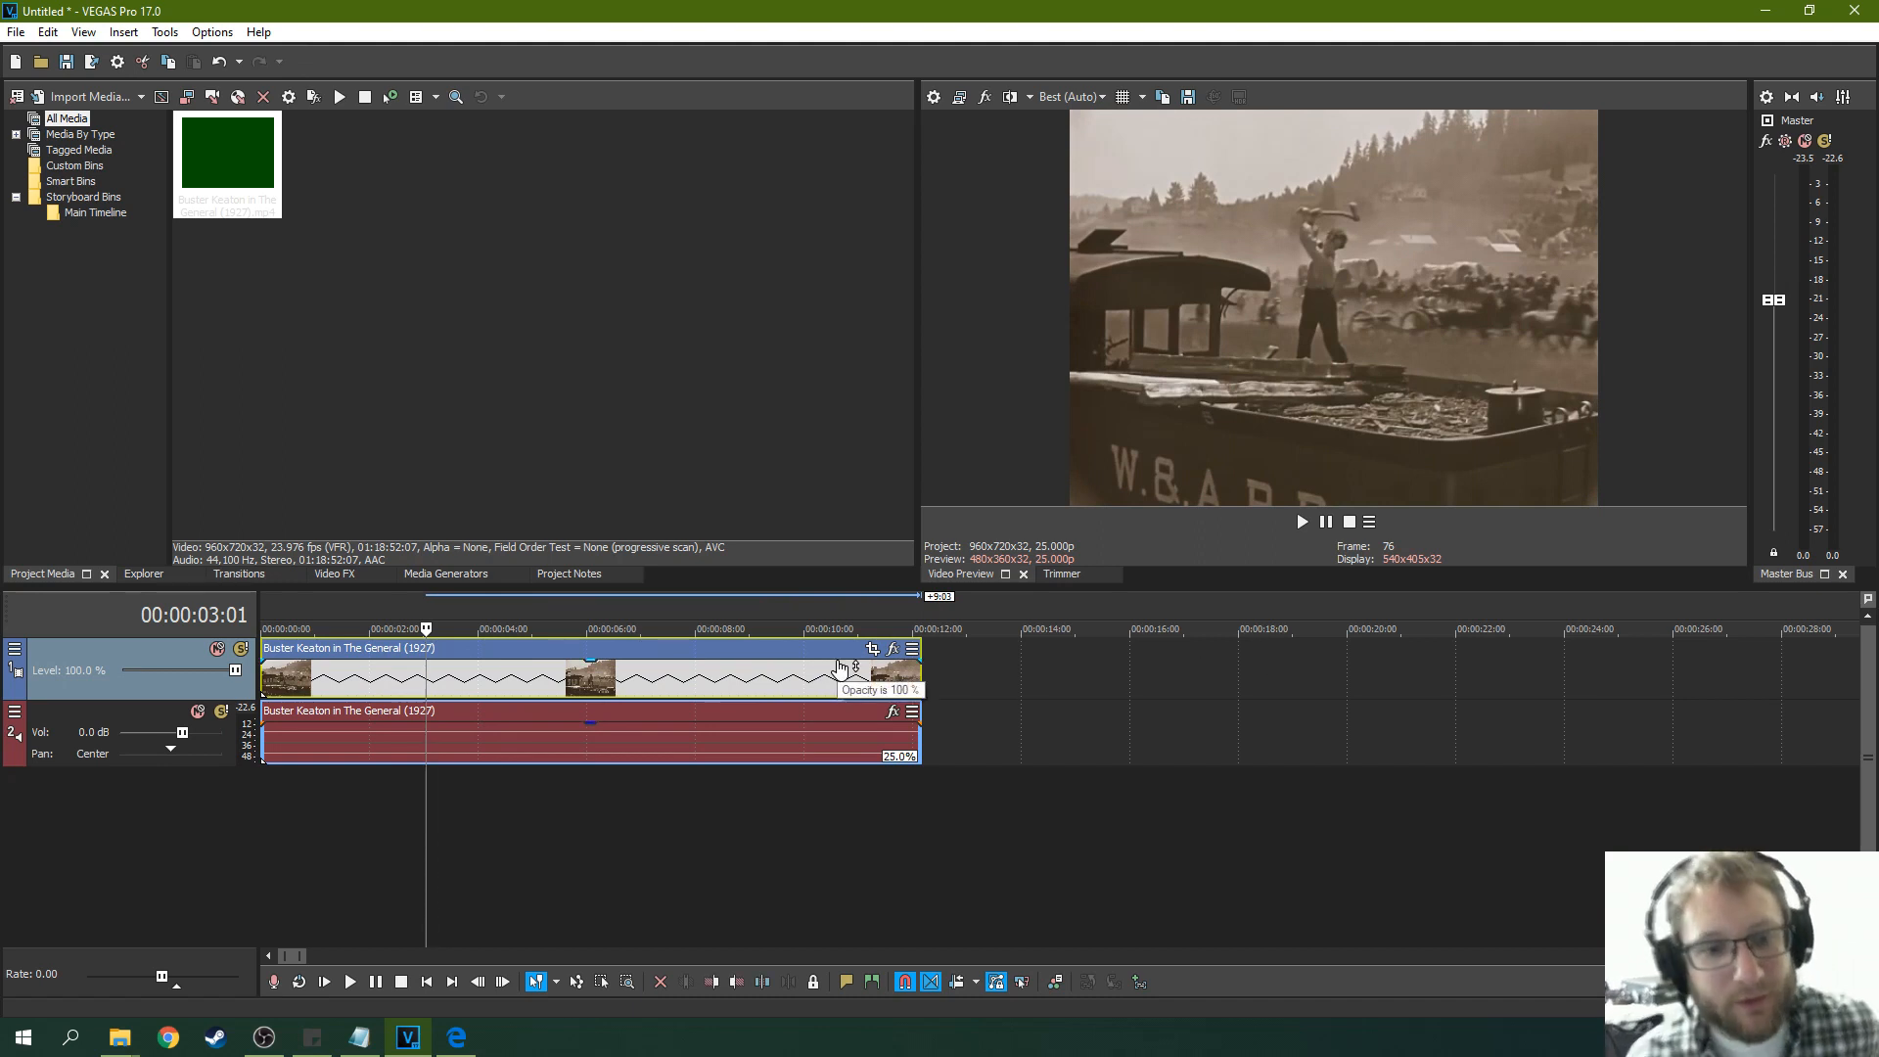
mouse_move(774, 655)
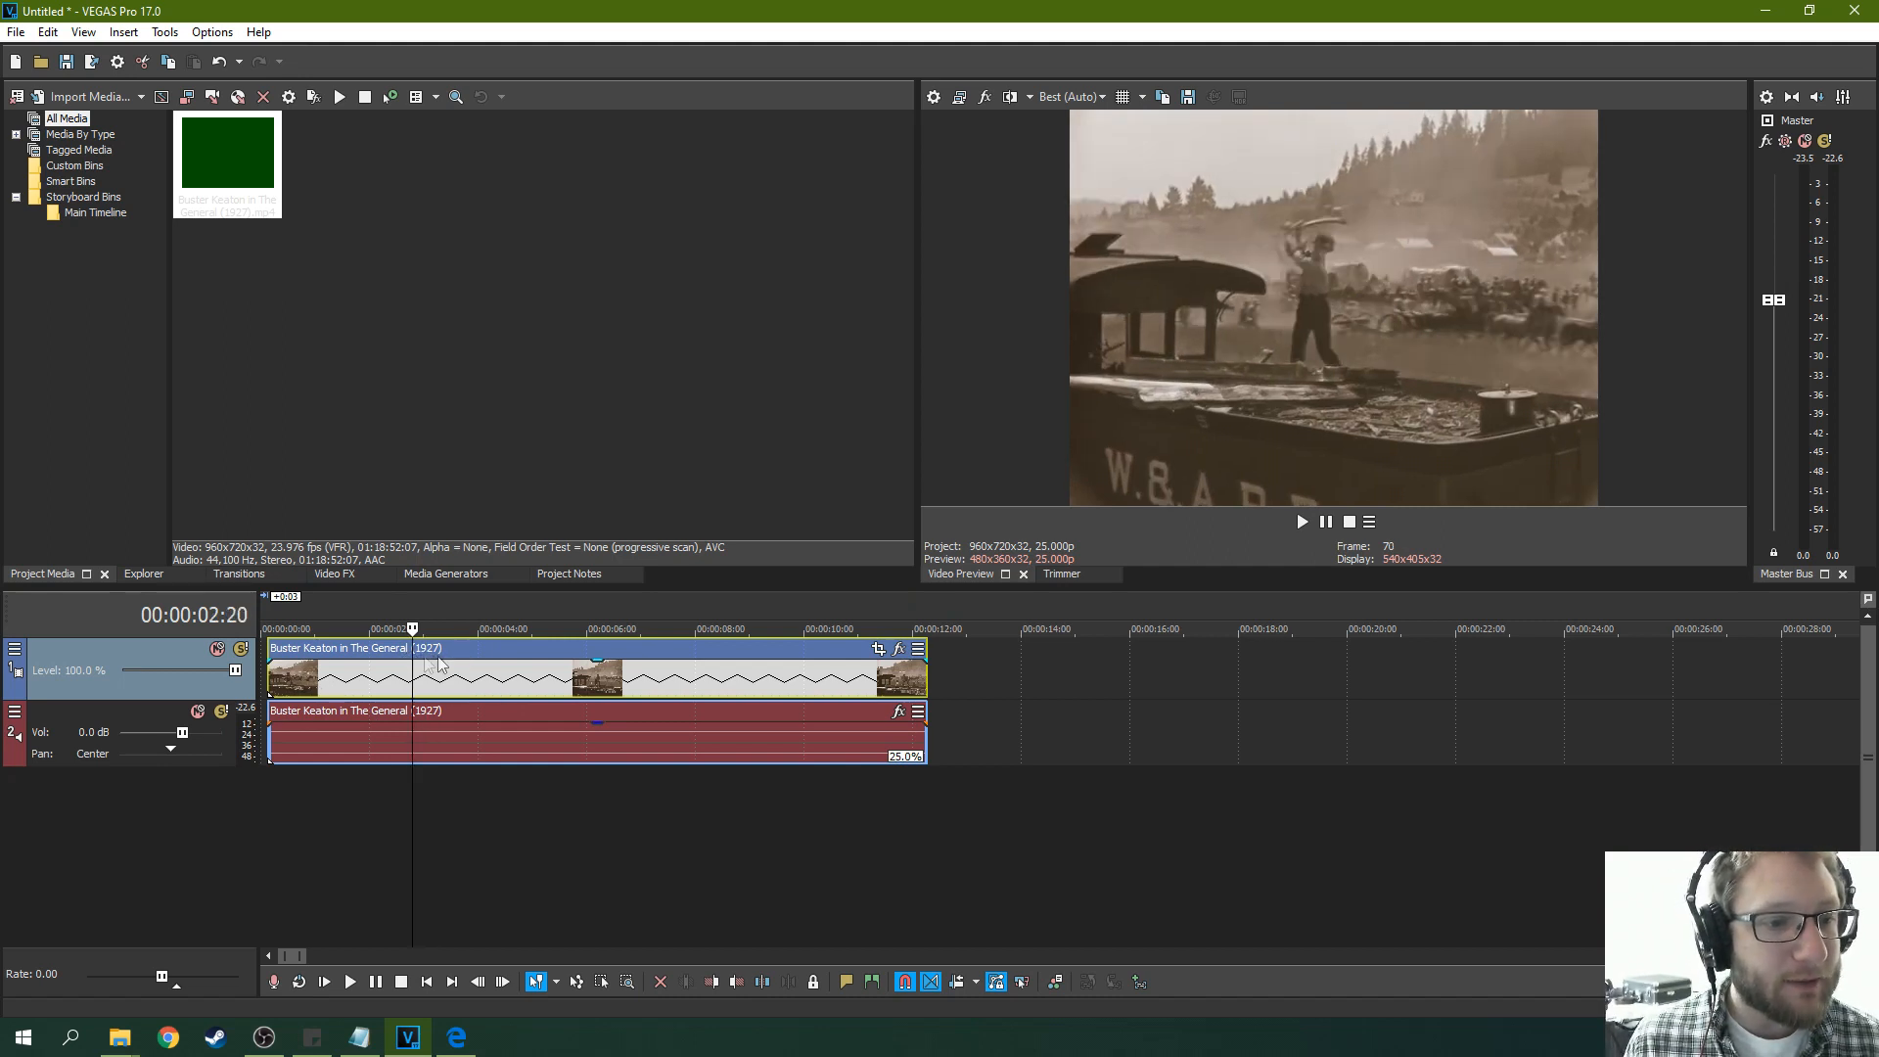
click(349, 982)
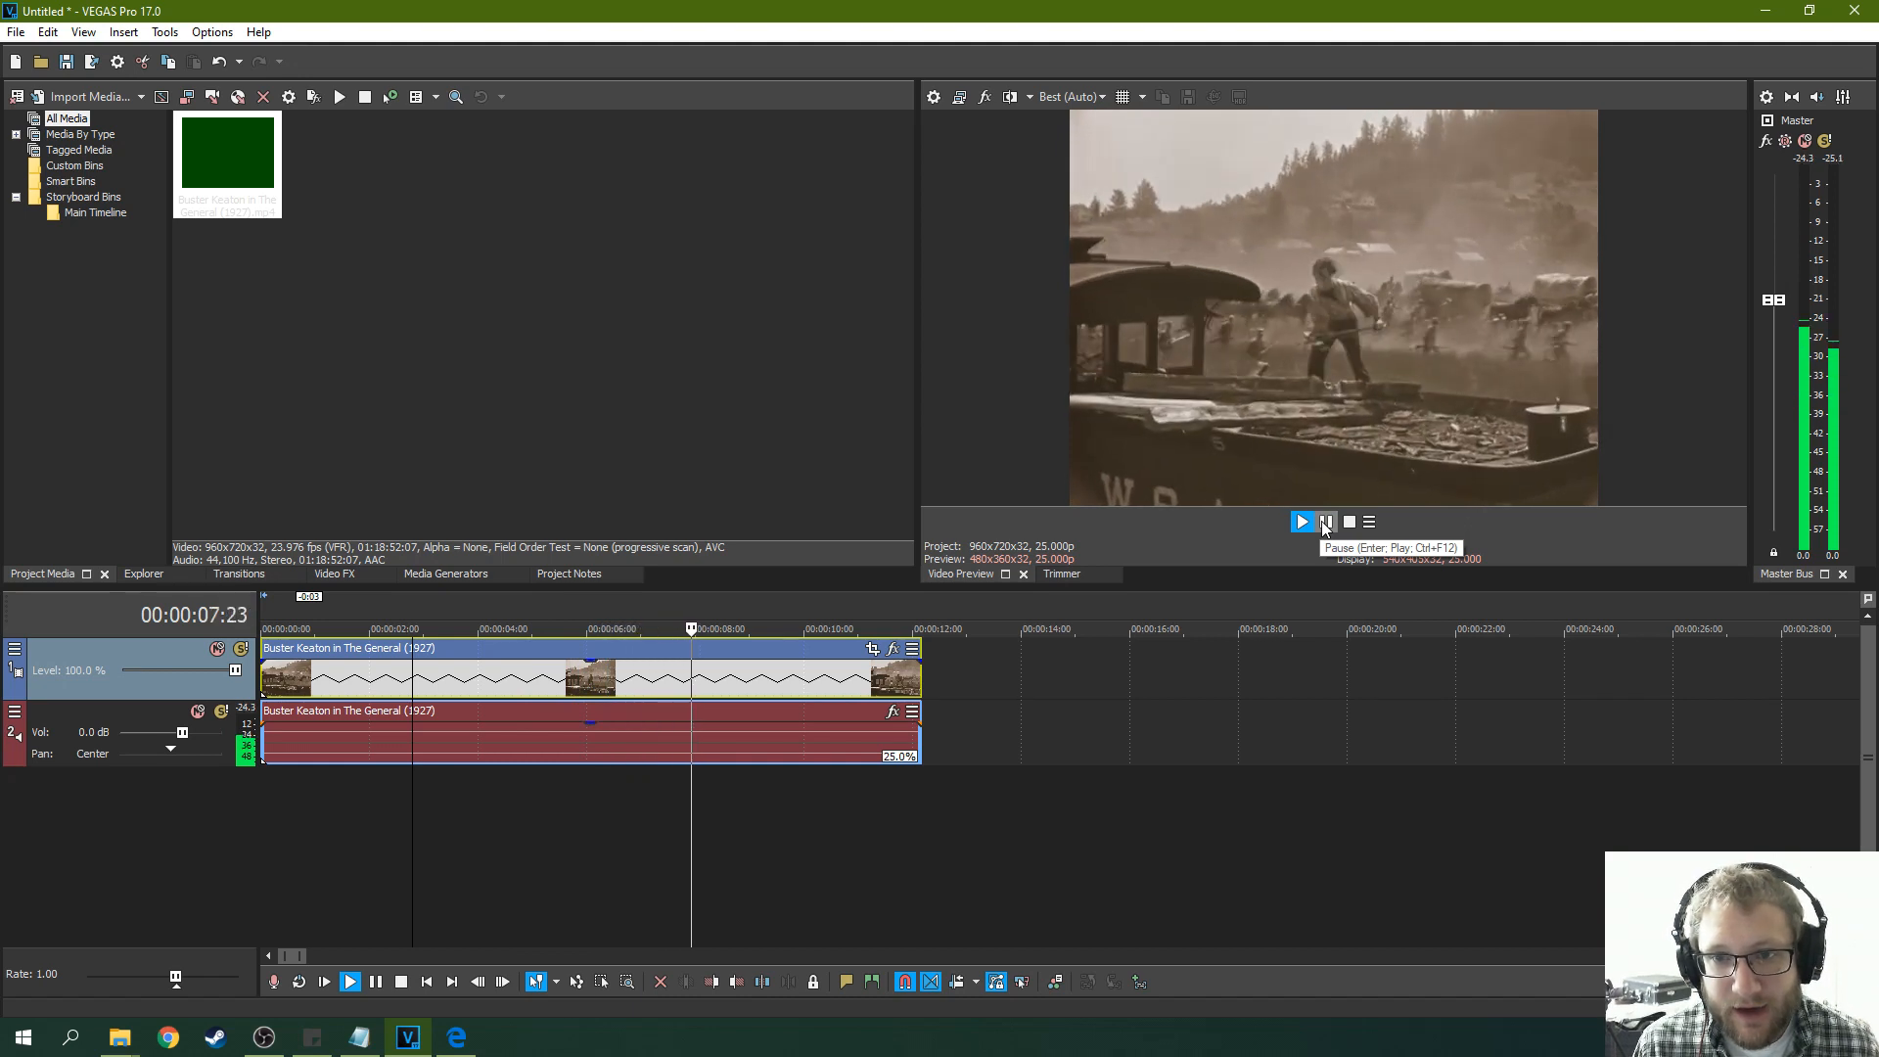
click(1326, 522)
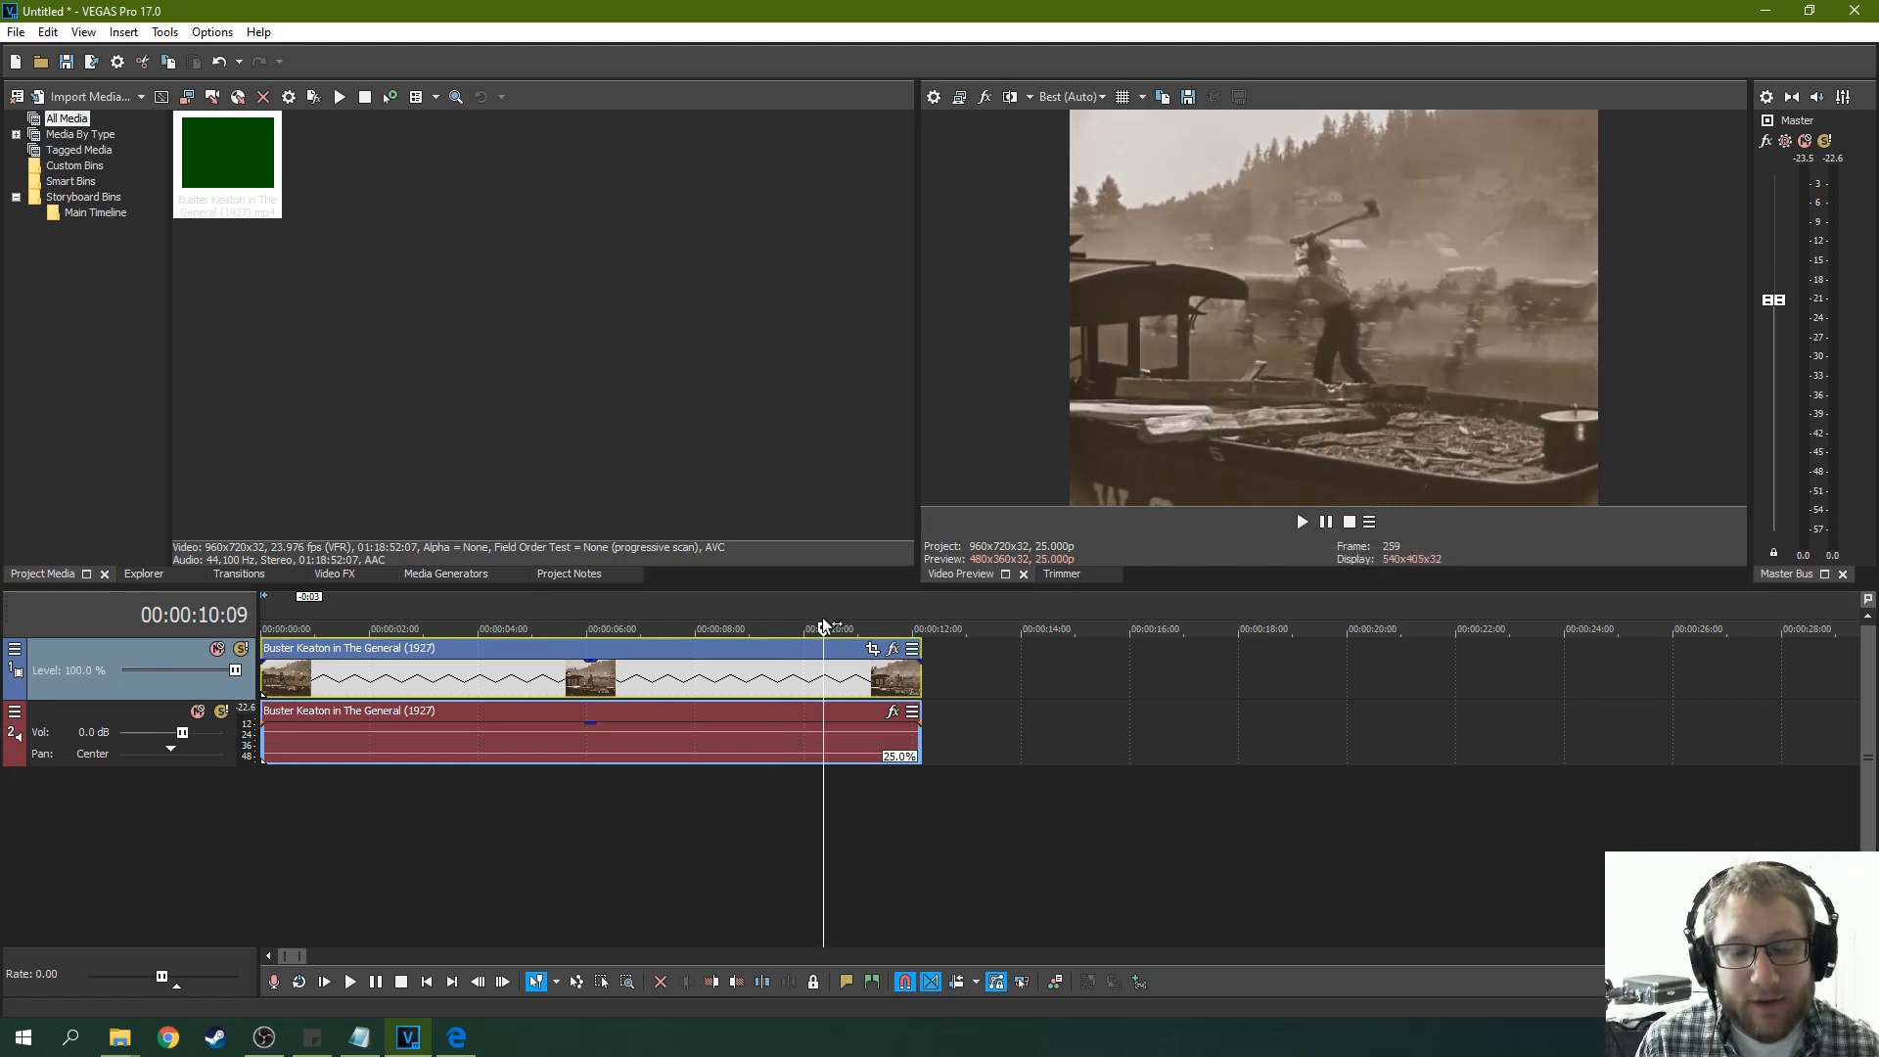
mouse_move(1140, 591)
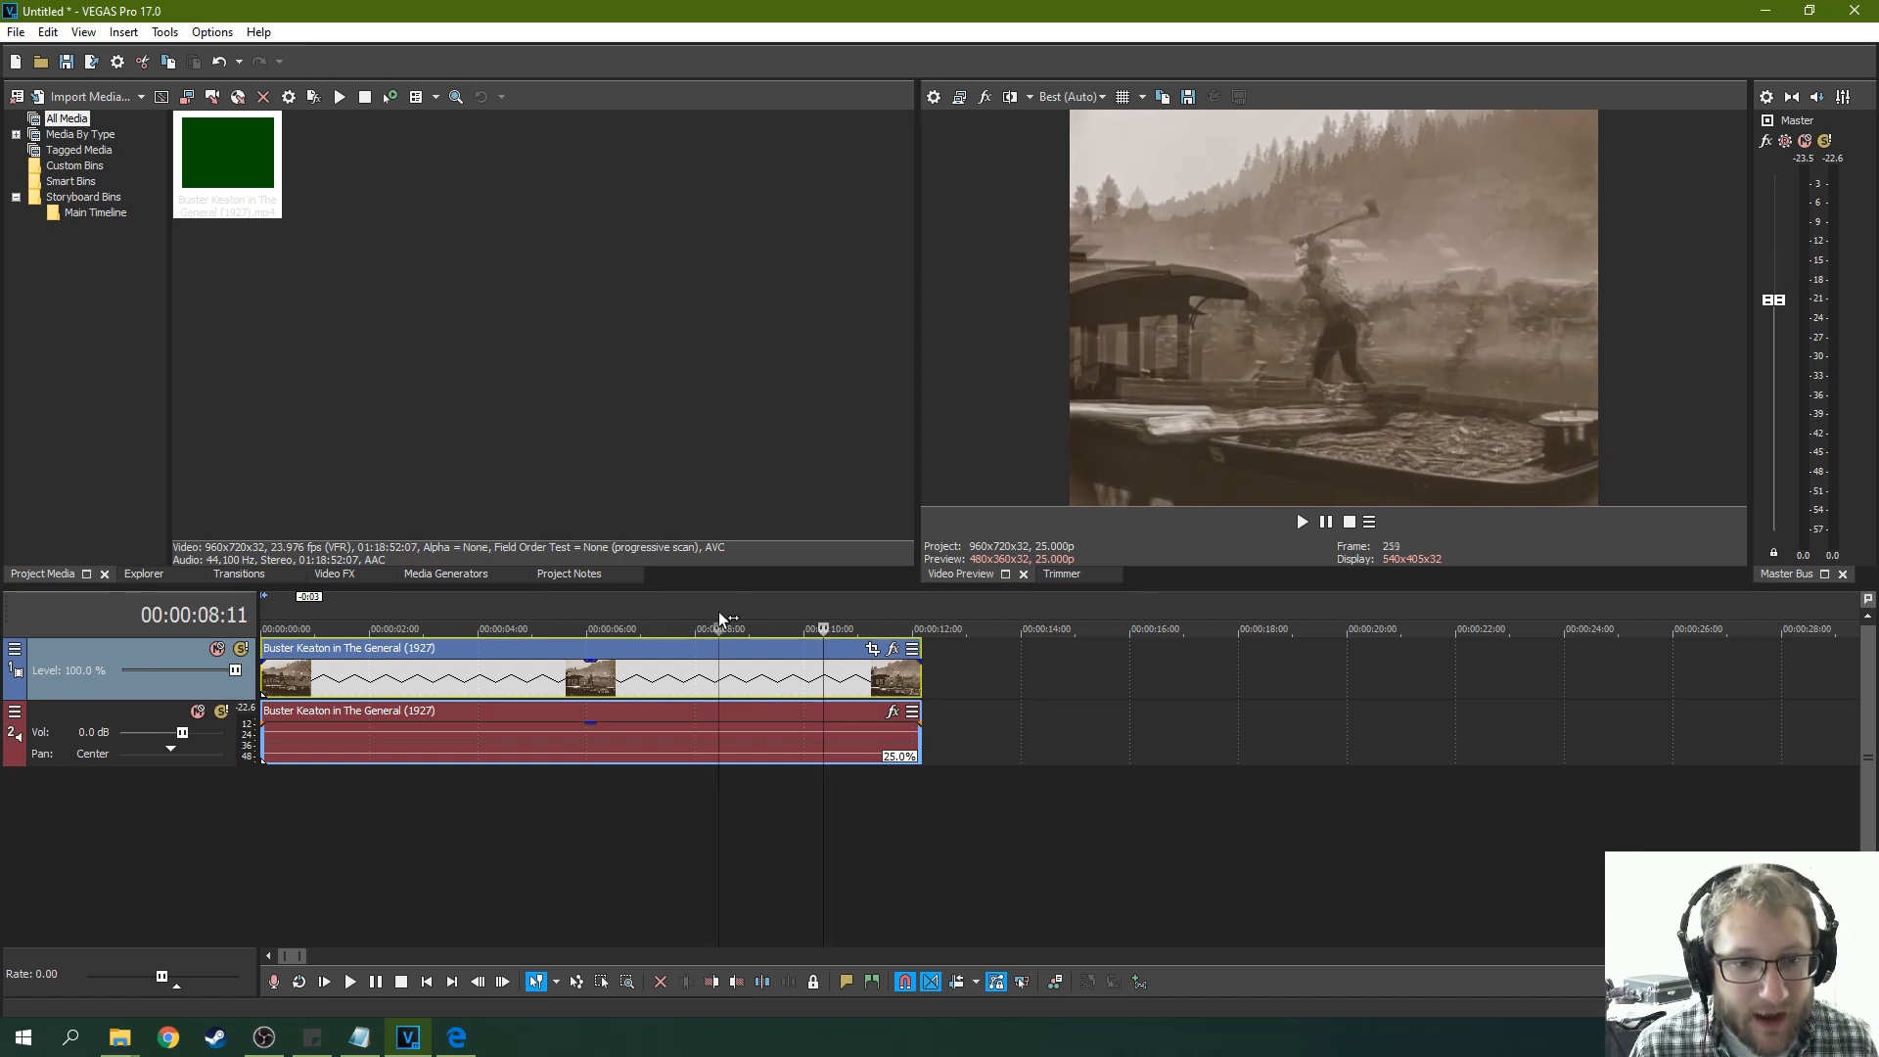
click(636, 629)
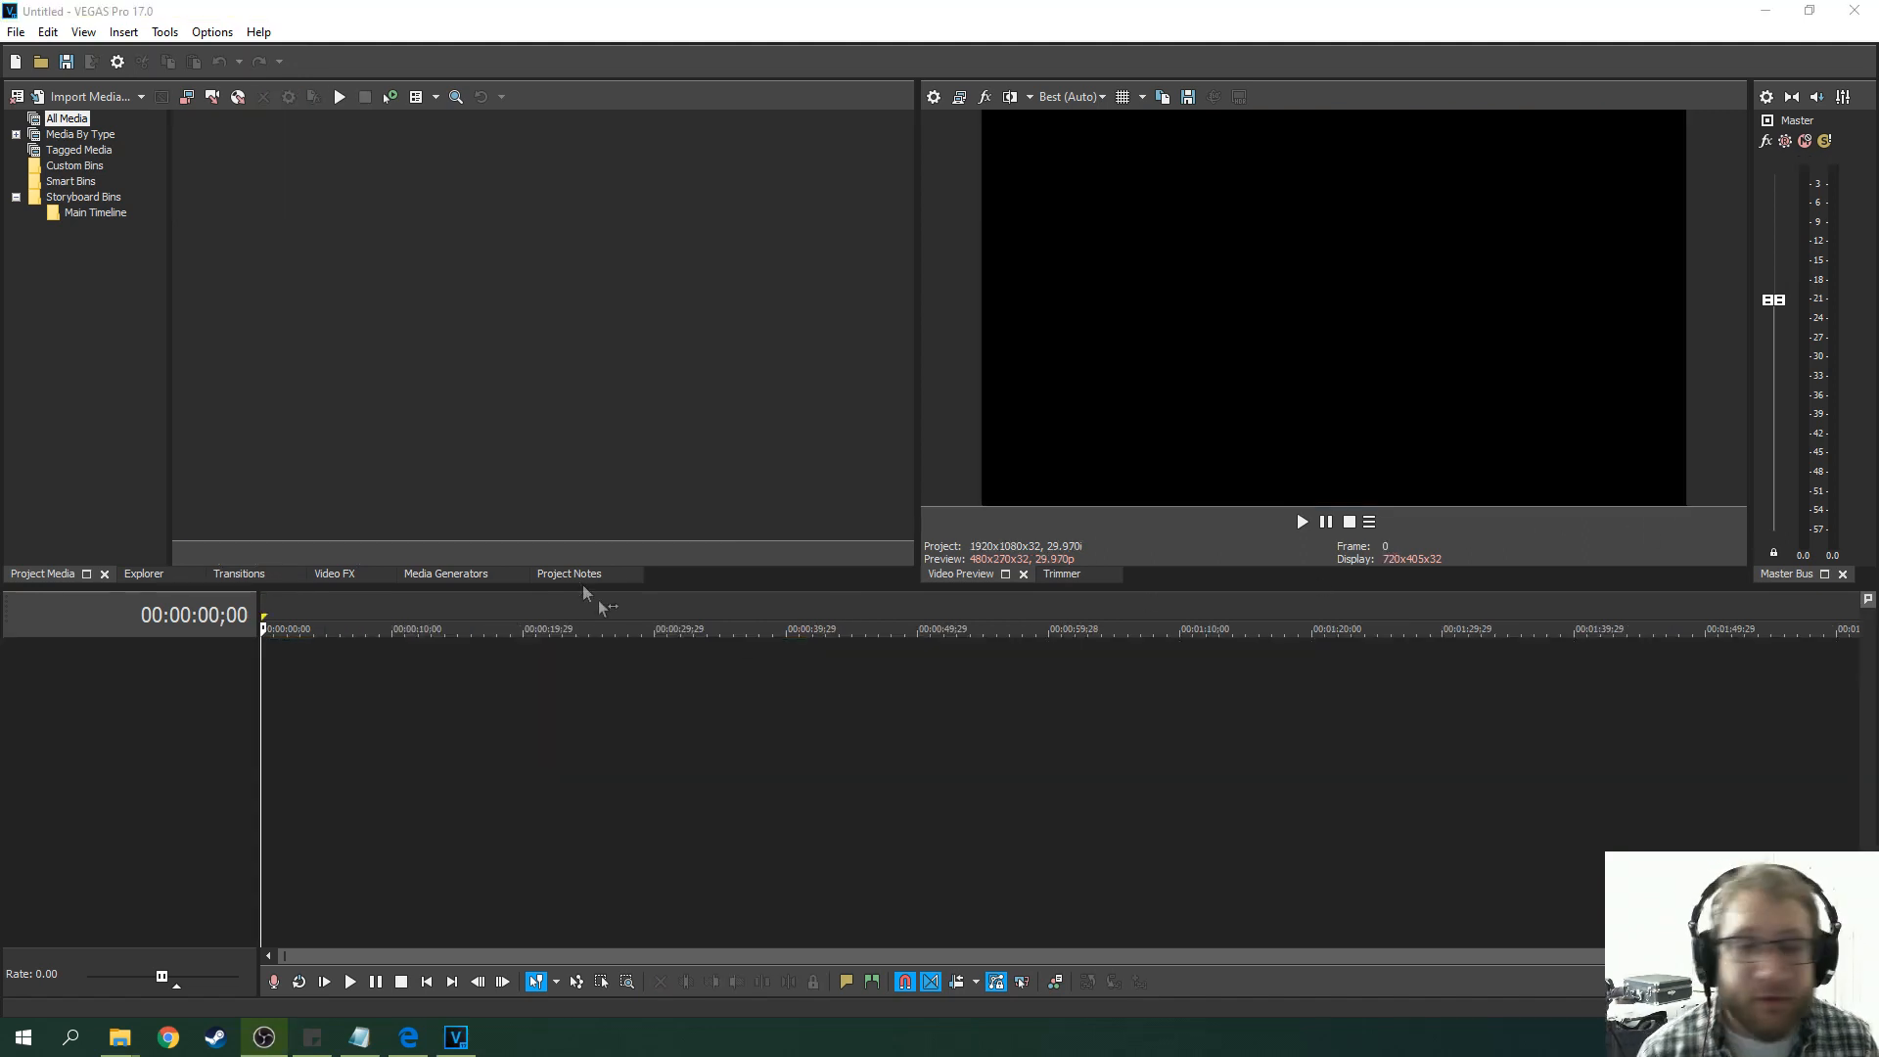
mouse_move(803, 349)
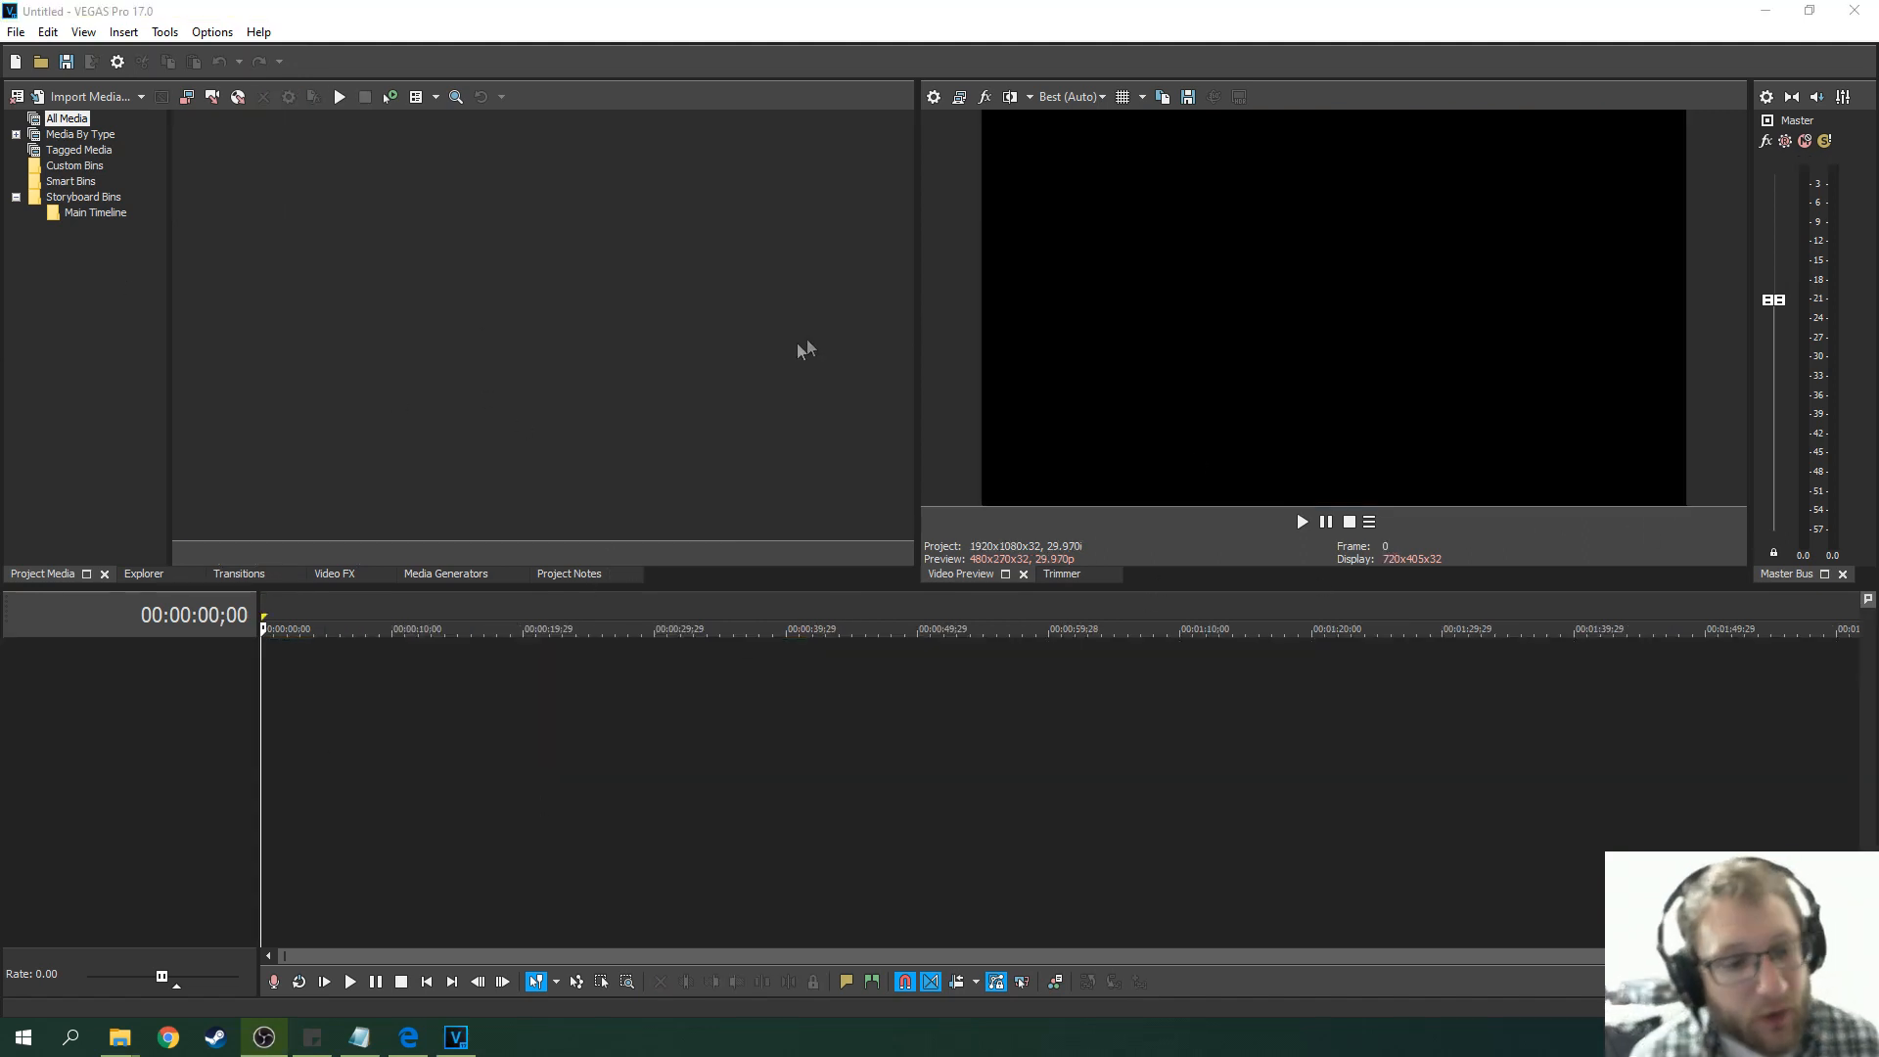
Choose File > Screen Capture to launch VEGAS Capture.
click(14, 32)
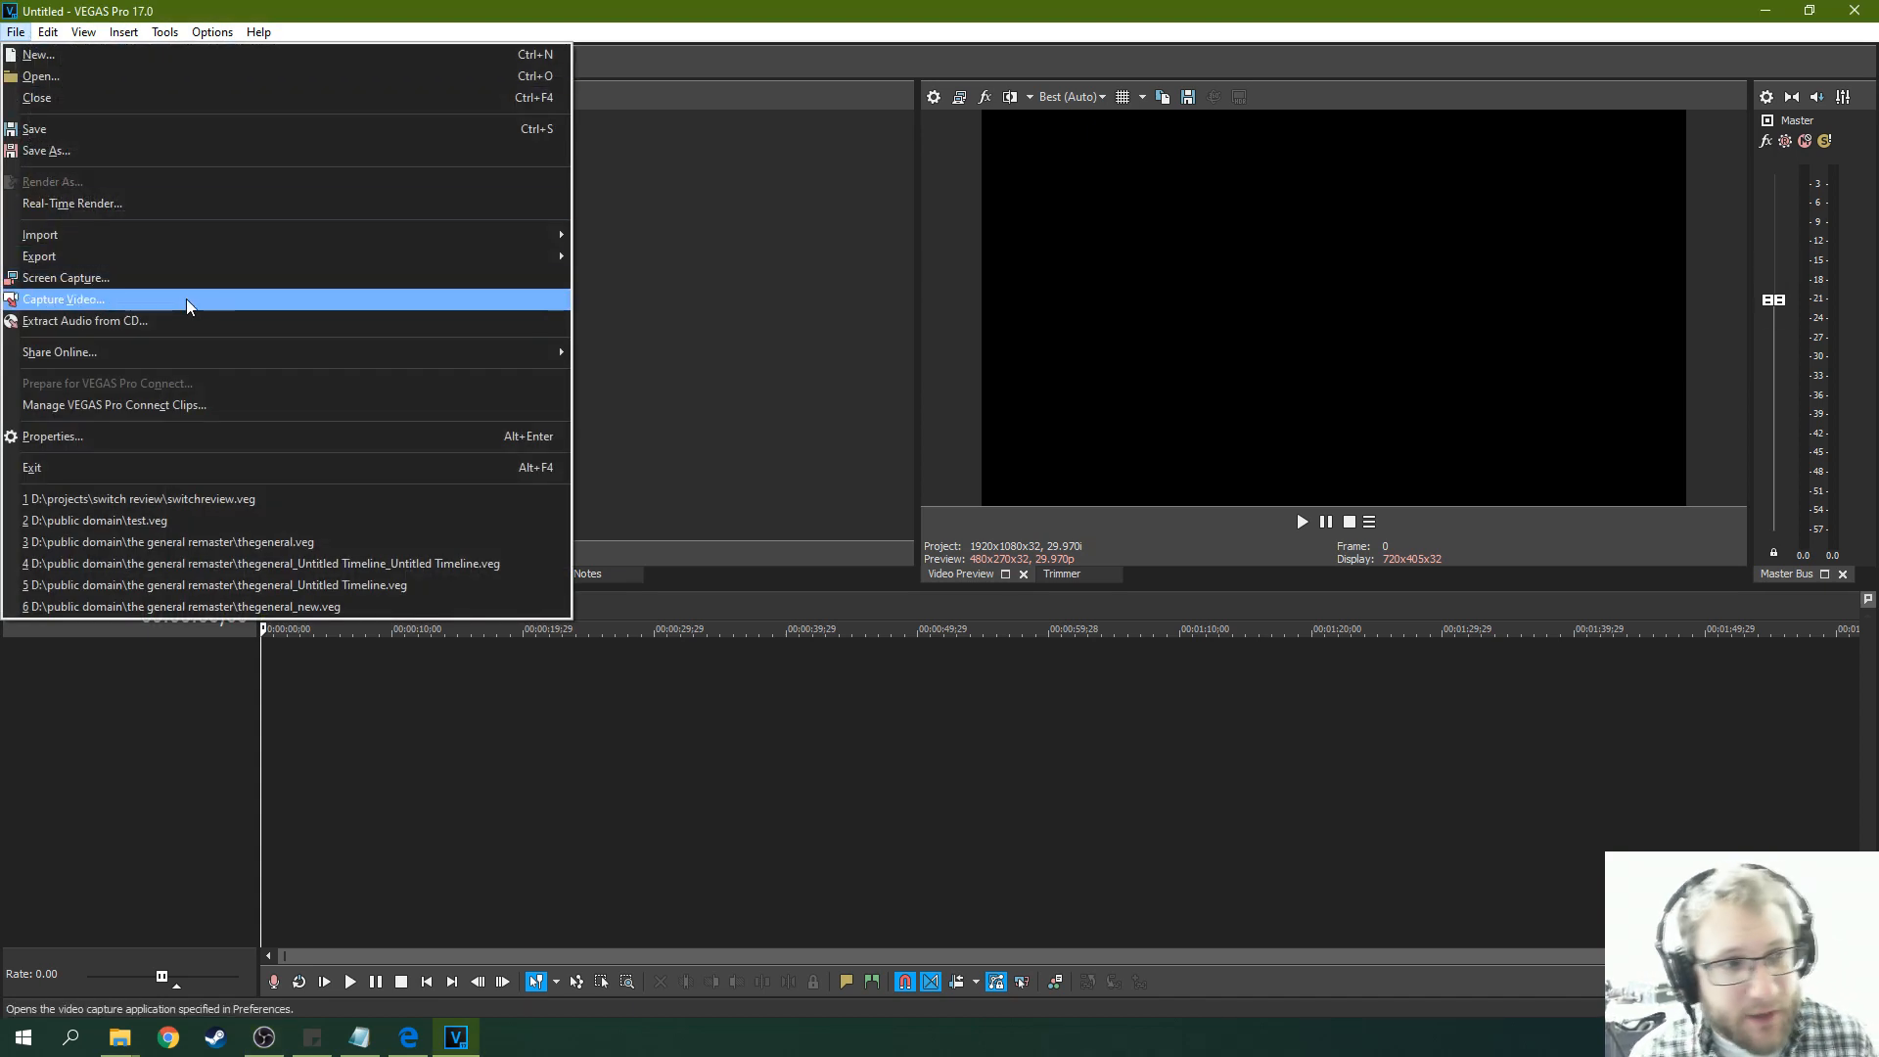
mouse_move(89, 289)
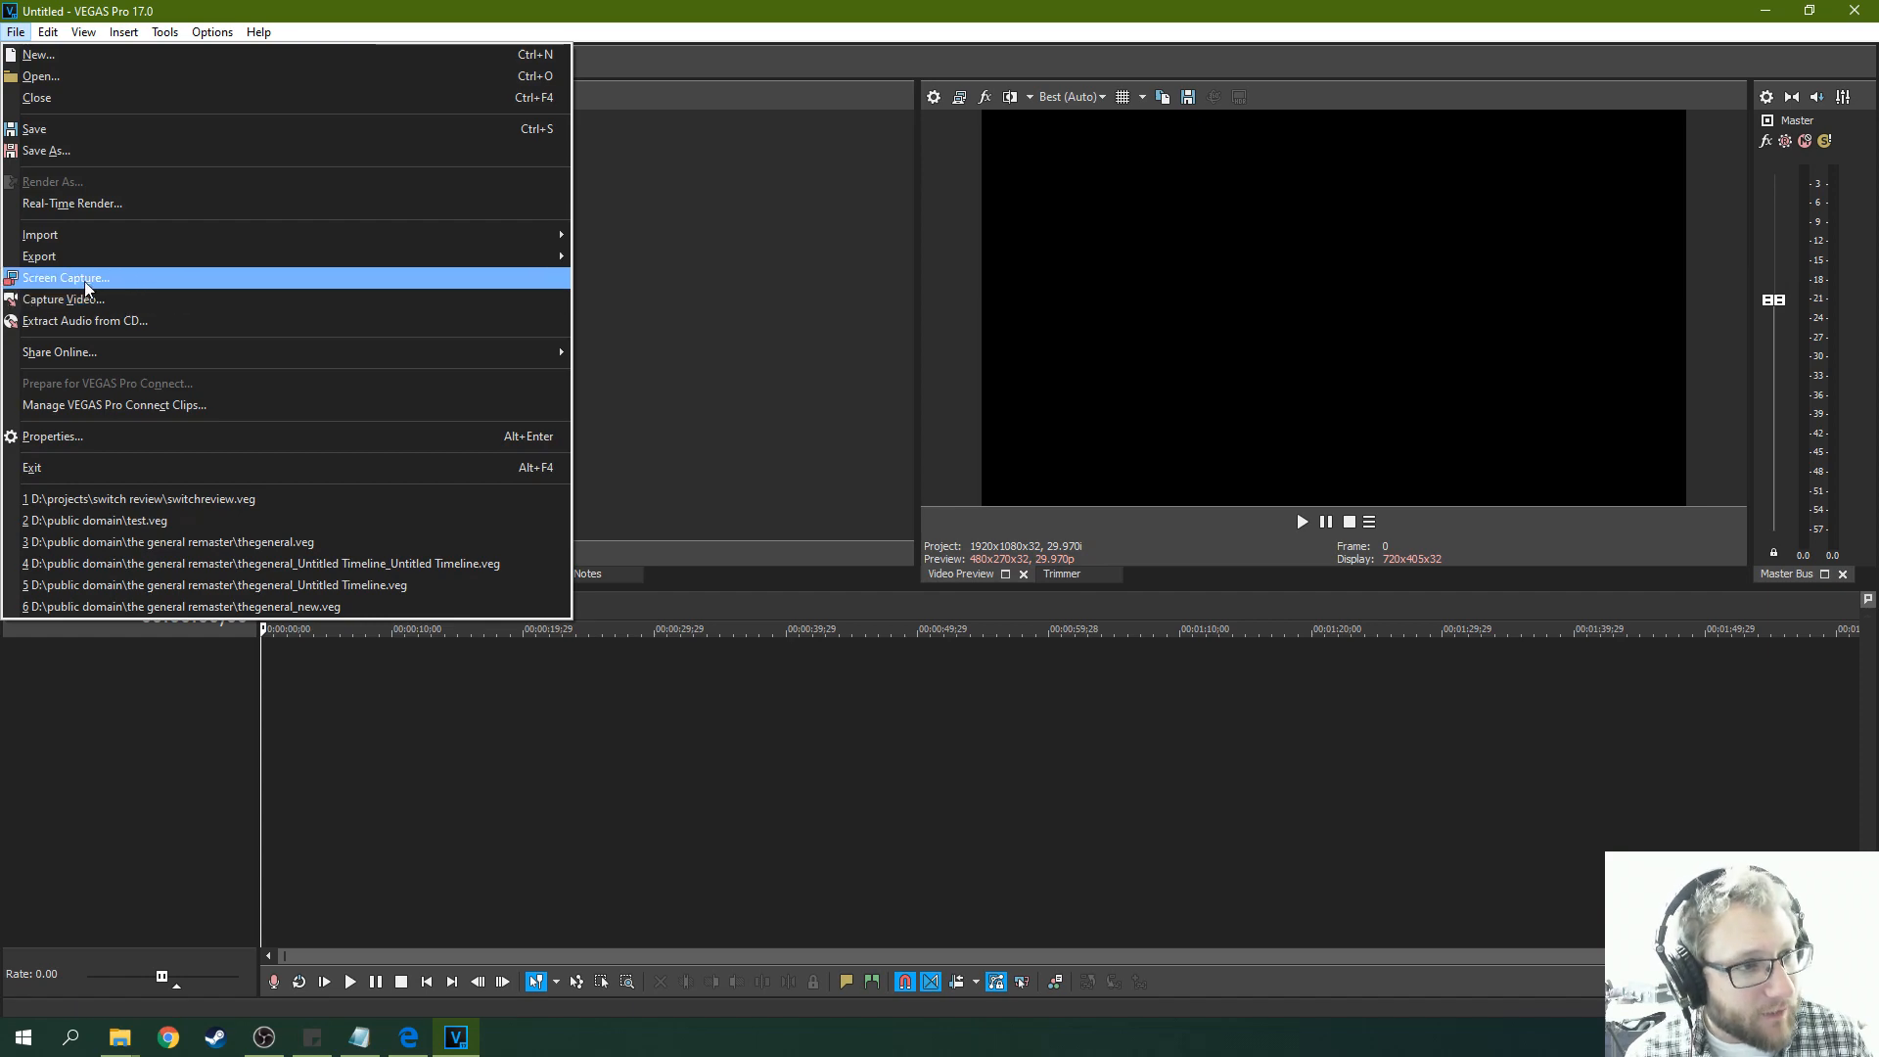
click(79, 277)
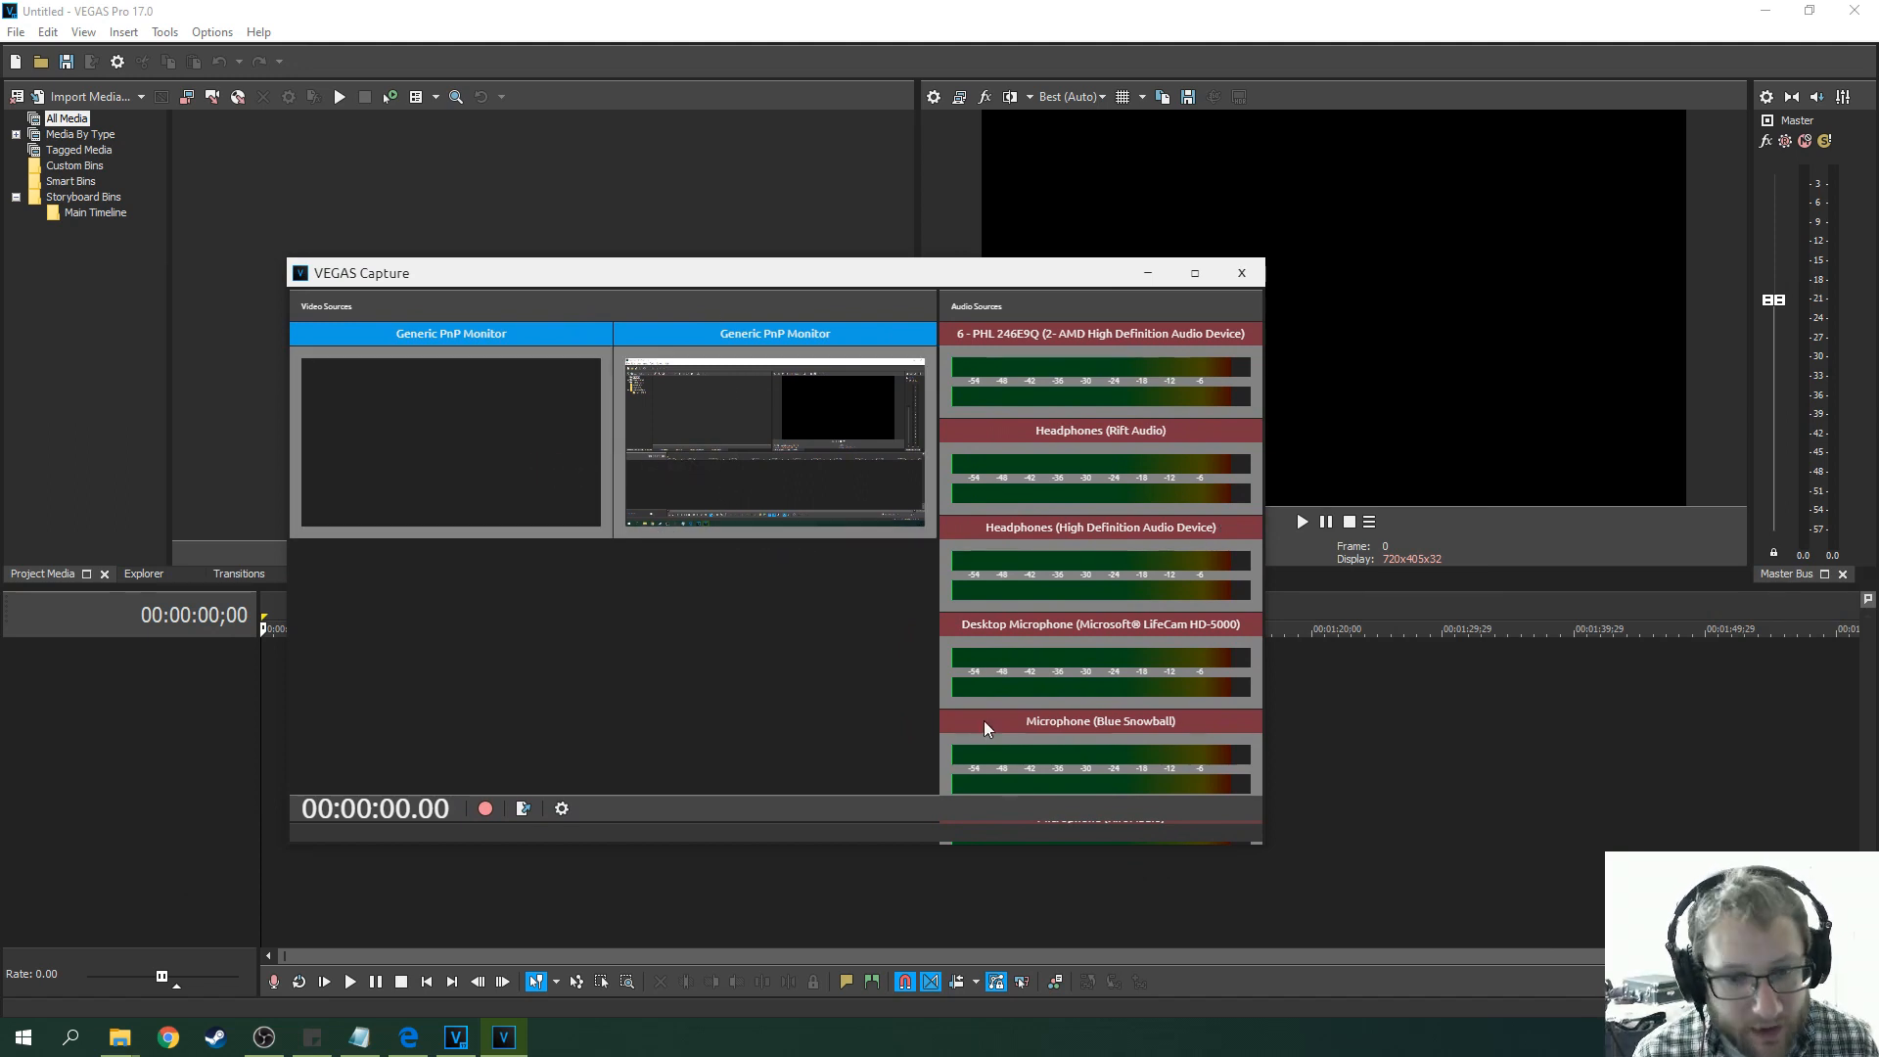
Resize and nudge the VEGAS Capture window left, then close it.
drag(1259, 843, 1483, 893)
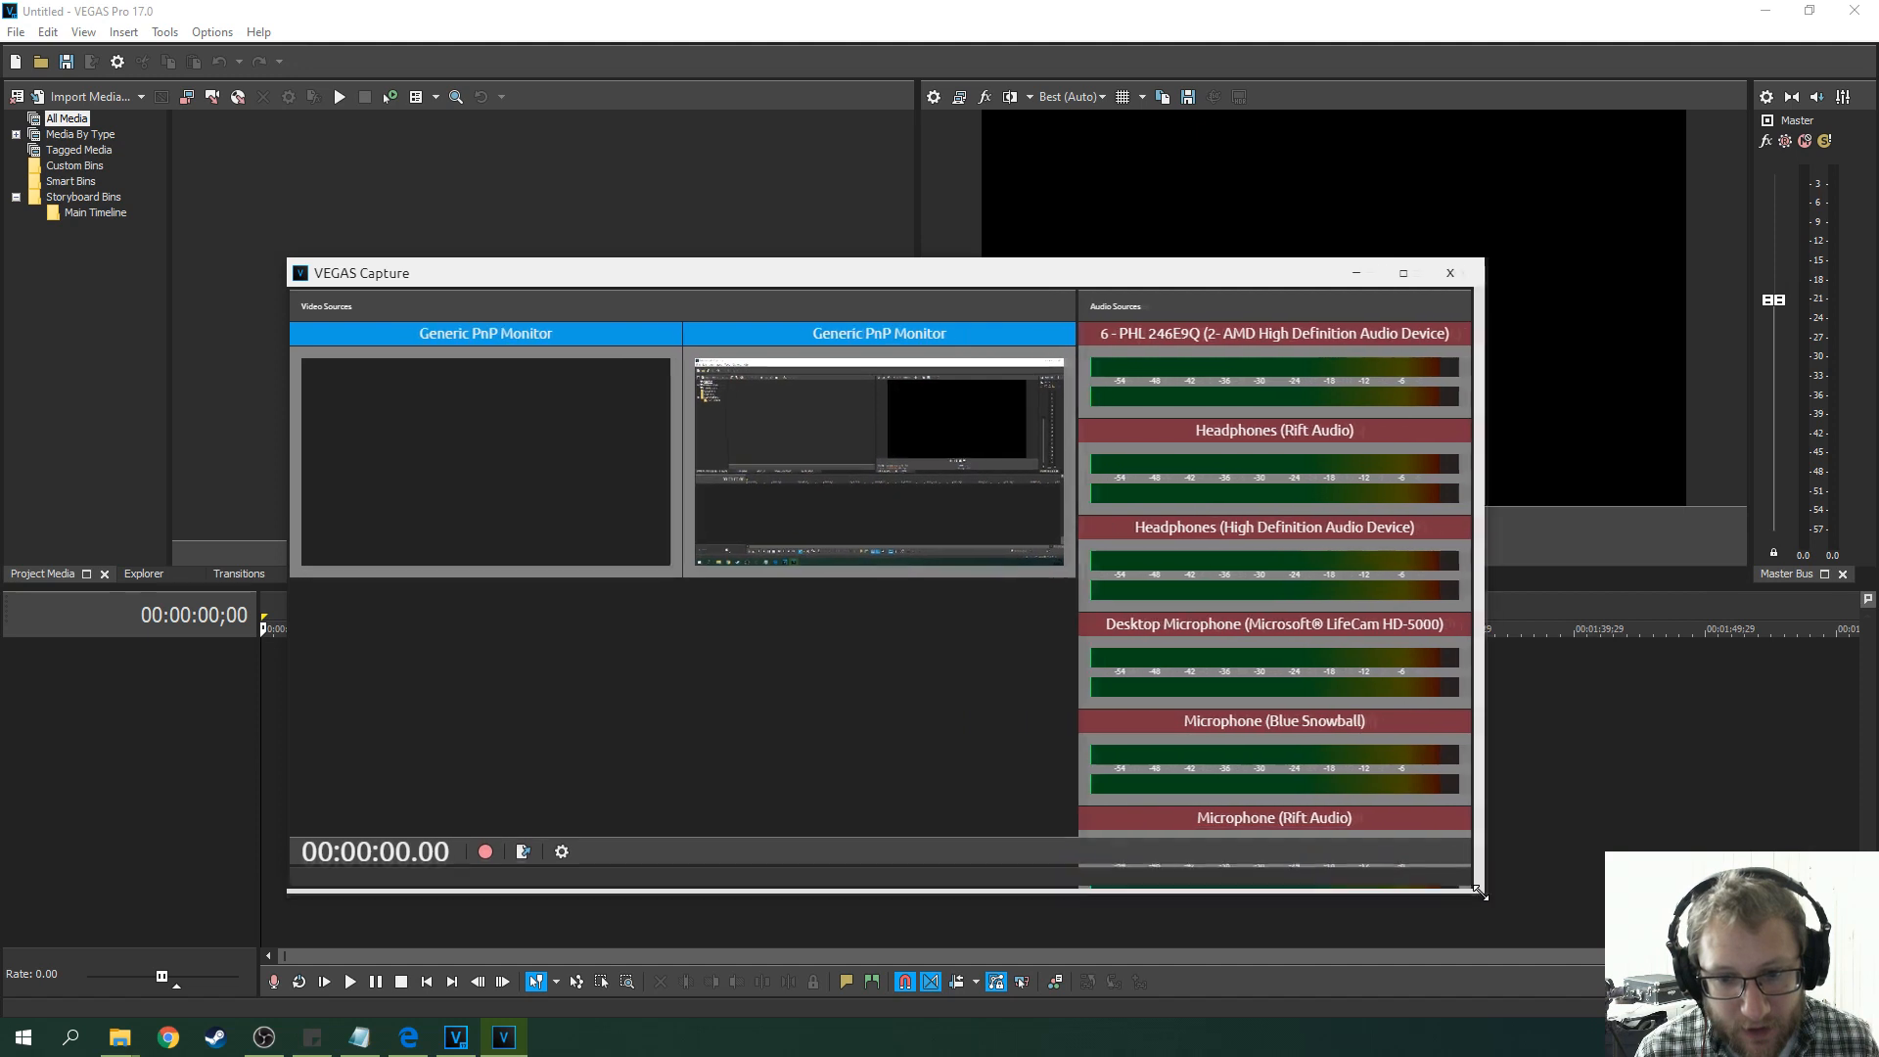
drag(1481, 891, 1196, 776)
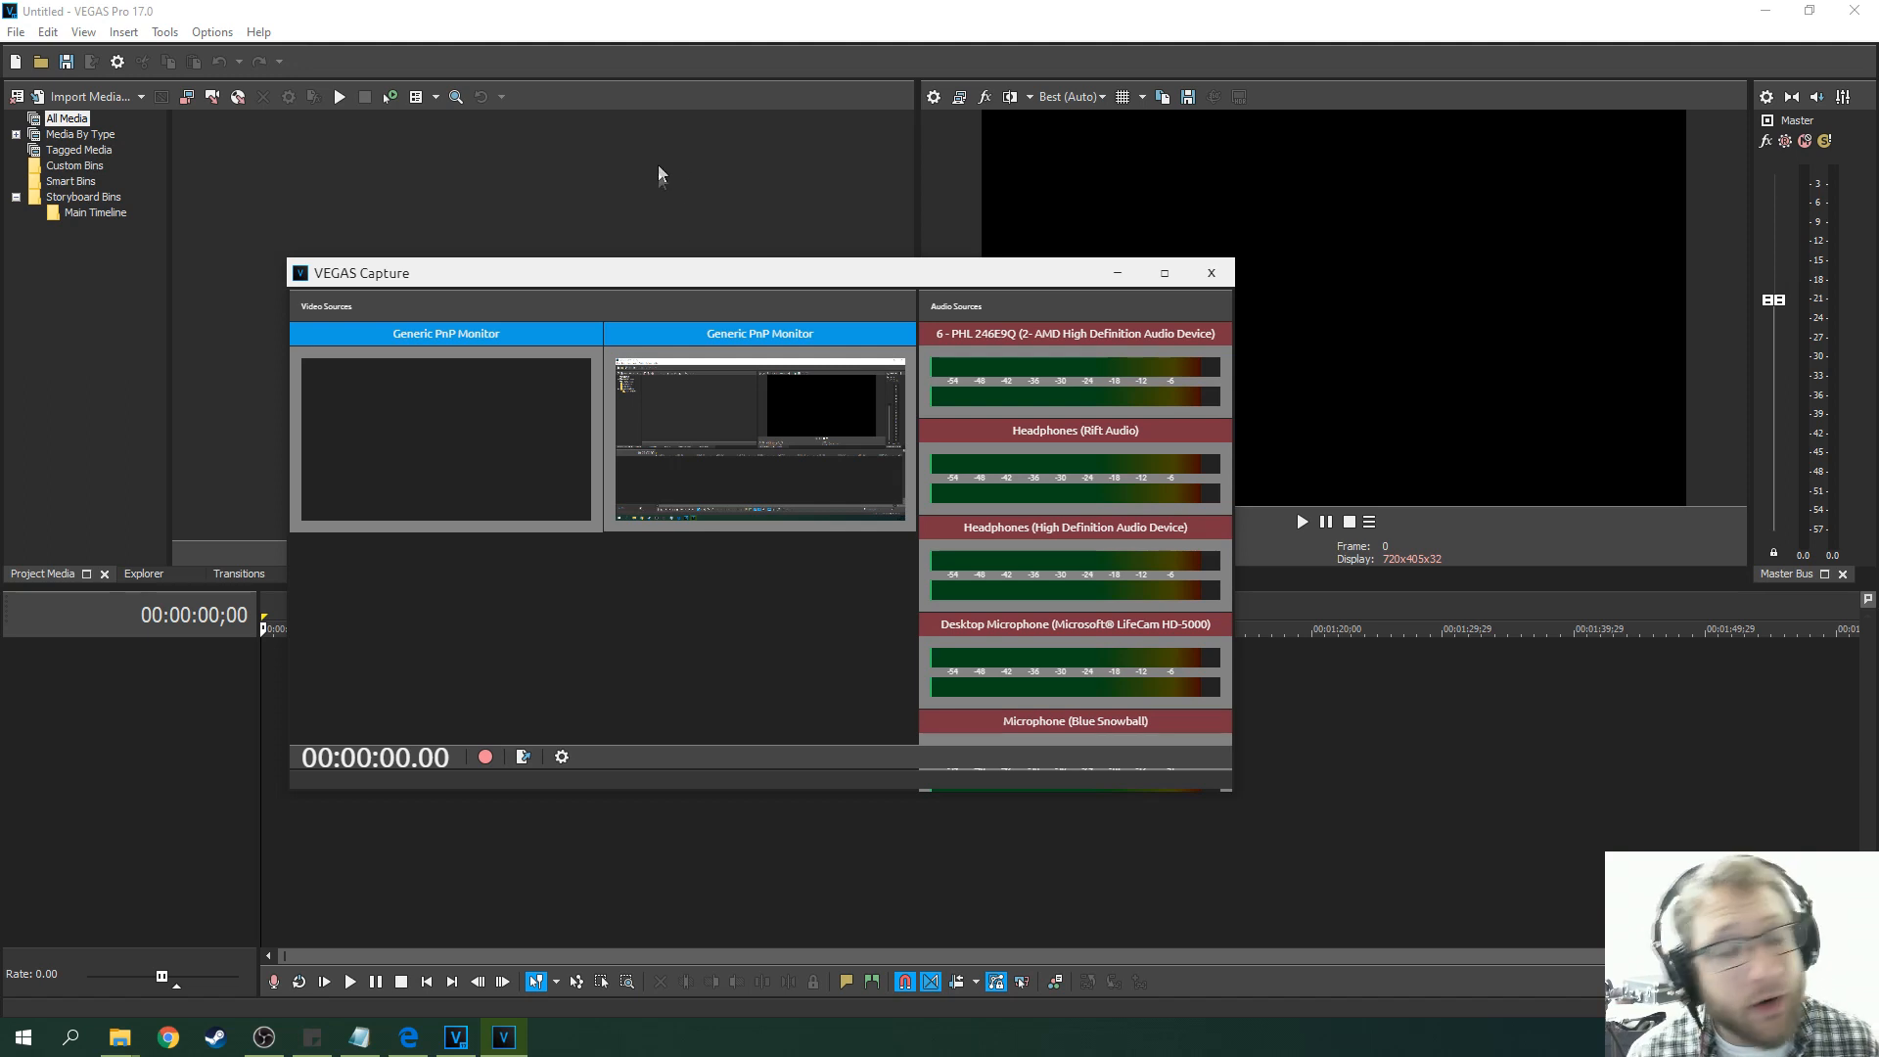
mouse_move(862, 328)
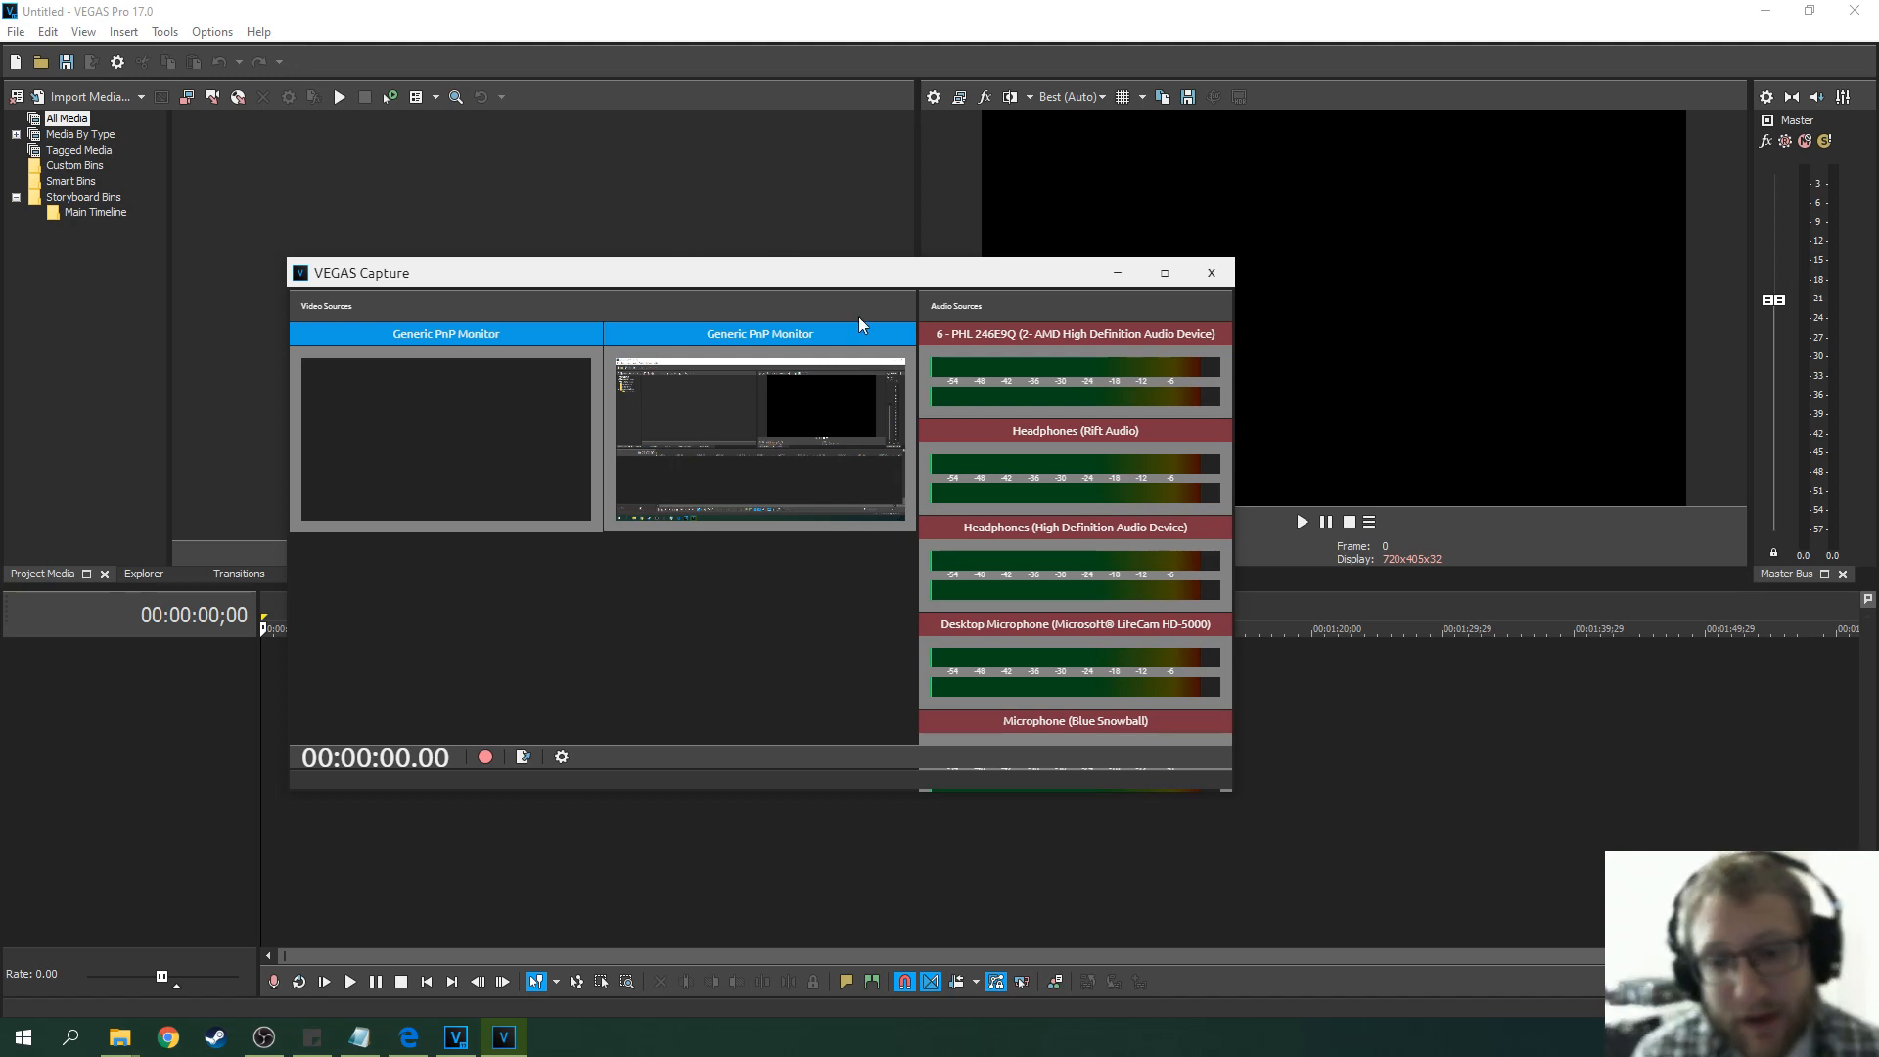
mouse_move(864, 600)
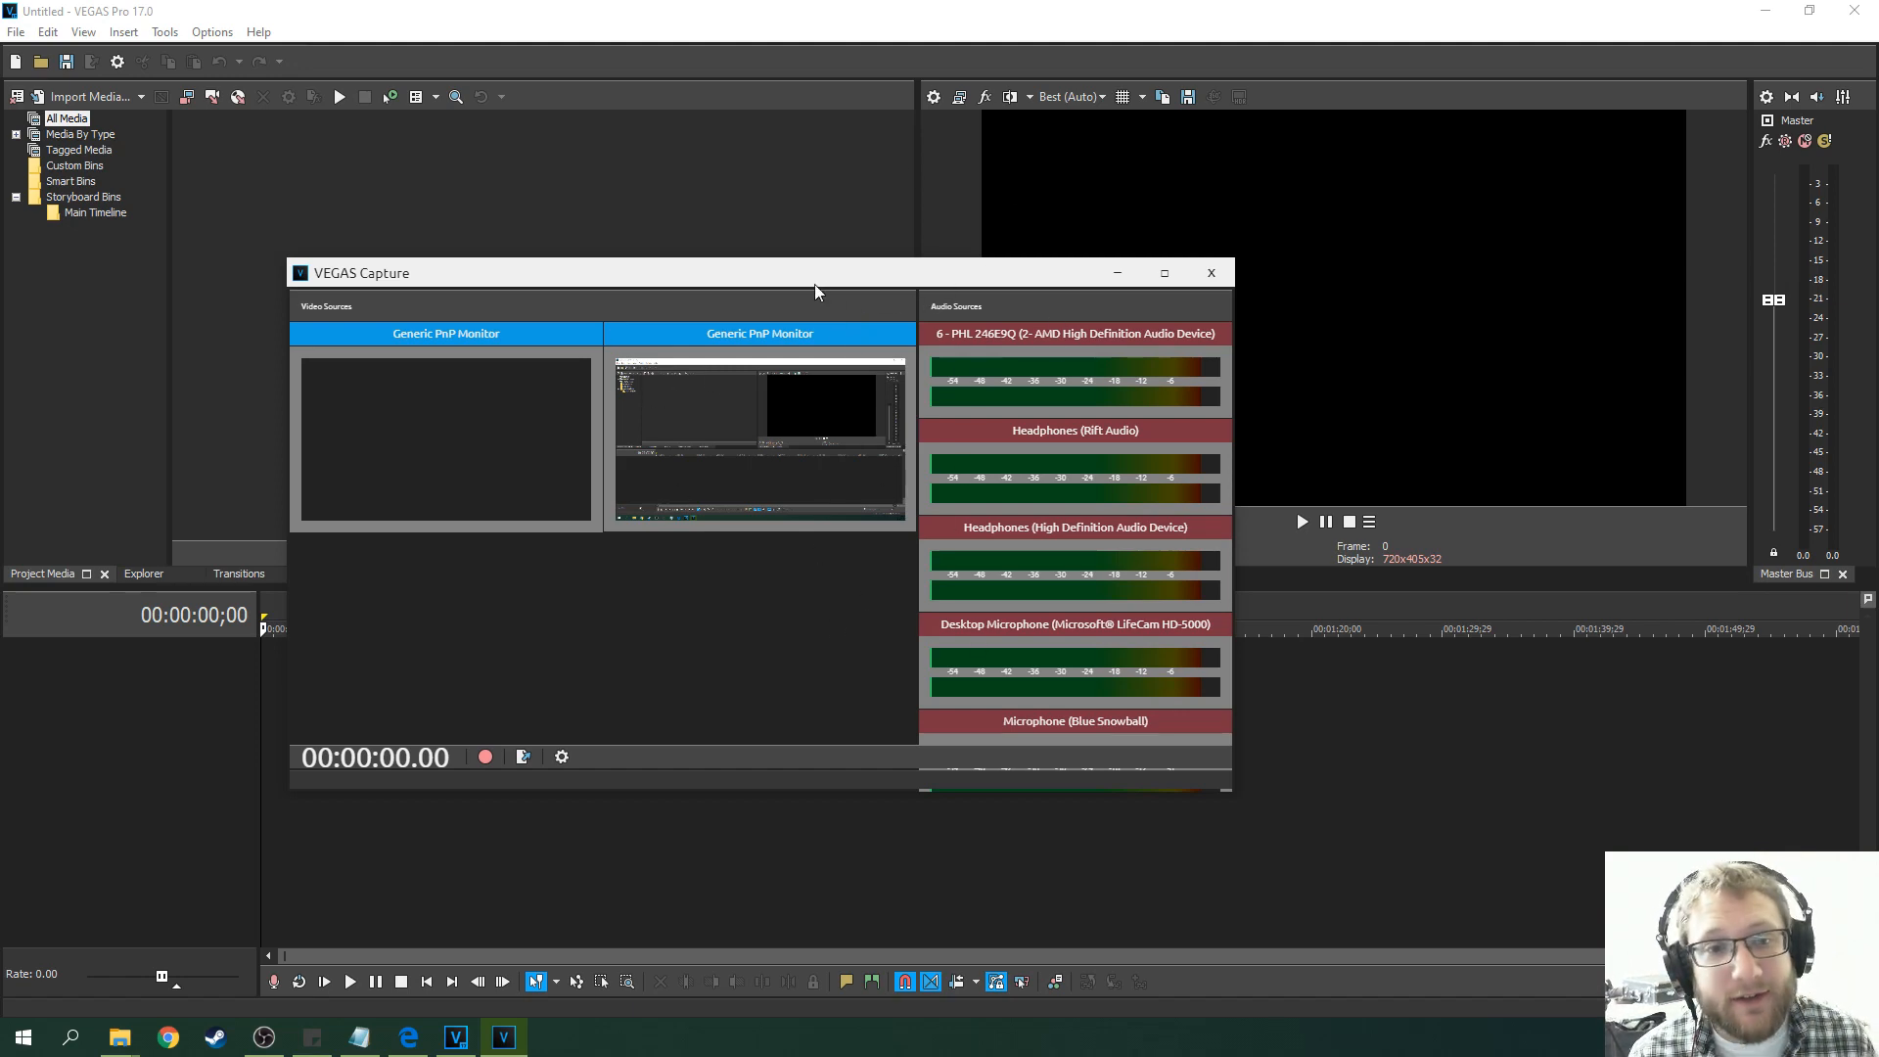
drag(816, 272, 762, 268)
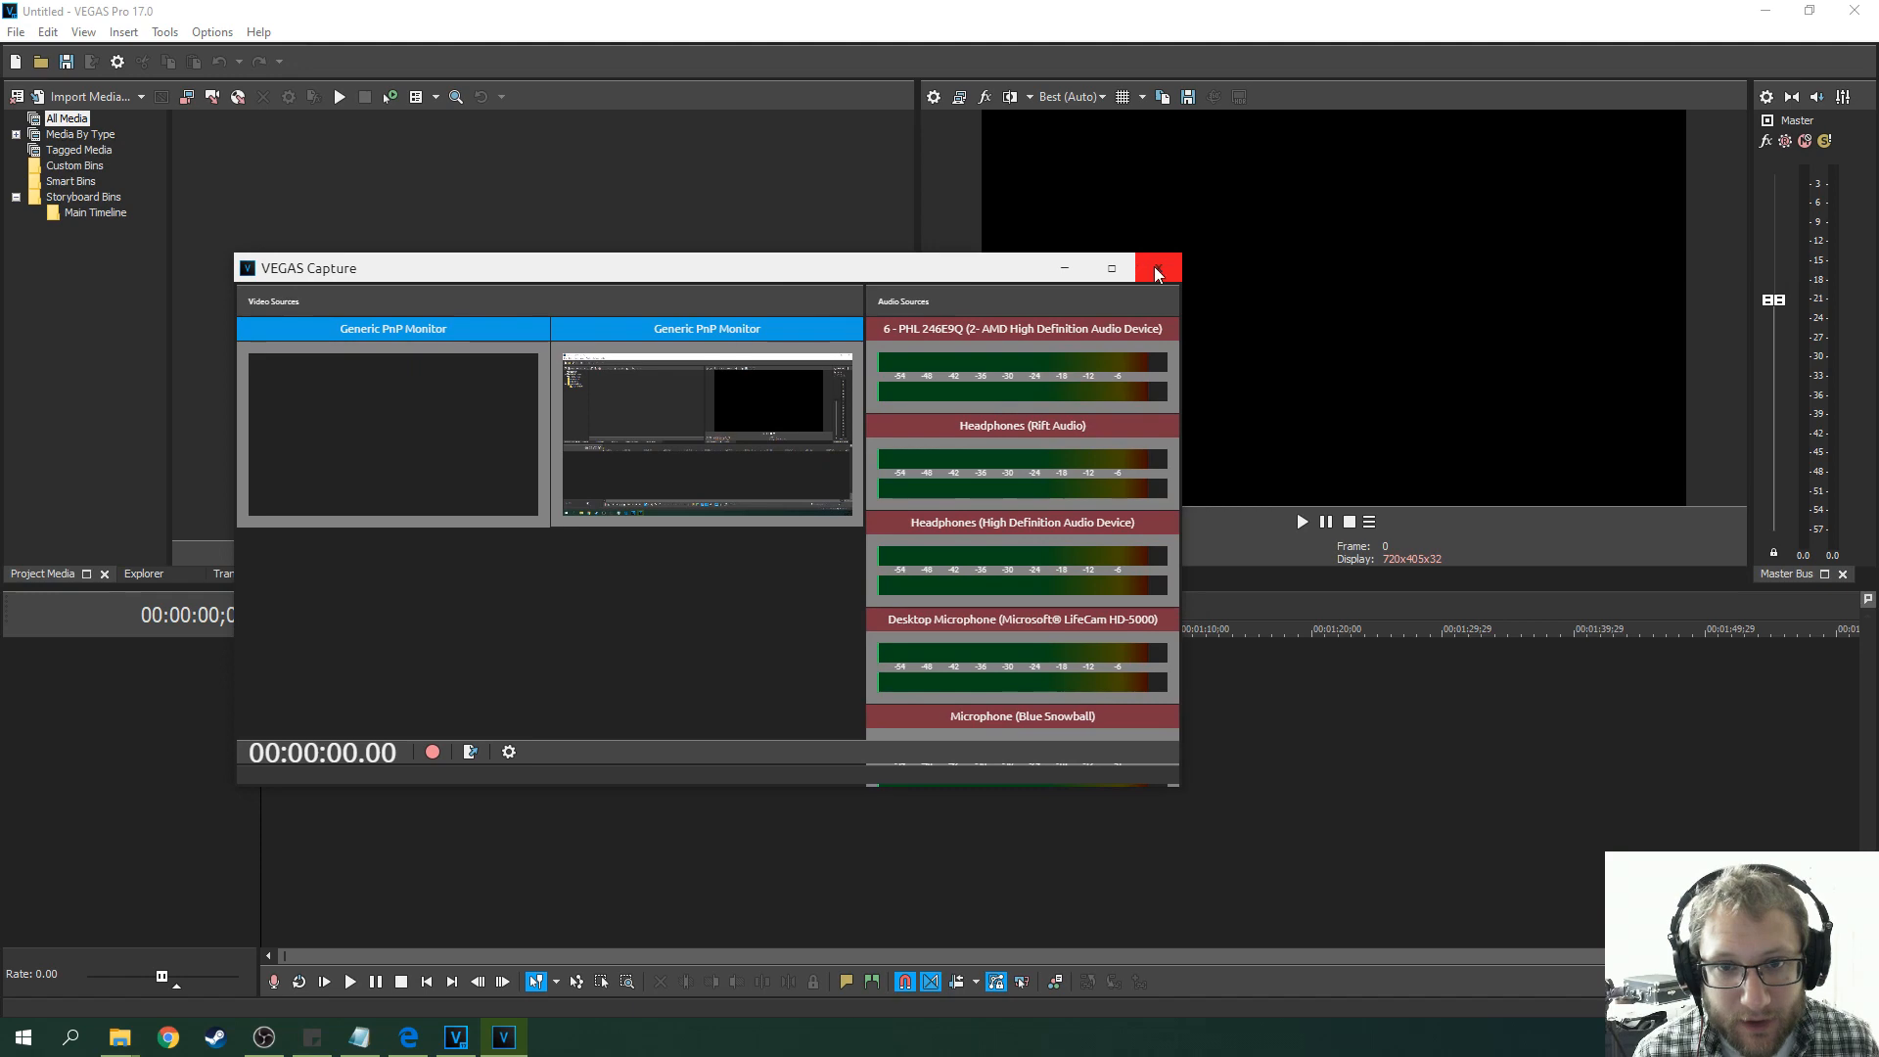
click(1158, 268)
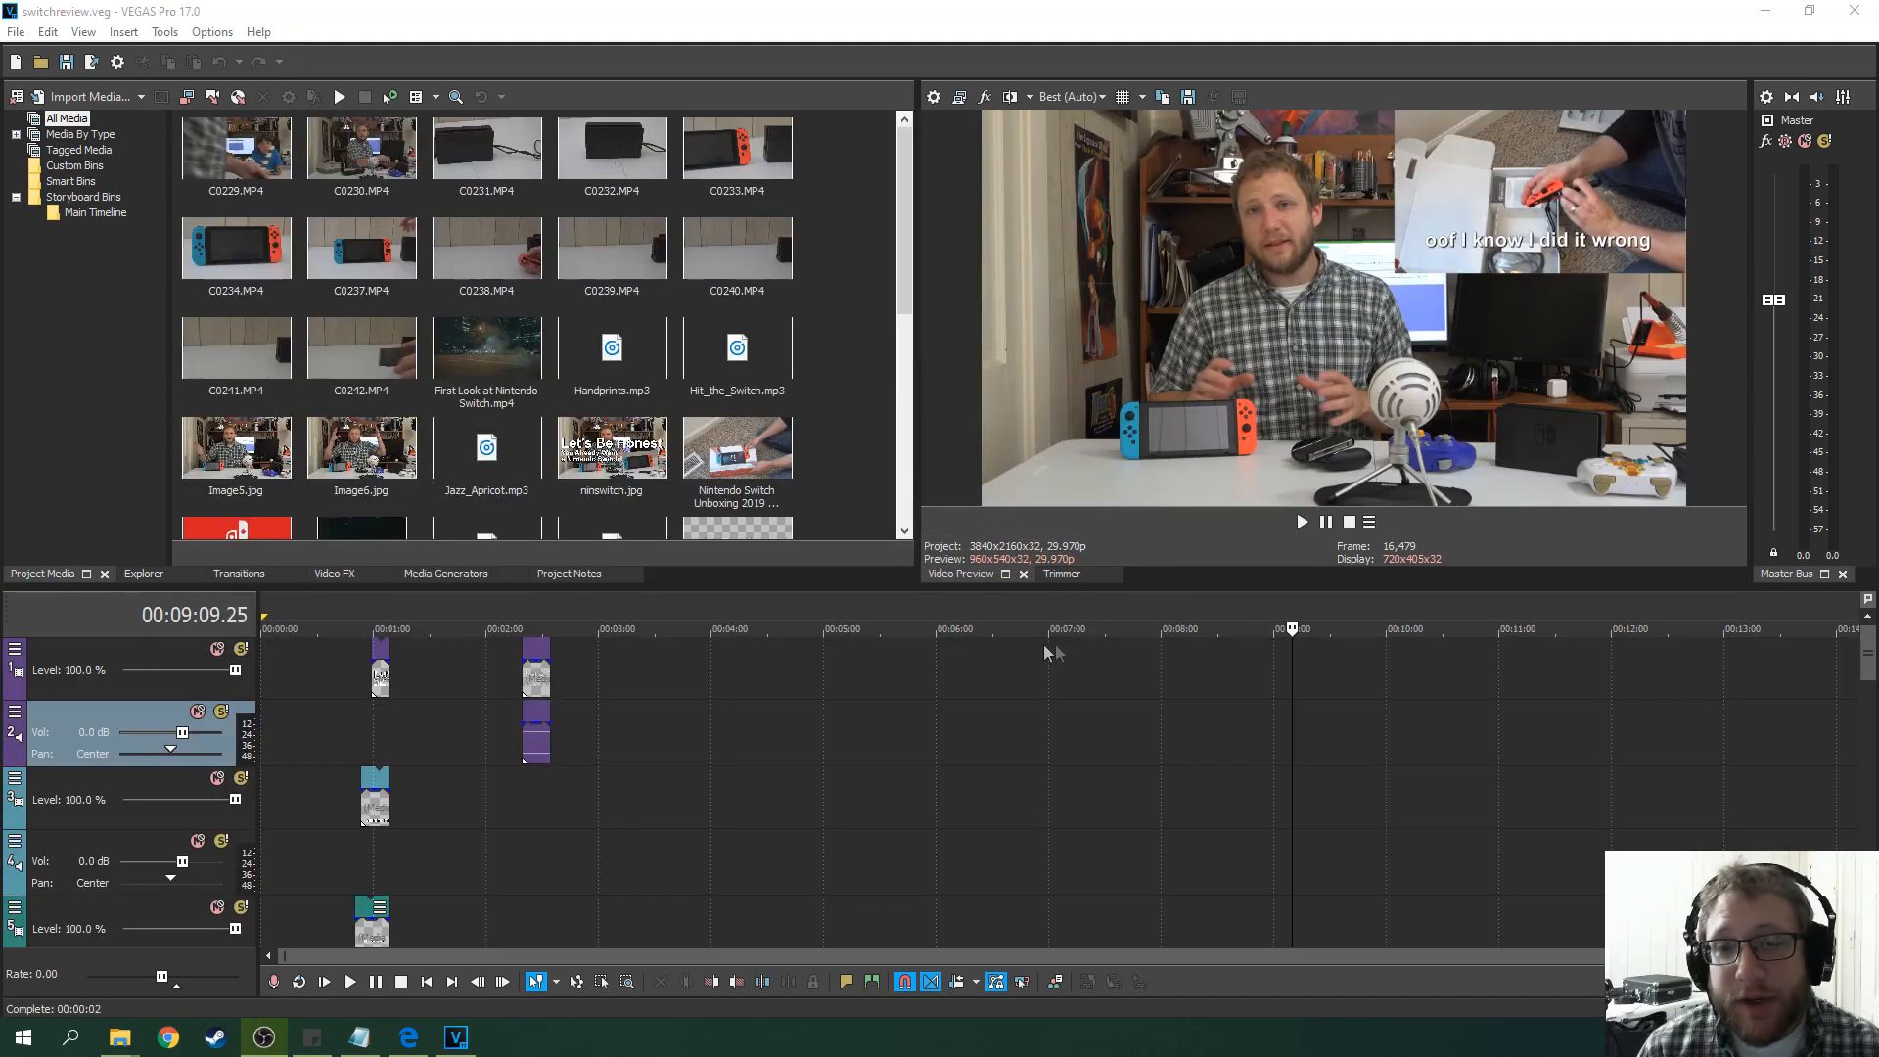
mouse_move(1091, 656)
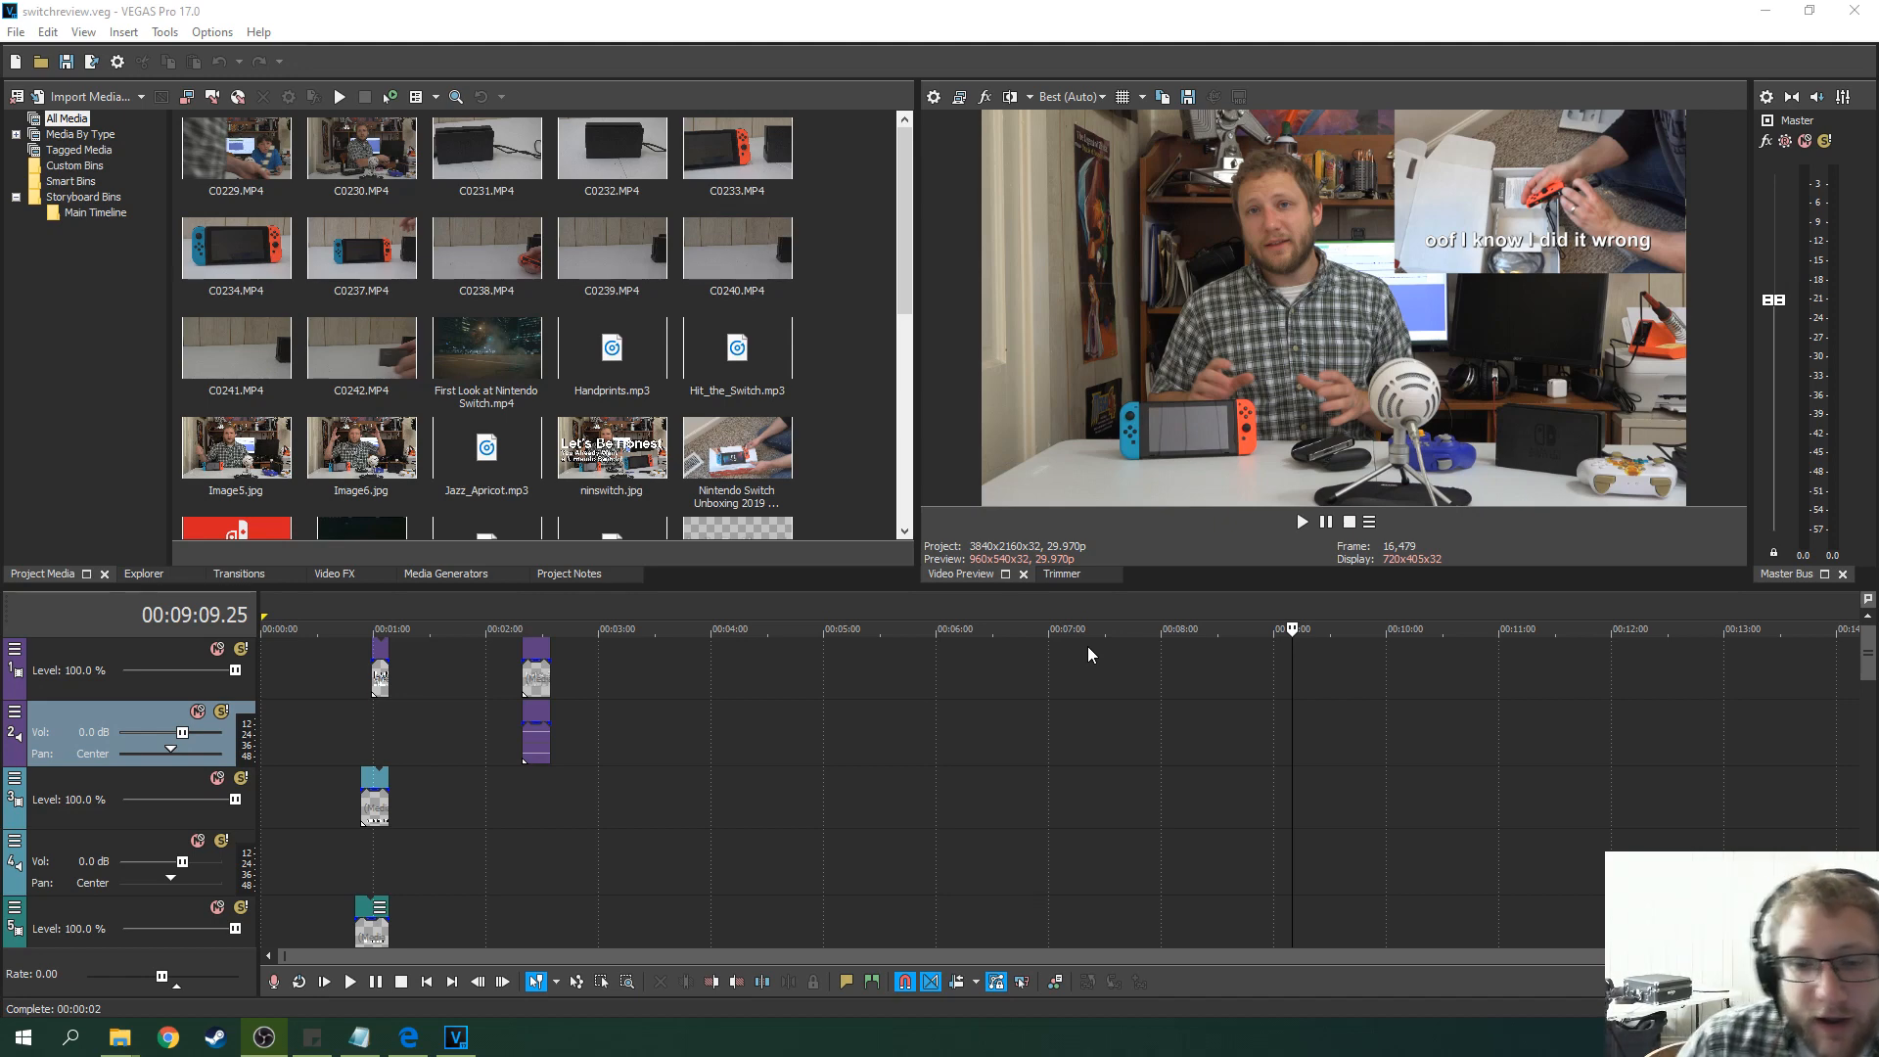
mouse_move(1172, 633)
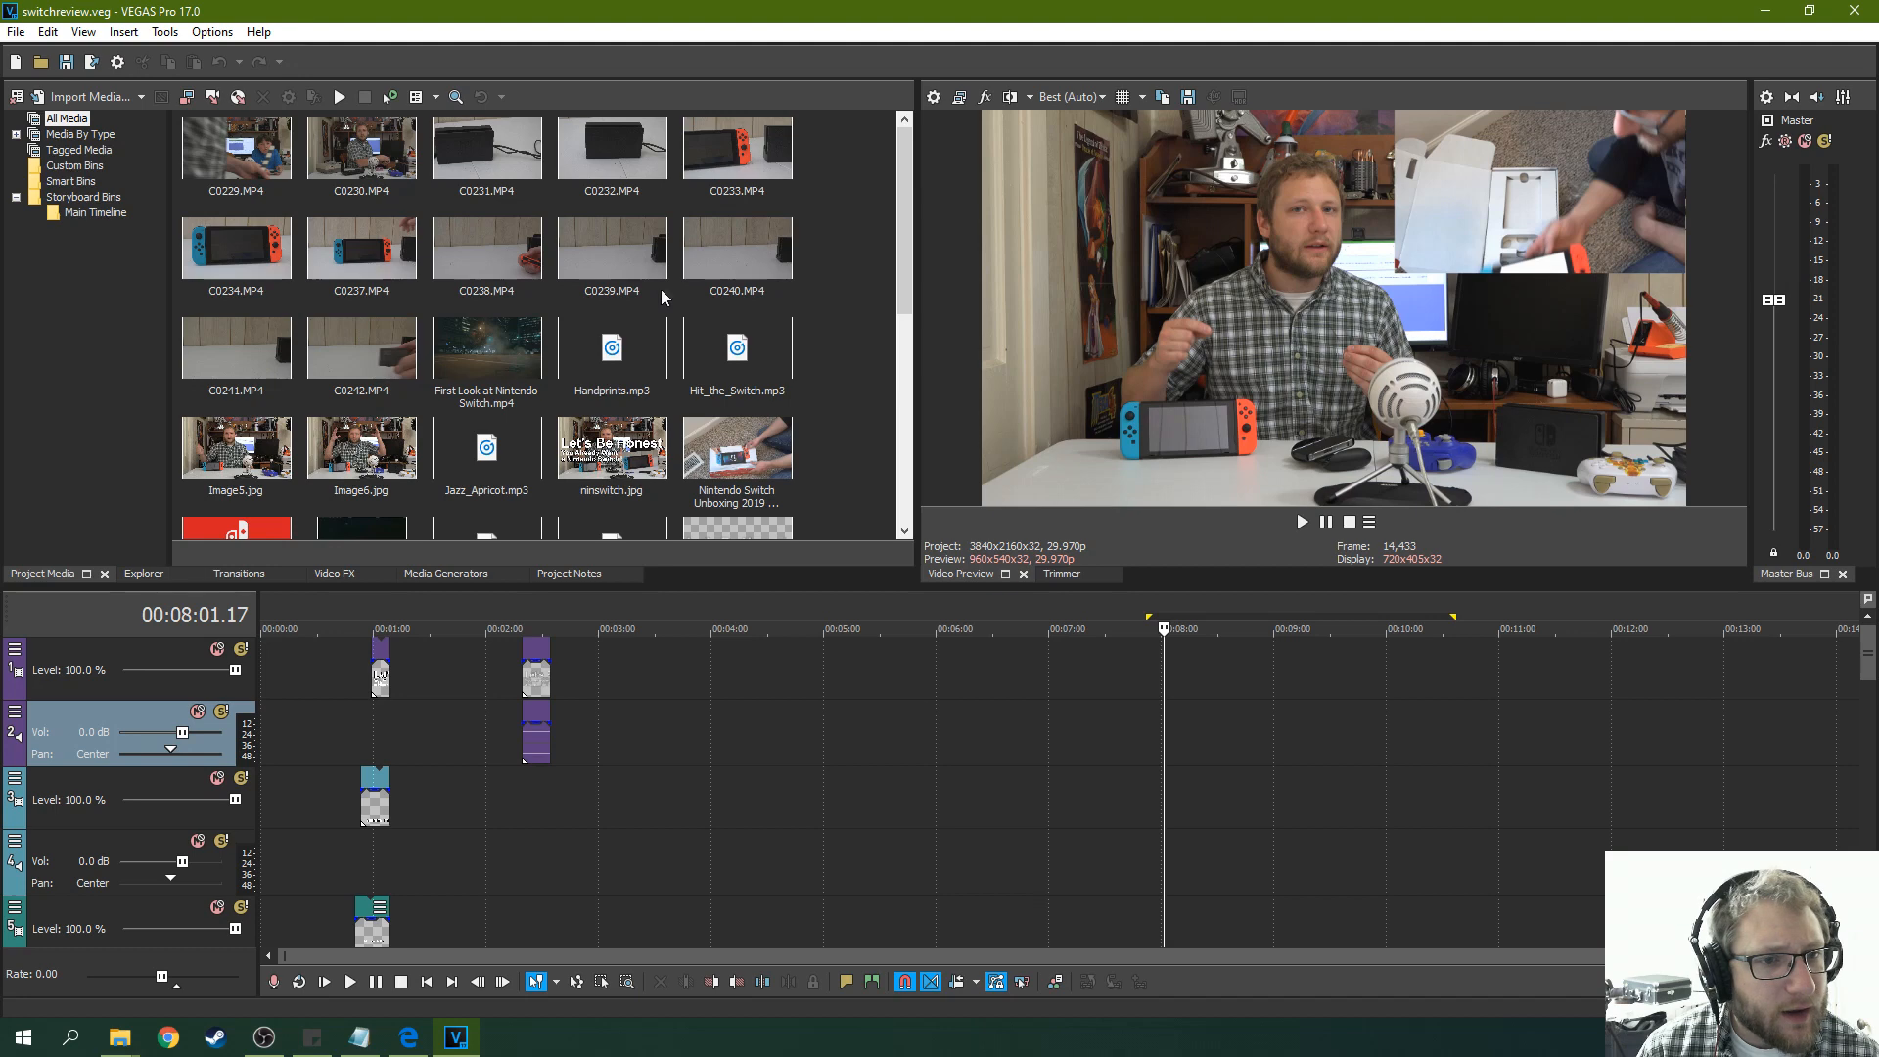
Right-click C0231.MP4 and C0232.MP4 in Project Media, finding C0232 marked Offline Media File.
right_click(486, 147)
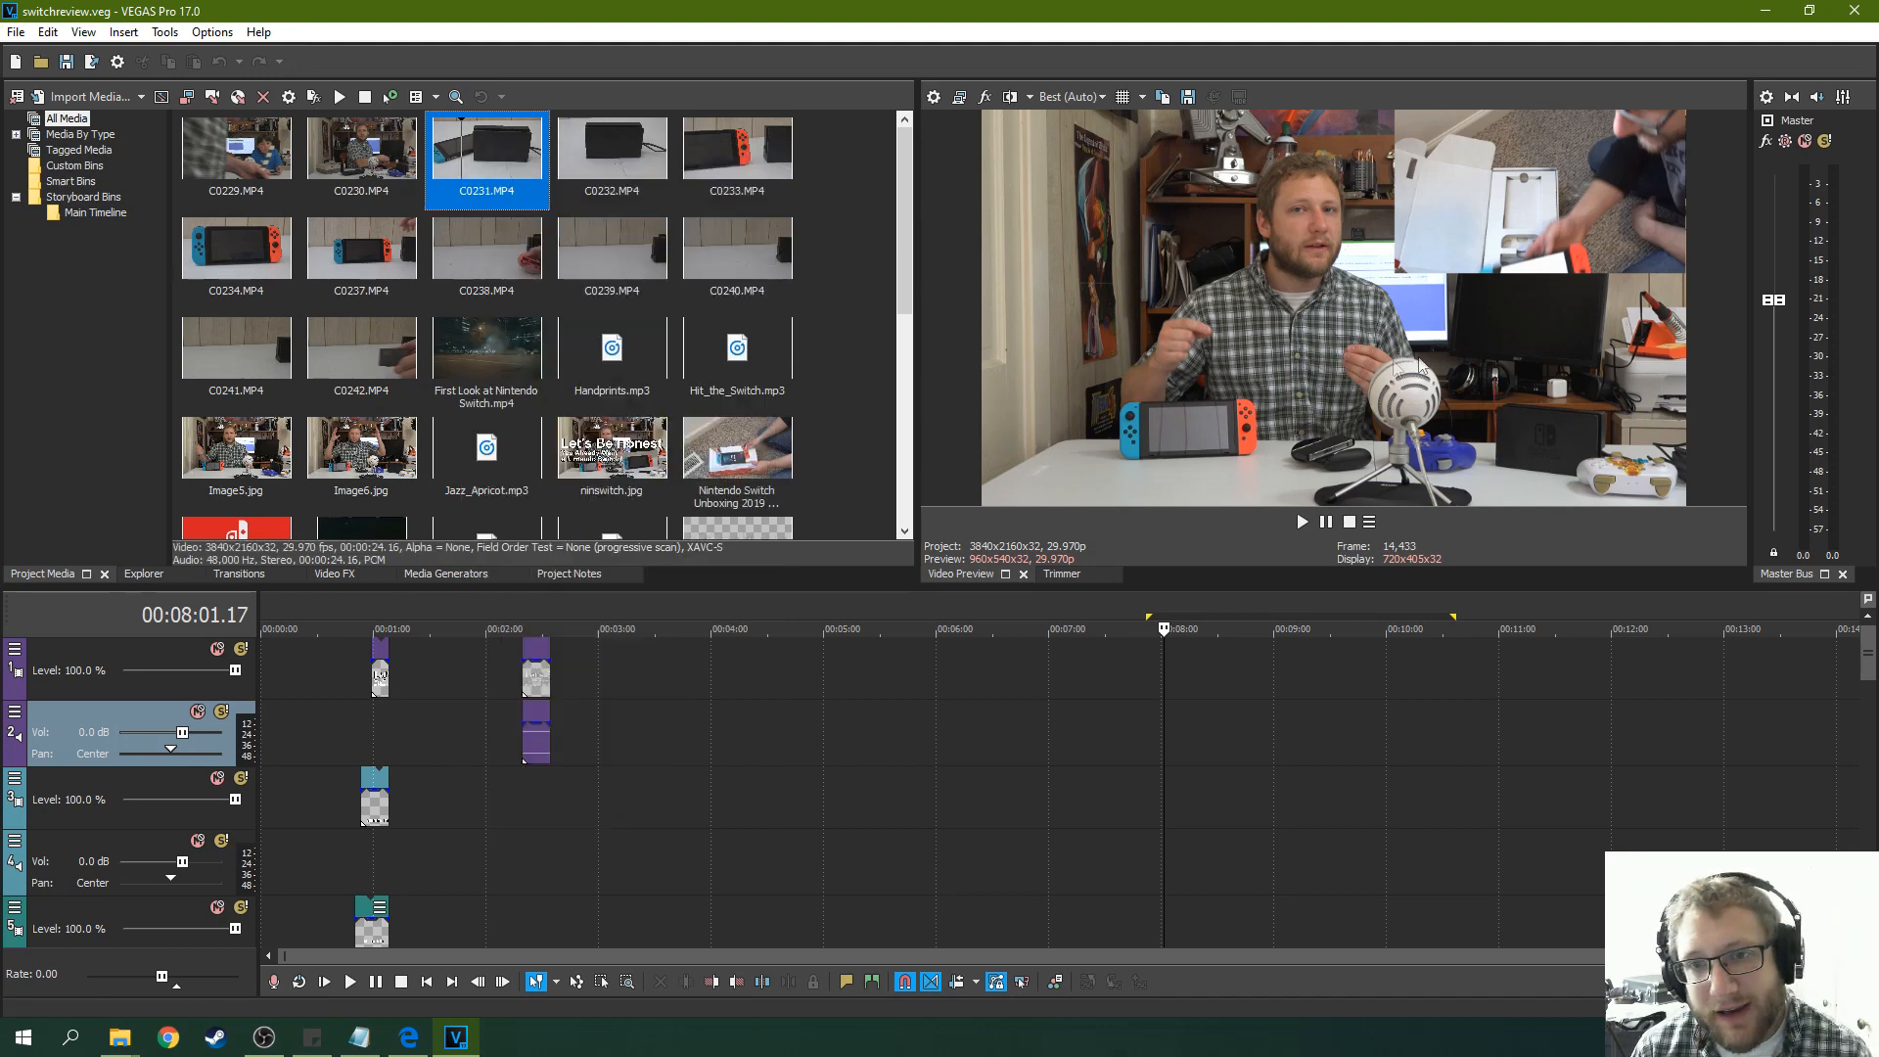
mouse_move(1319, 499)
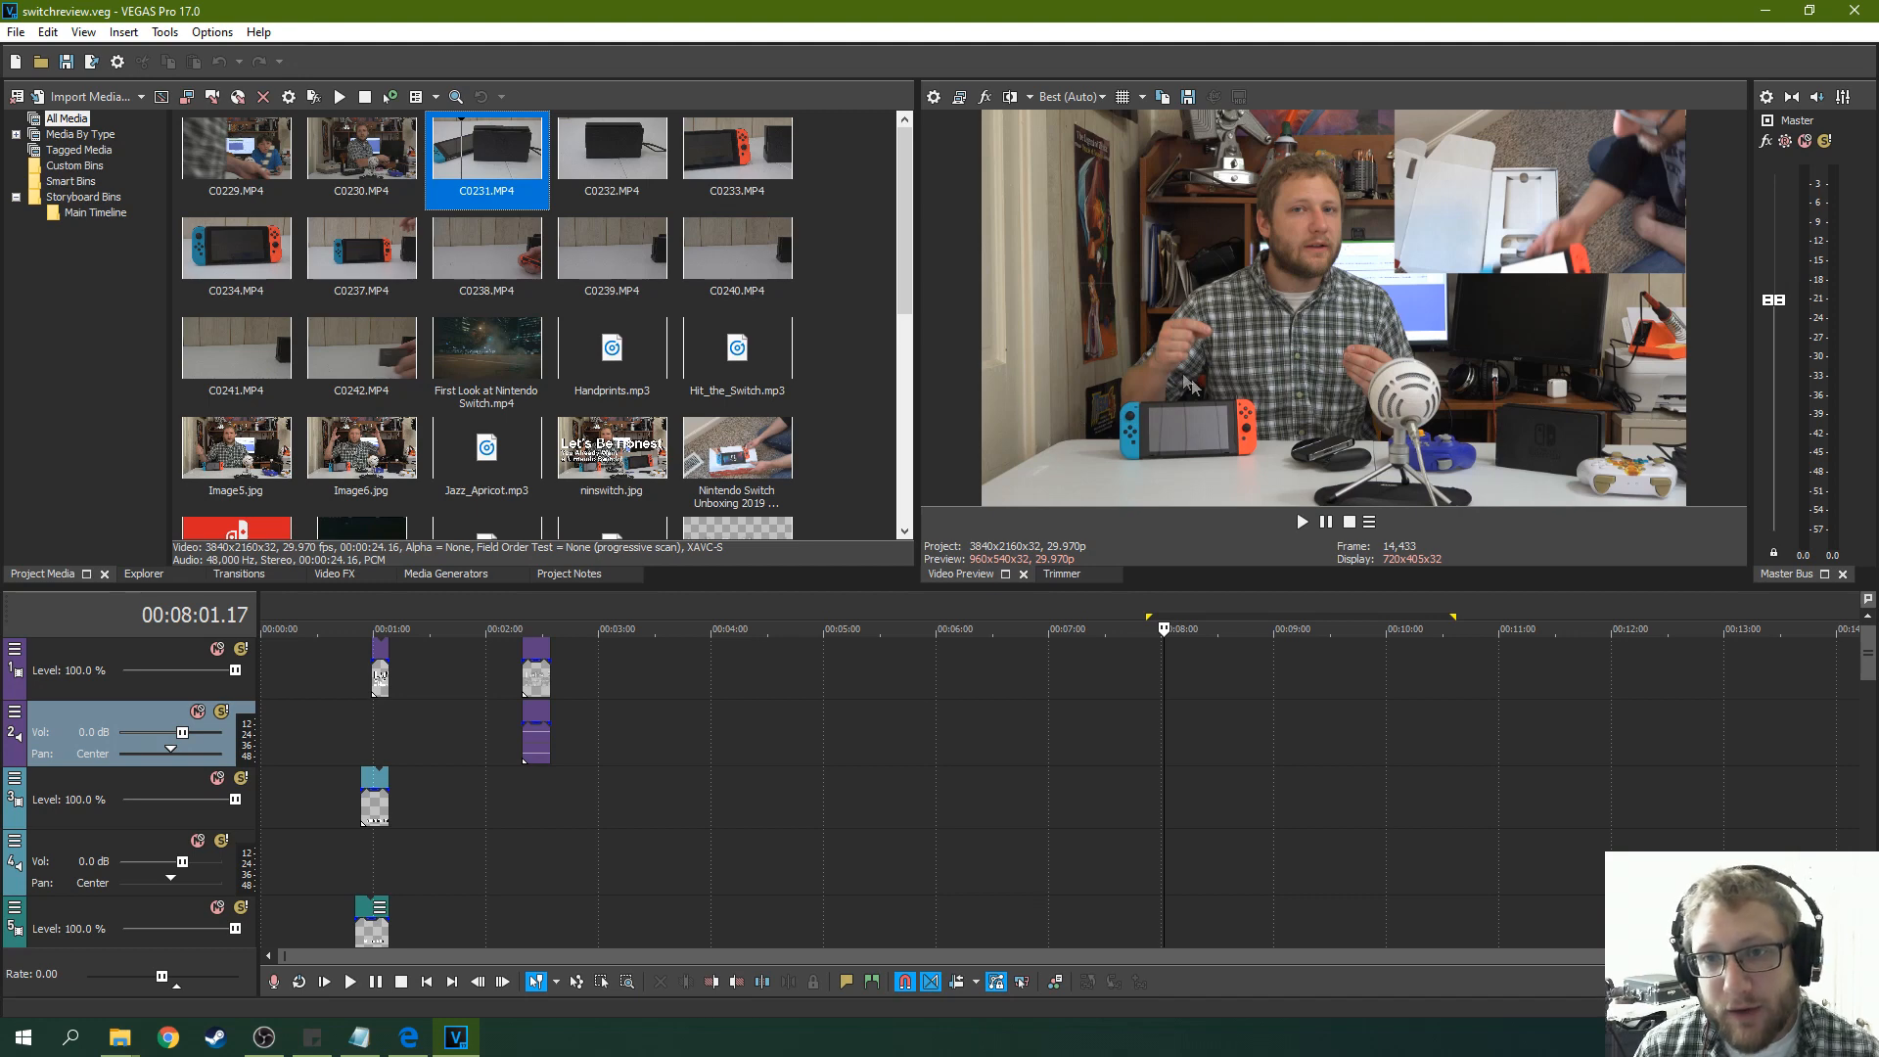
mouse_move(1235, 380)
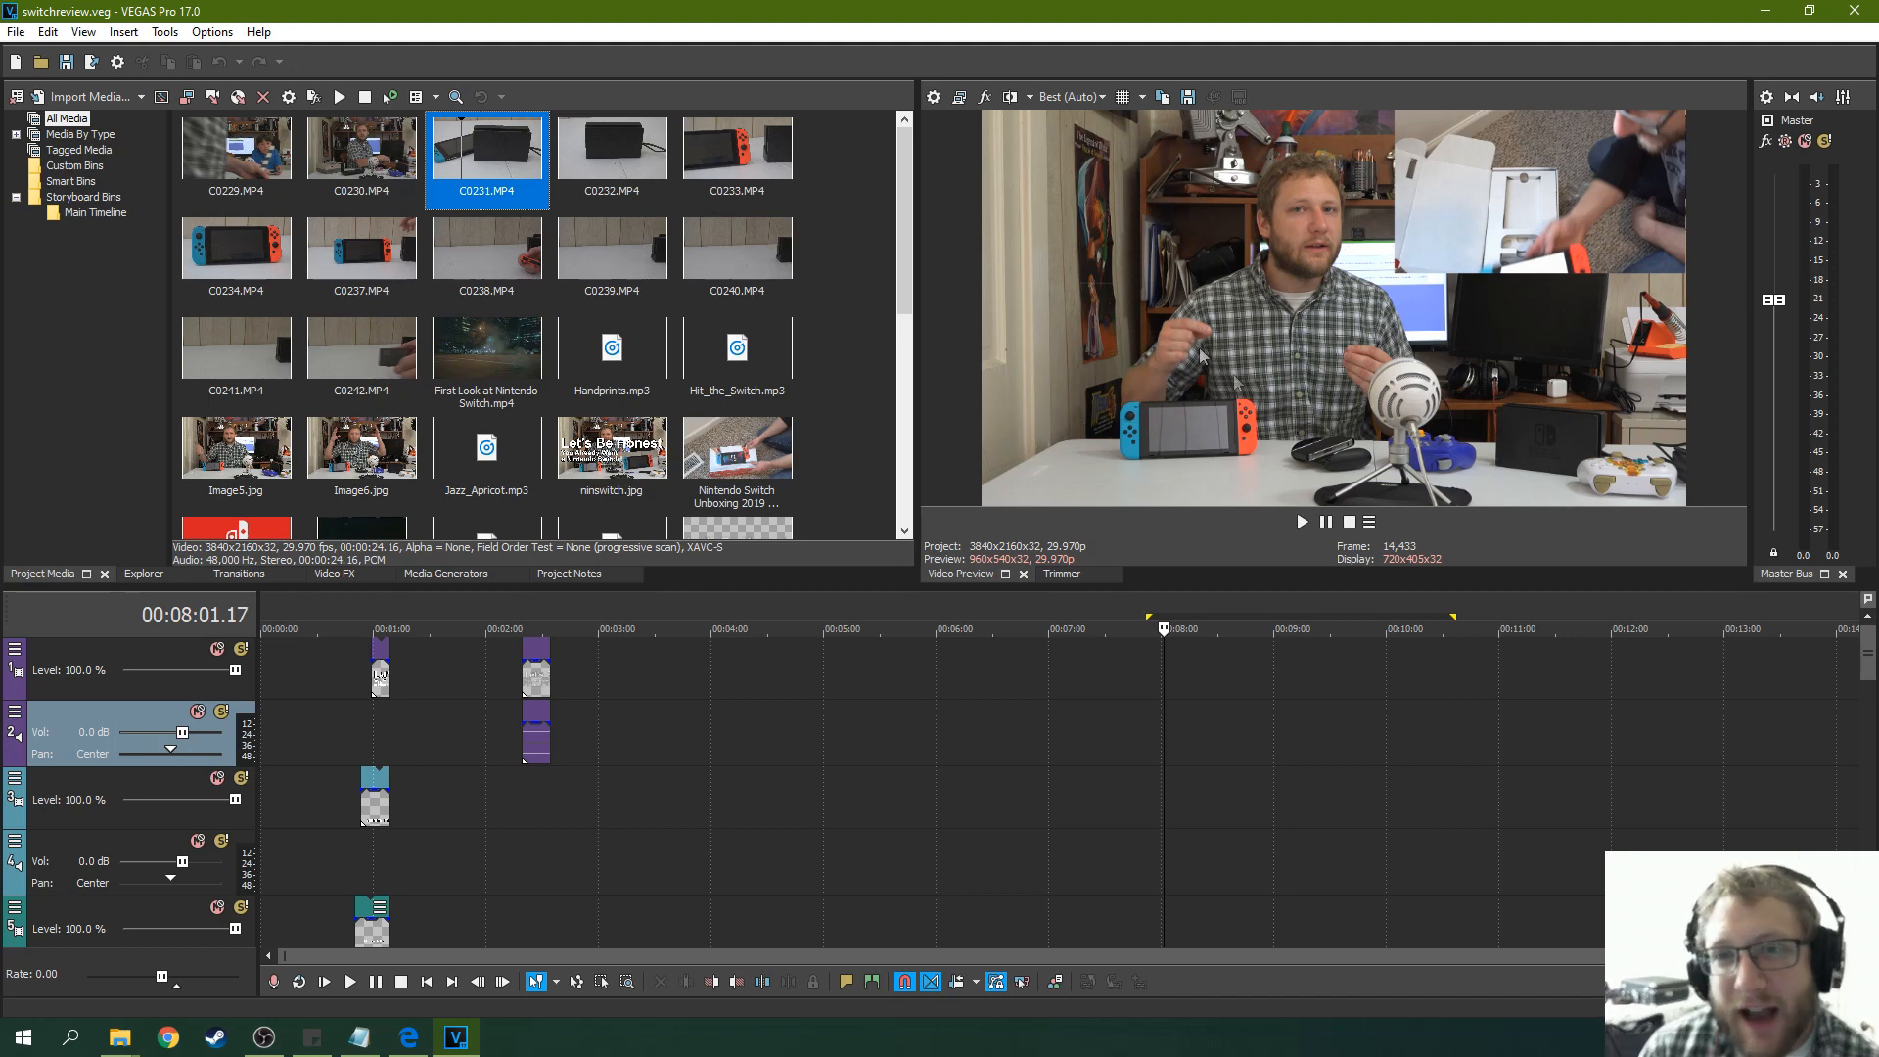
mouse_move(1229, 358)
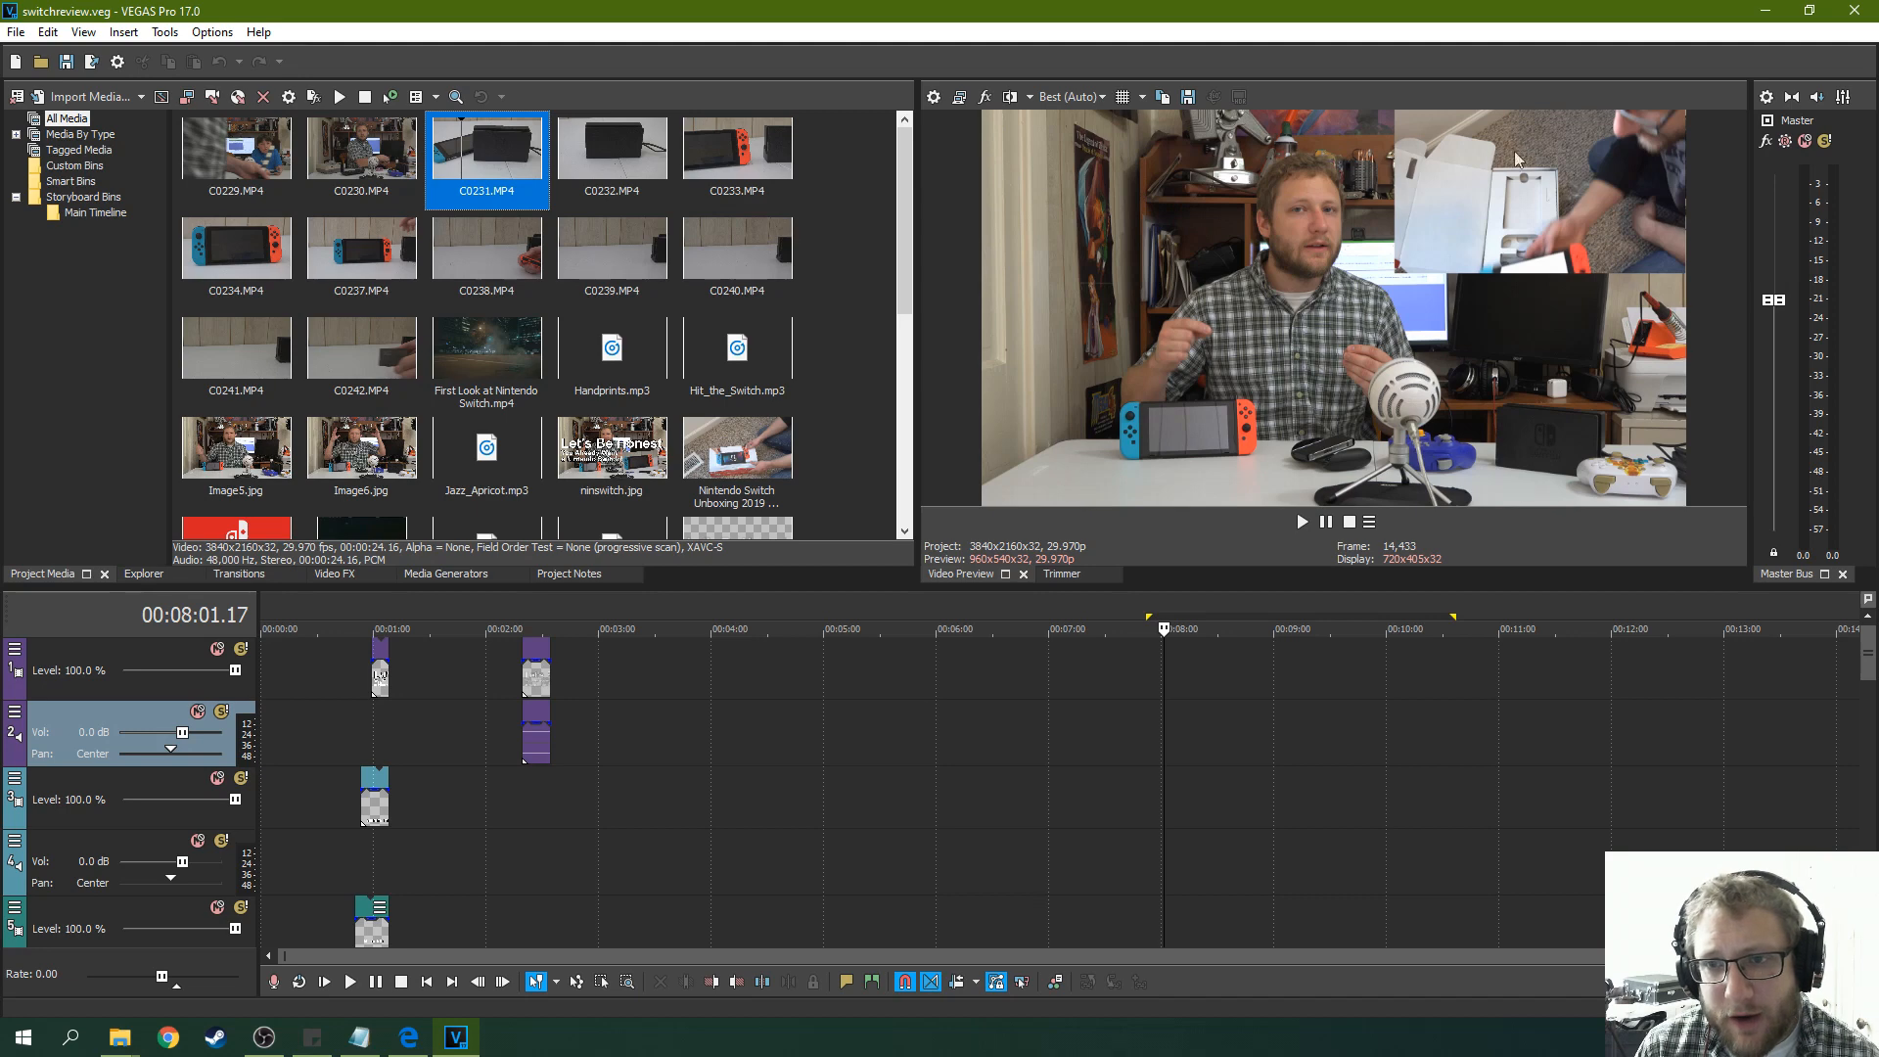
mouse_move(1509, 220)
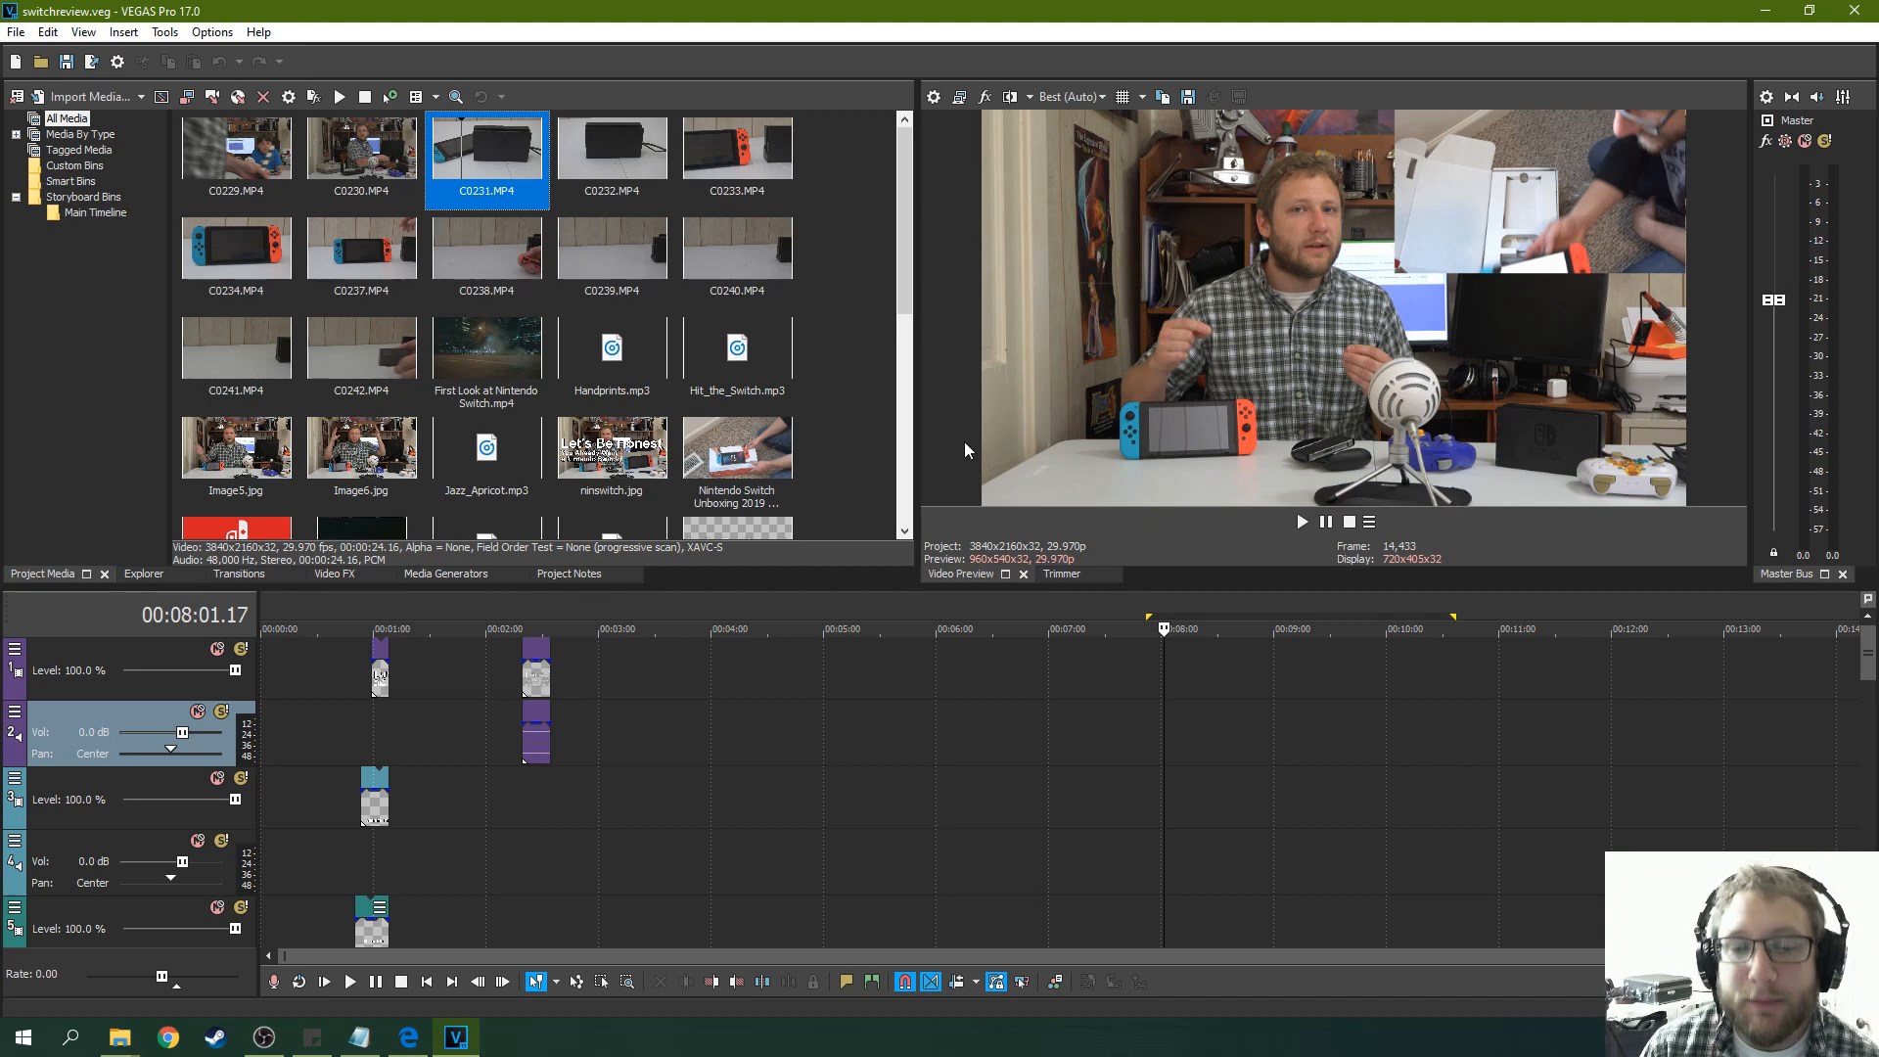
mouse_move(1241, 610)
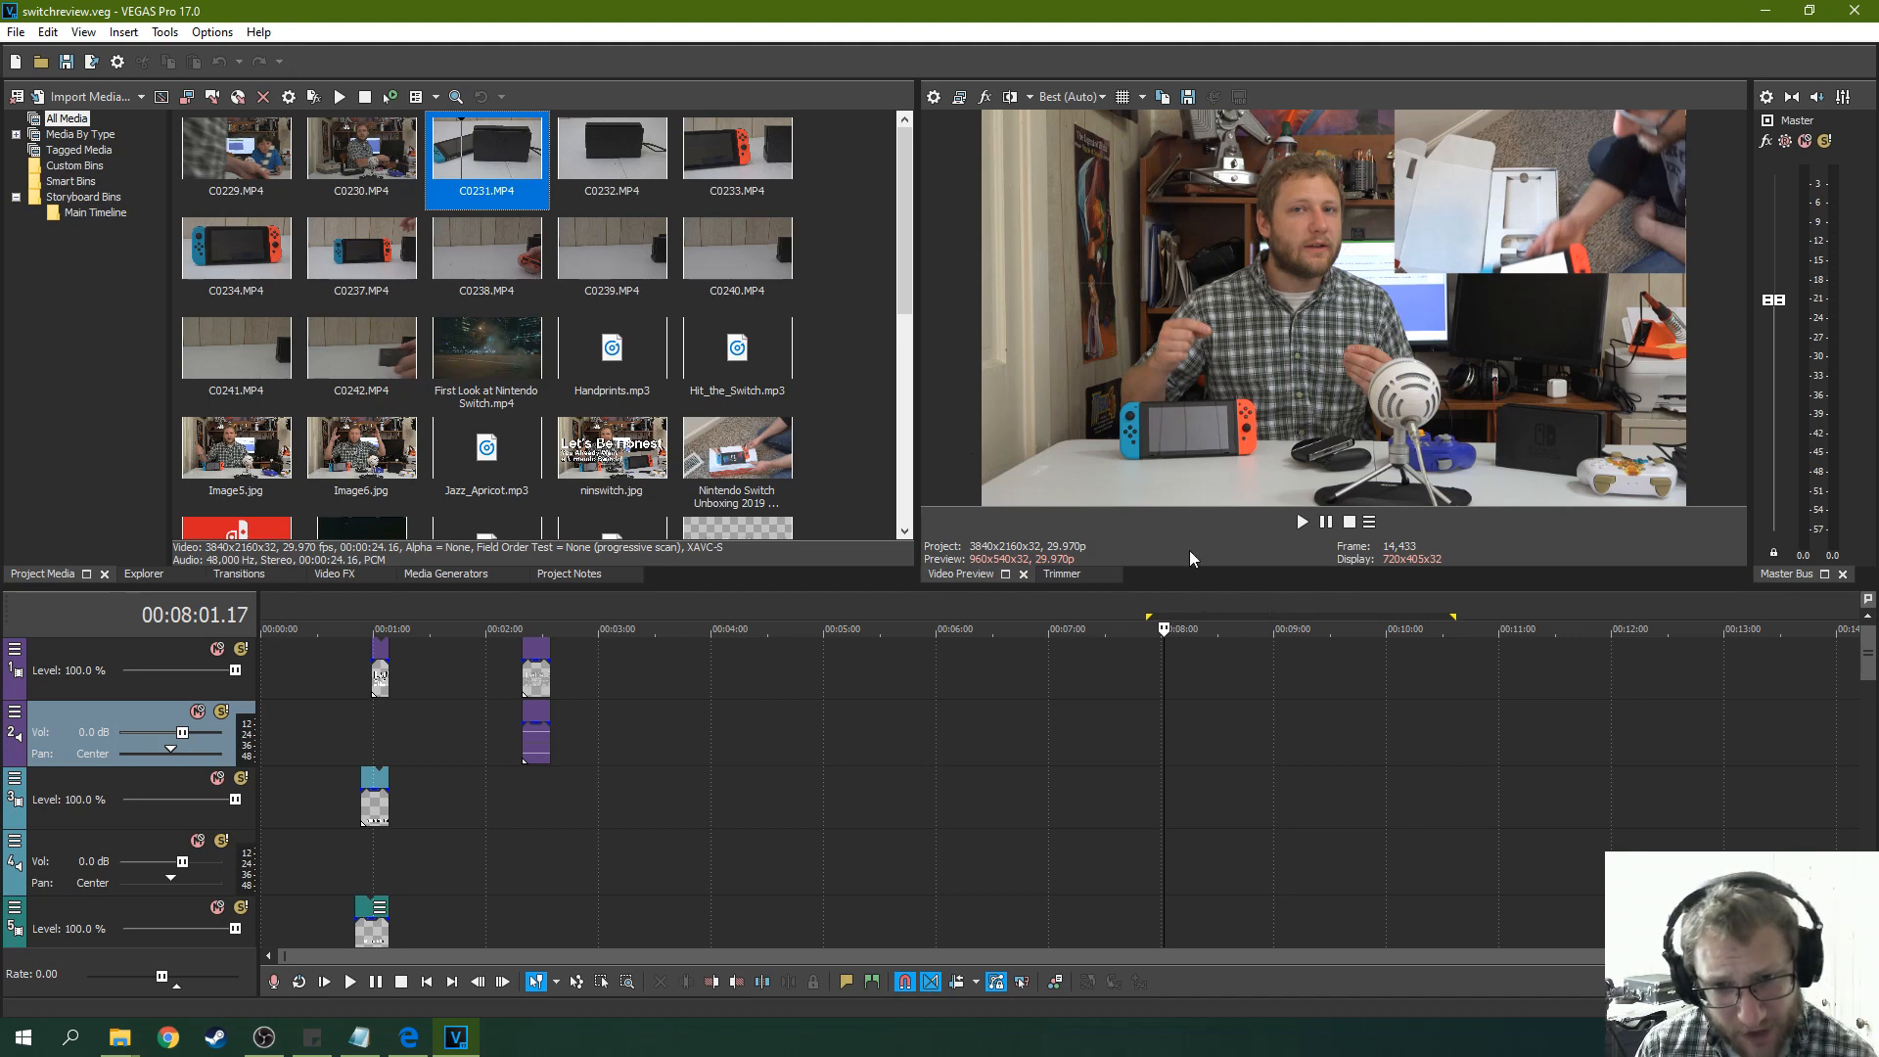
mouse_move(1216, 620)
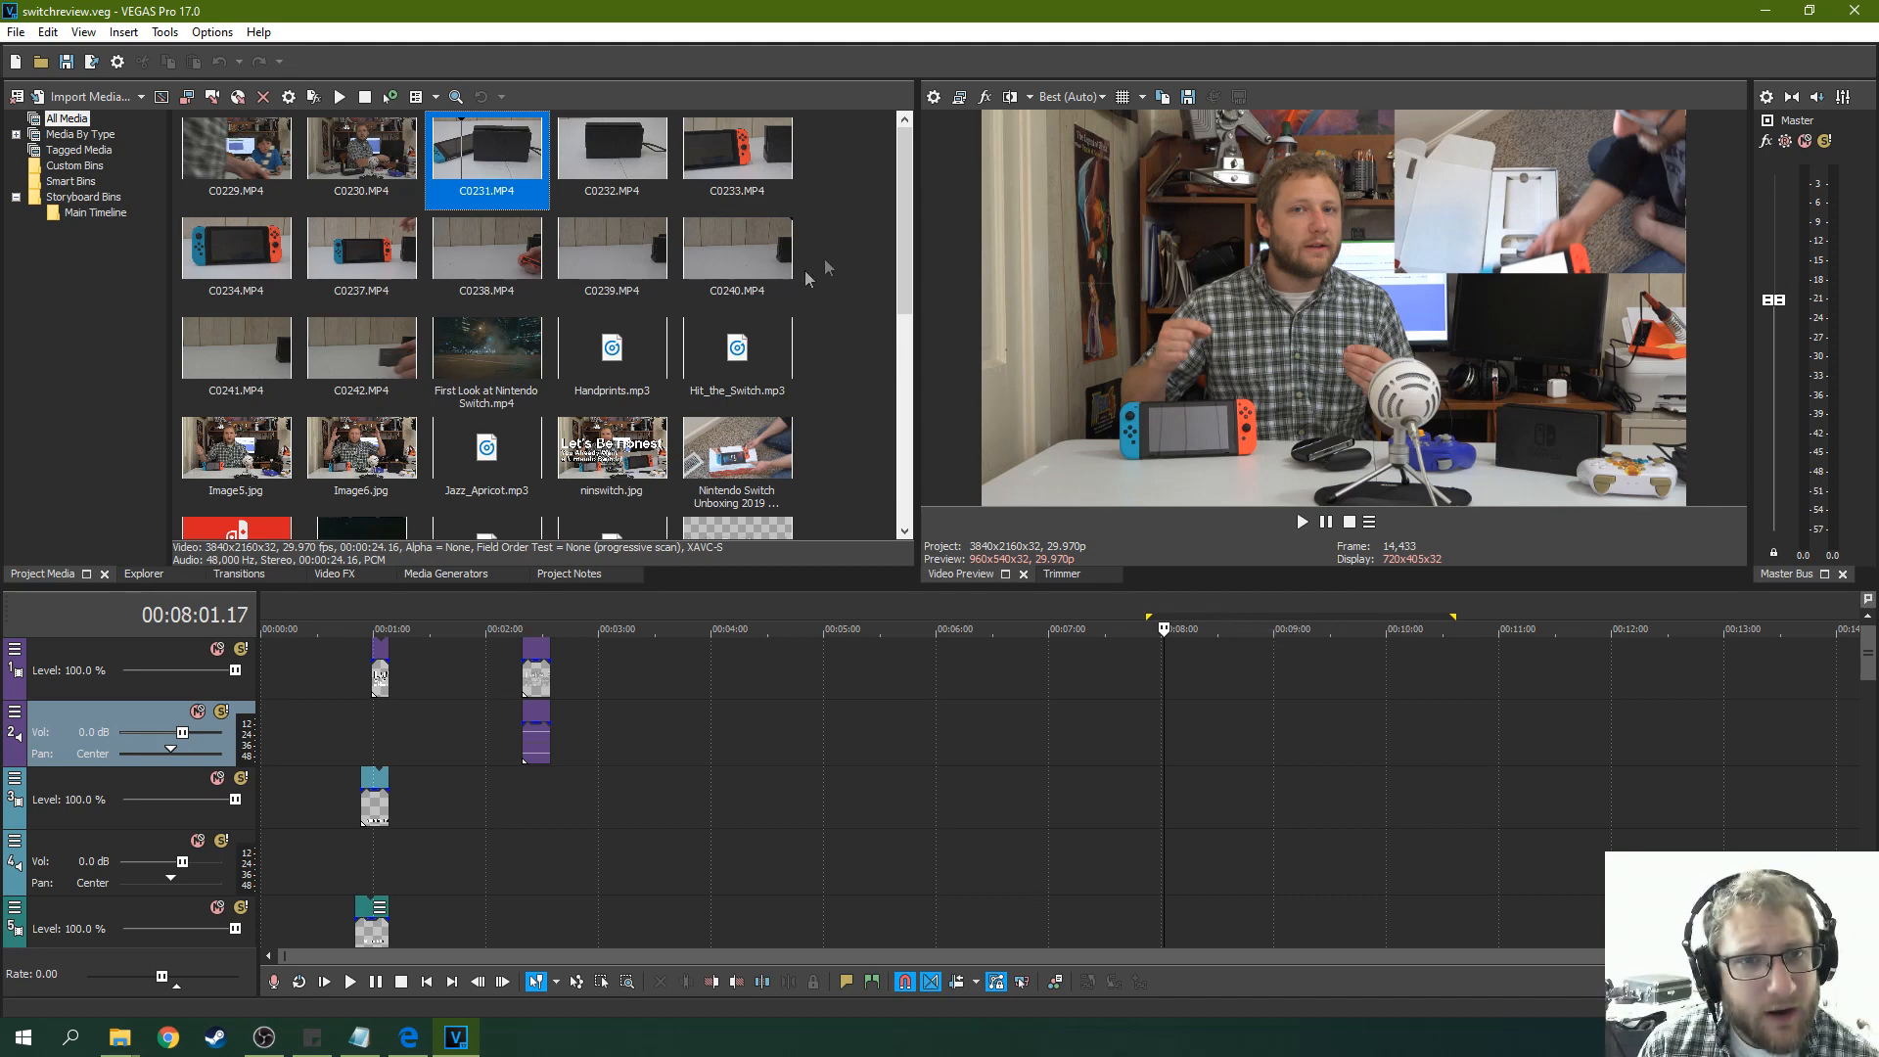
mouse_move(944, 284)
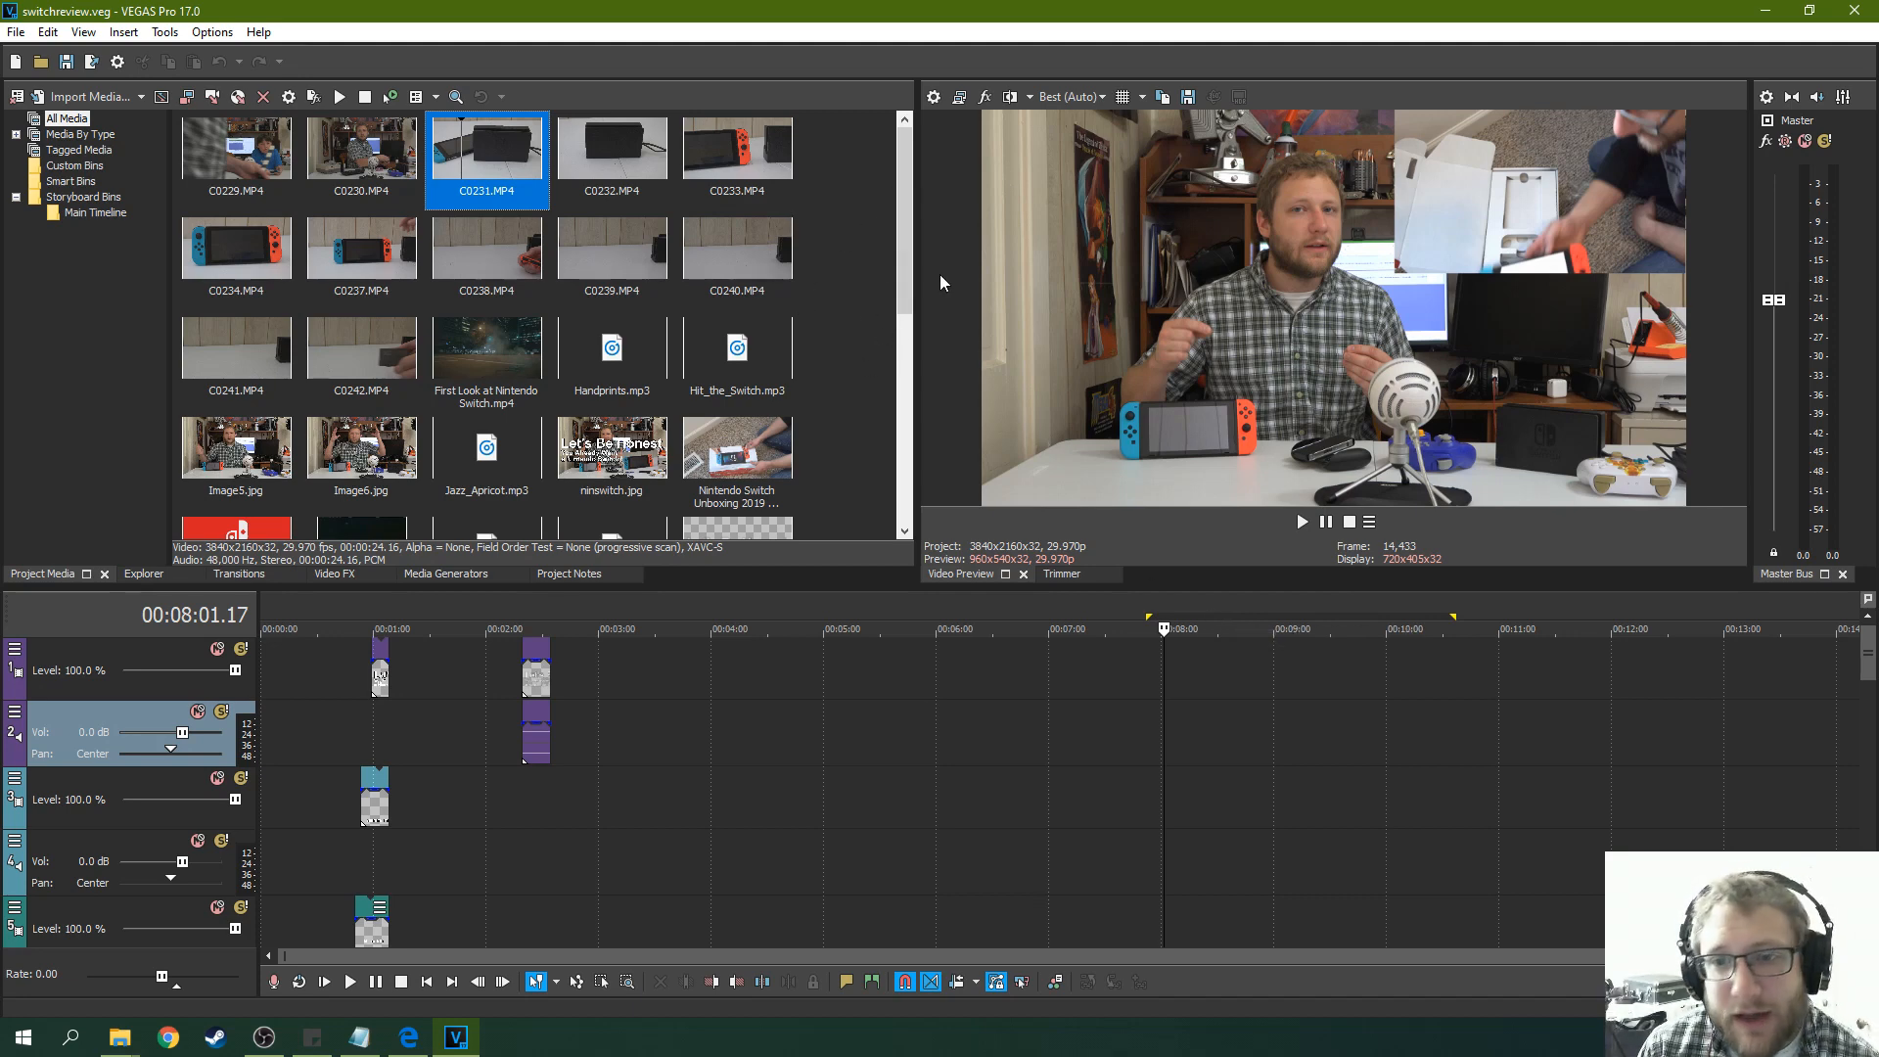
mouse_move(936, 295)
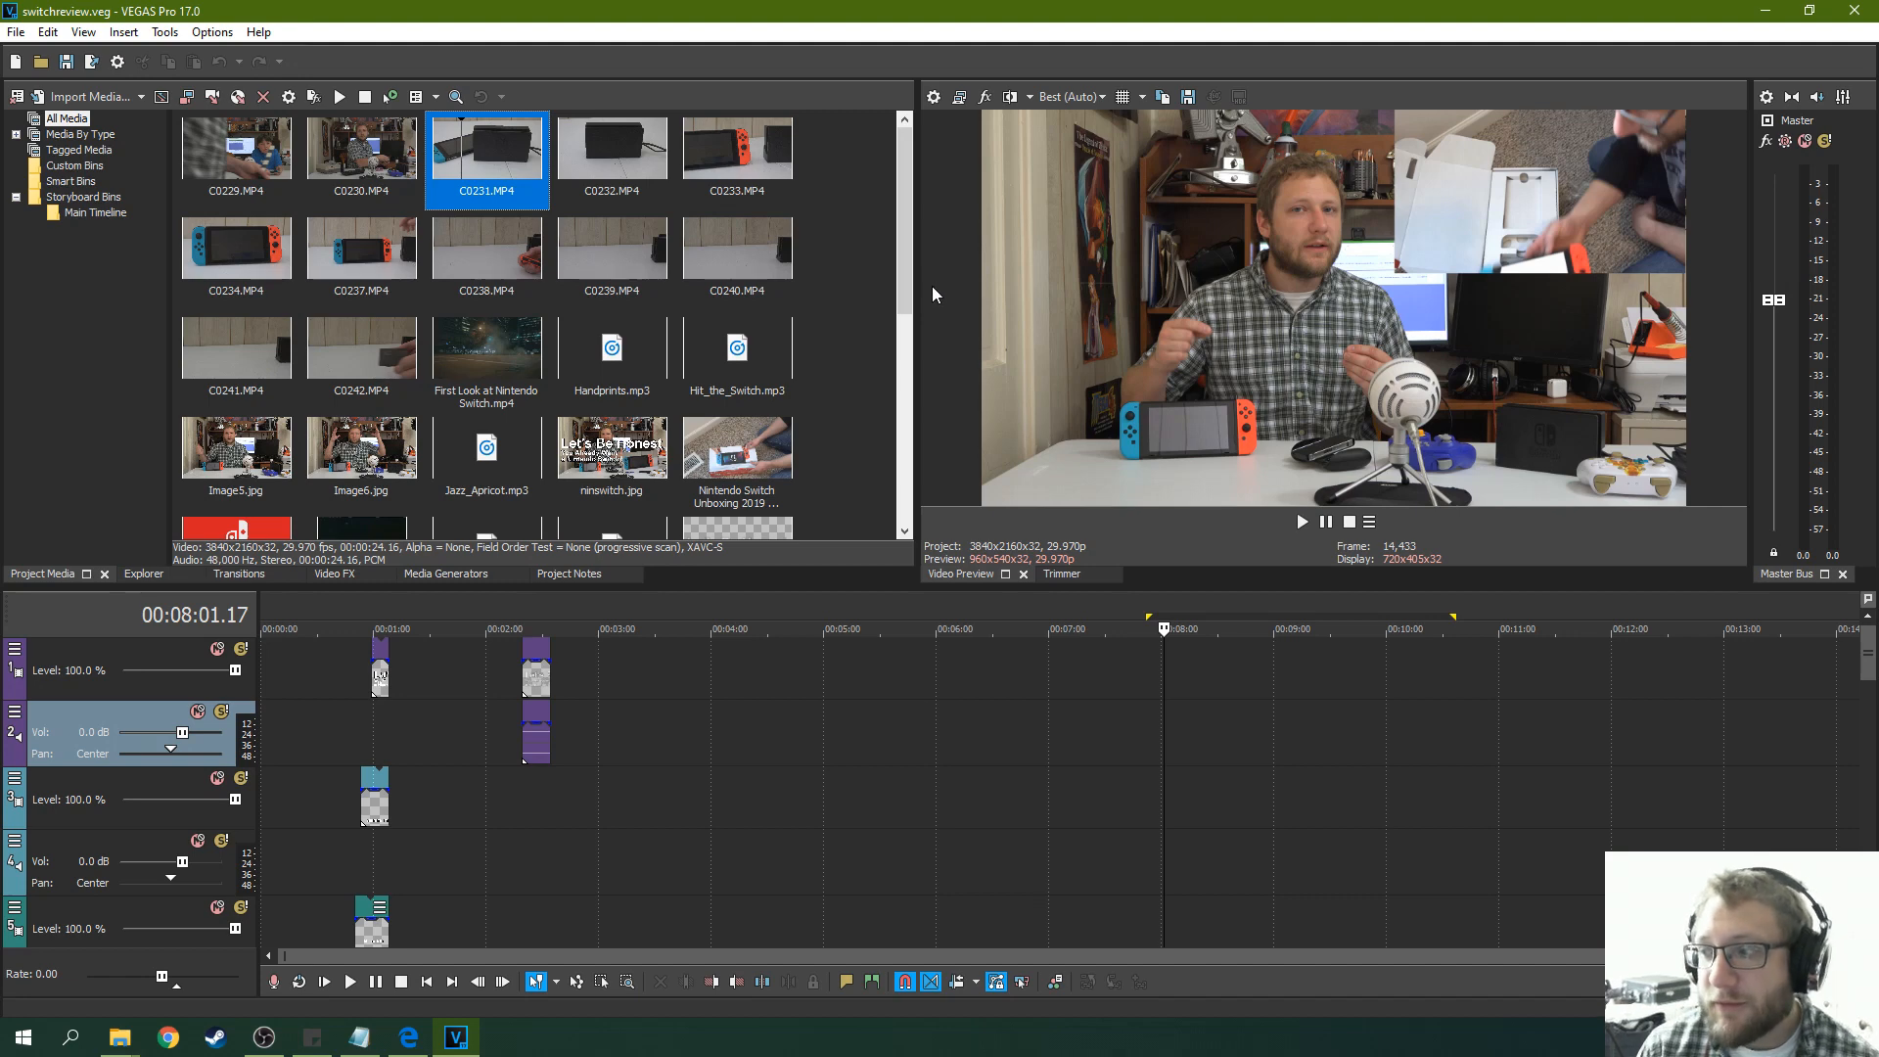
mouse_move(906, 239)
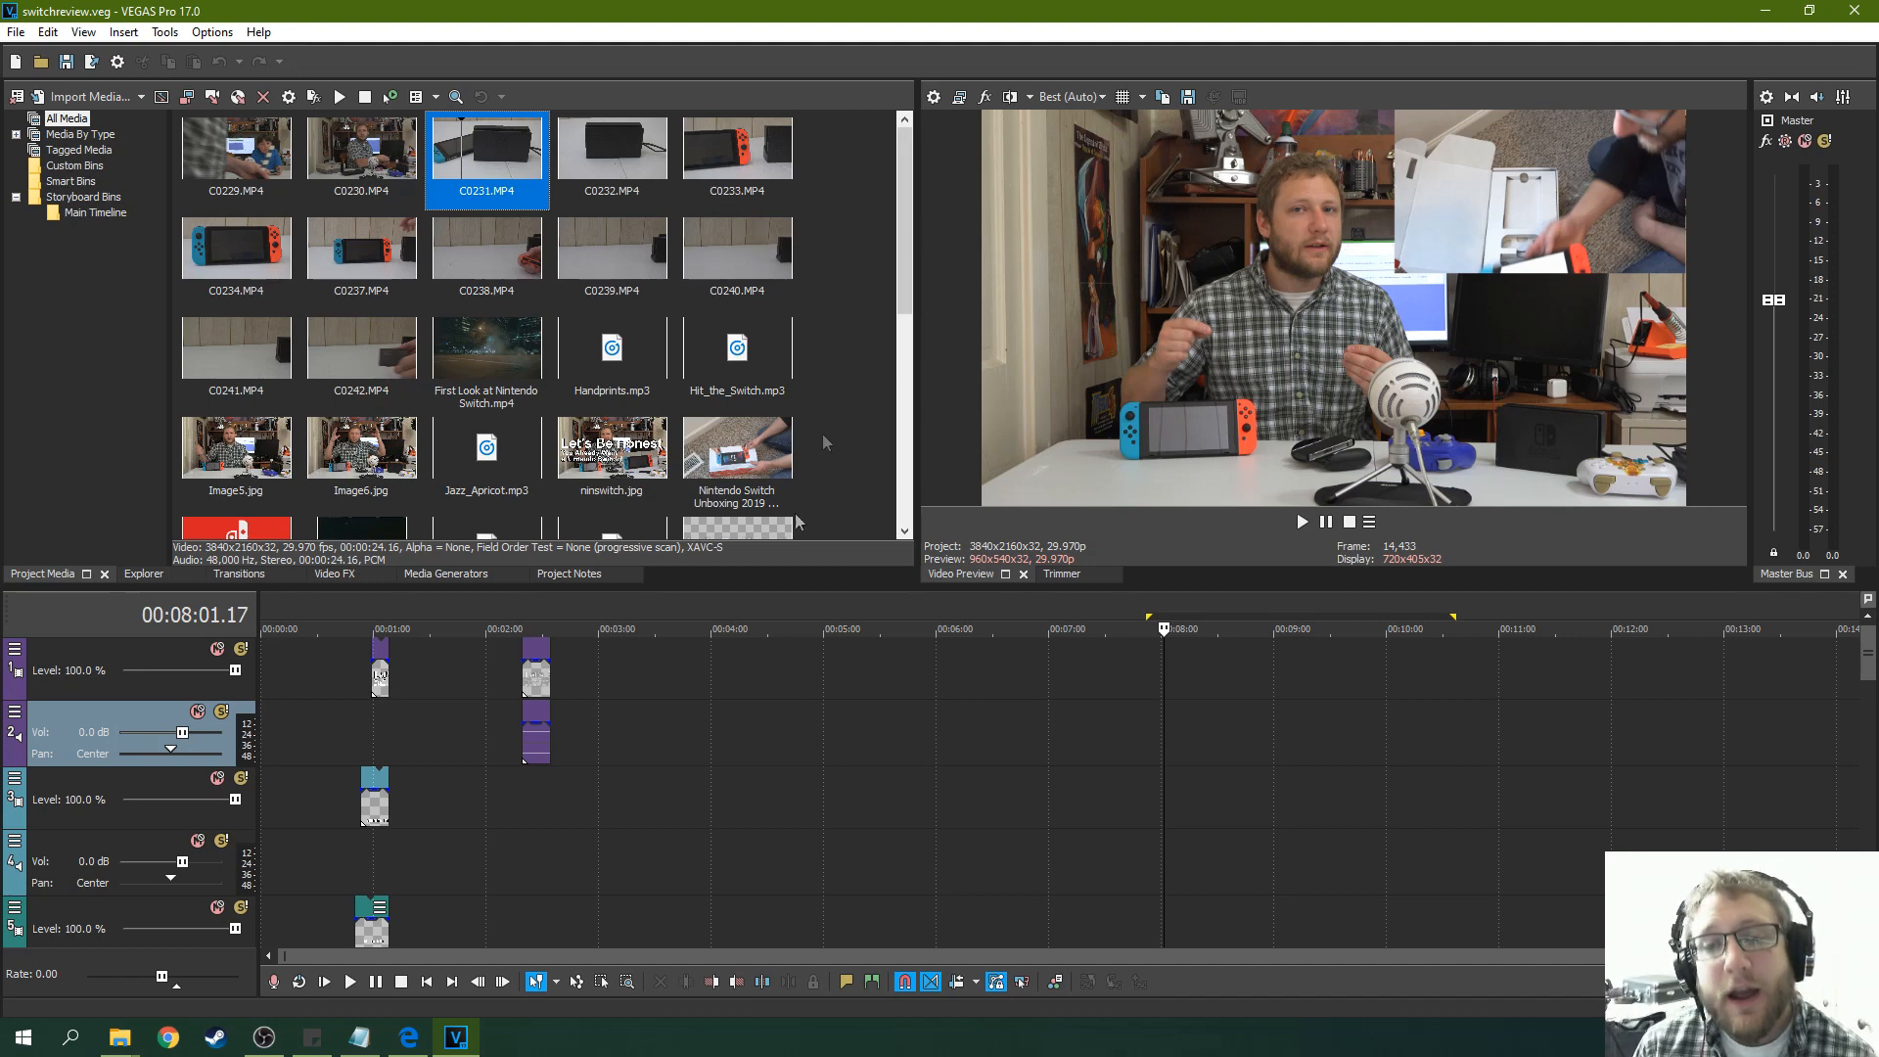
right_click(612, 147)
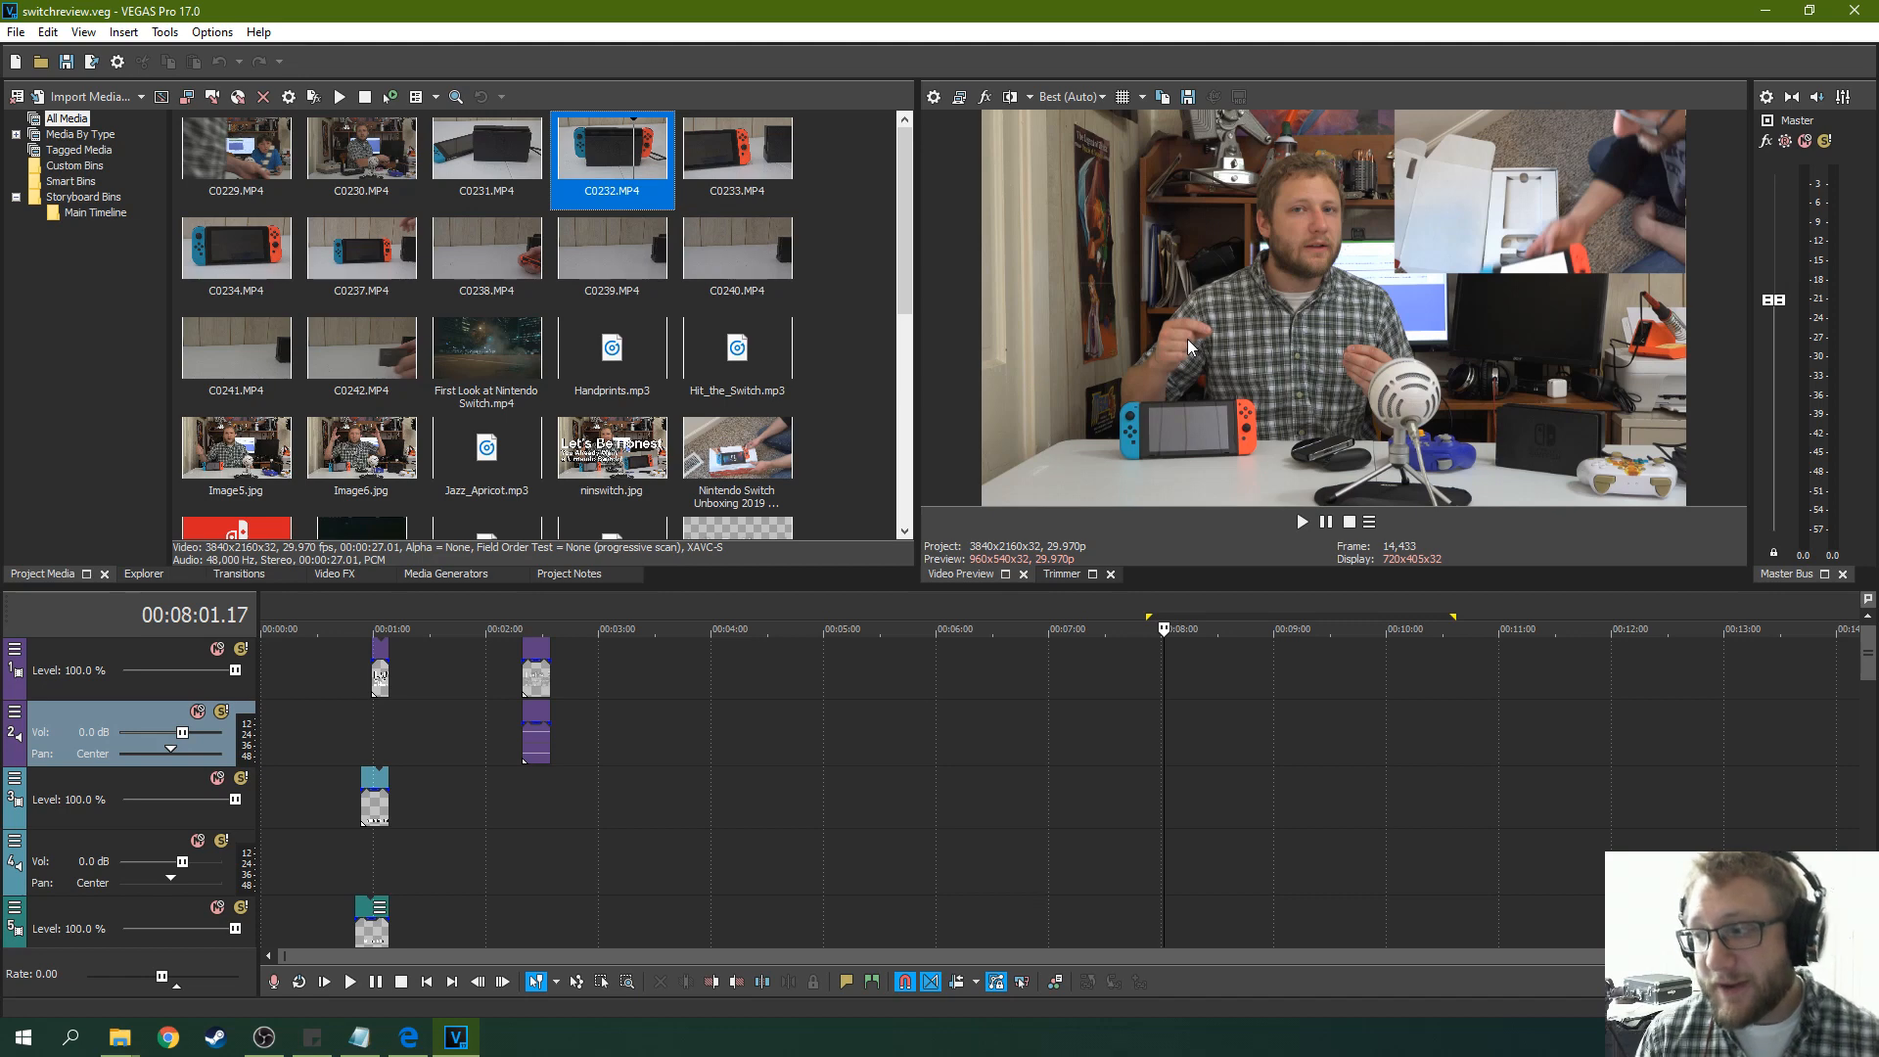
mouse_move(1172, 348)
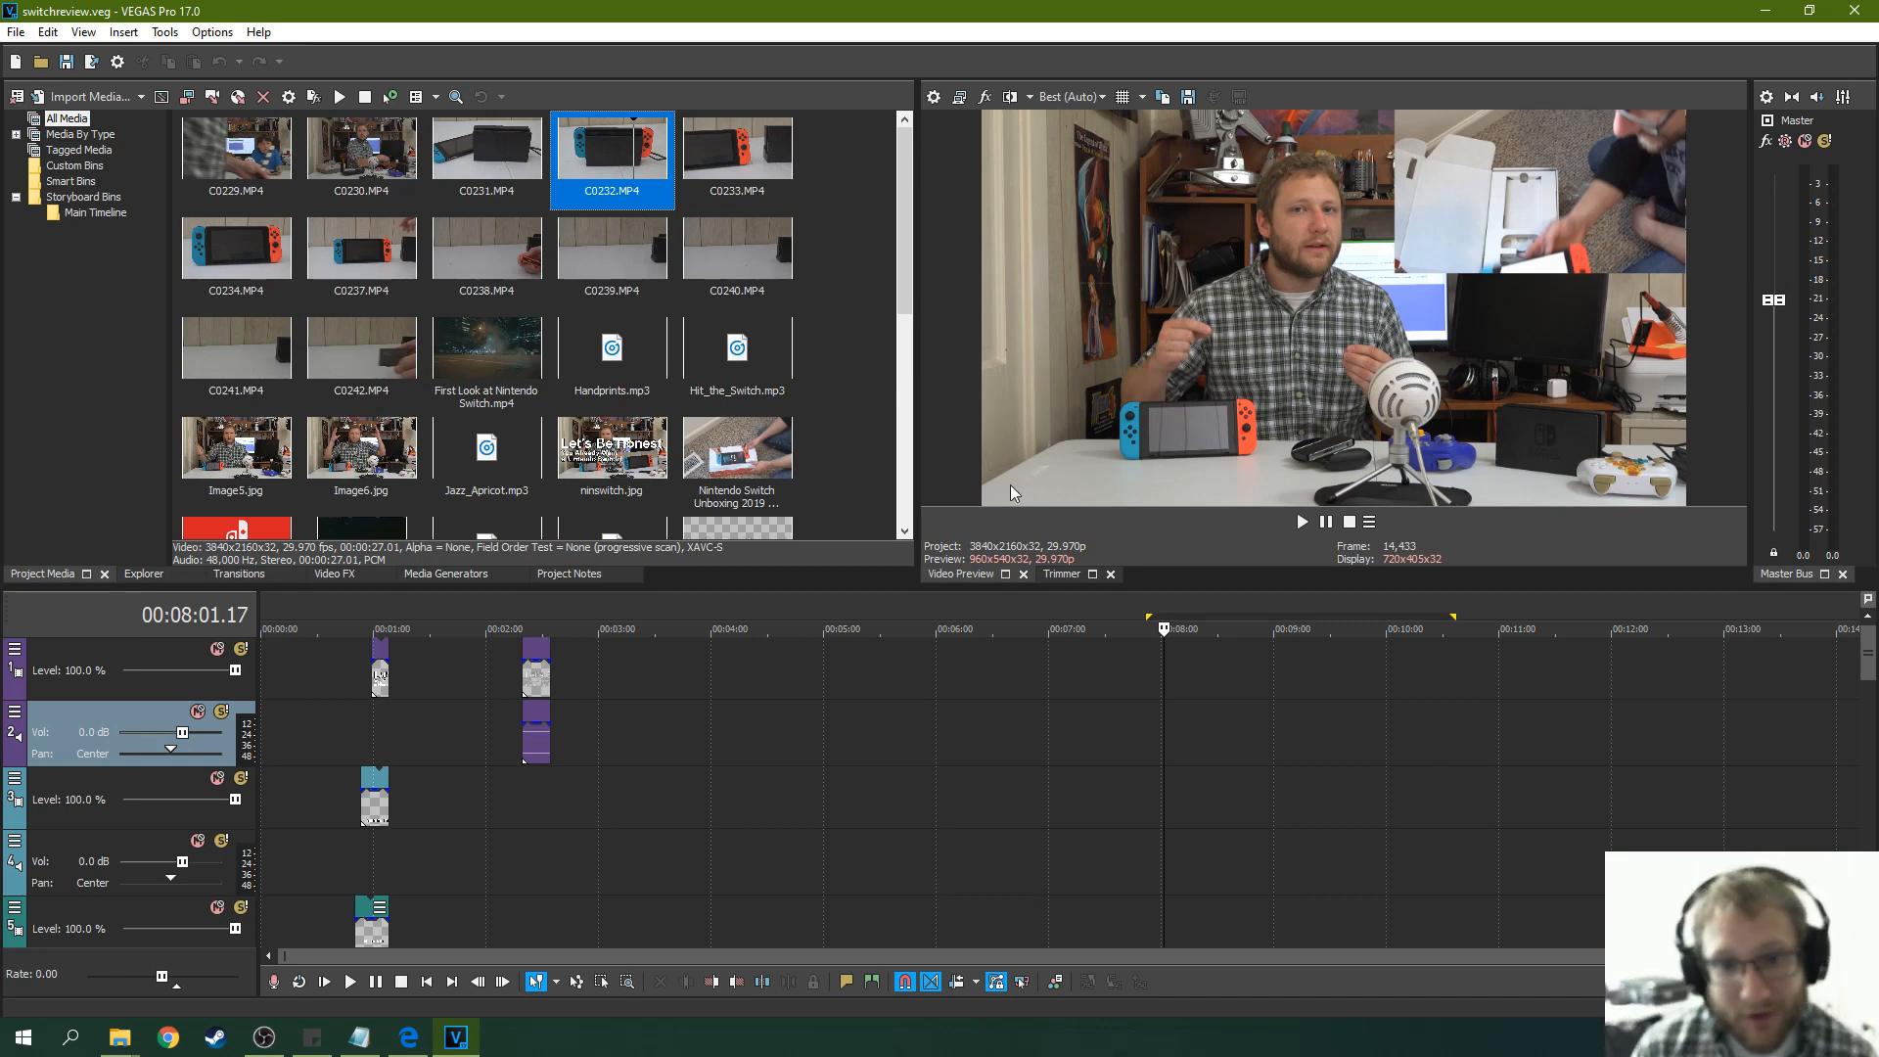
mouse_move(1004, 490)
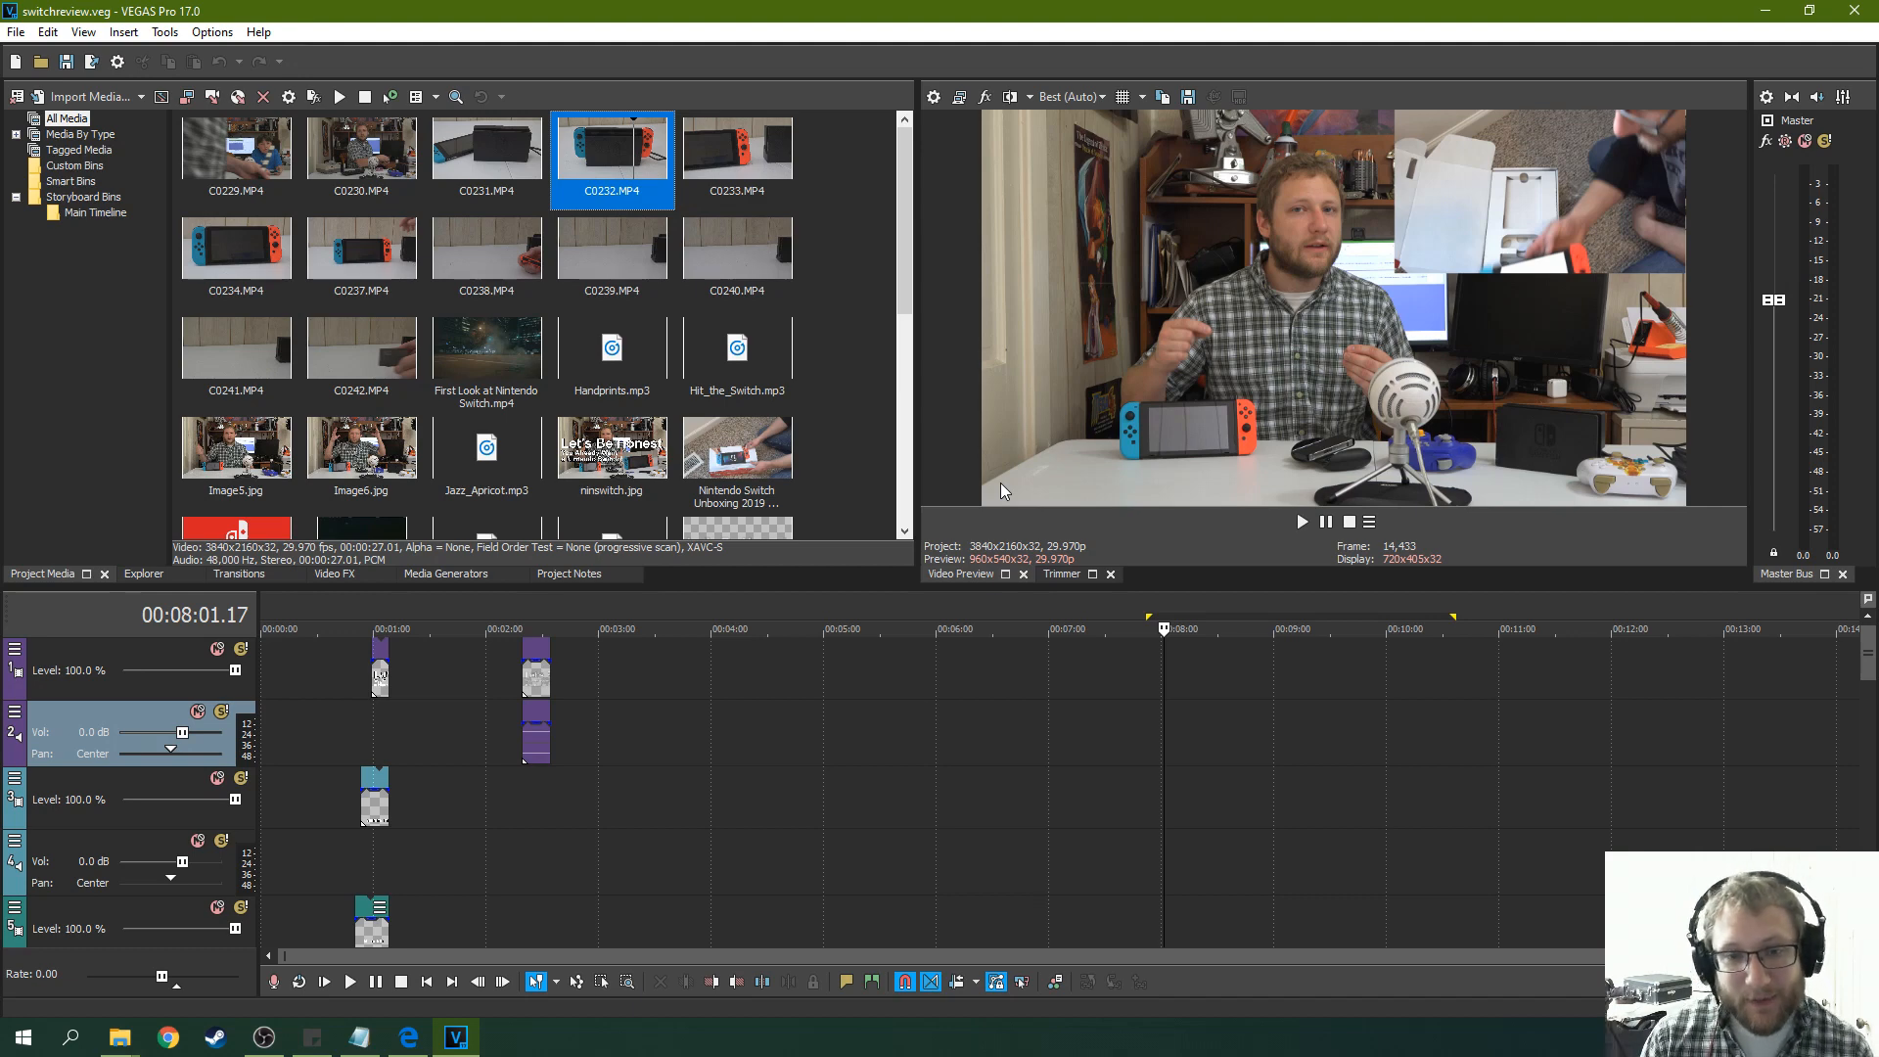
mouse_move(928, 537)
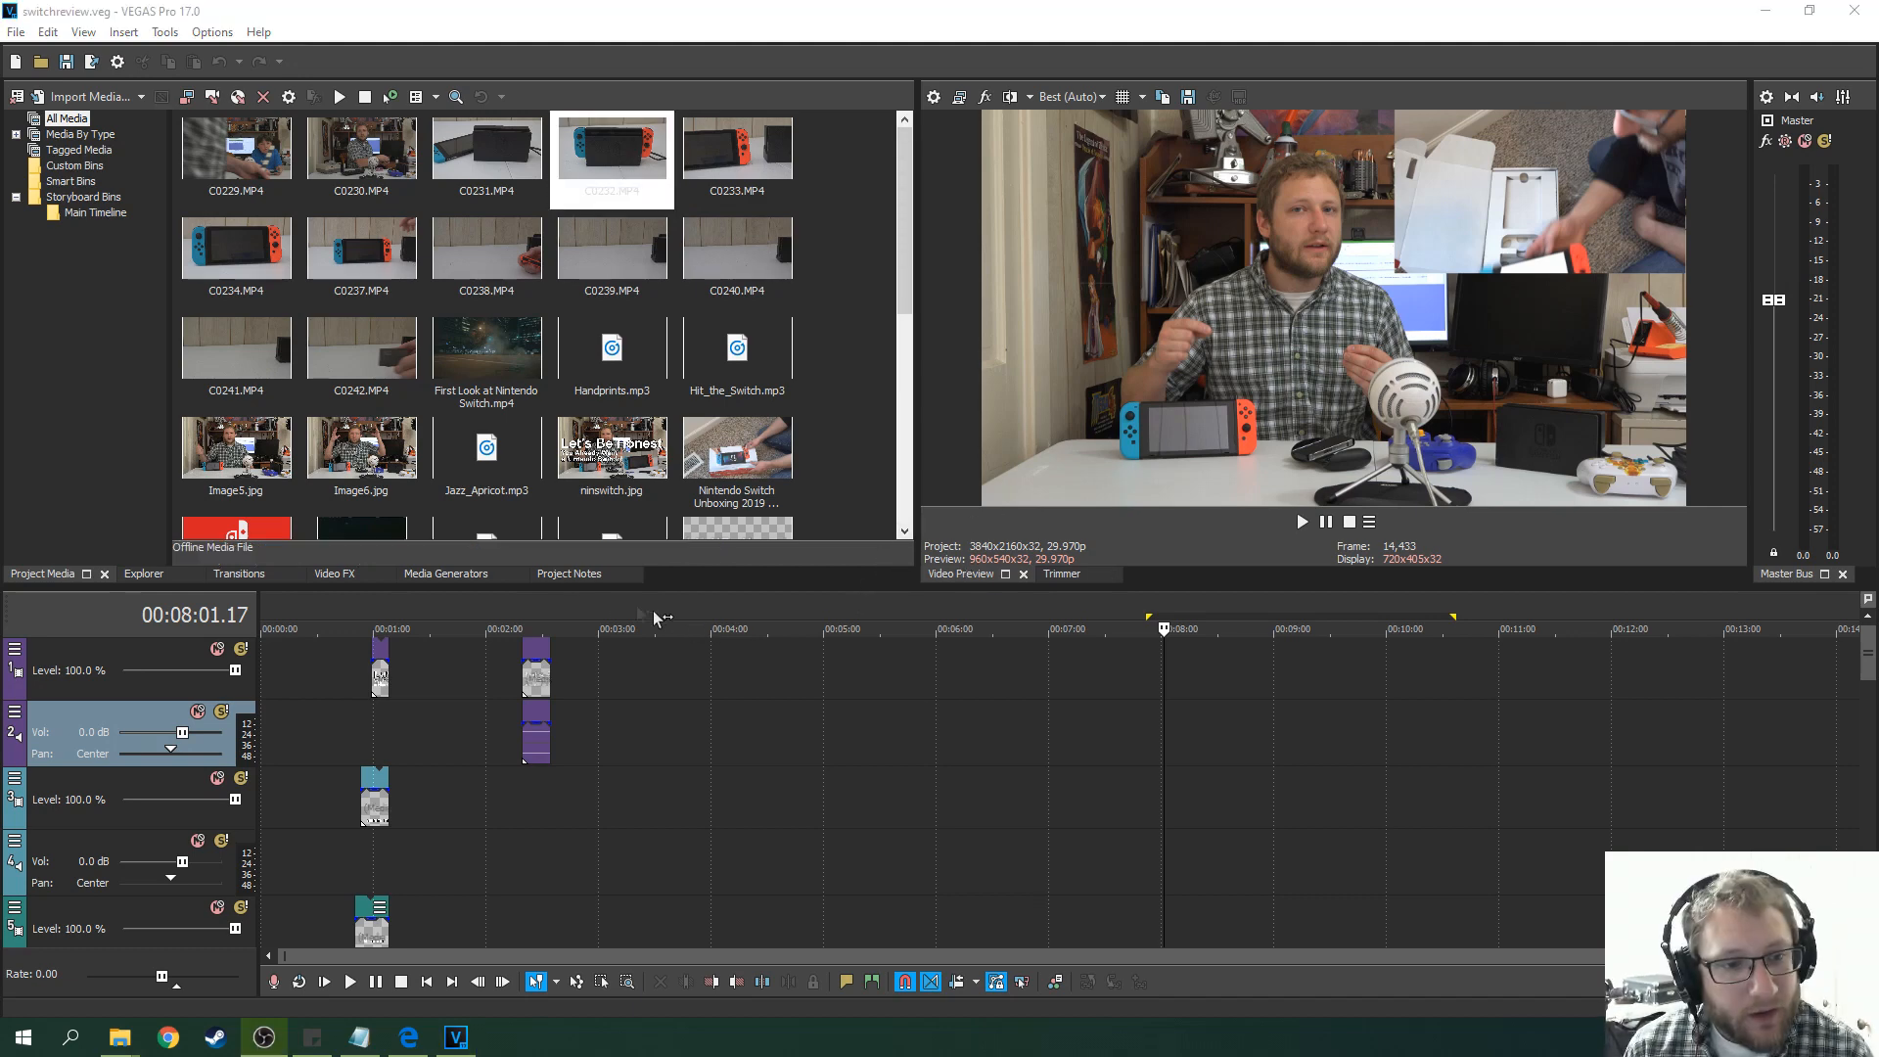
Apply the Bézier Masking video effect and expand Mask 1's settings.
click(334, 573)
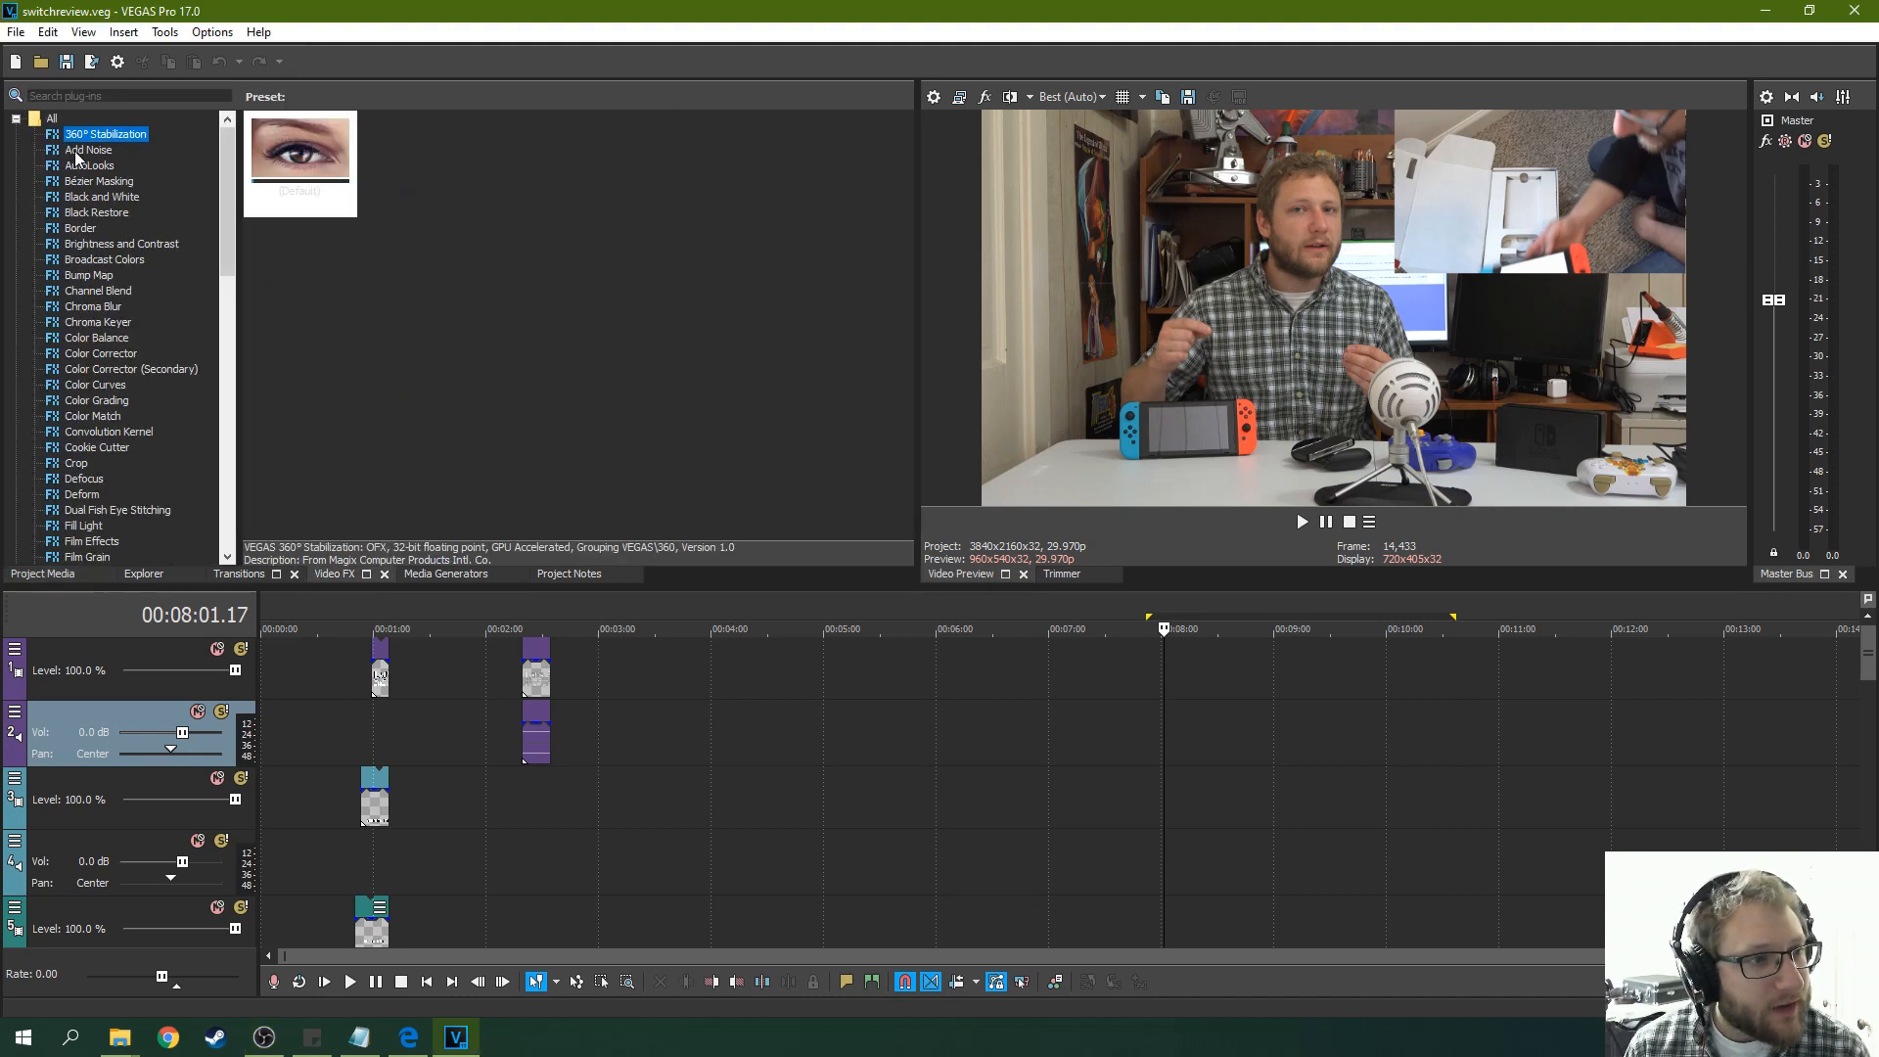
click(97, 180)
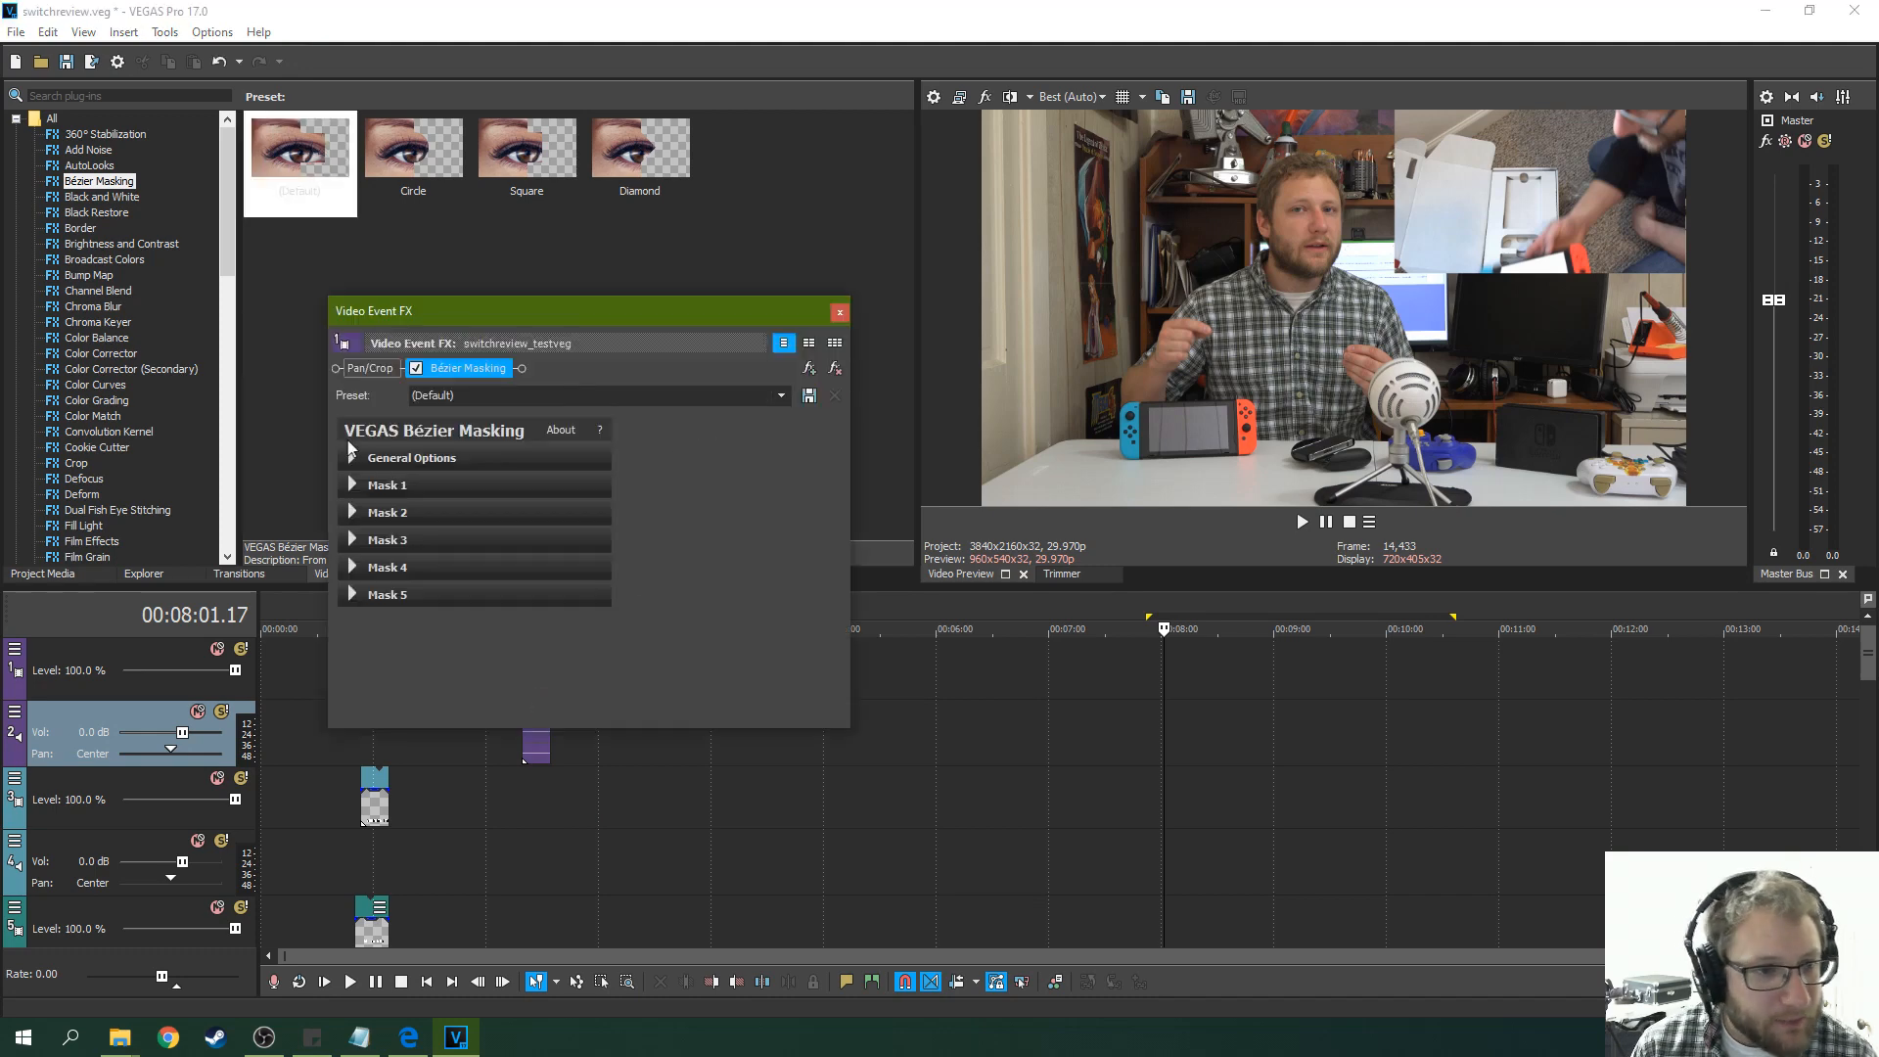
click(351, 457)
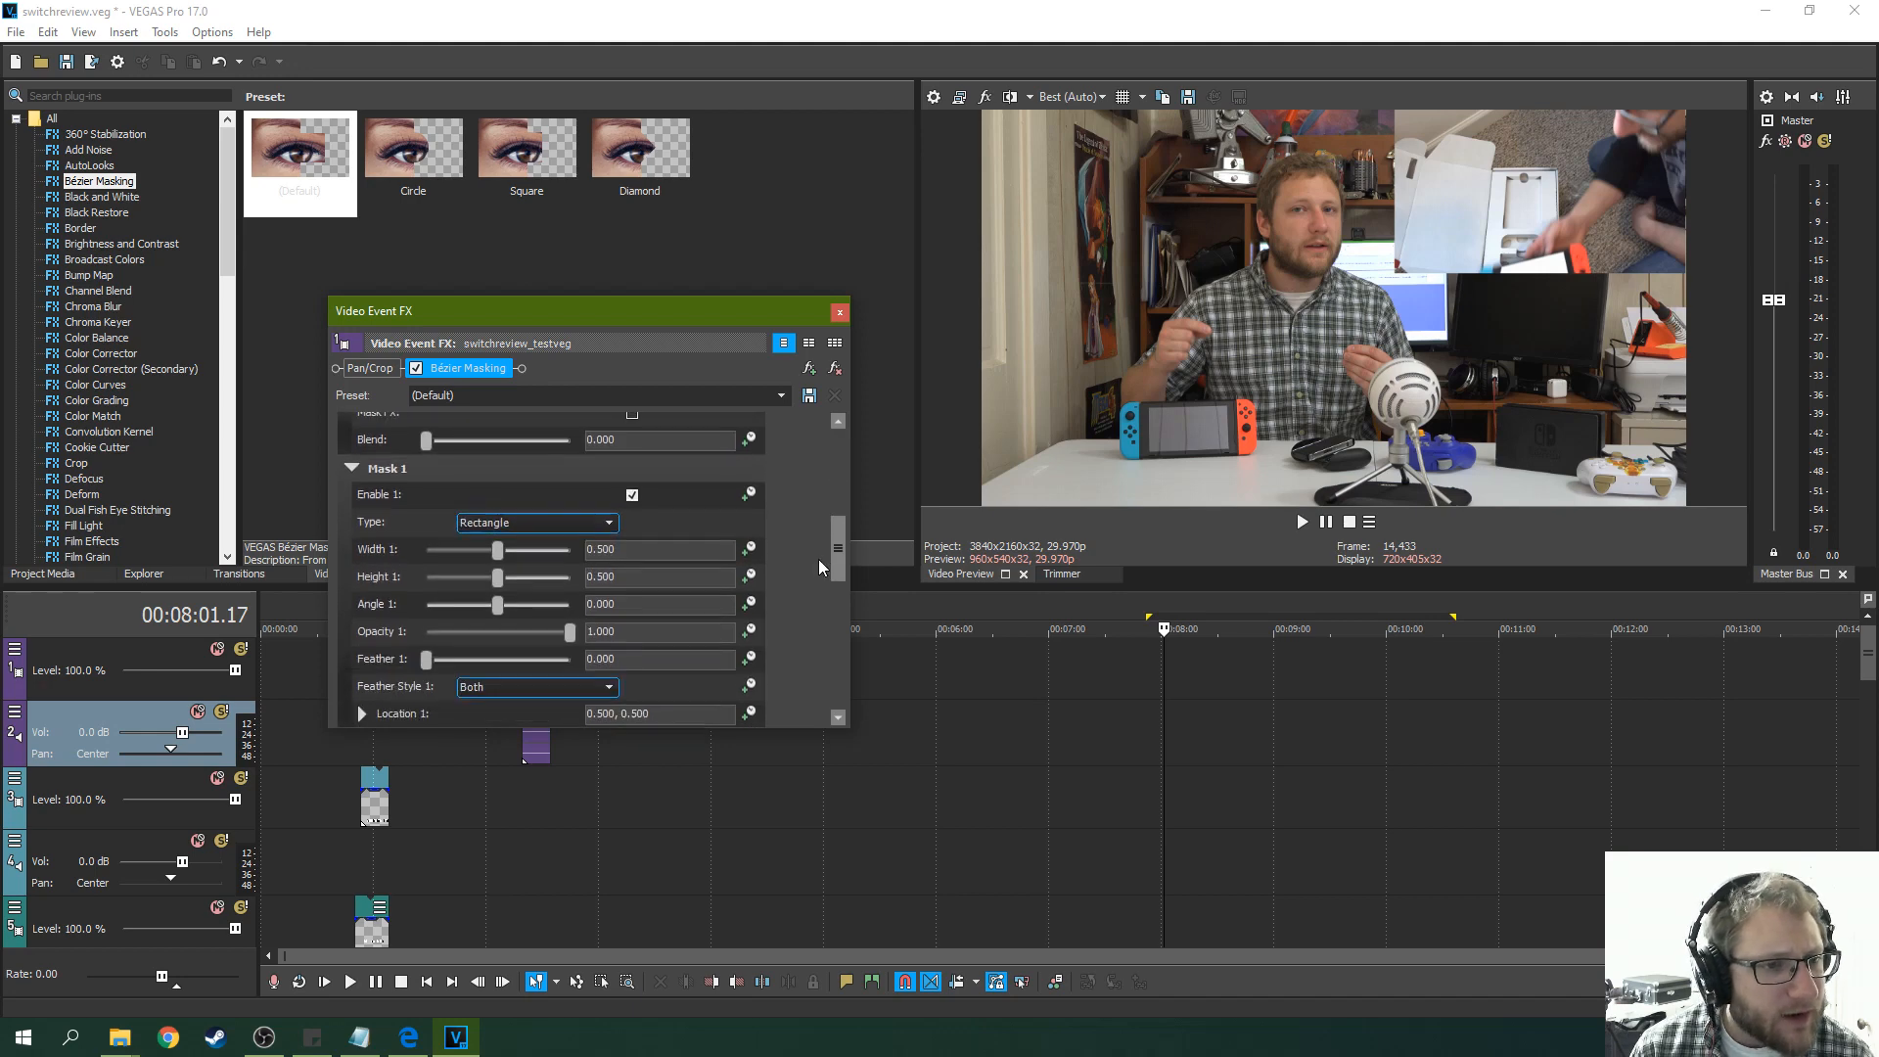
Set Mask 1's tracking mode to Shape & Location.
scroll(down, 3)
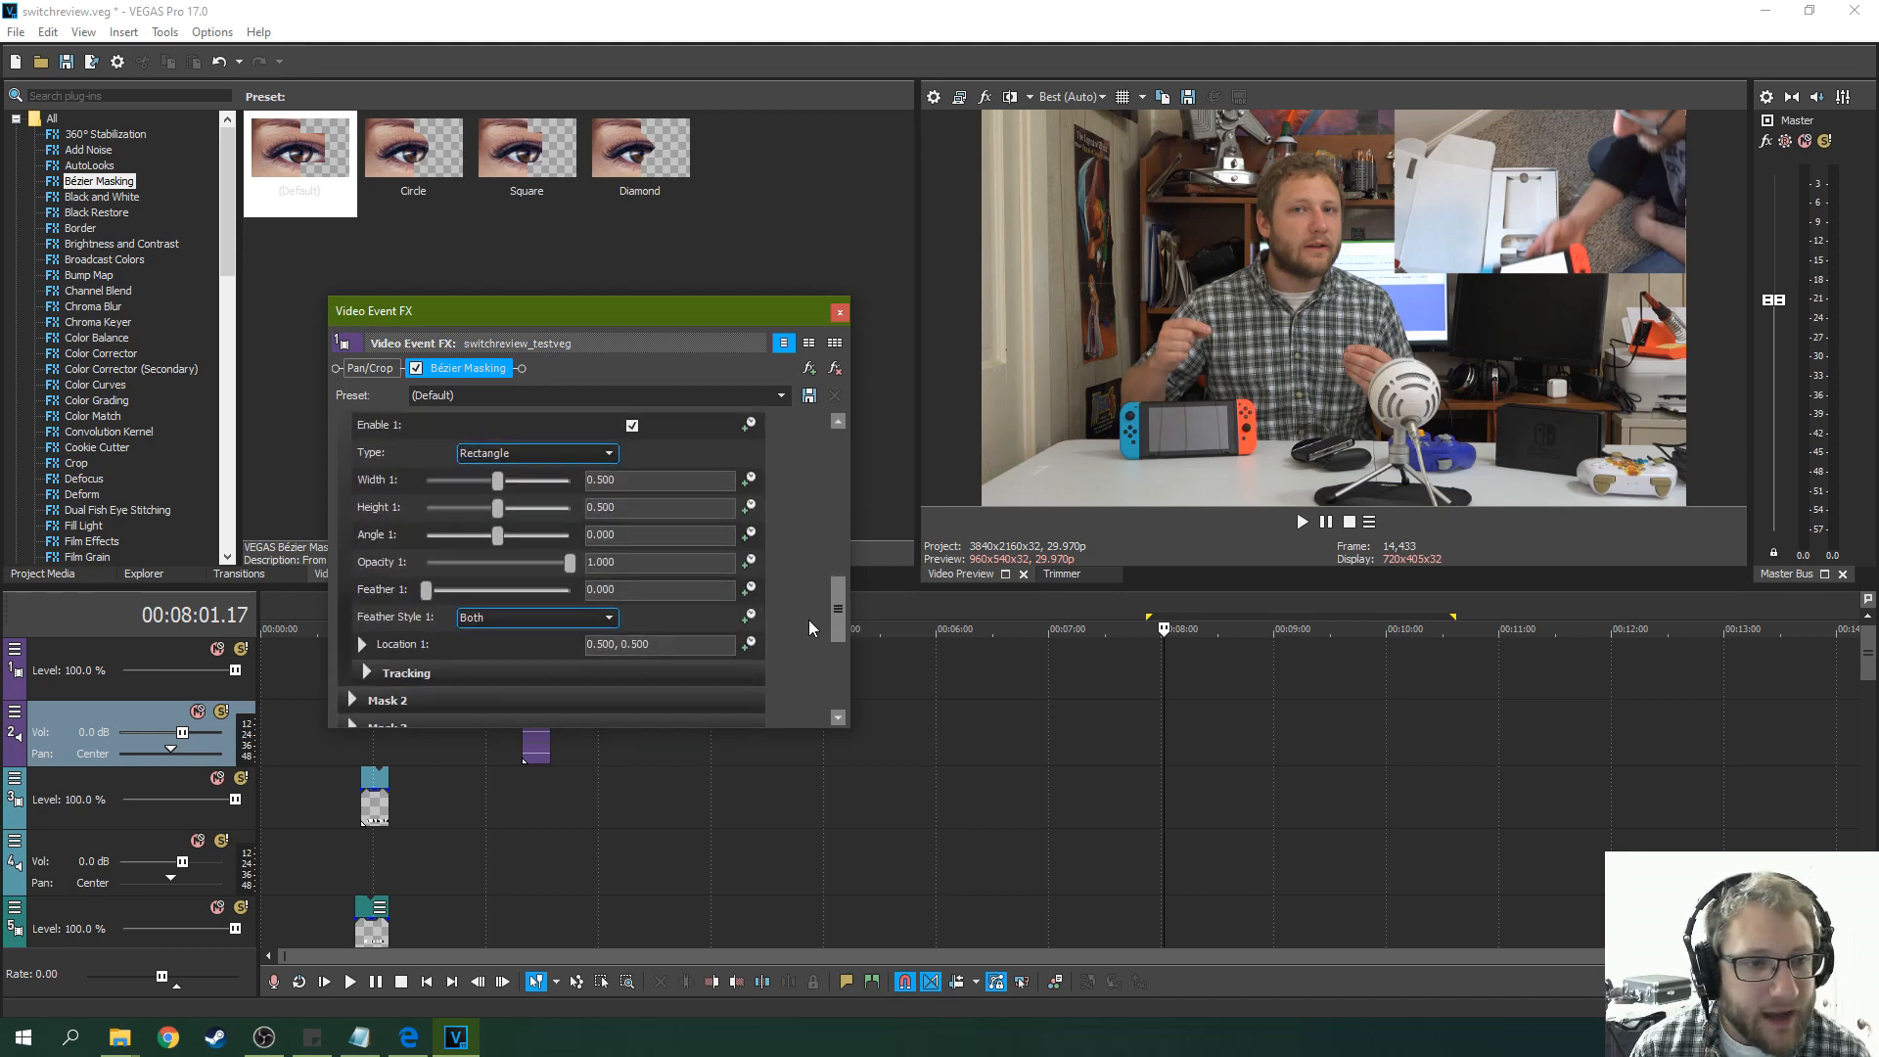
scroll(down, 3)
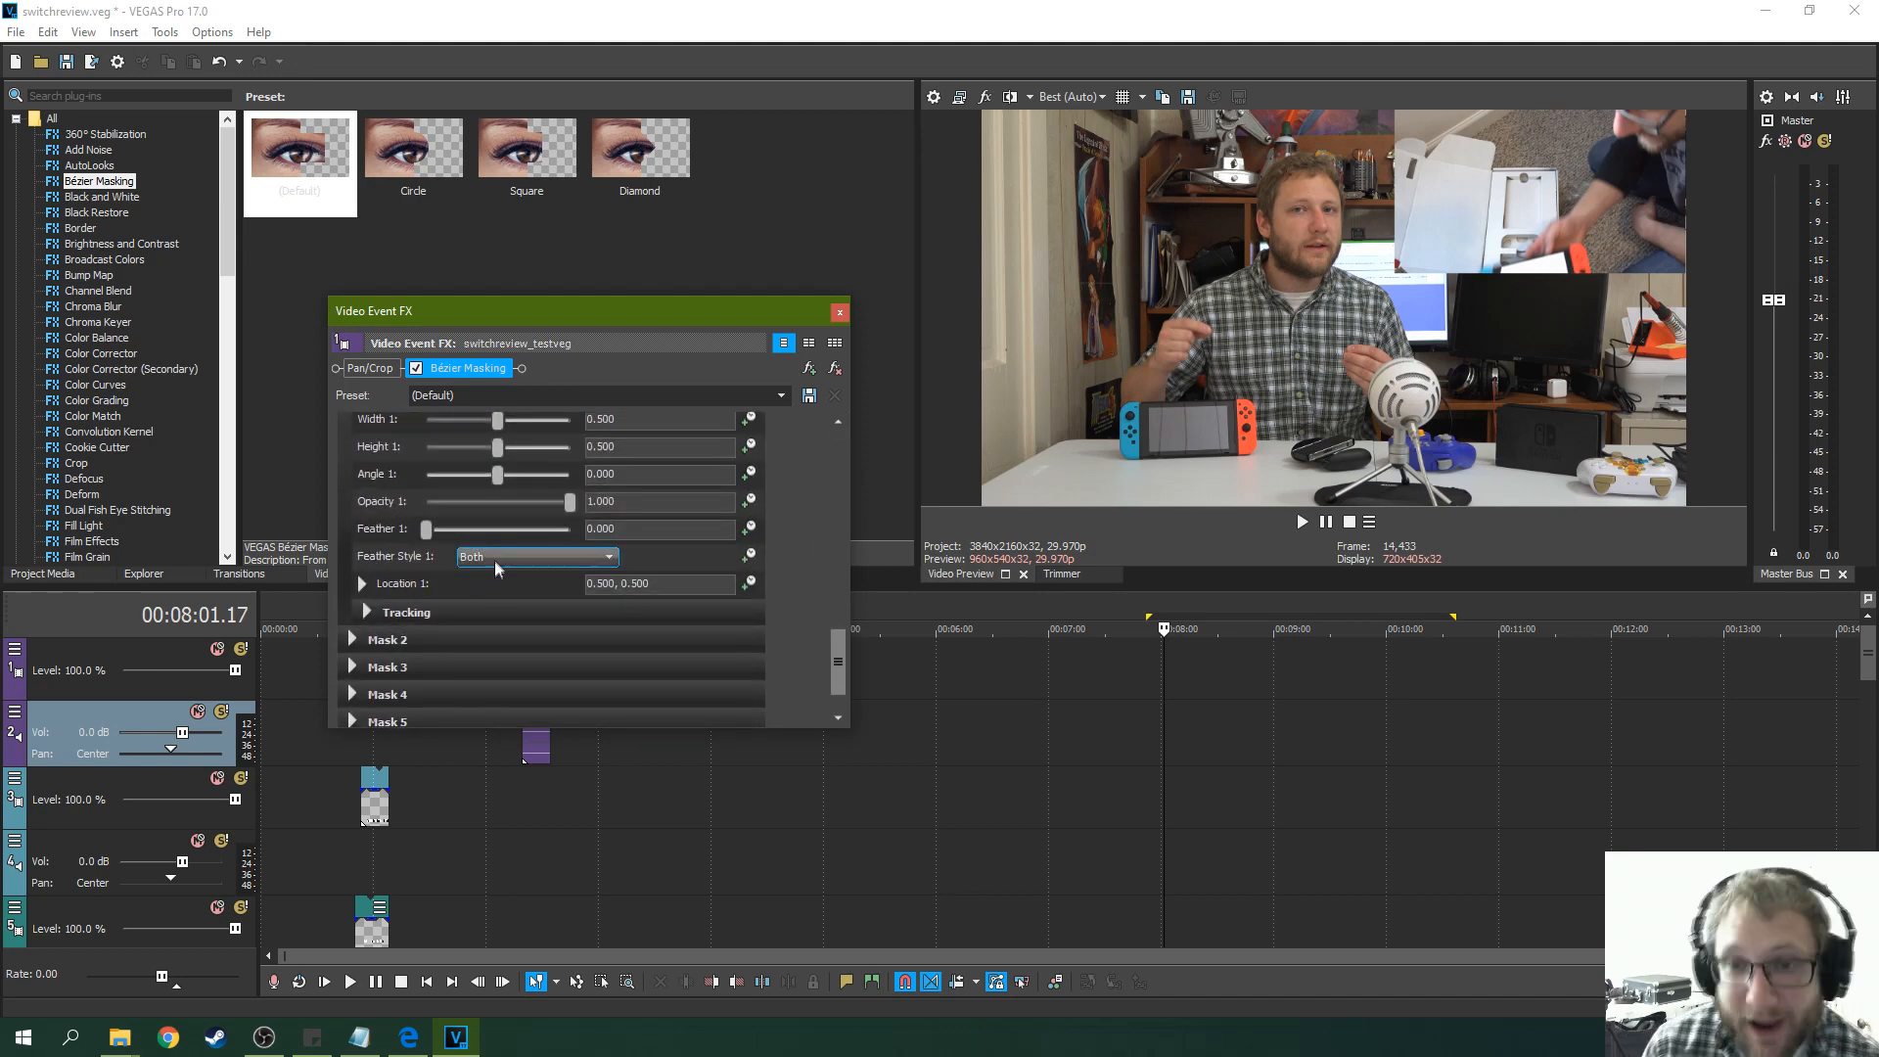
scroll(down, 3)
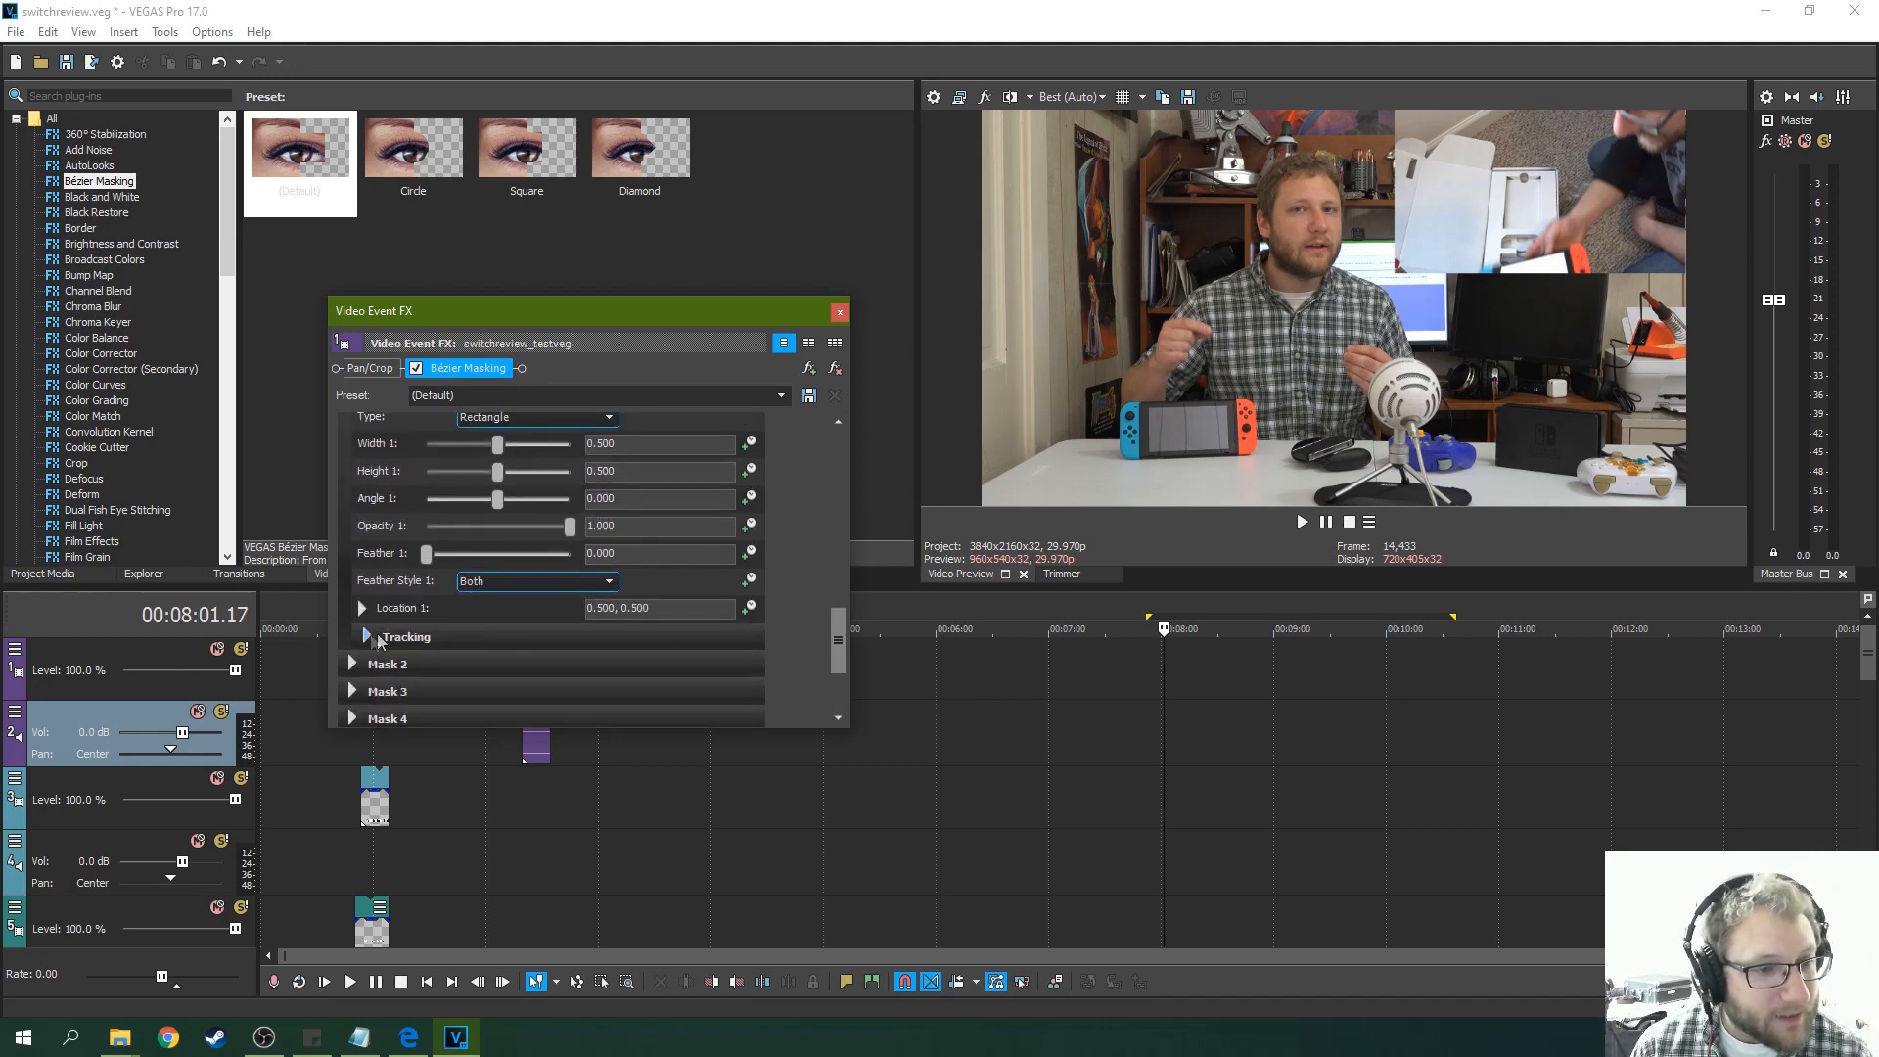
click(363, 636)
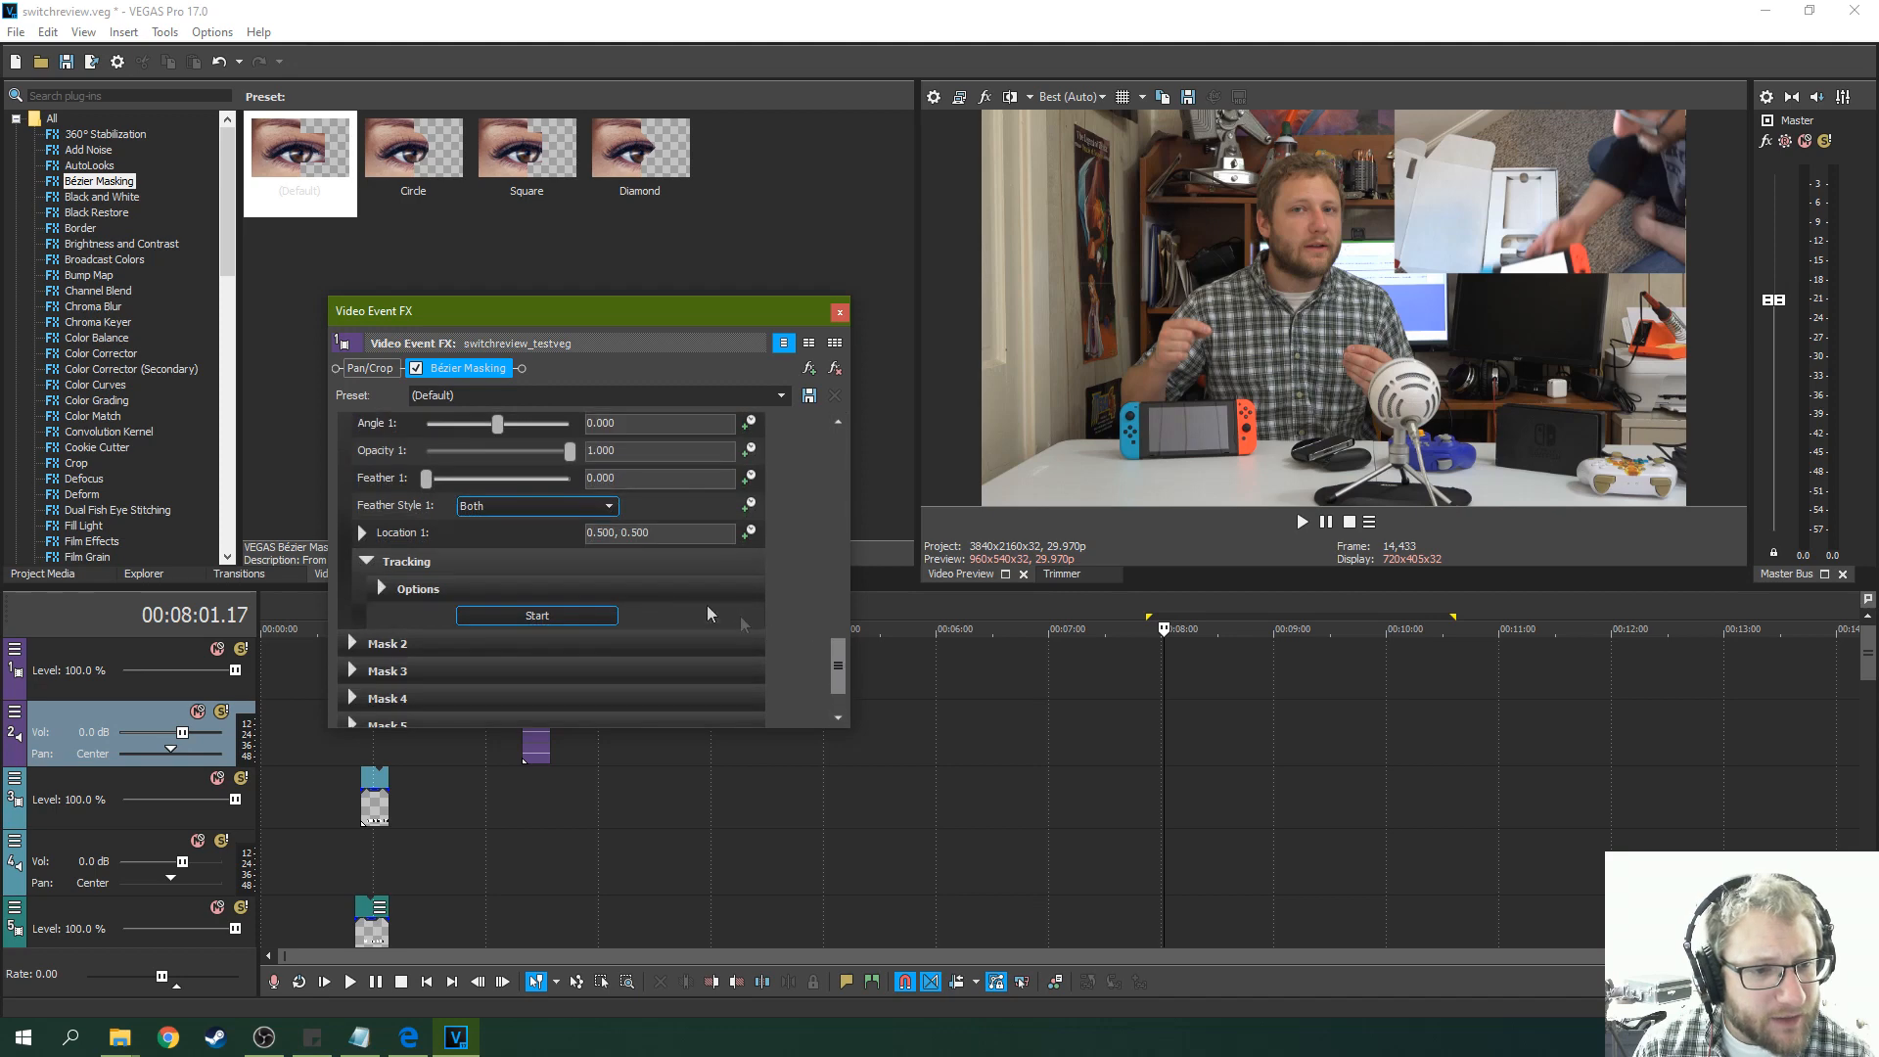
click(381, 588)
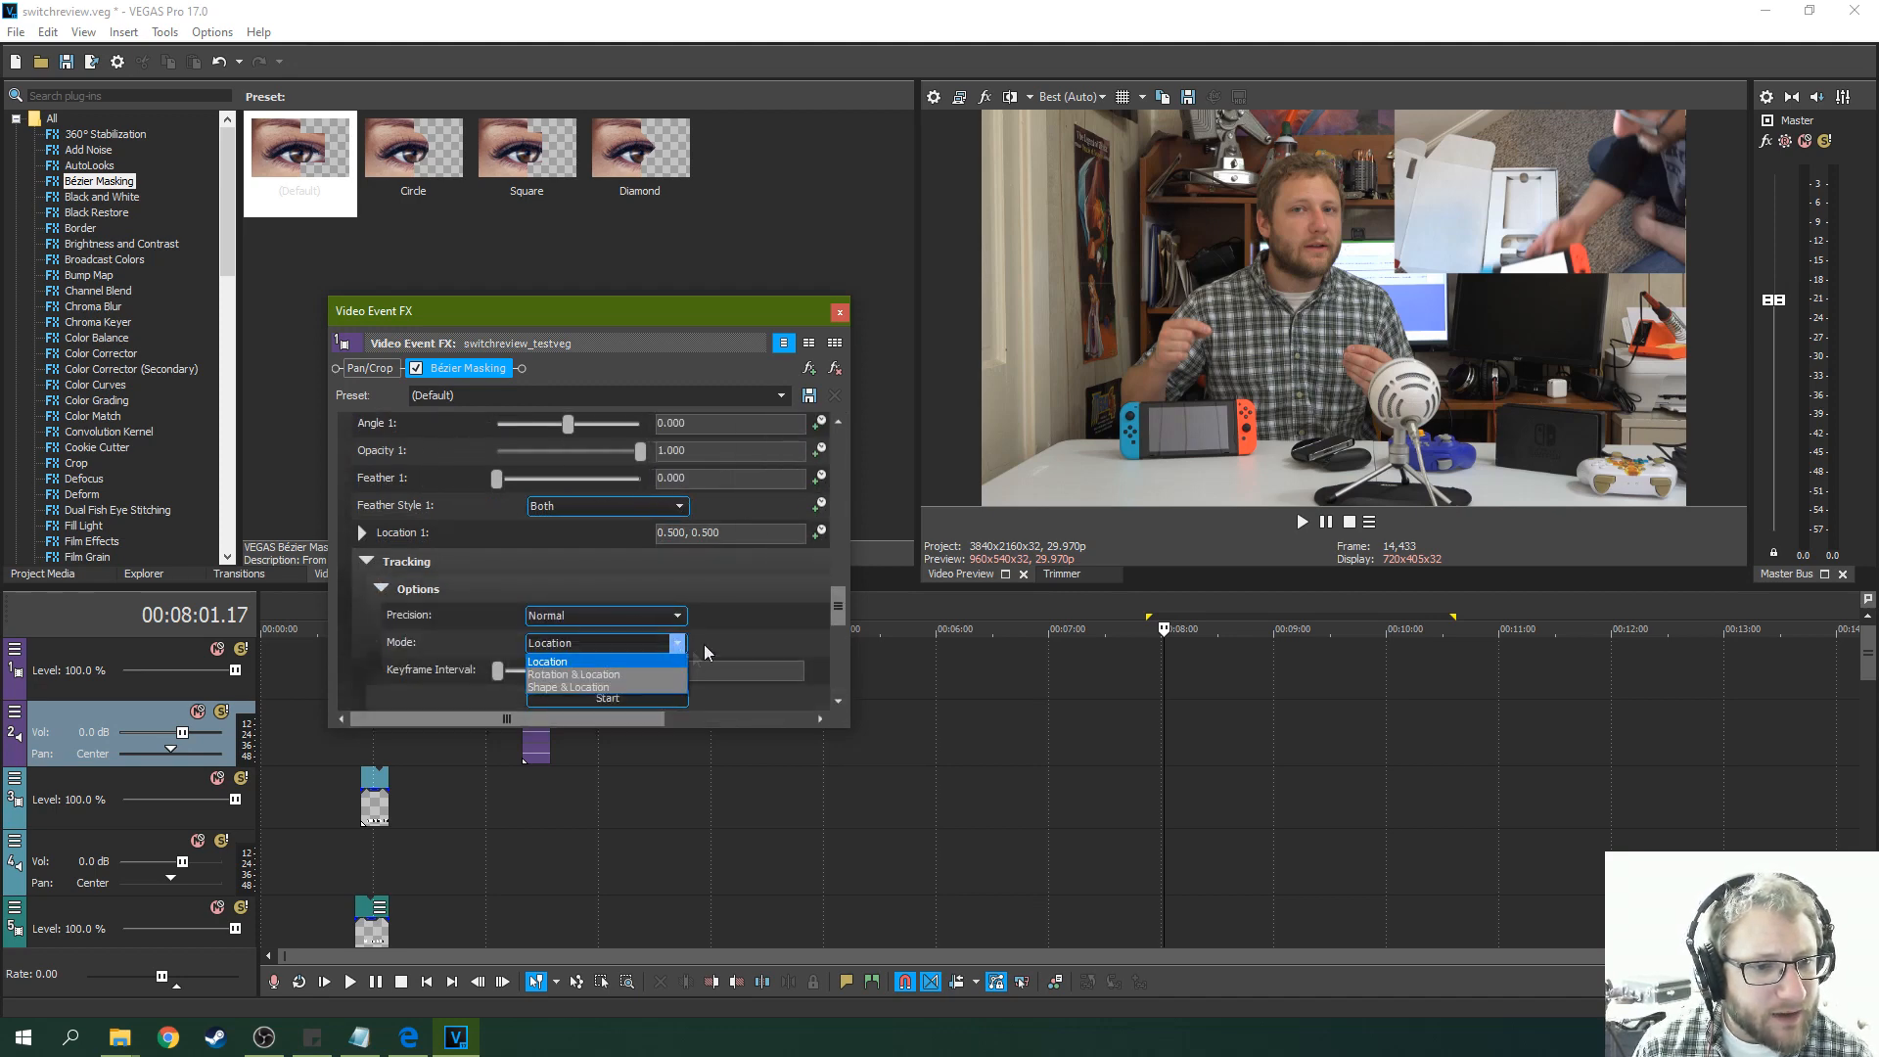
click(549, 661)
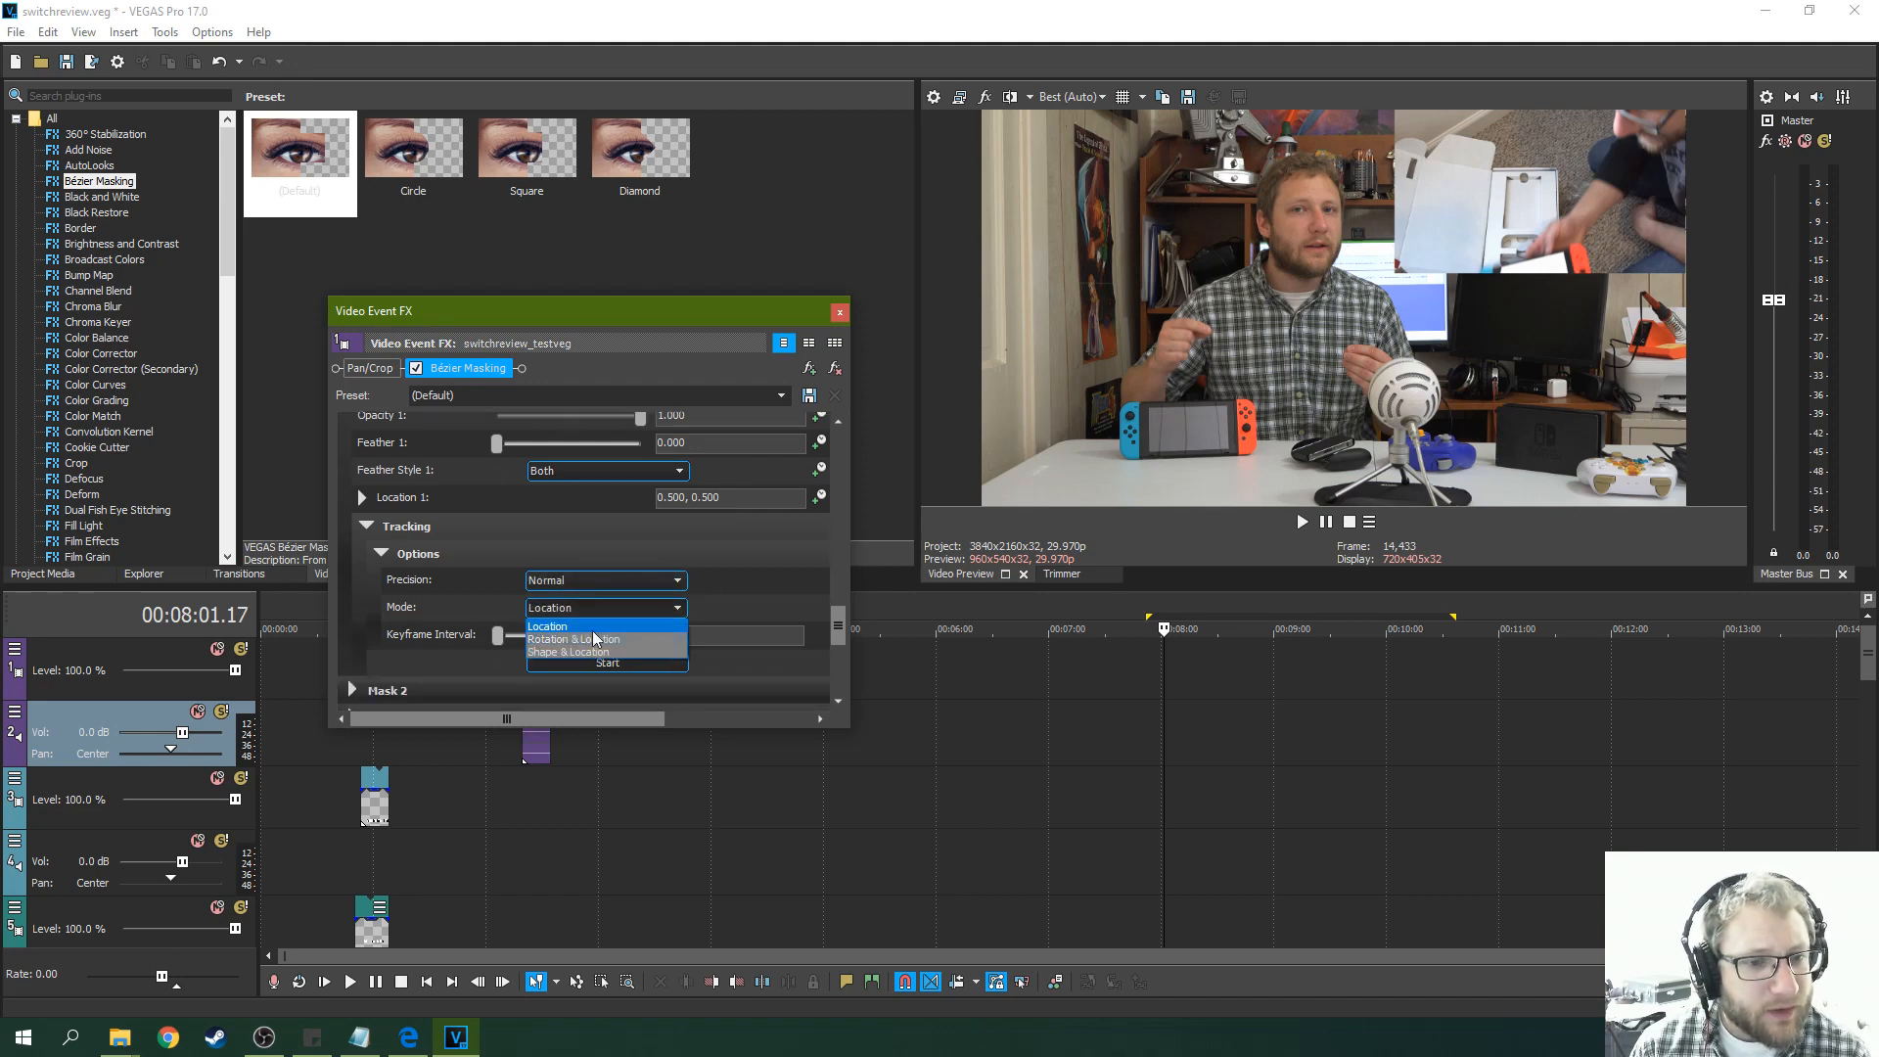
mouse_move(605, 652)
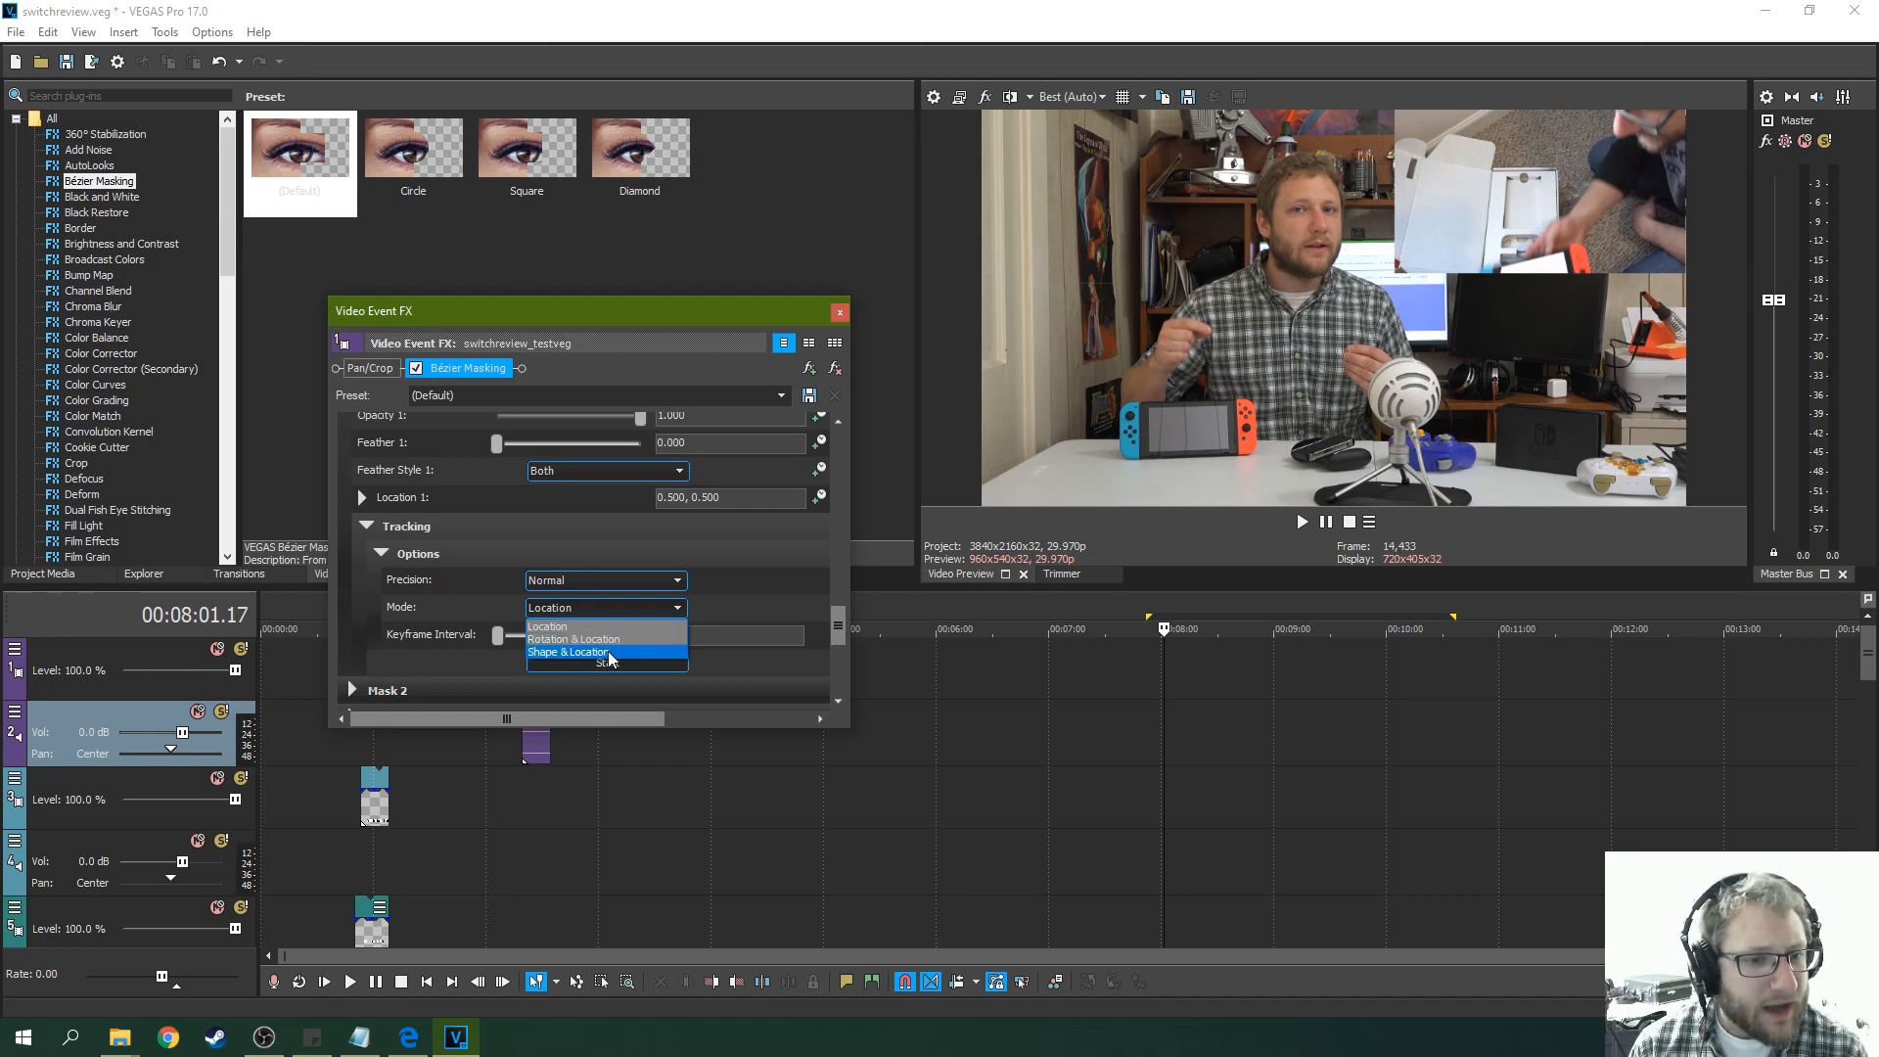
click(567, 652)
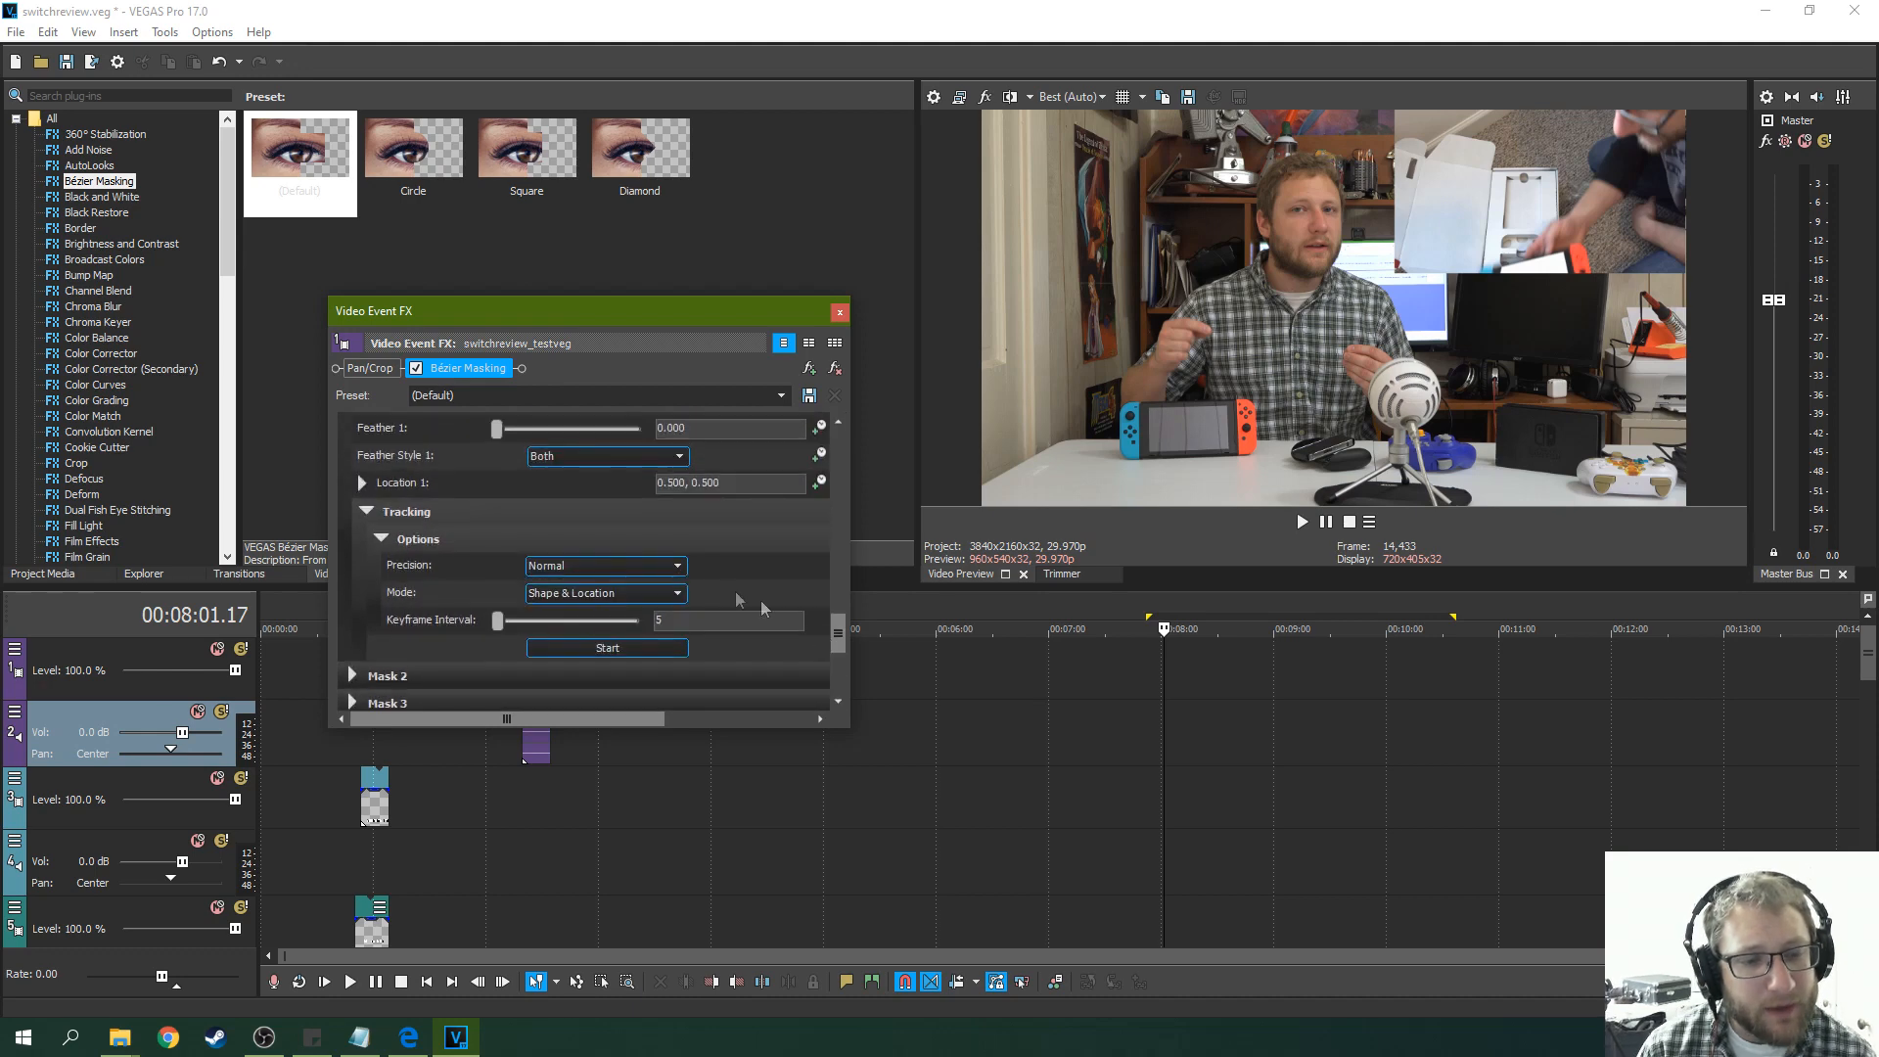
mouse_move(792, 549)
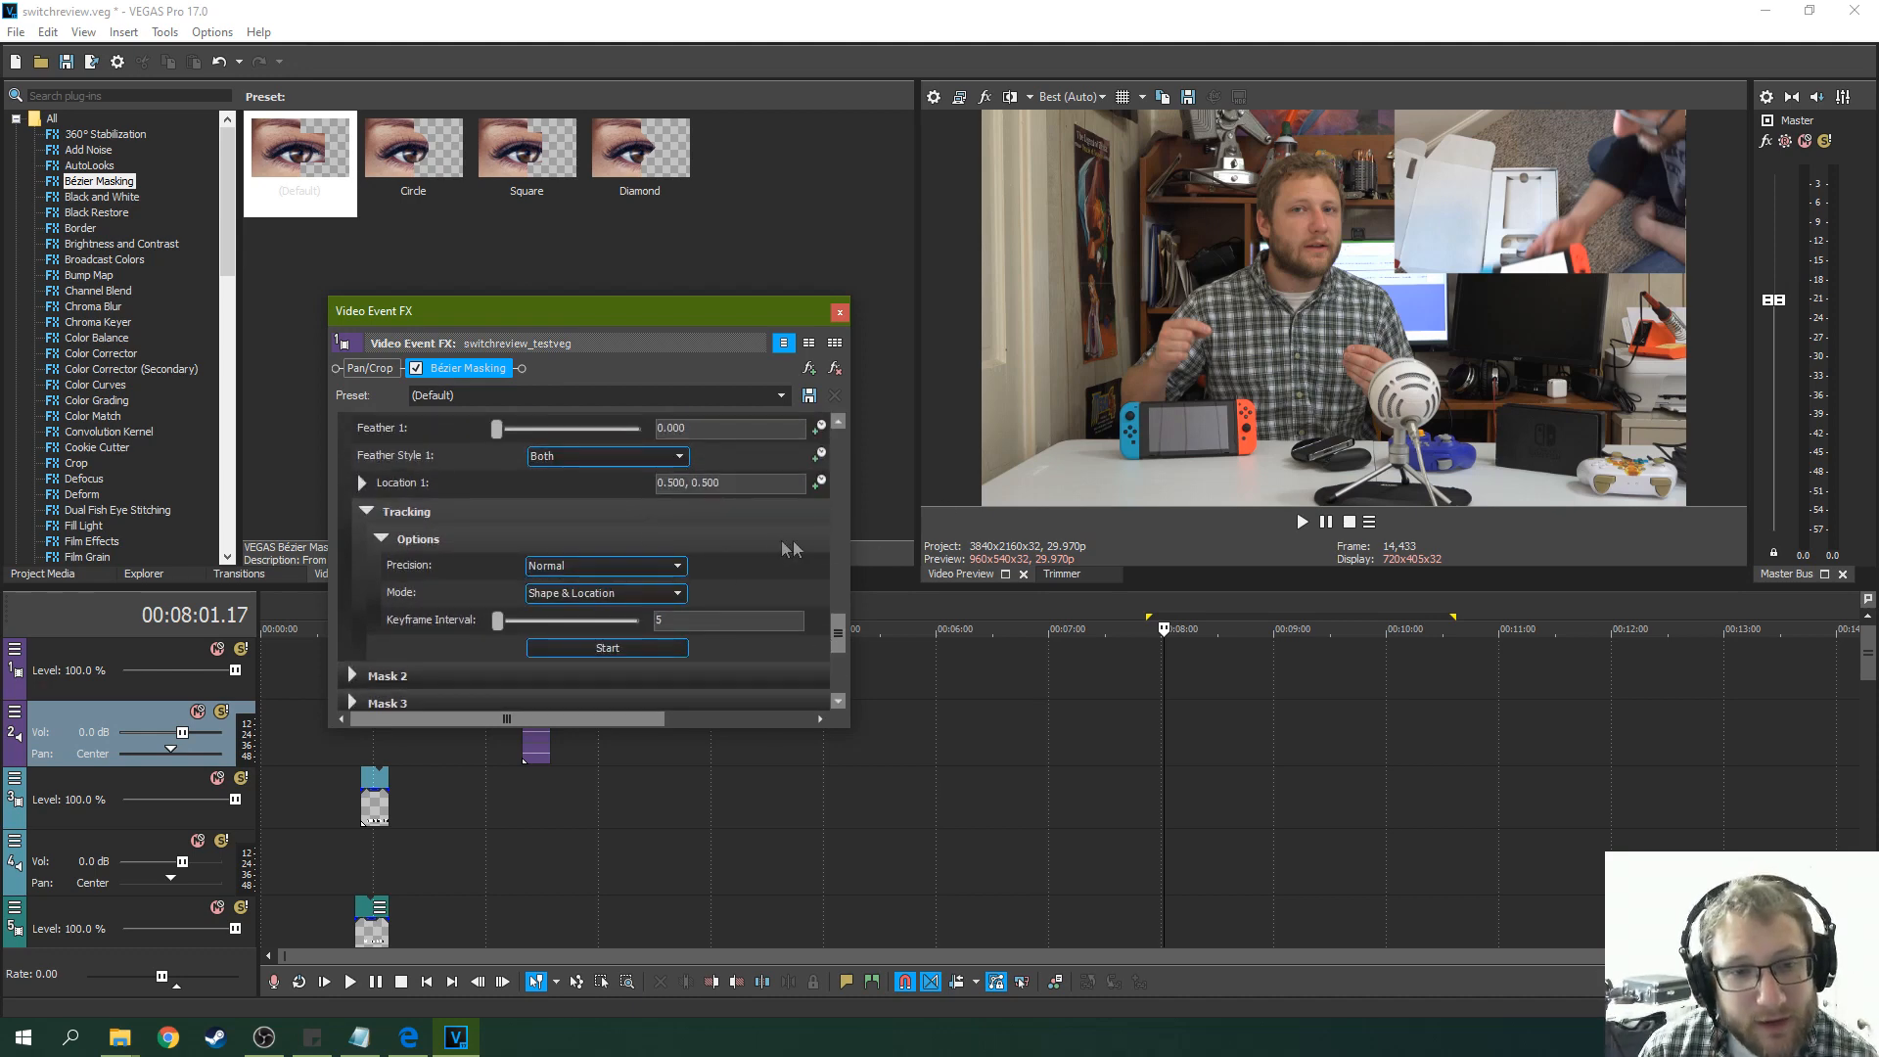
mouse_move(1439, 596)
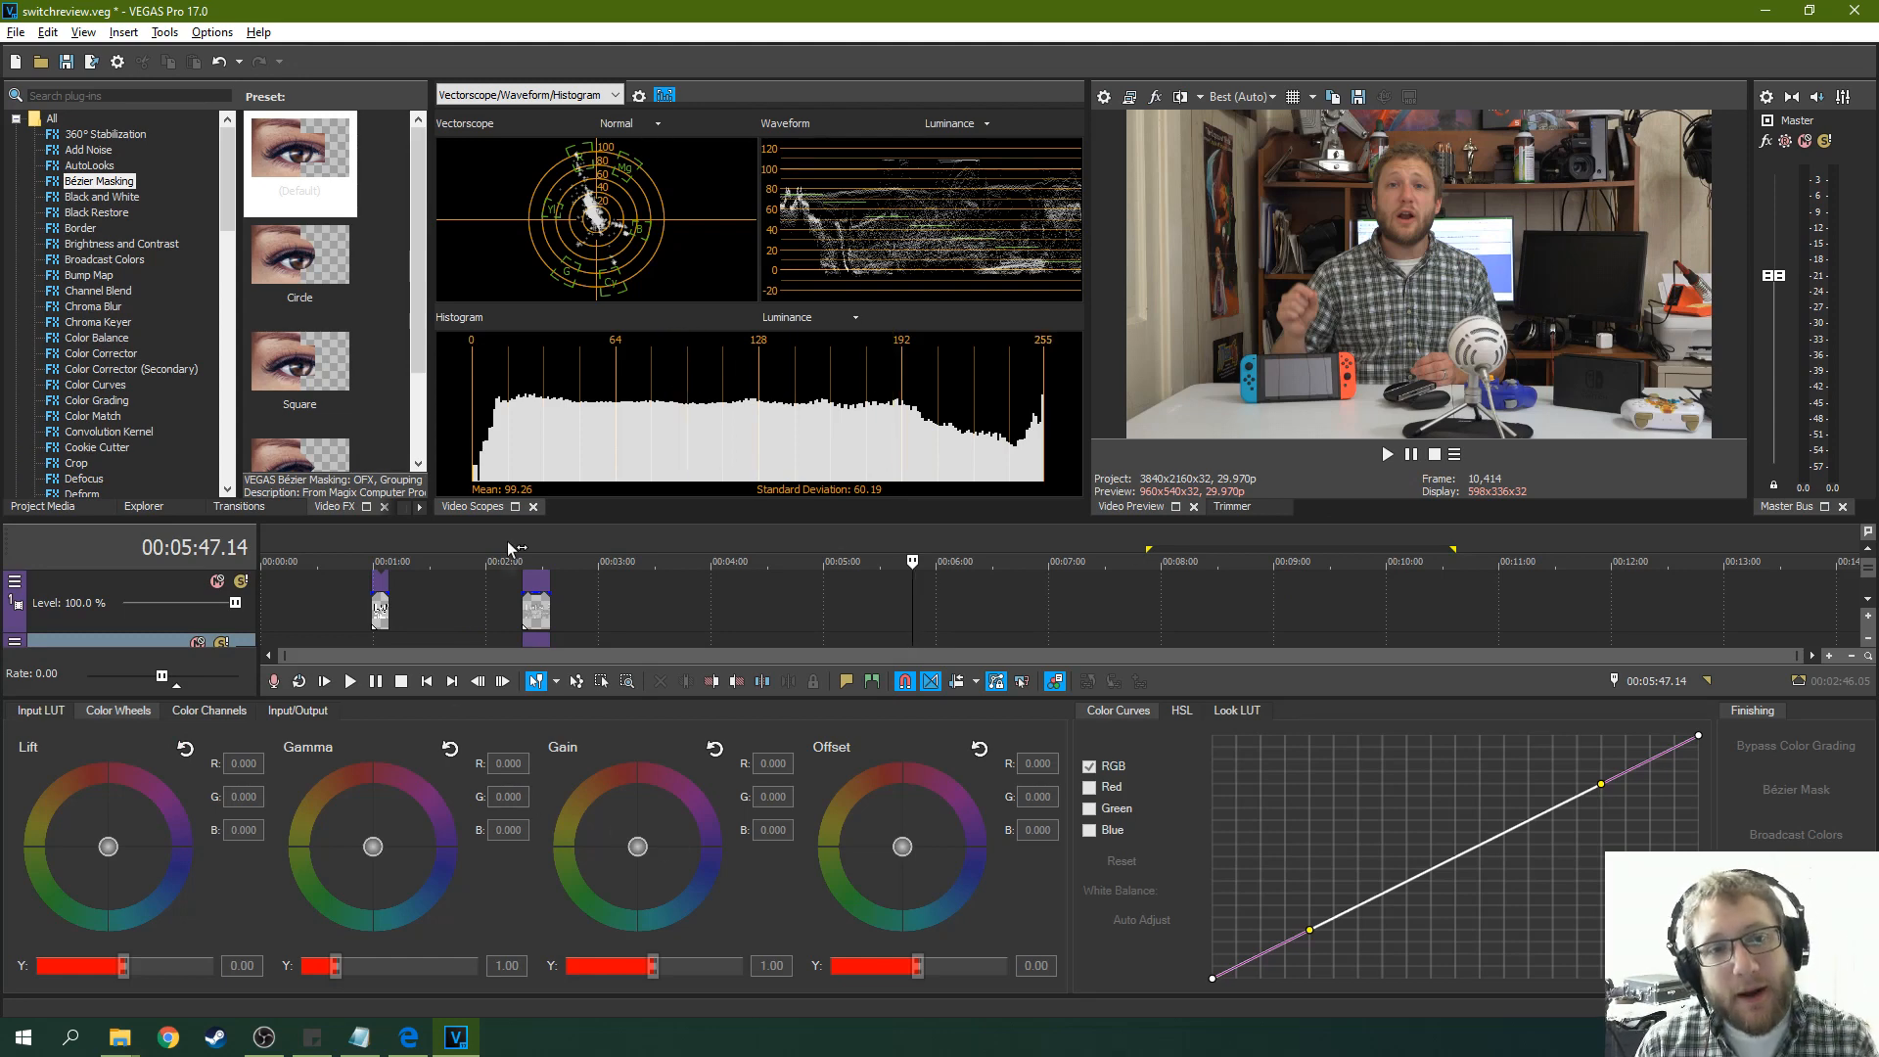
Check the histogram channel choices and switch the scopes layout to Vectorscope/RGB Parade.
click(854, 317)
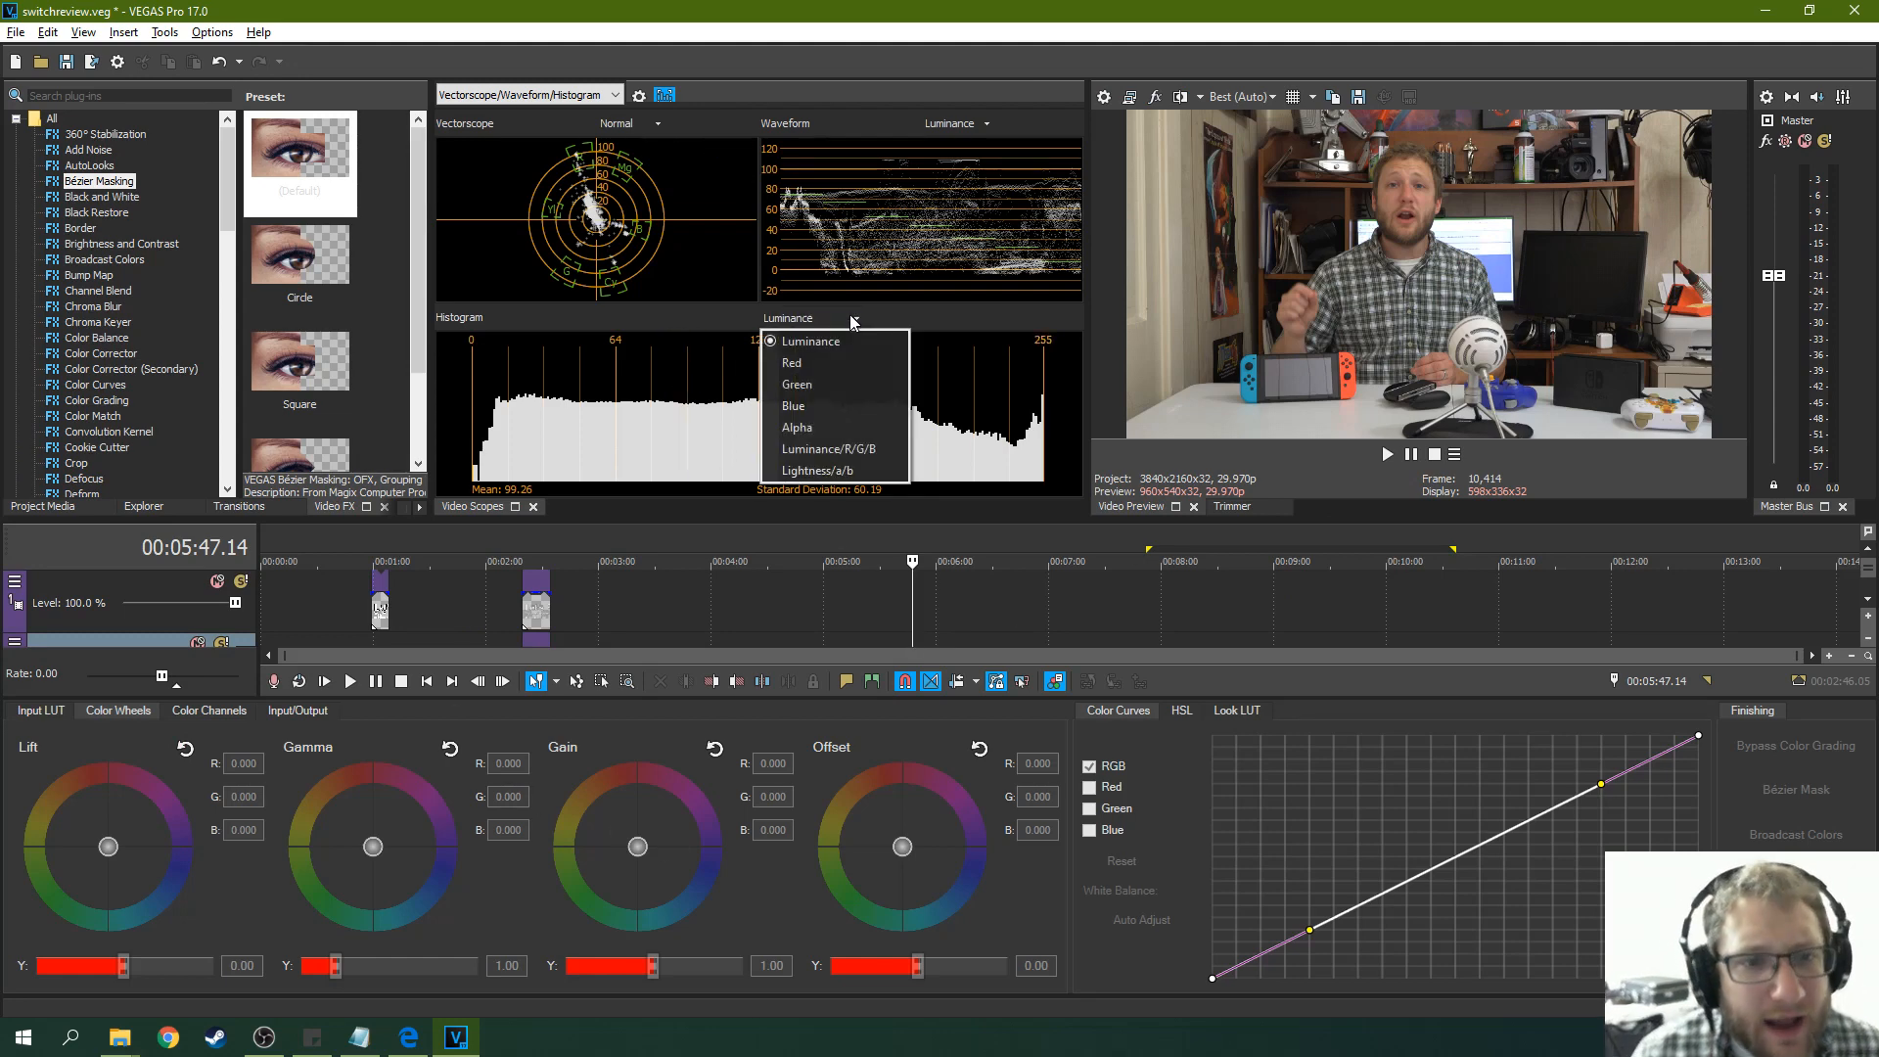
click(810, 341)
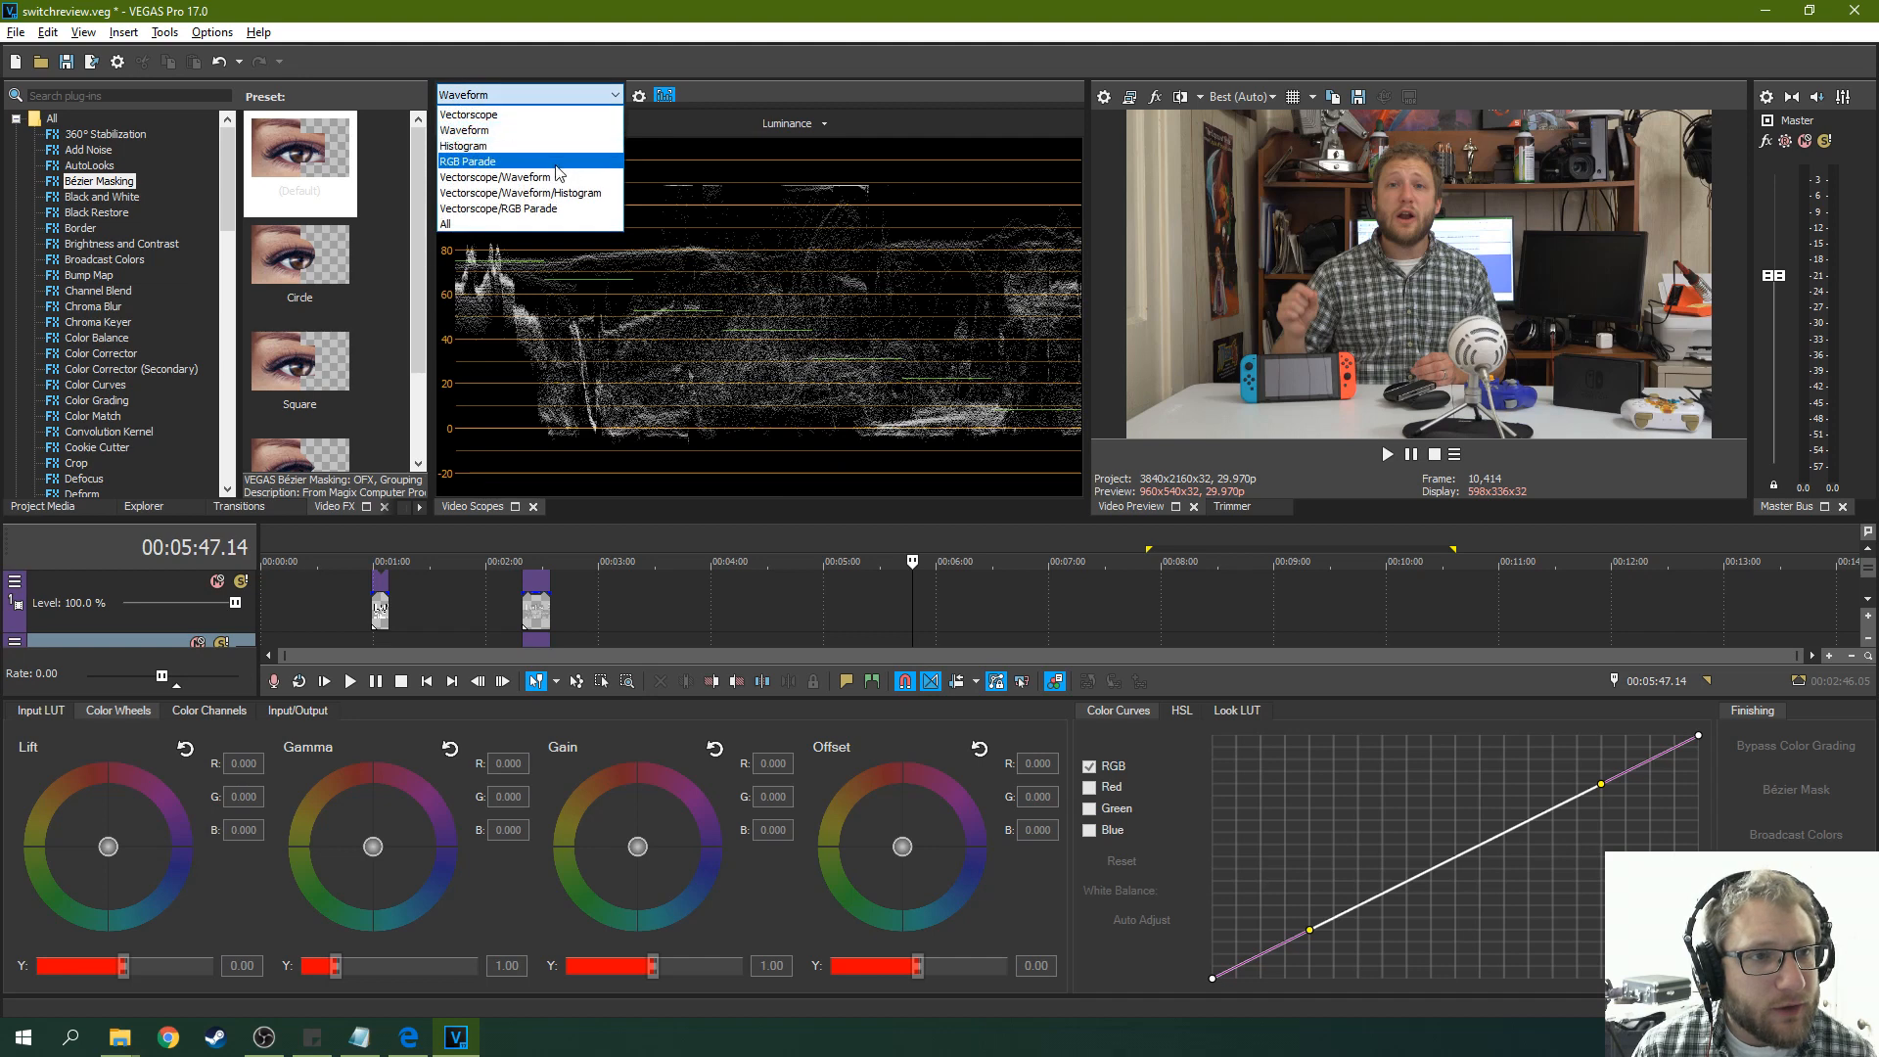
click(498, 208)
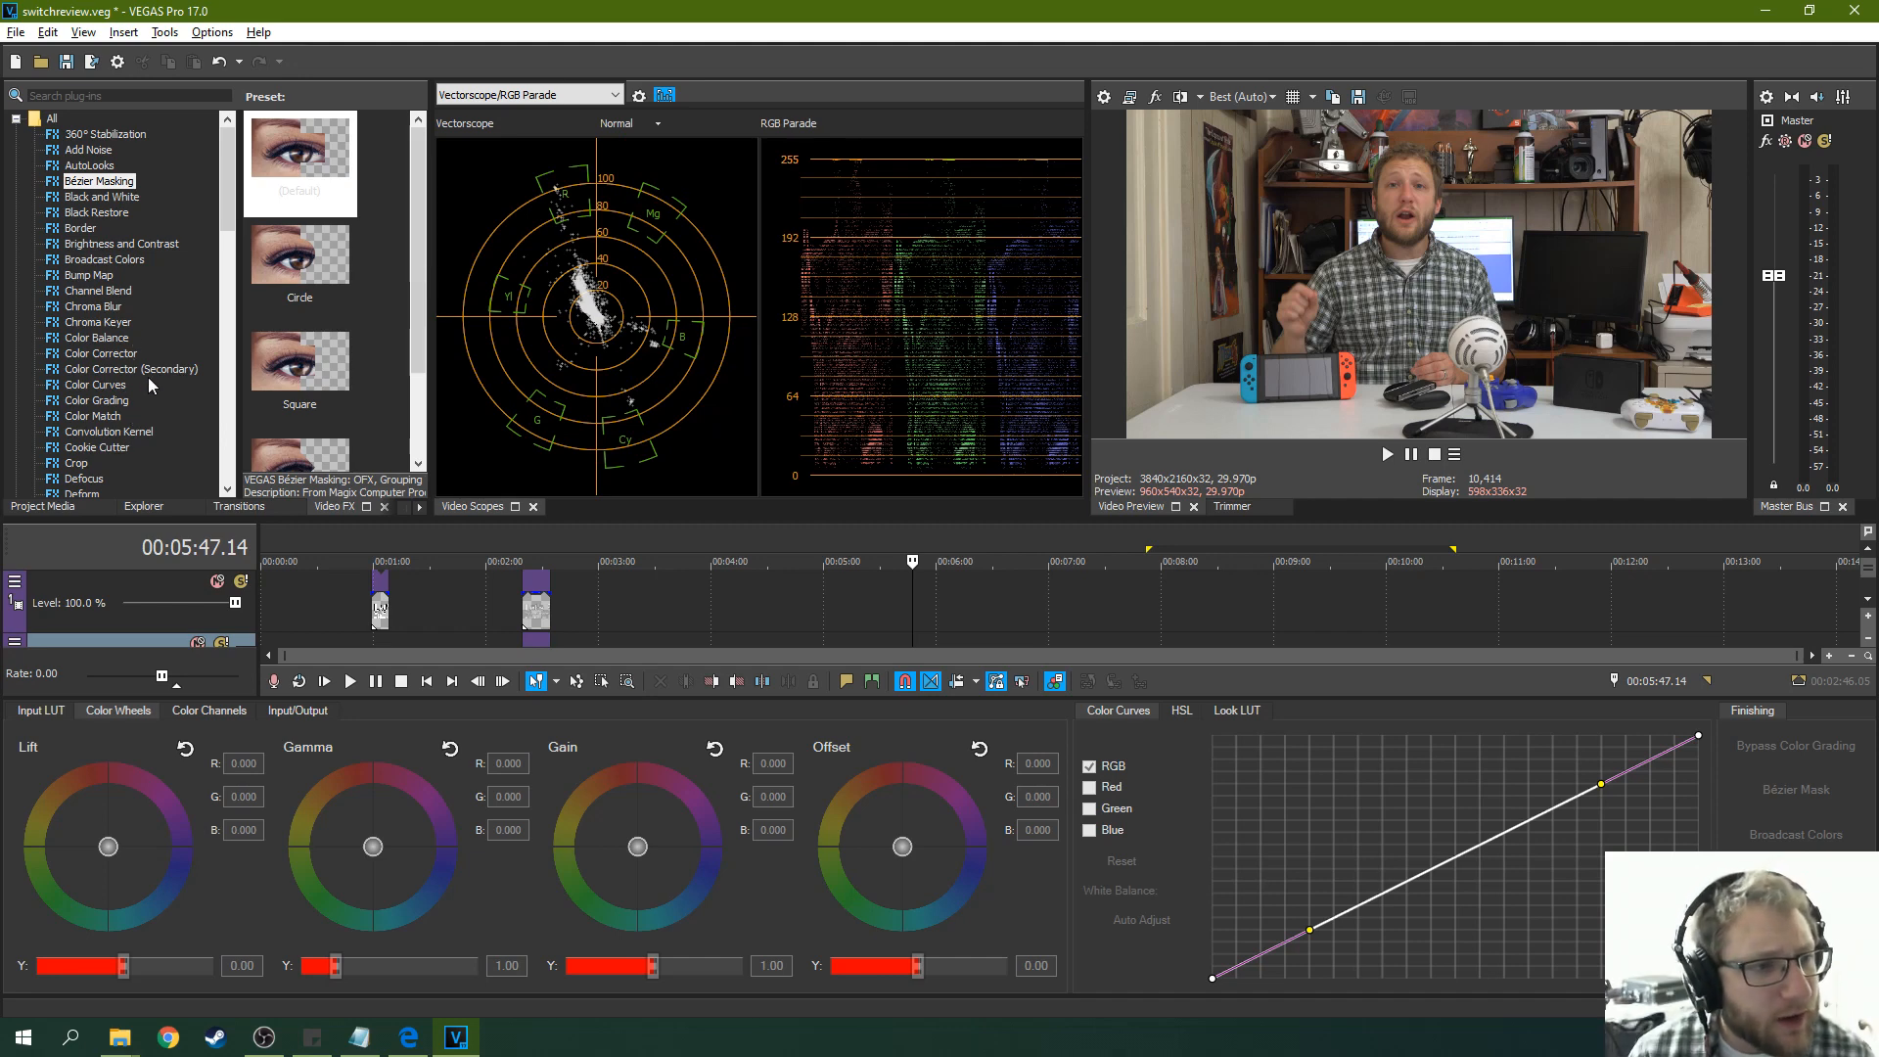
click(131, 369)
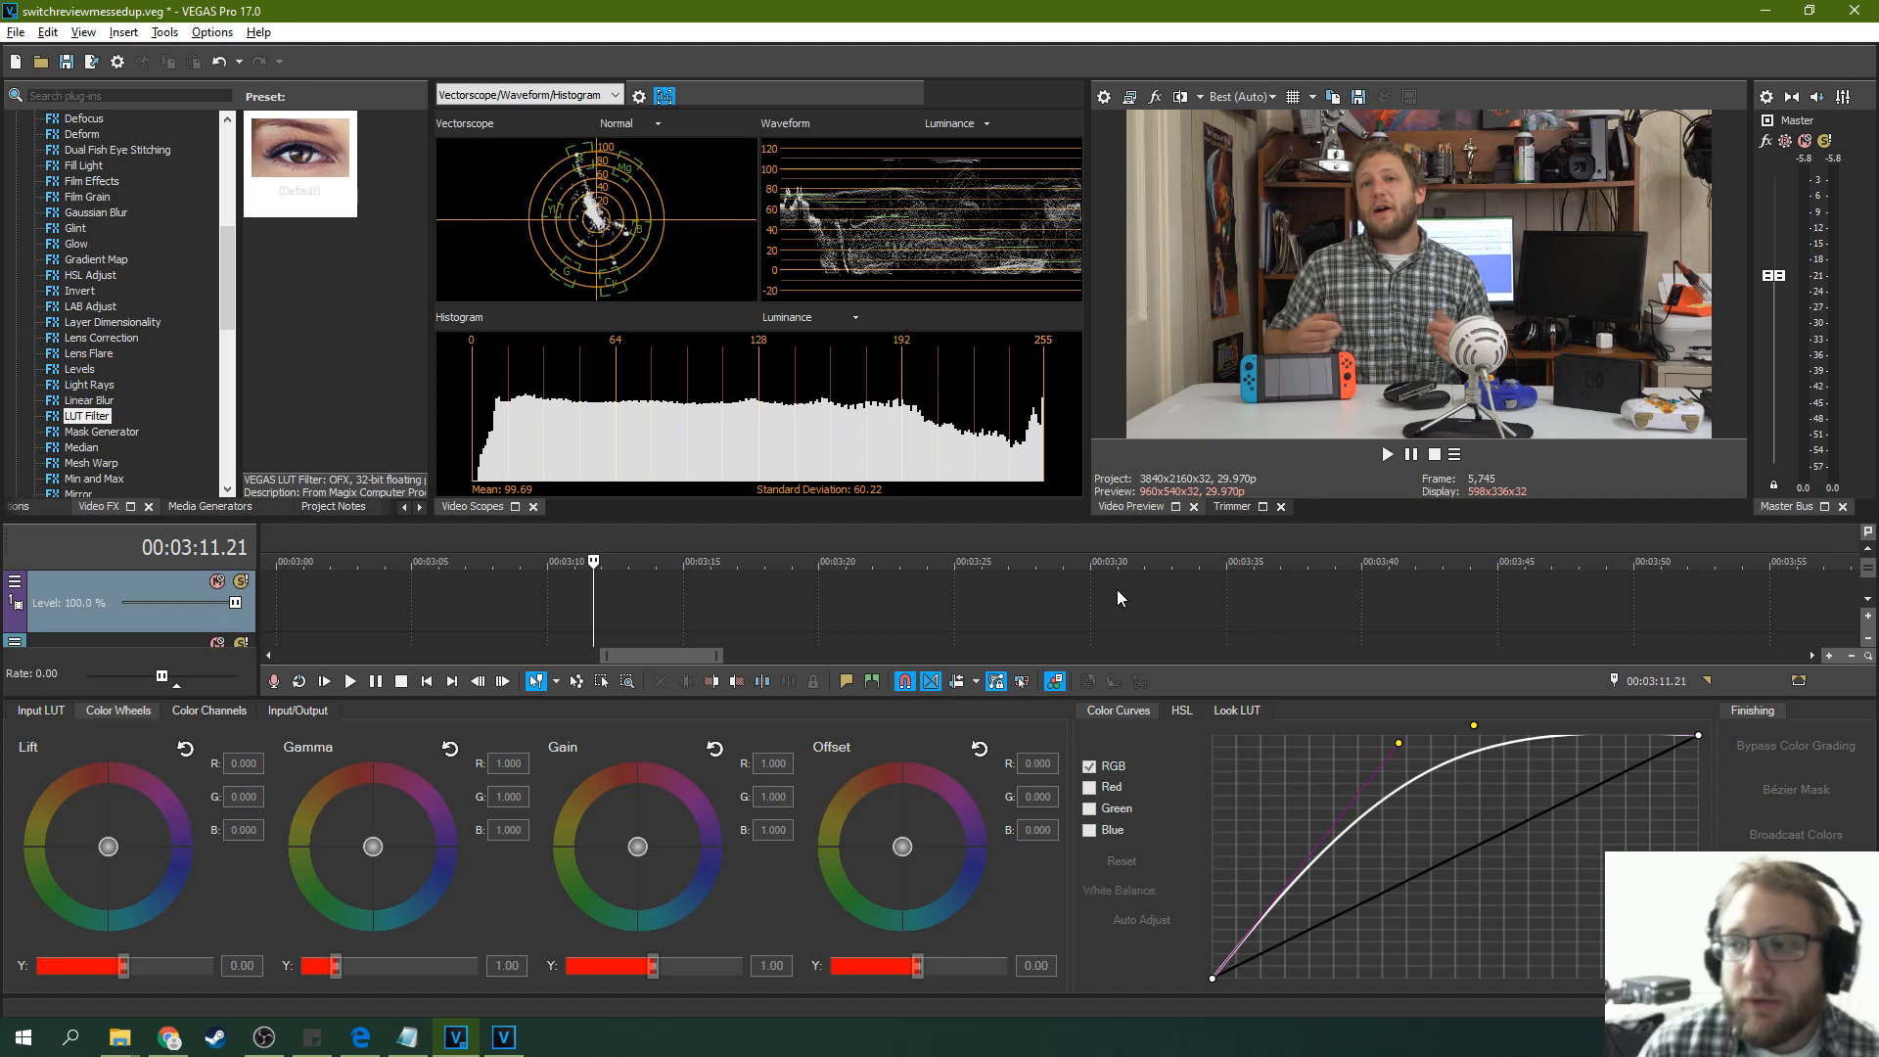
mouse_move(1114, 599)
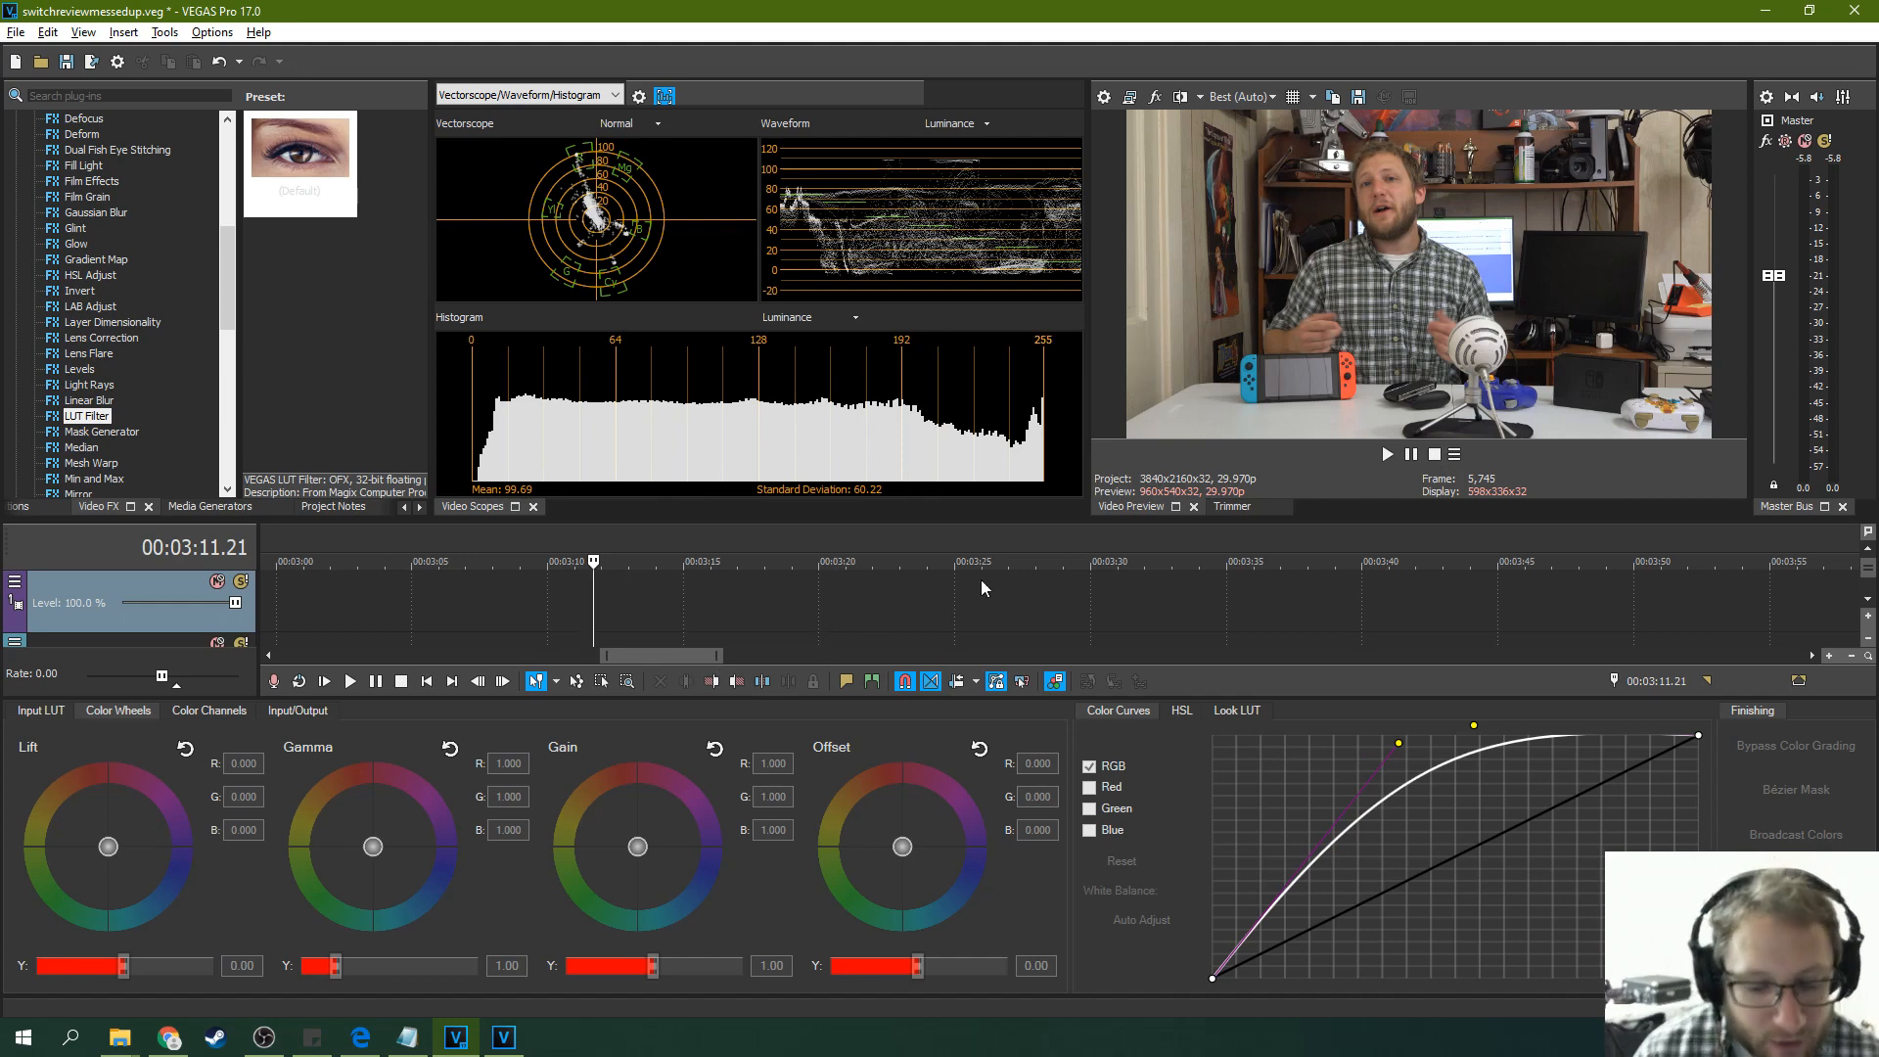
mouse_move(1253, 585)
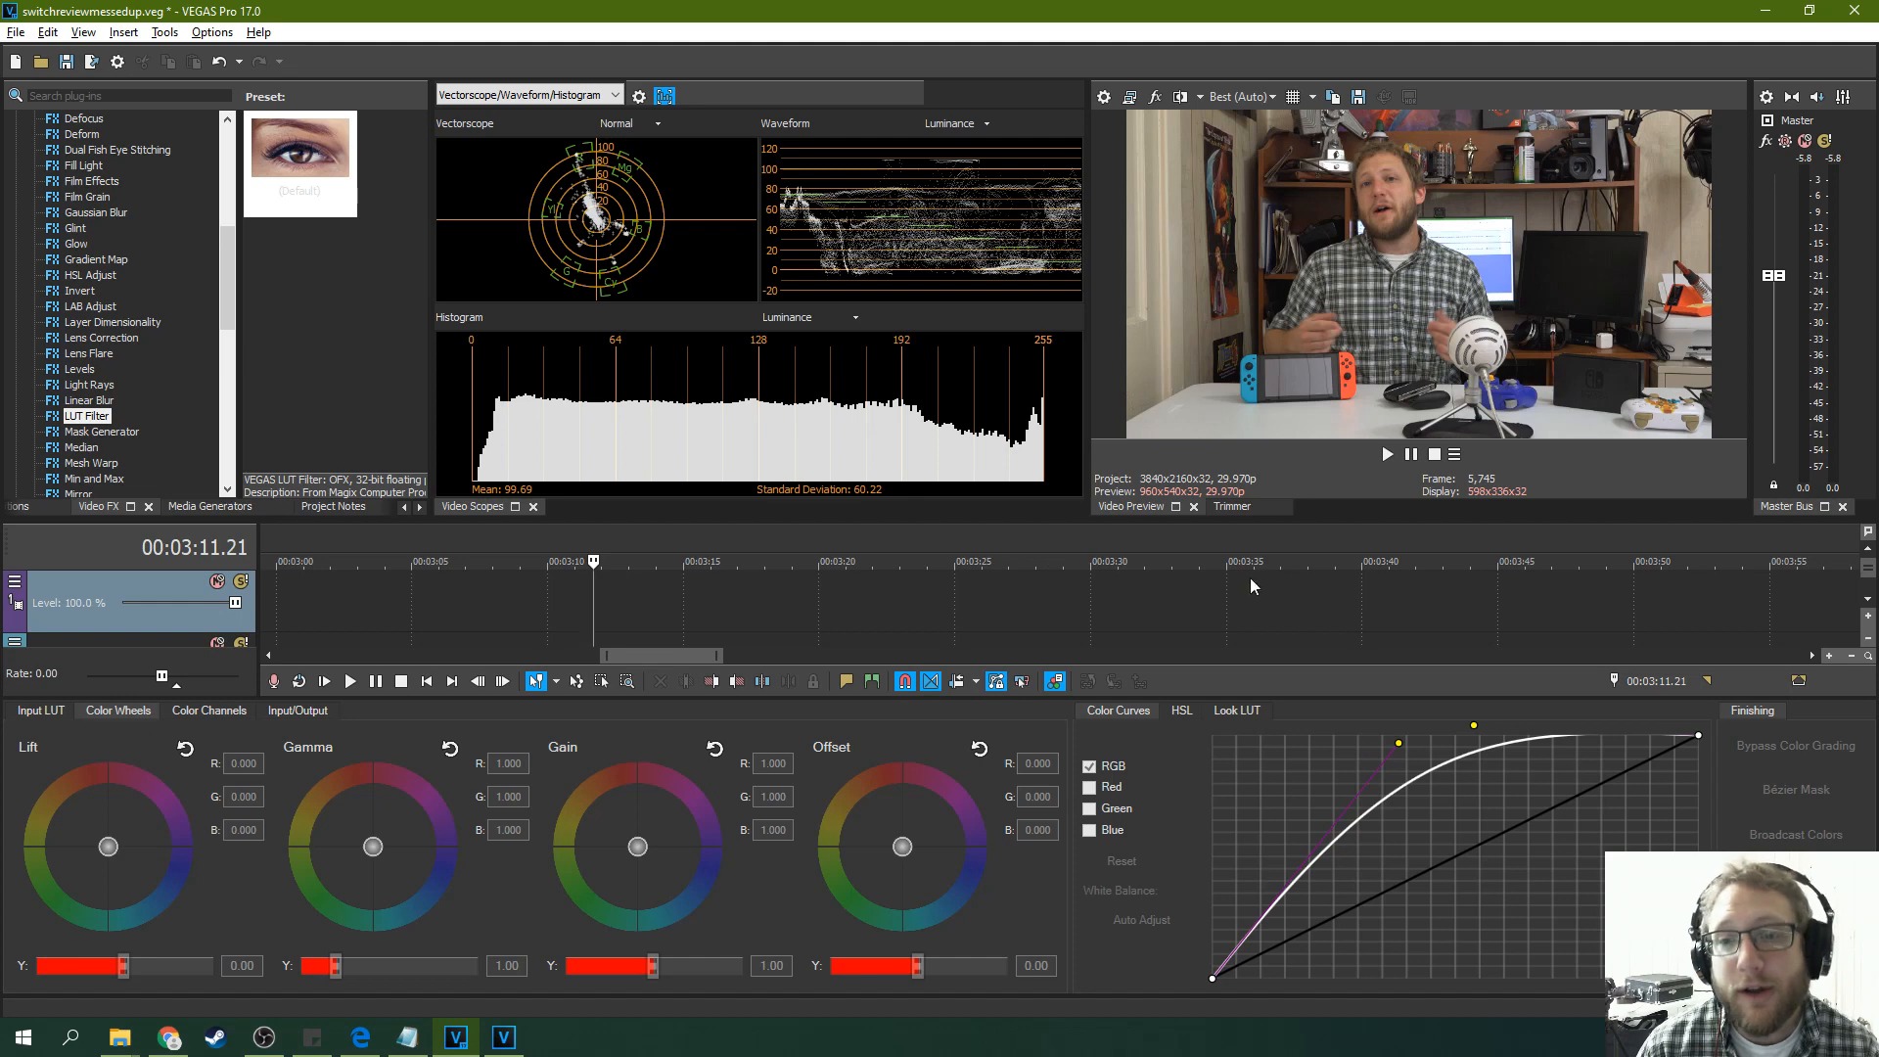
mouse_move(994, 579)
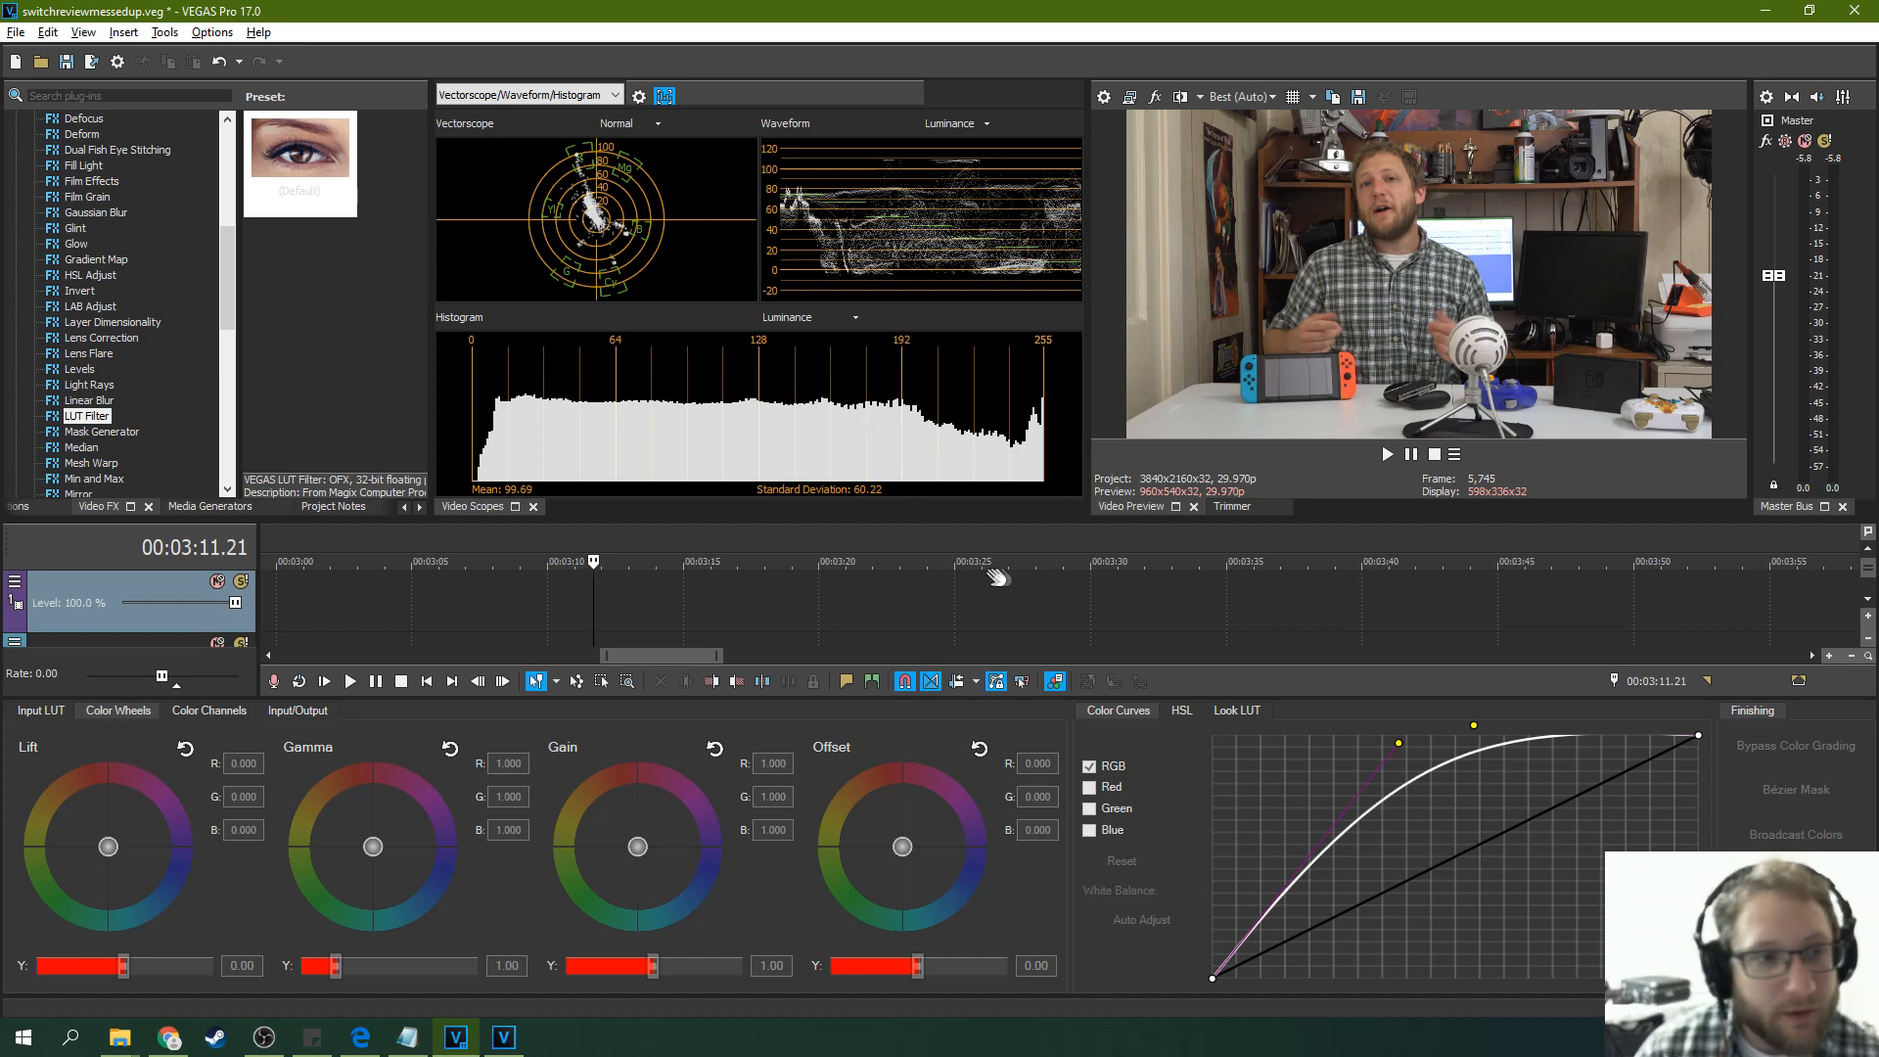
mouse_move(1007, 595)
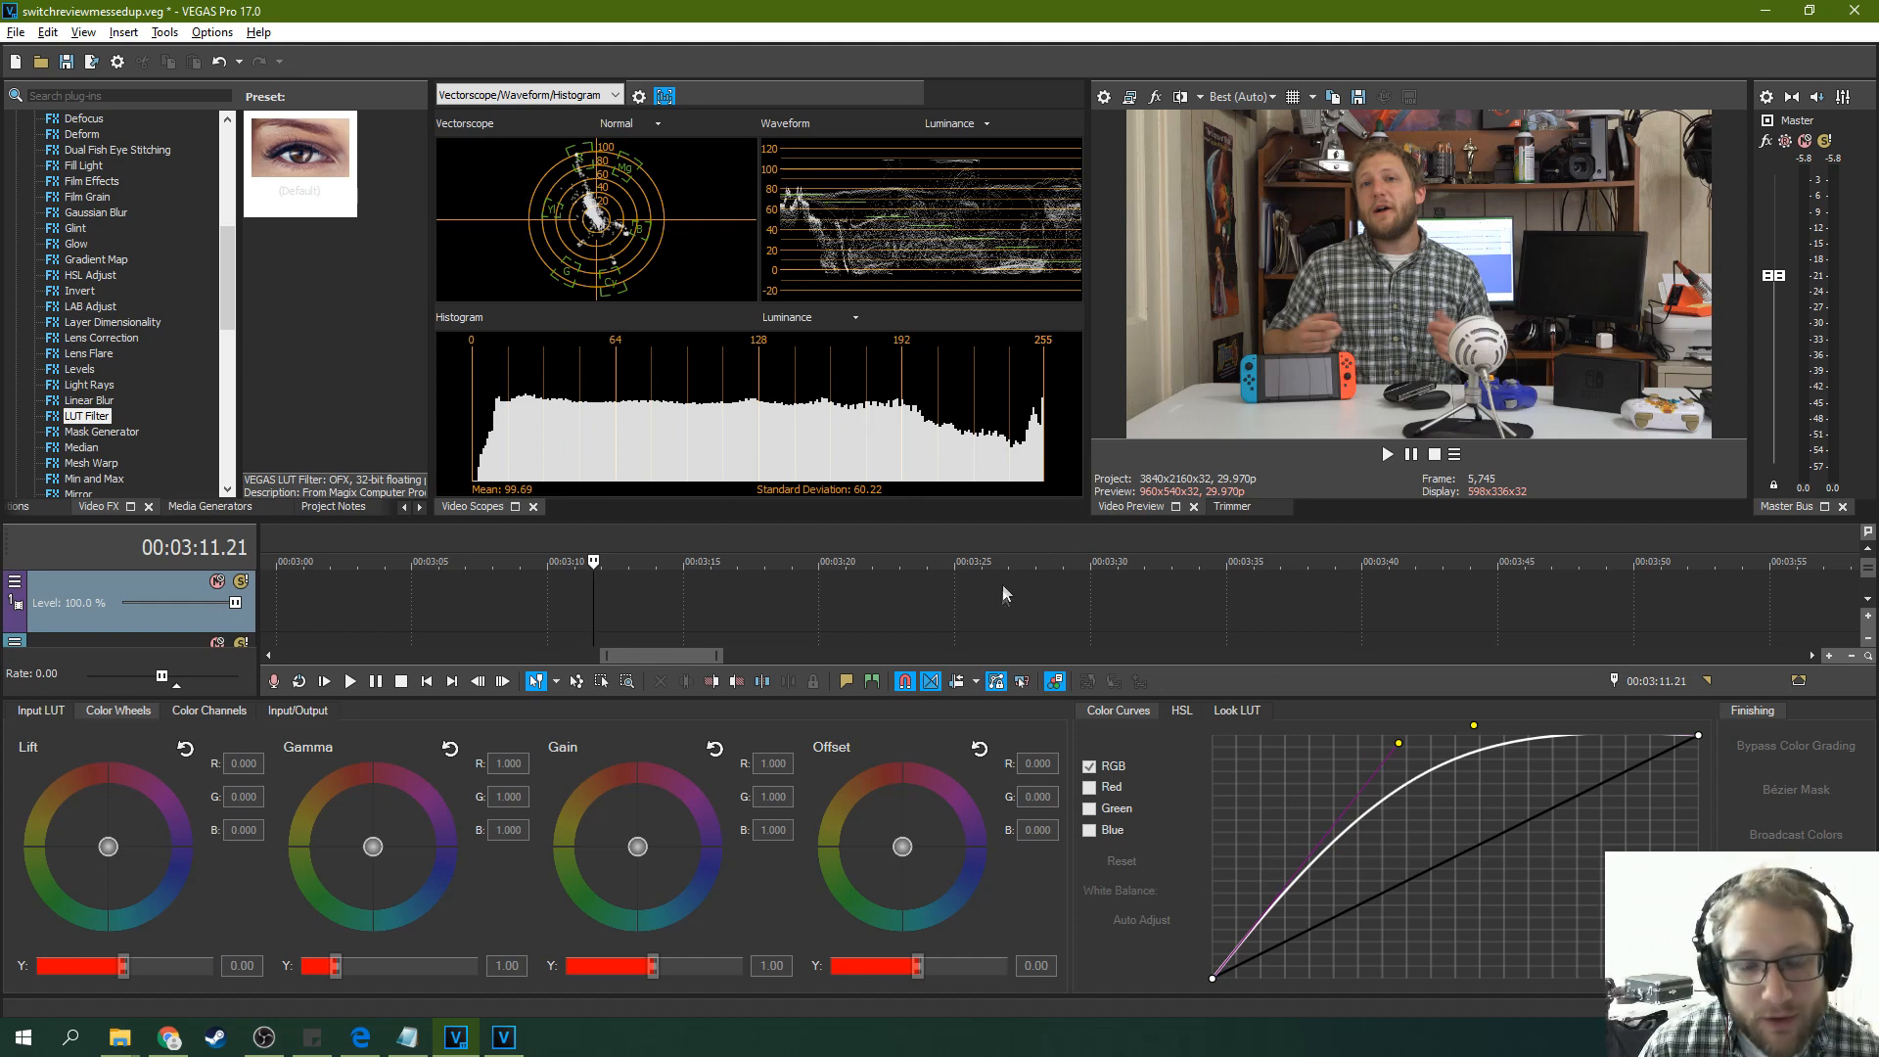
mouse_move(1009, 602)
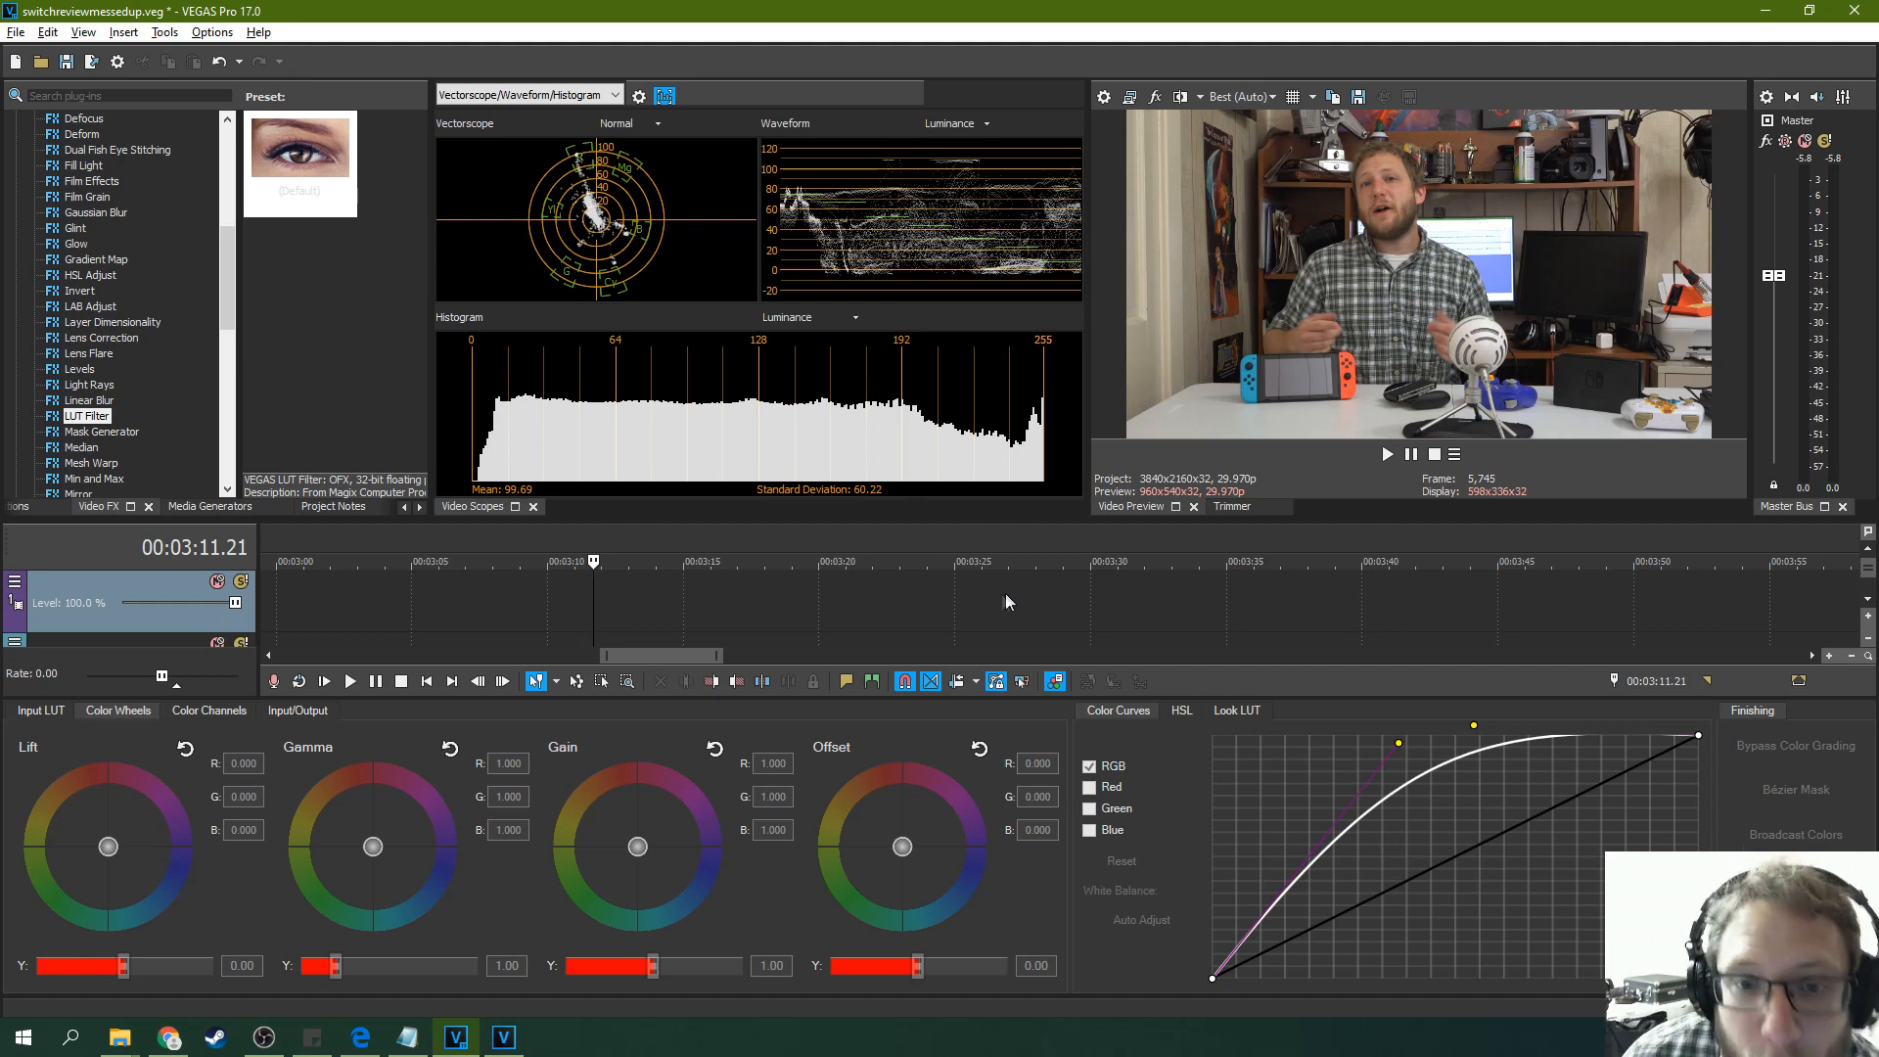
mouse_move(1146, 593)
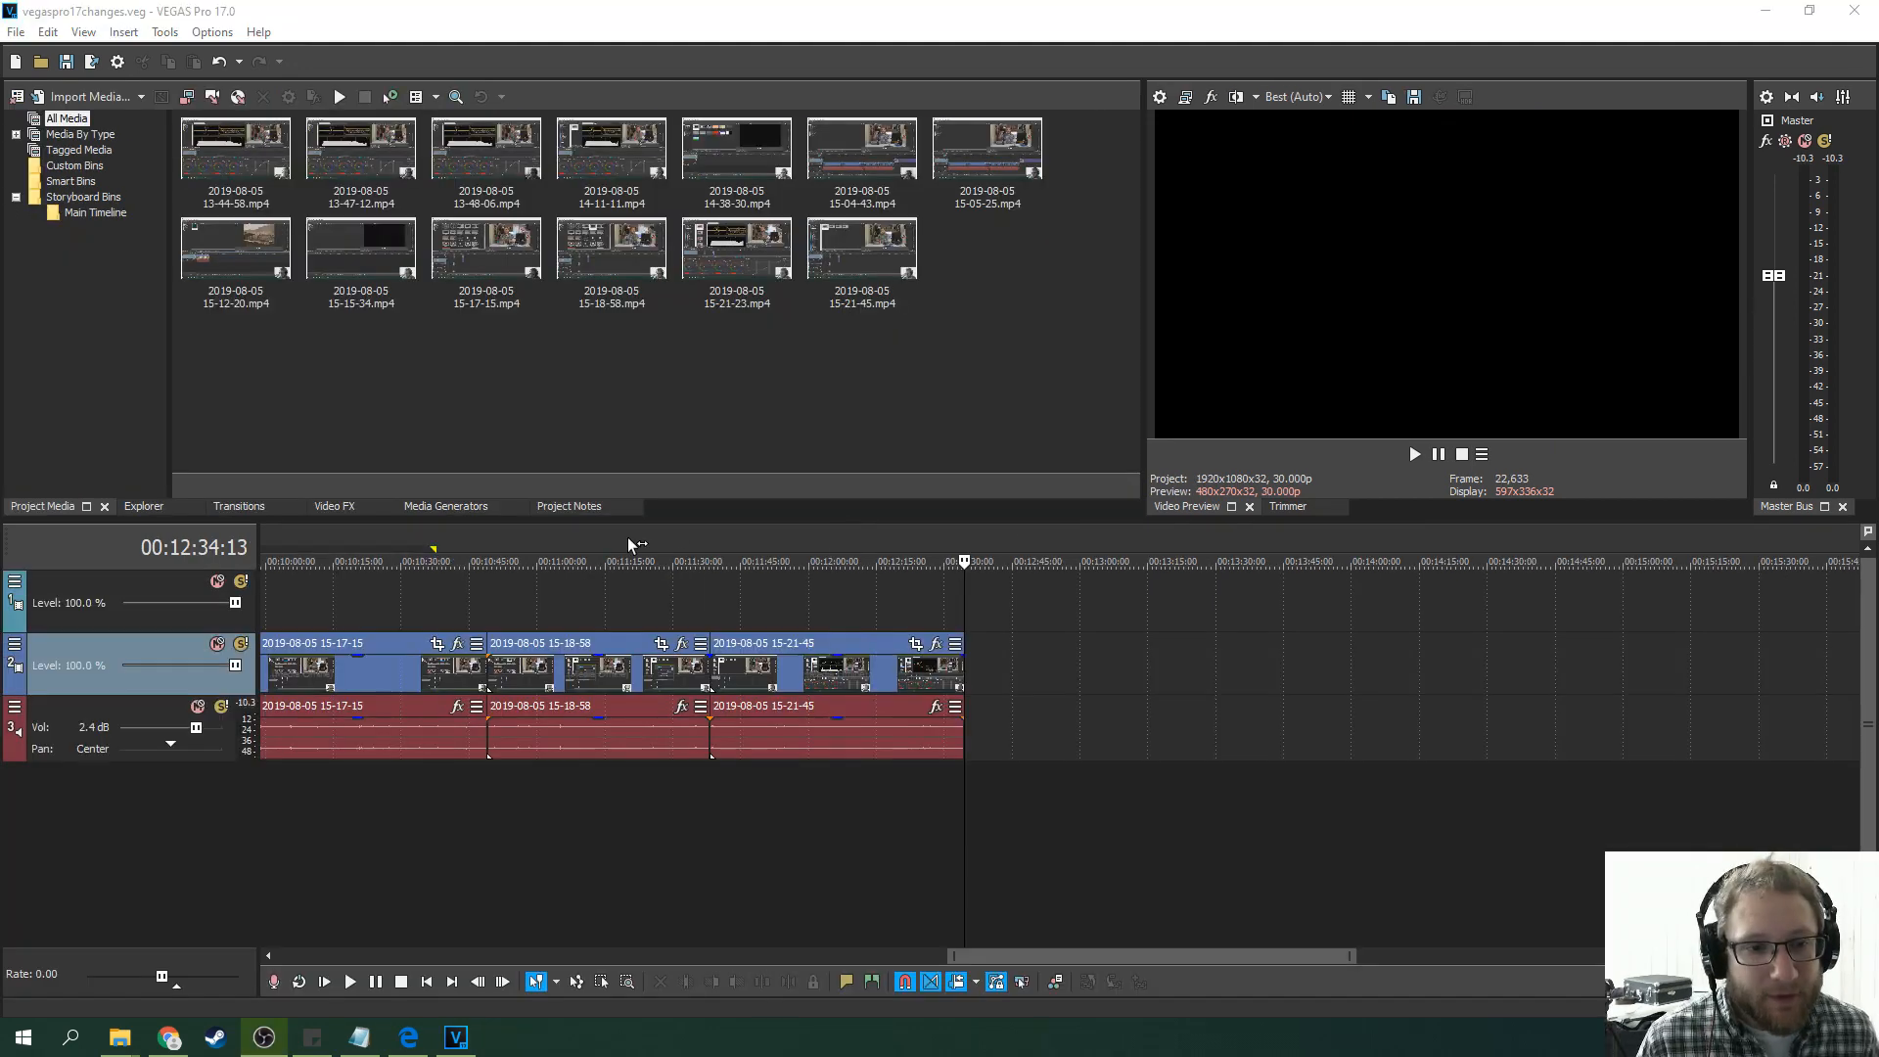
Add the project notes 'get this done' and 'fix the color later'.
click(569, 505)
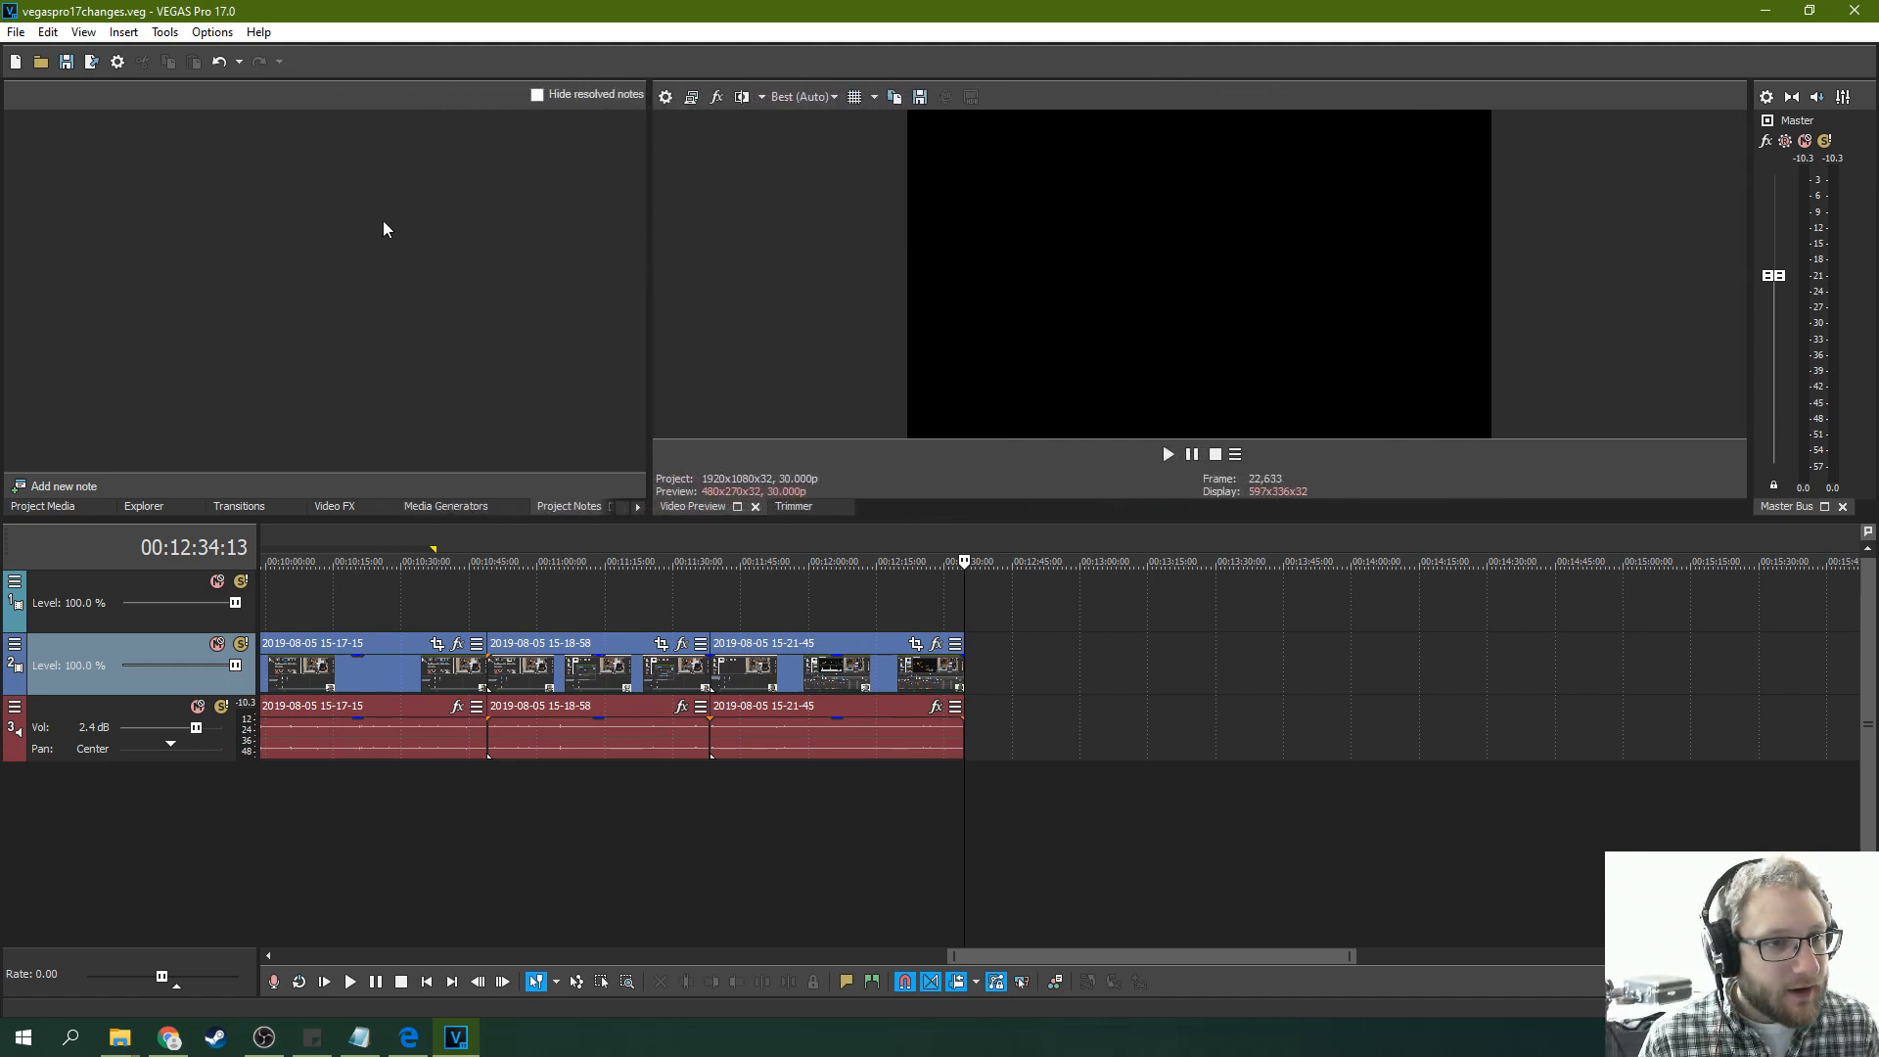
click(56, 486)
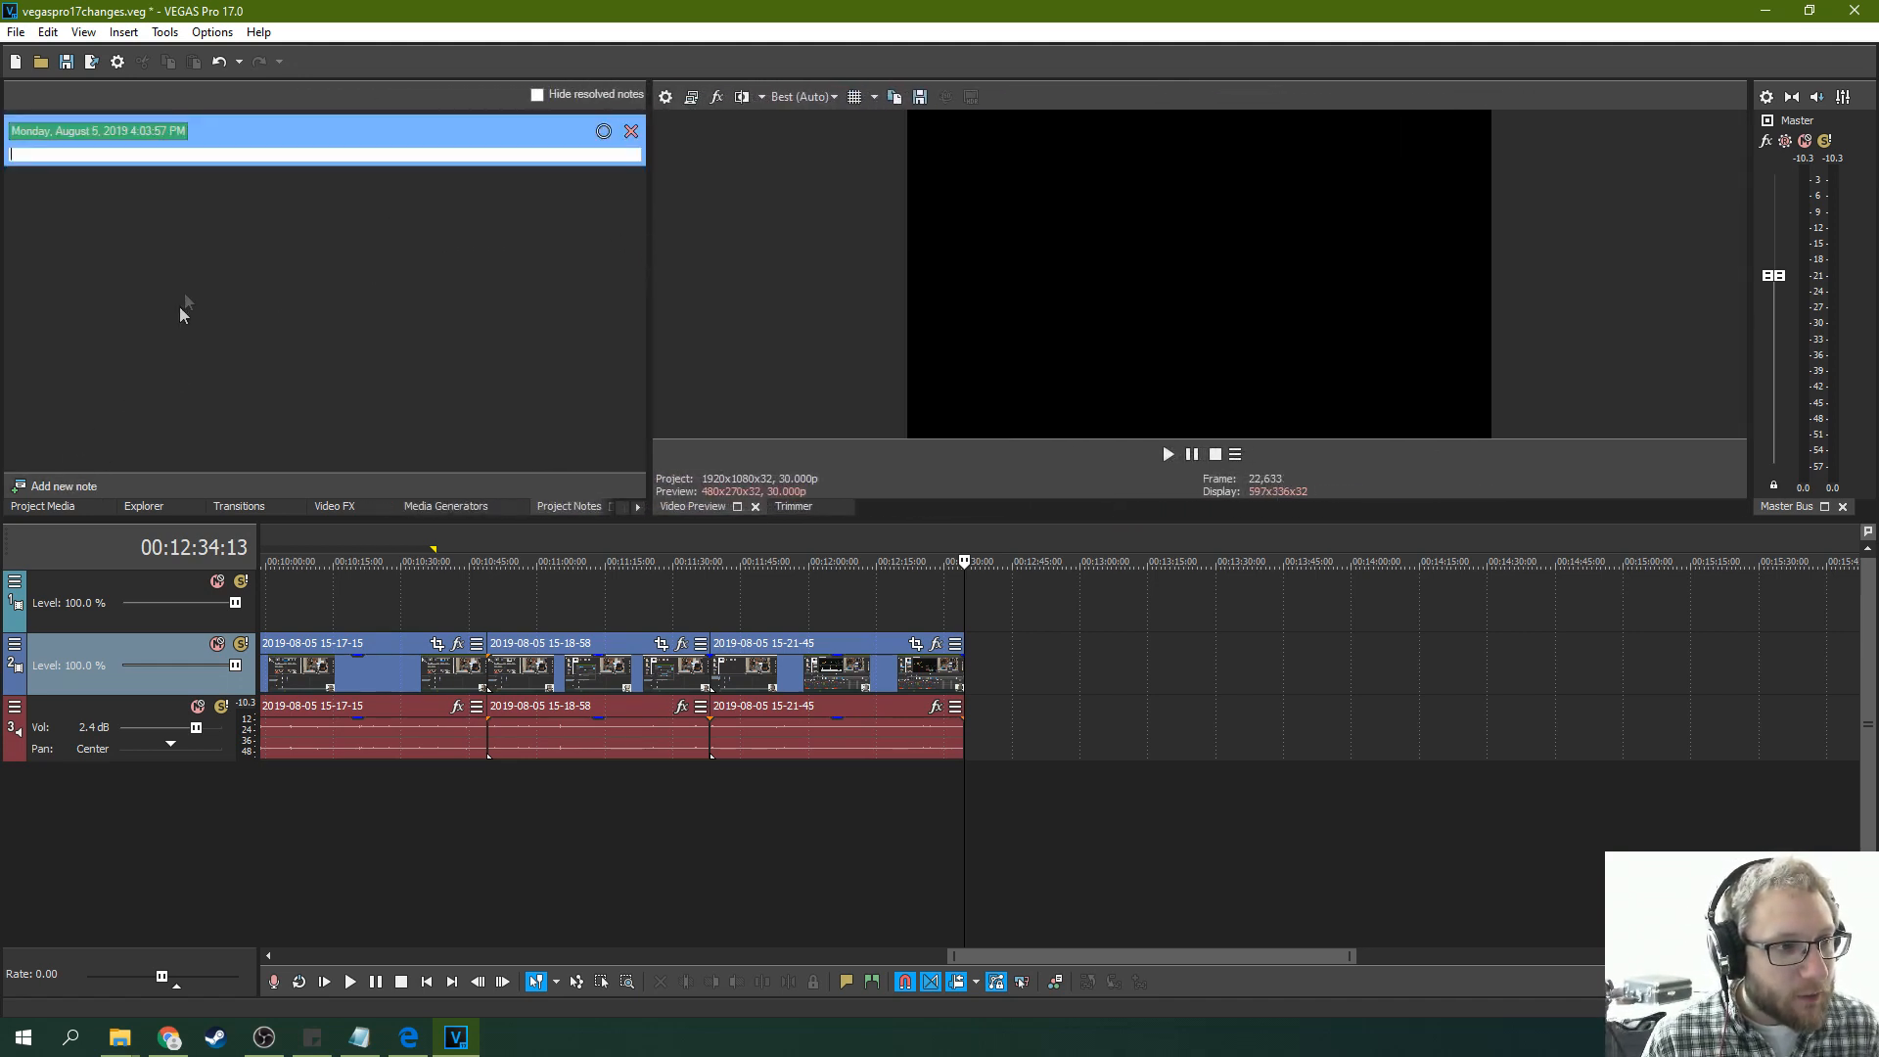
text(b)
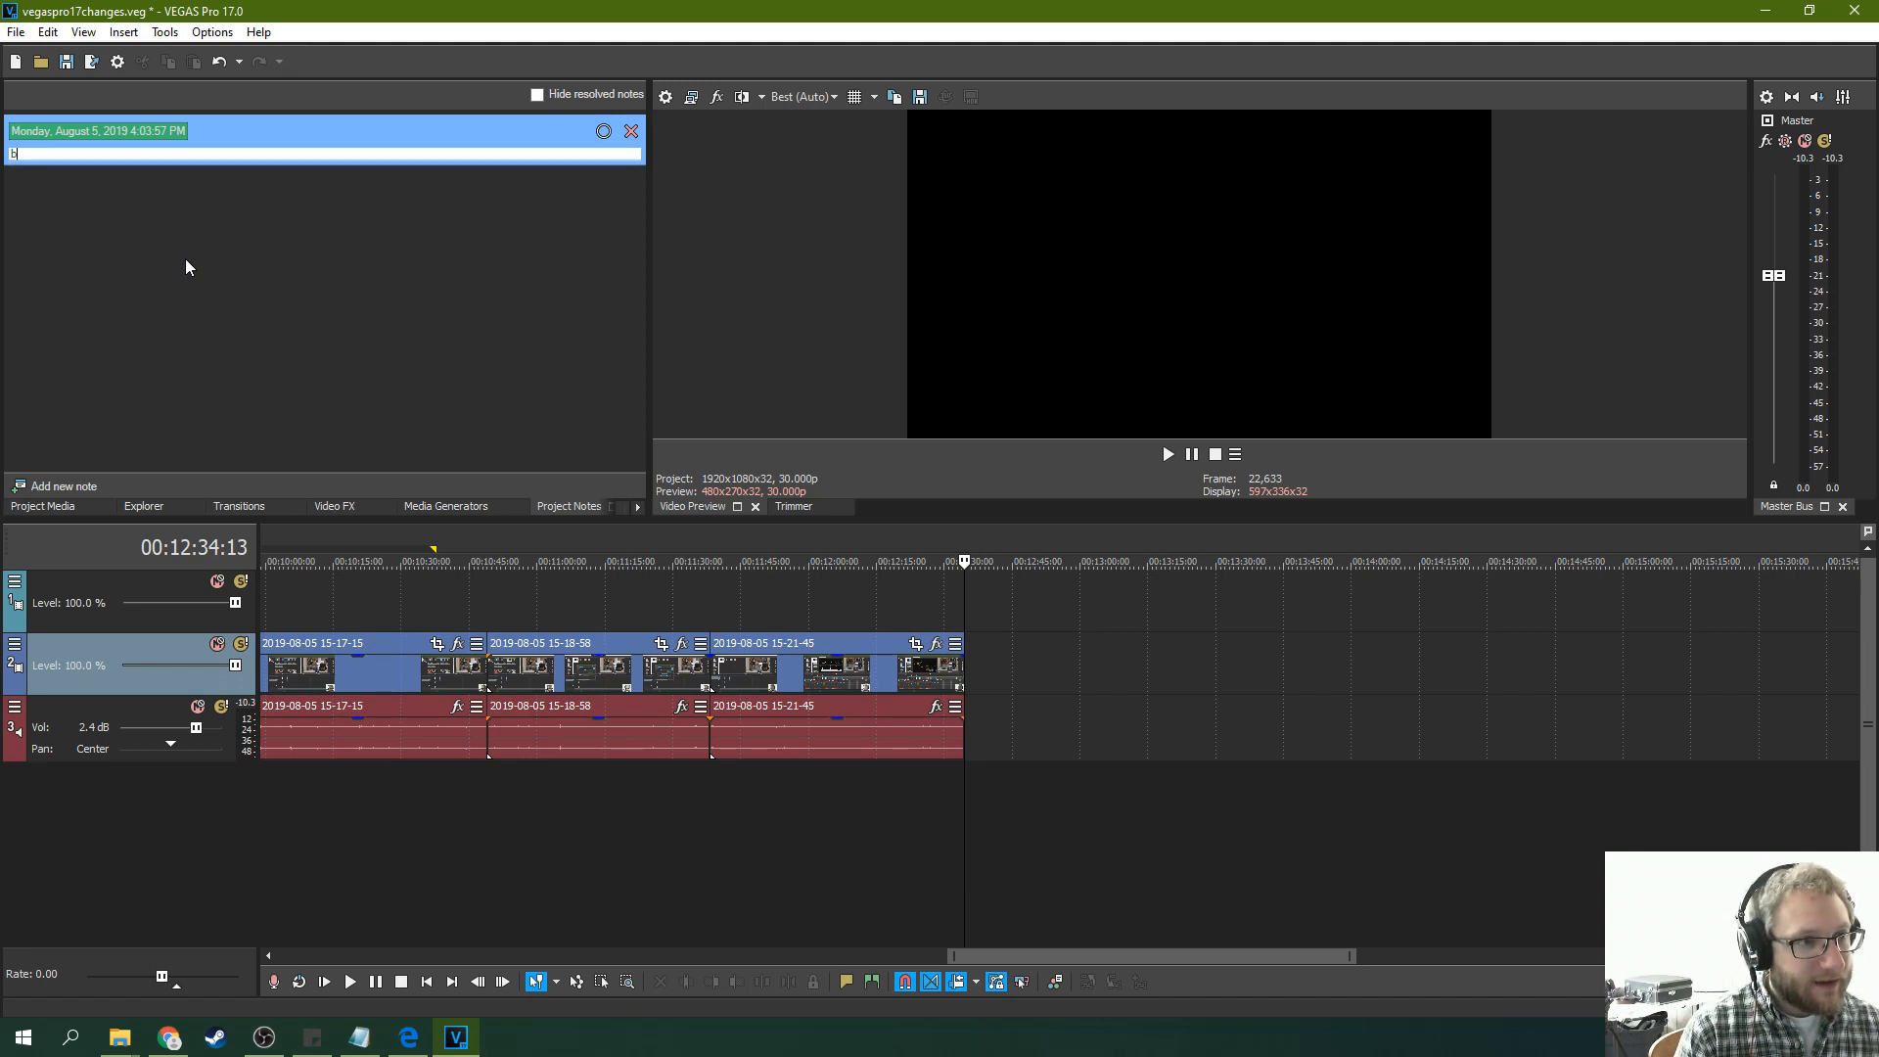
text(get this done)
text(fix the color later)
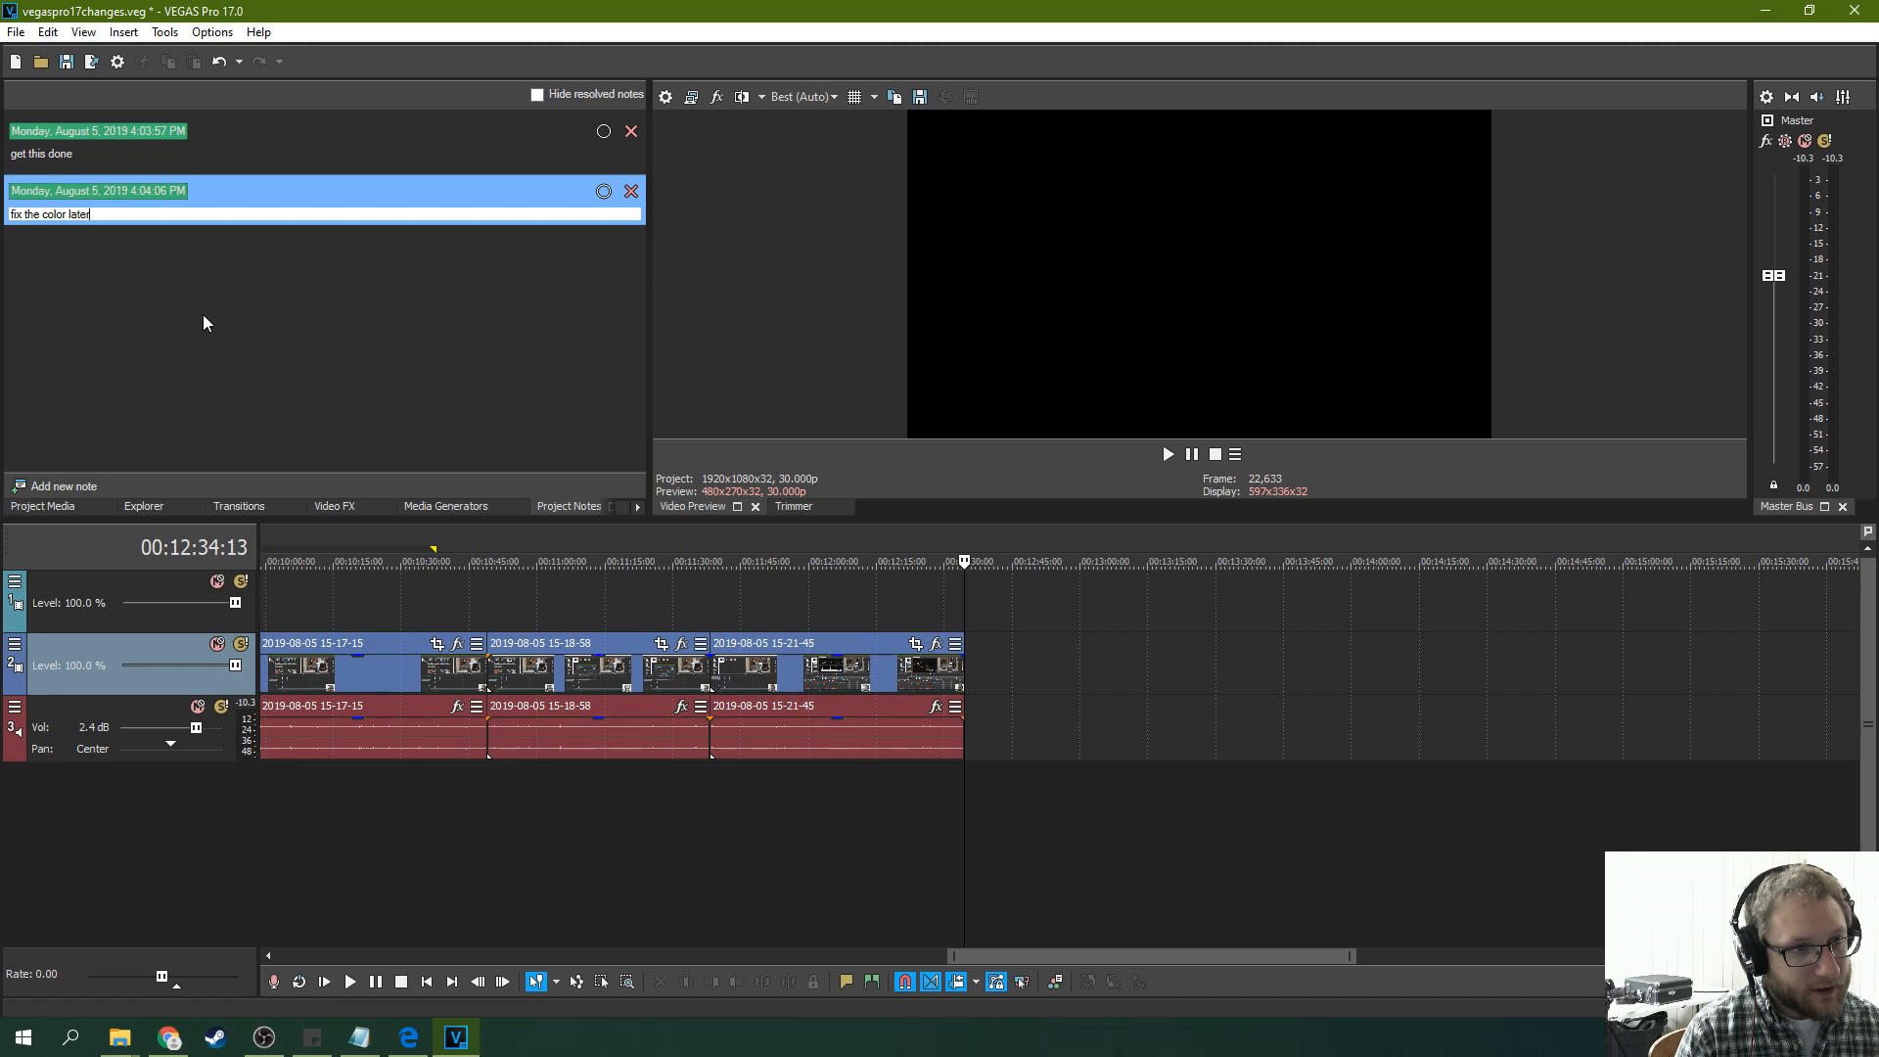
click(422, 266)
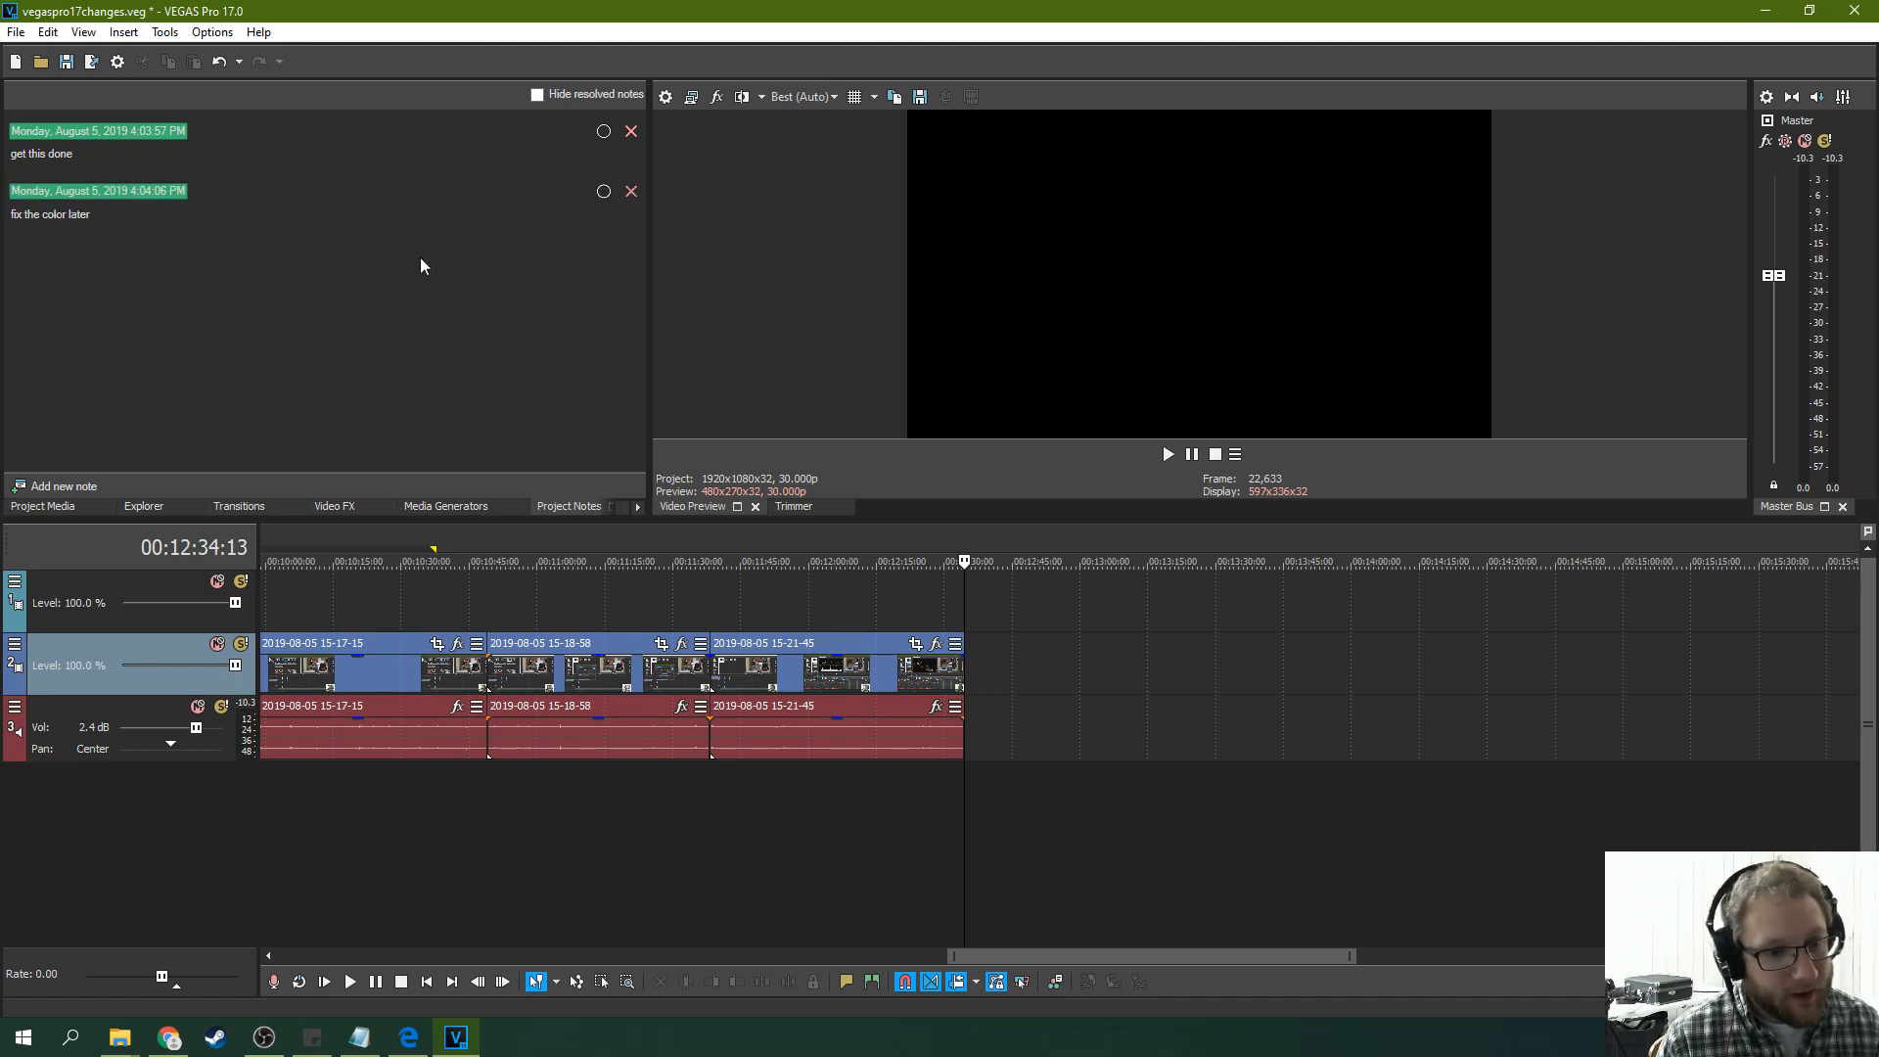
mouse_move(116, 395)
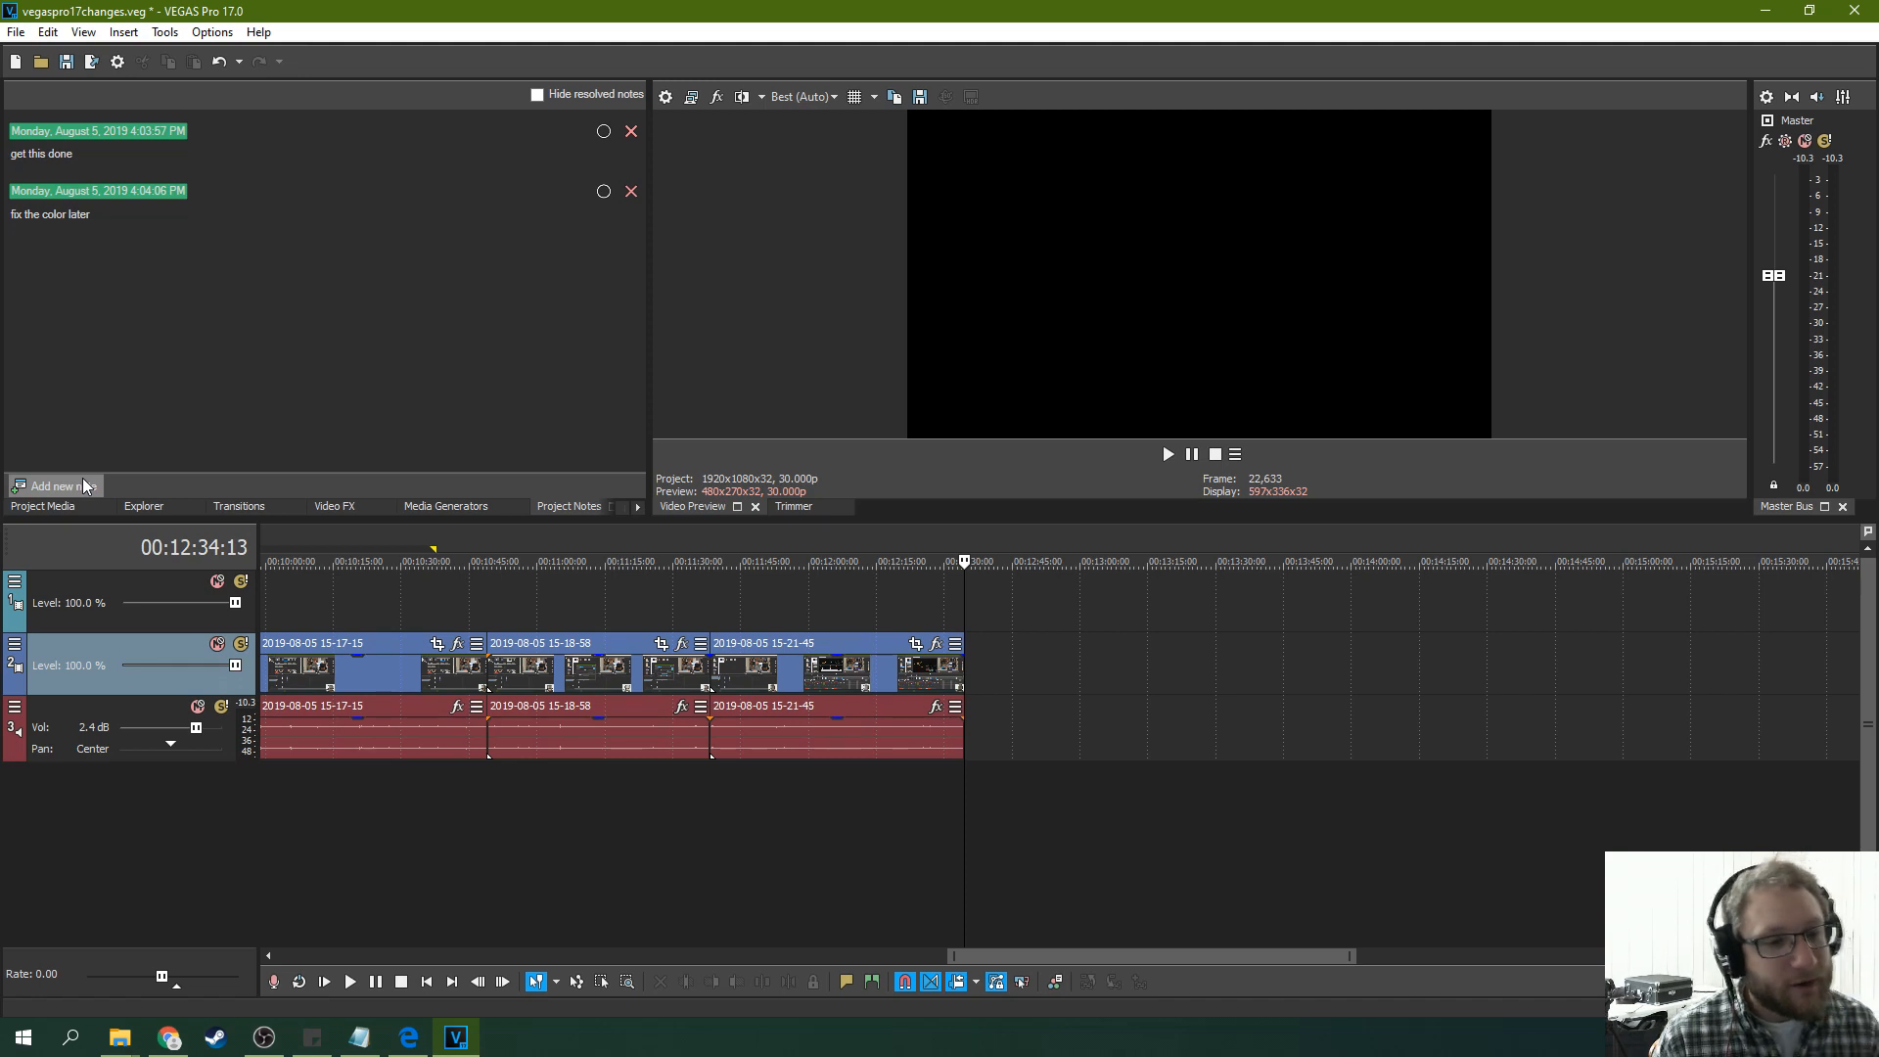
Add a third project note reading 'blank footaged is nested'.
click(53, 486)
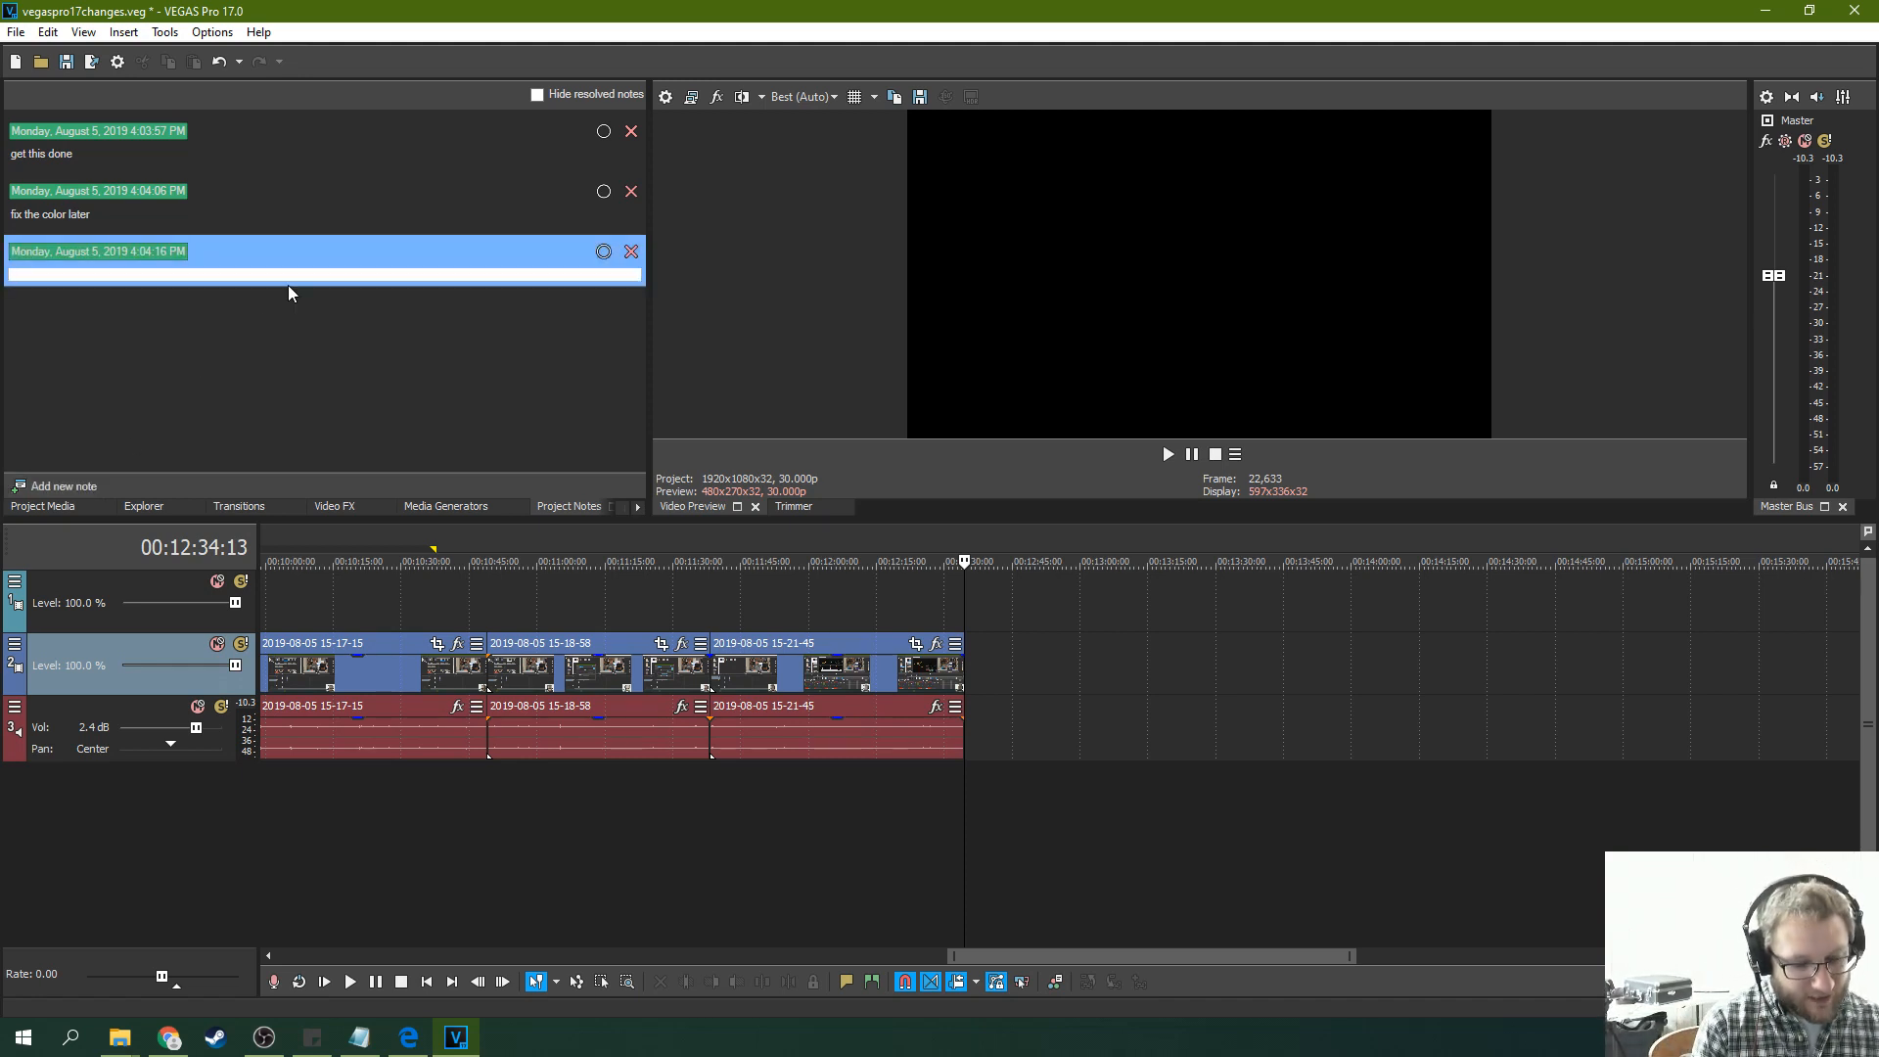
text(b)
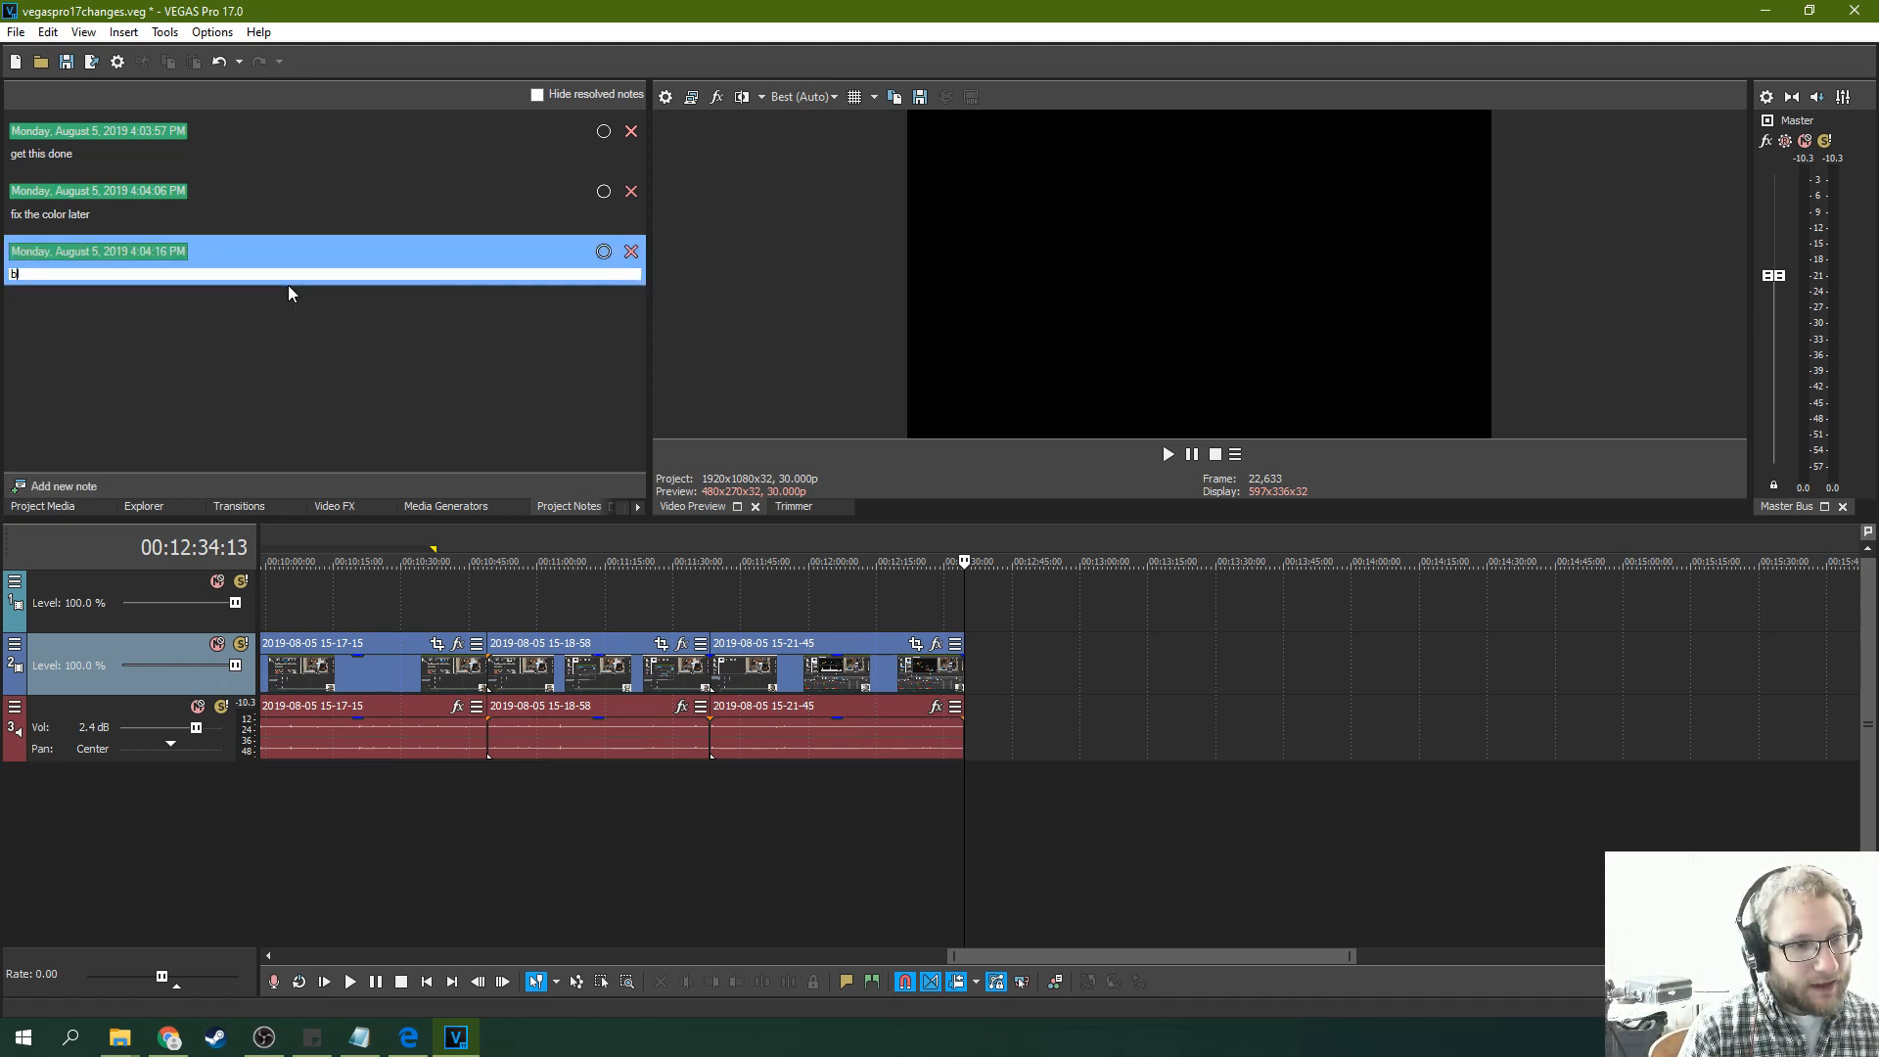
text(blank footaged is nested)
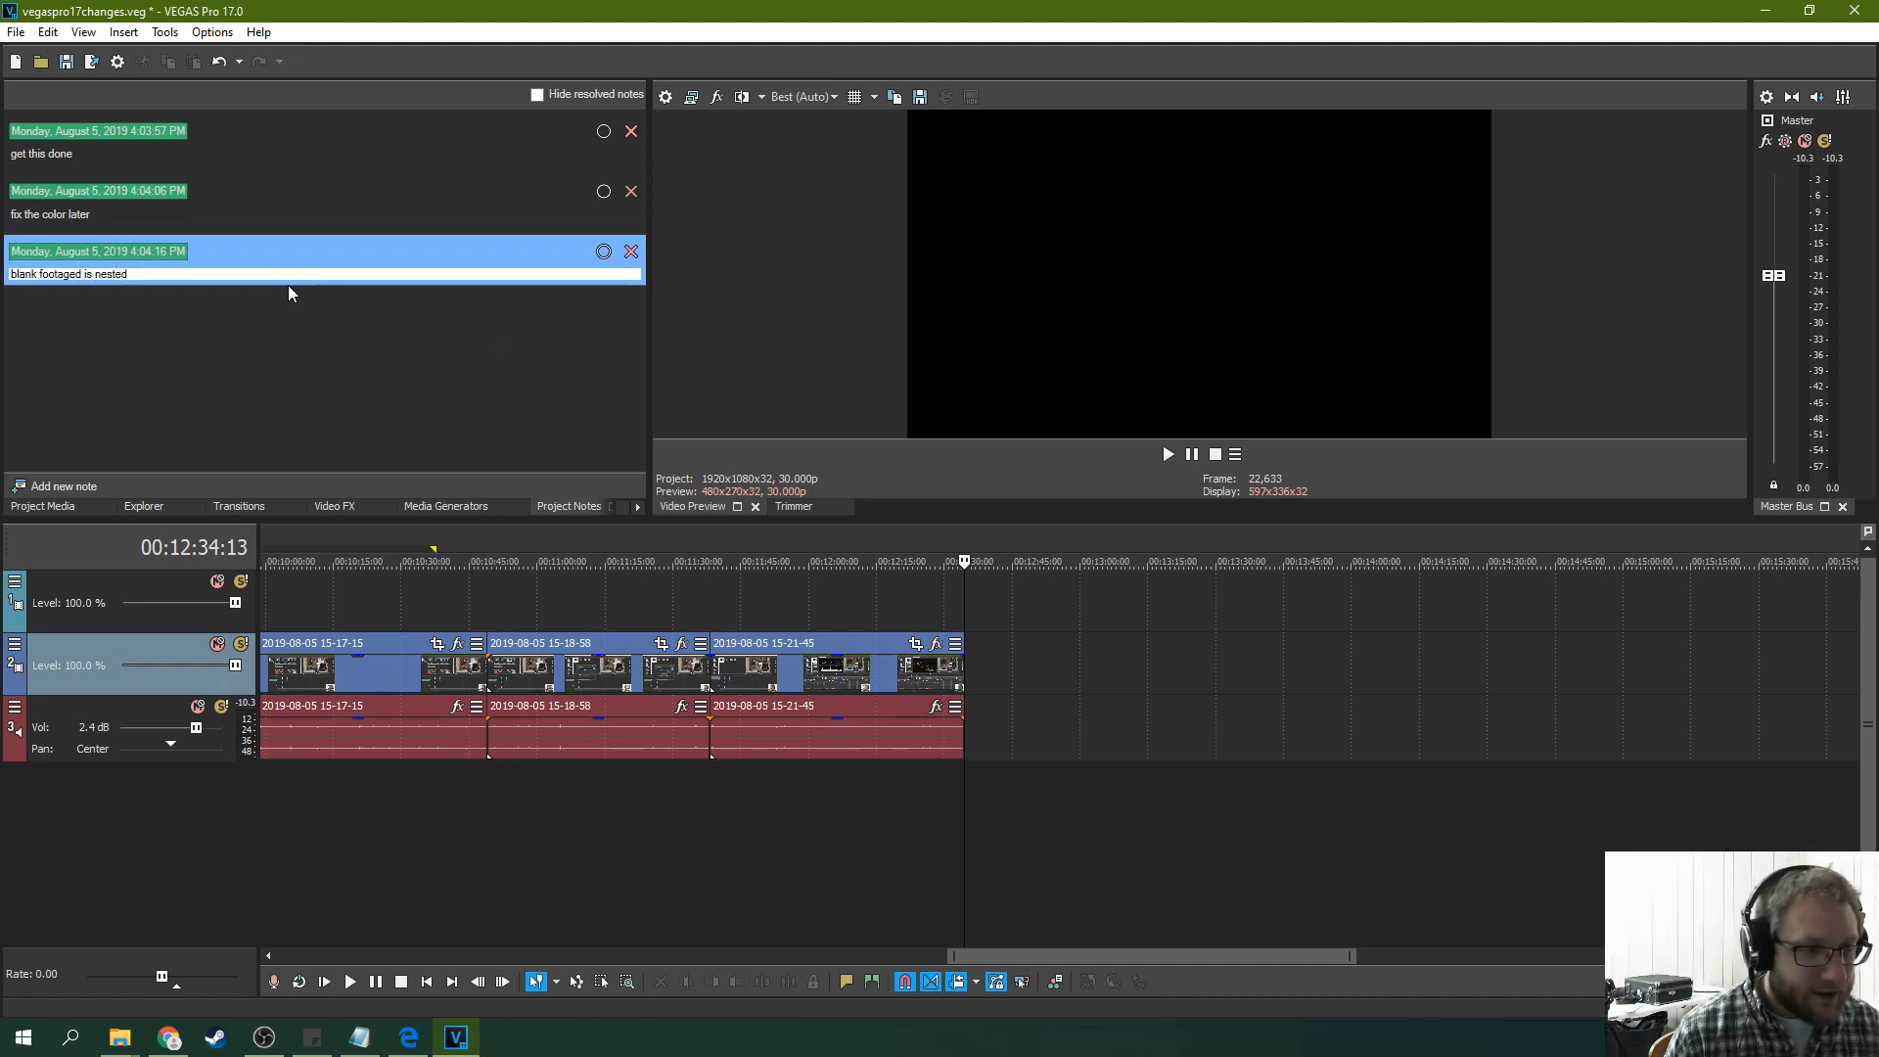
click(559, 345)
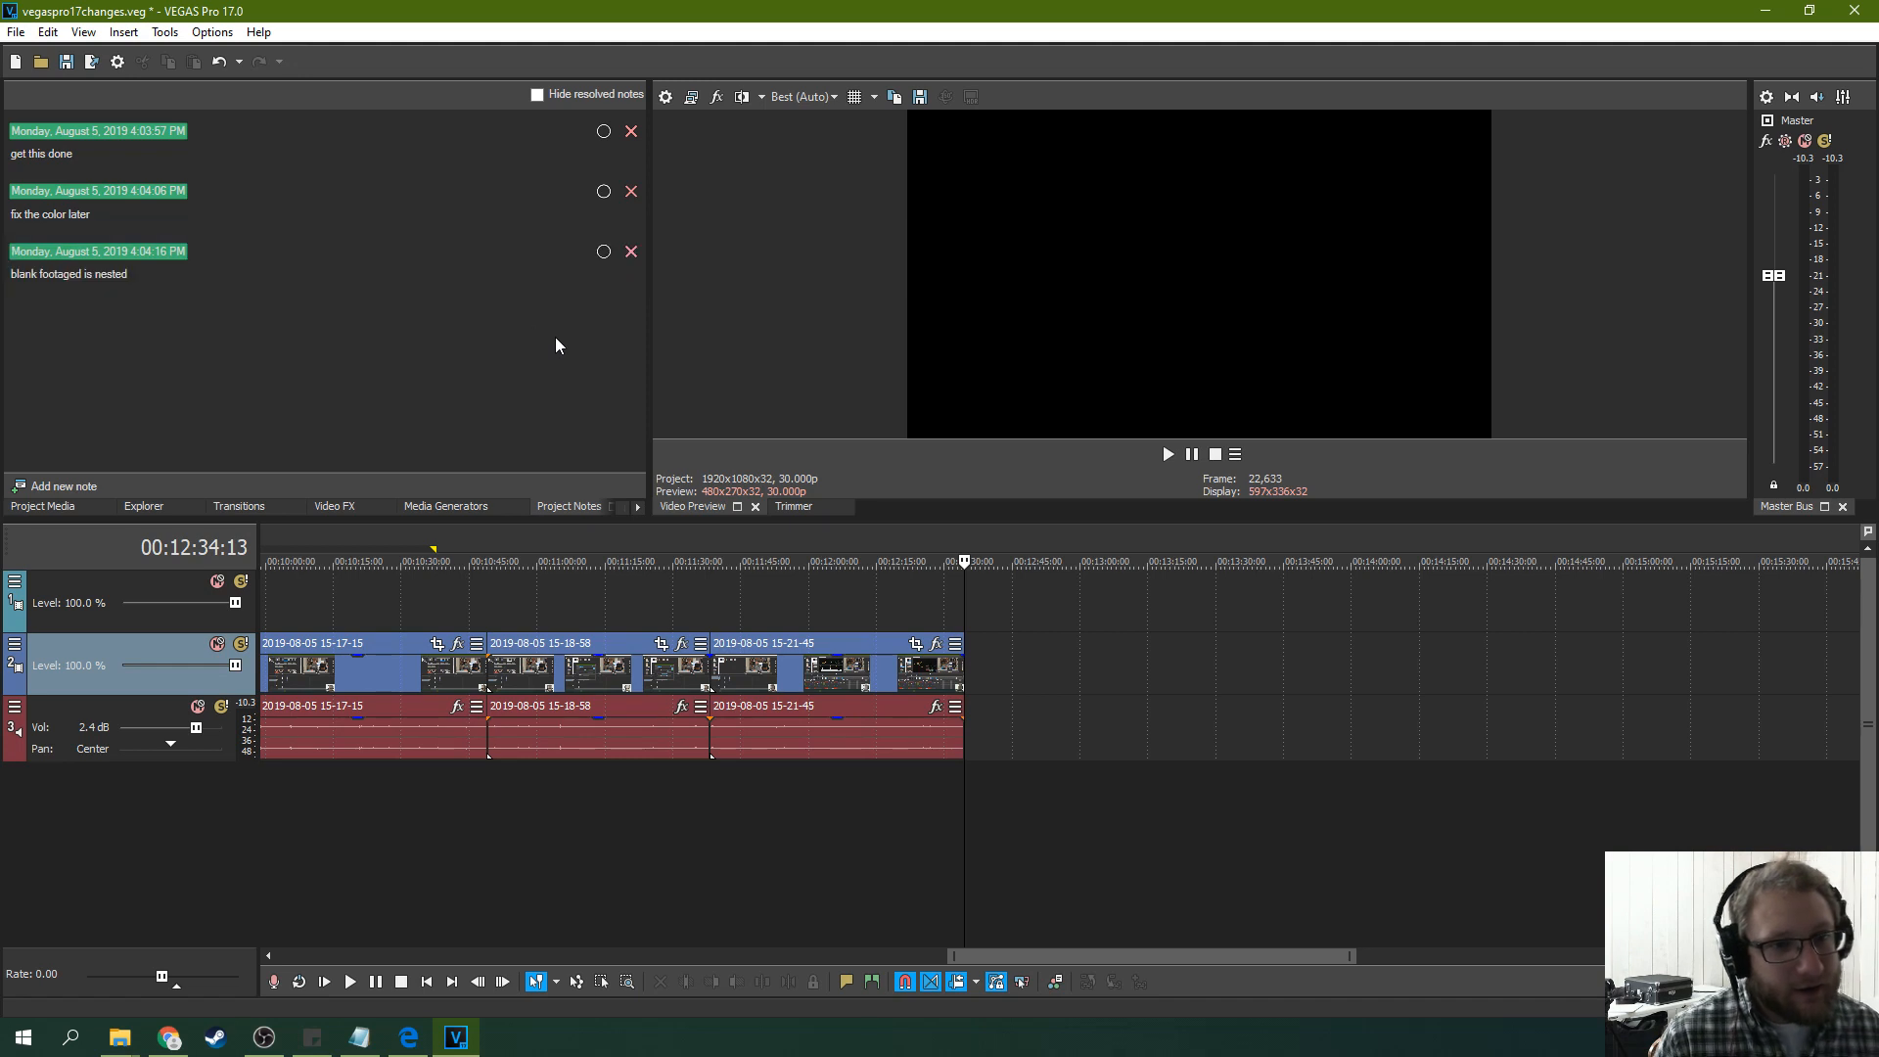
mouse_move(239, 352)
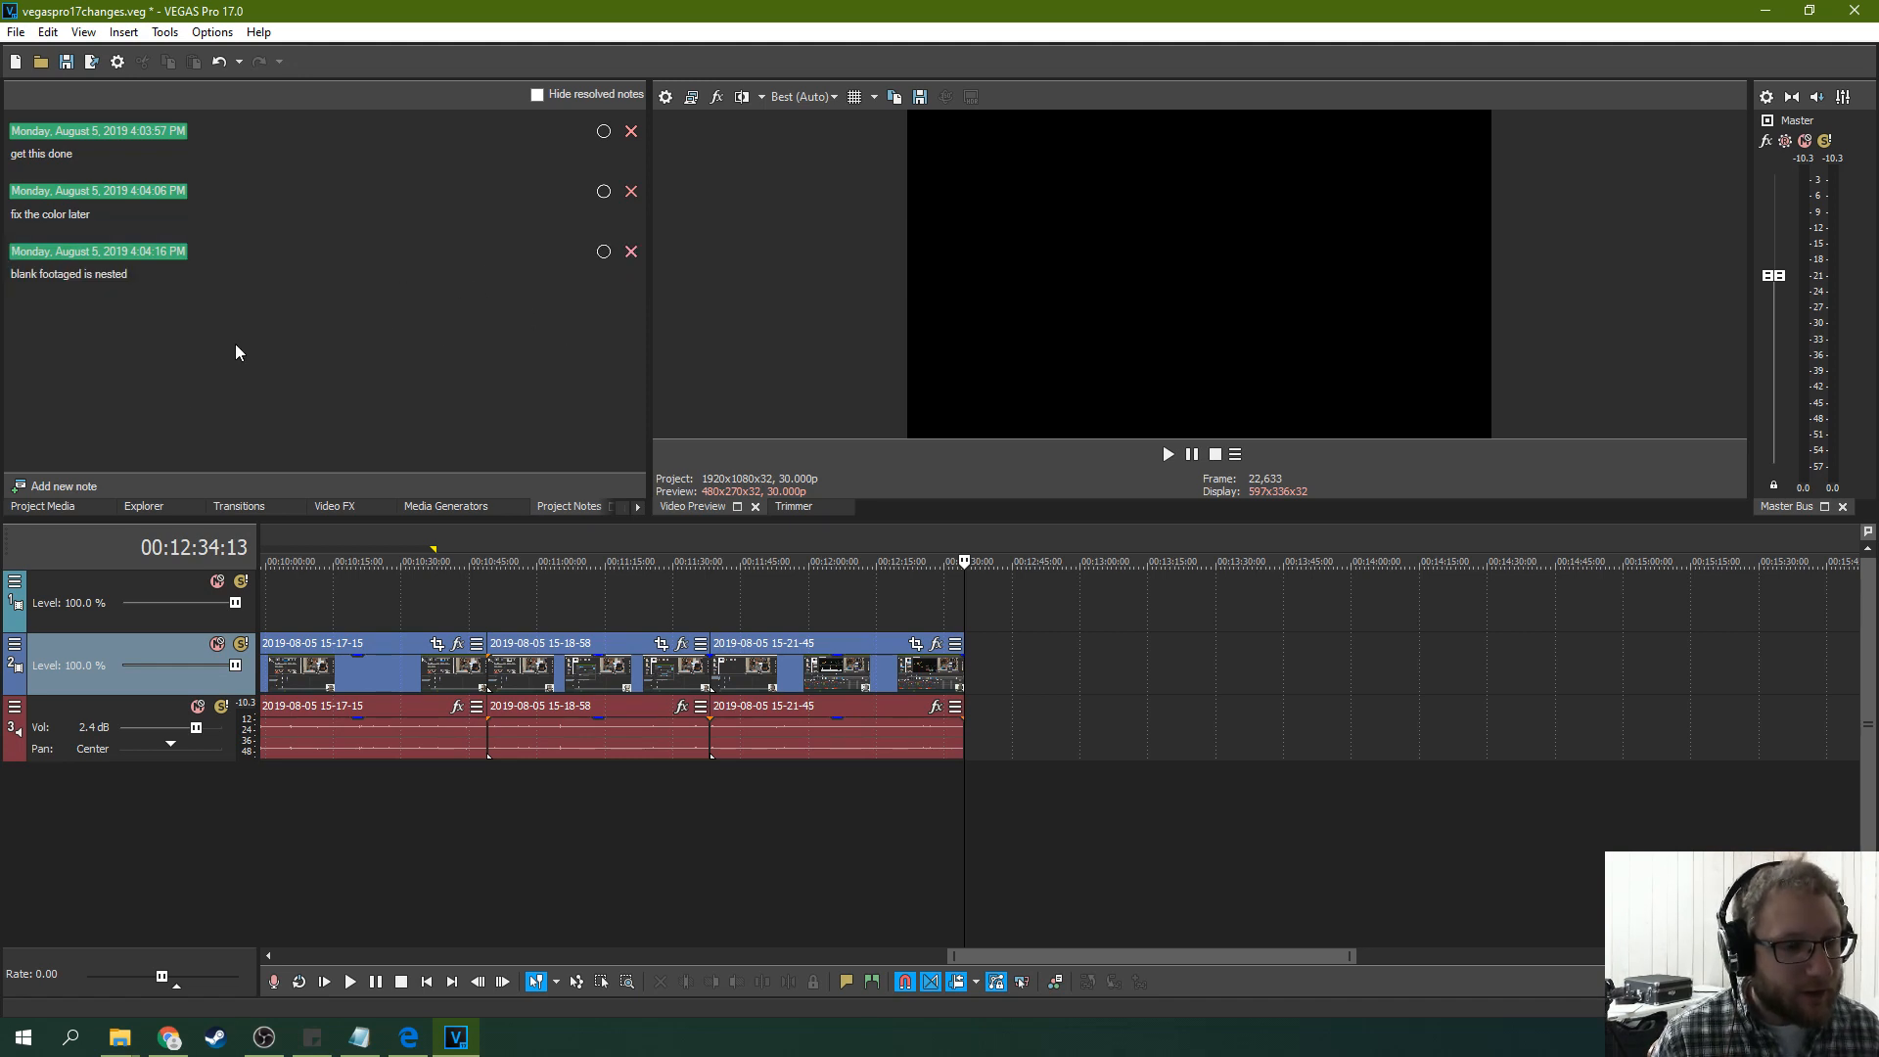
click(51, 486)
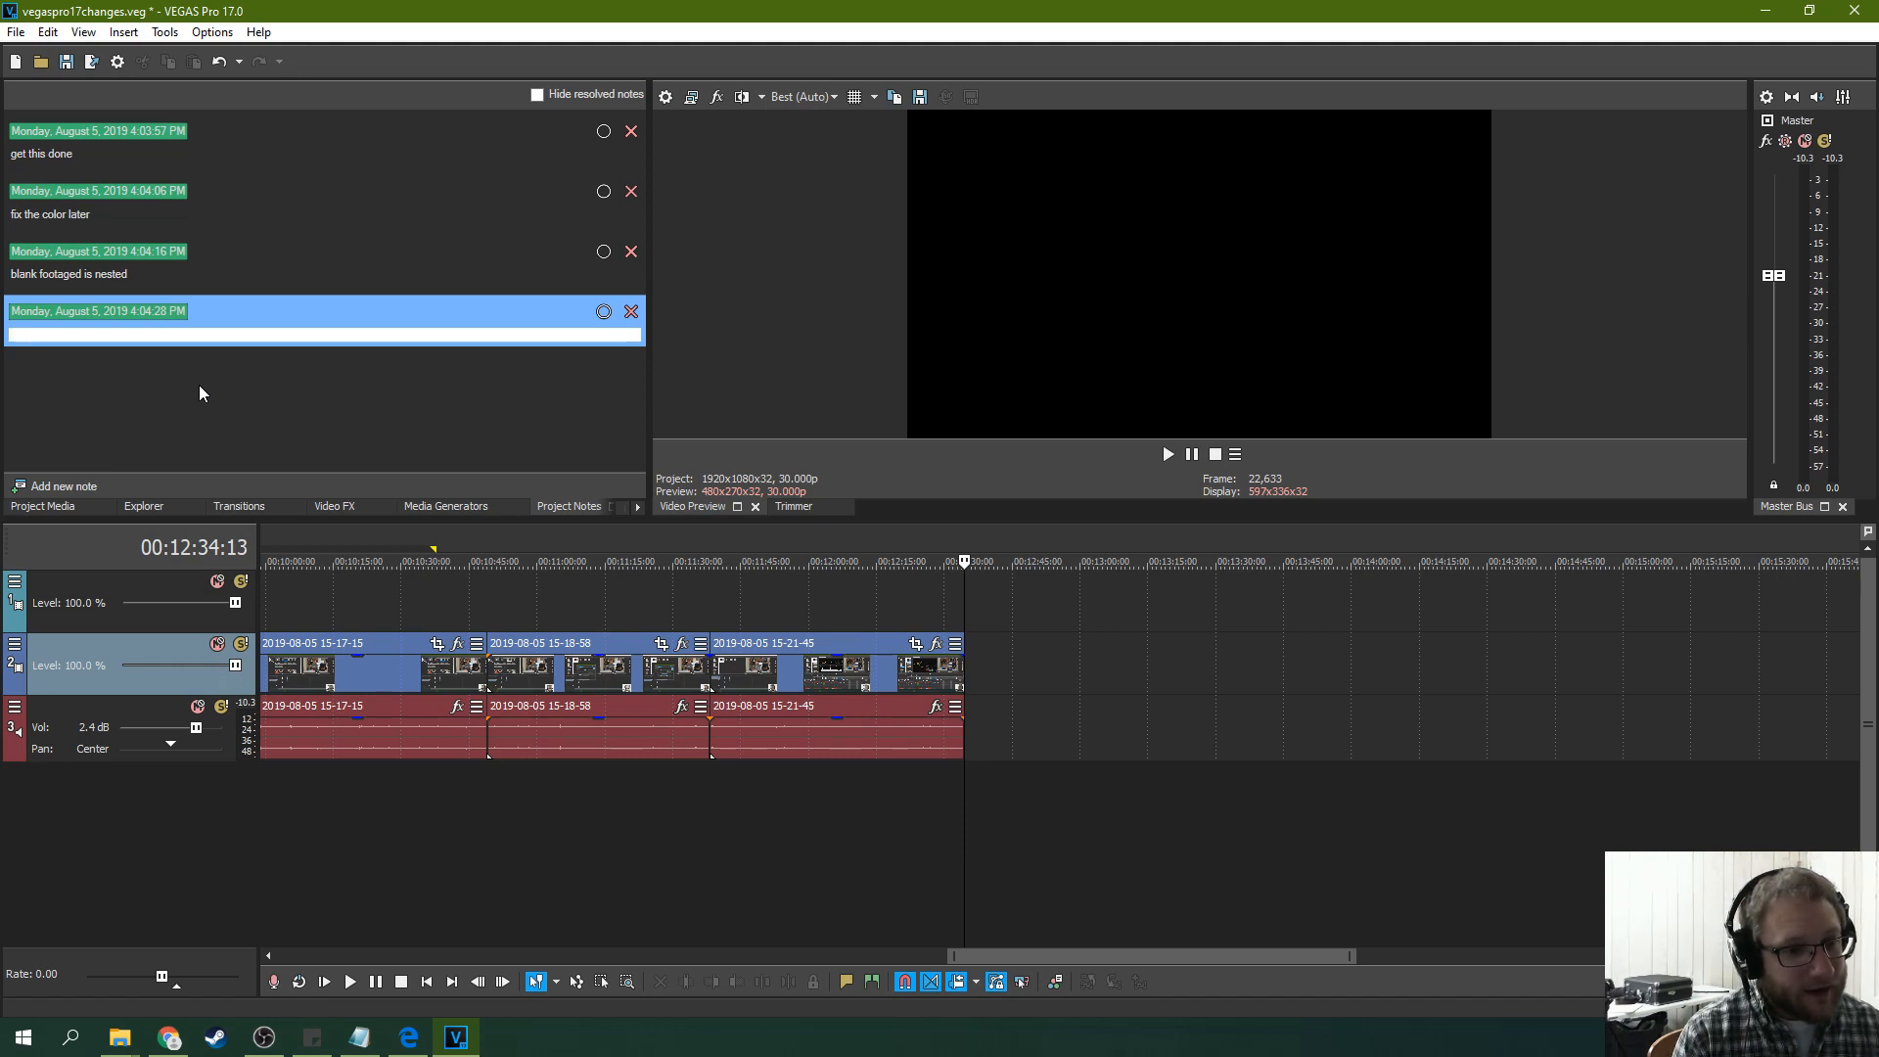
Write the fourth note 'get rid of all your uhhhhhs' and go back to Project Media.
text(get rid of all your)
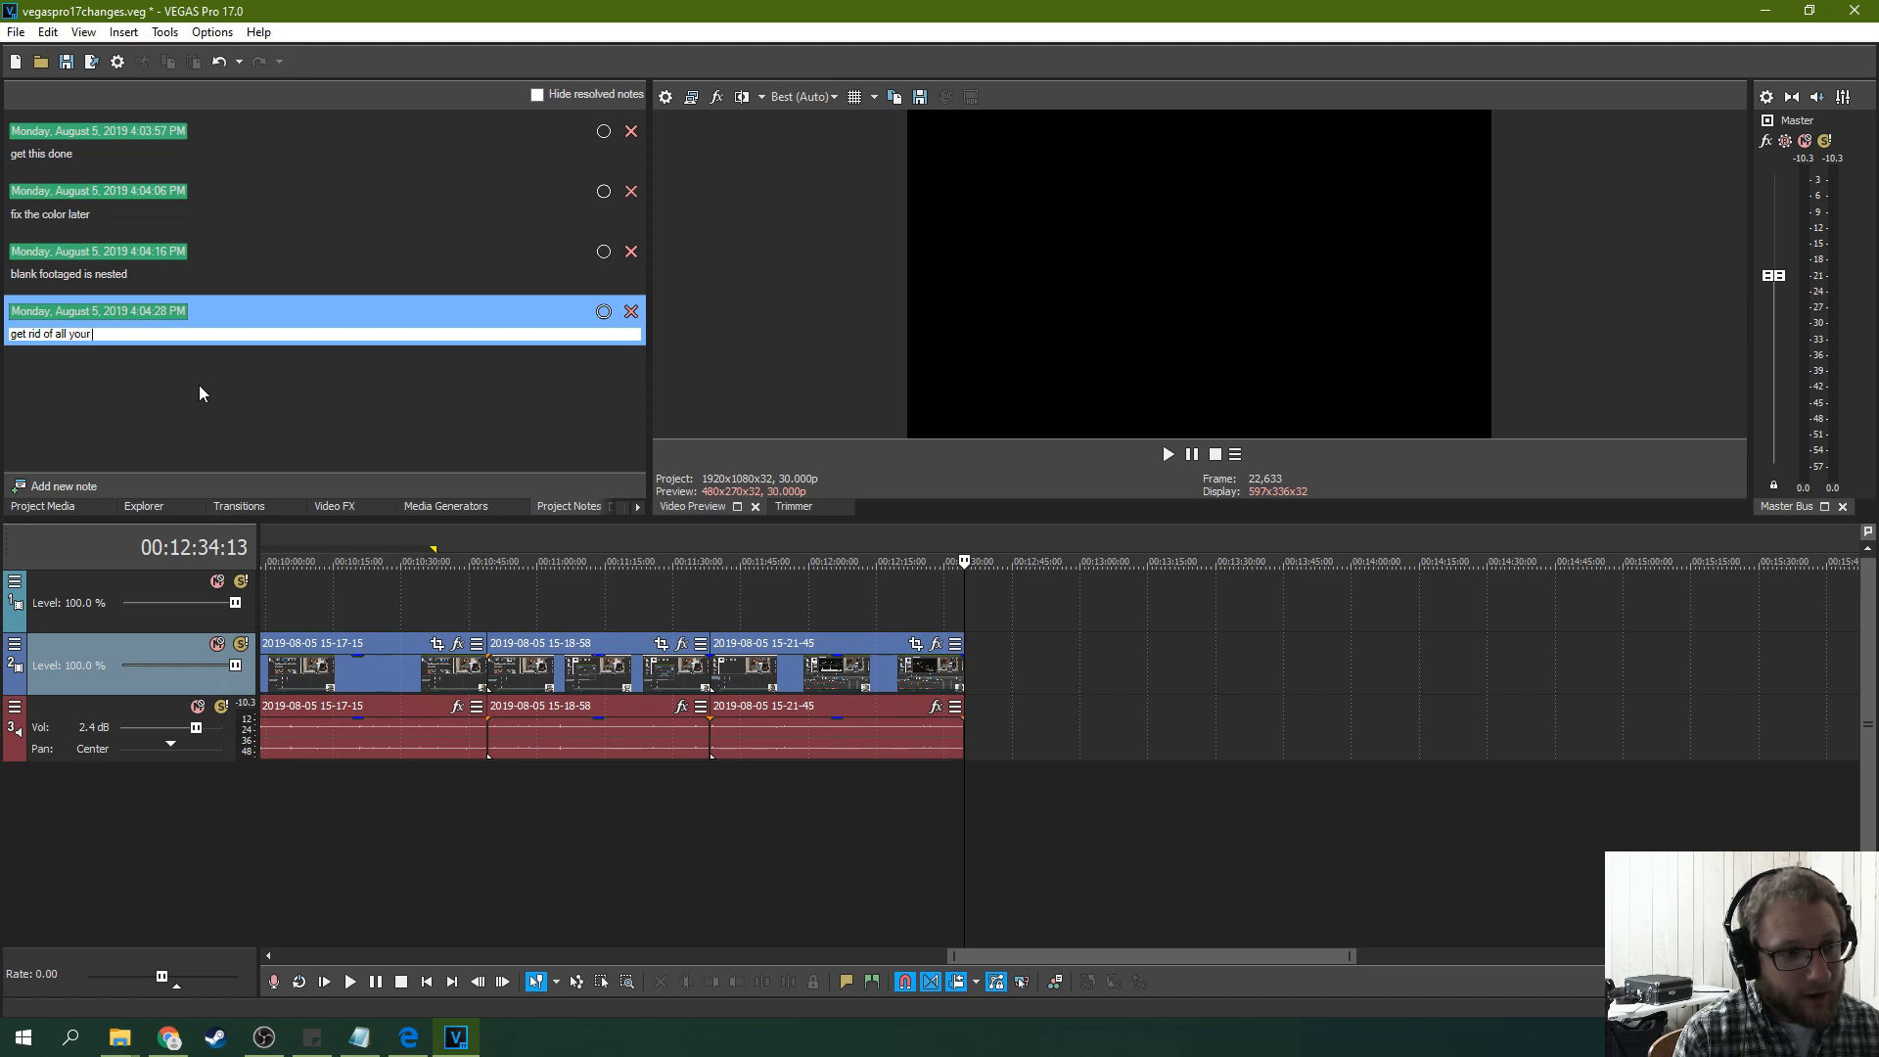
text(uhhhhhs)
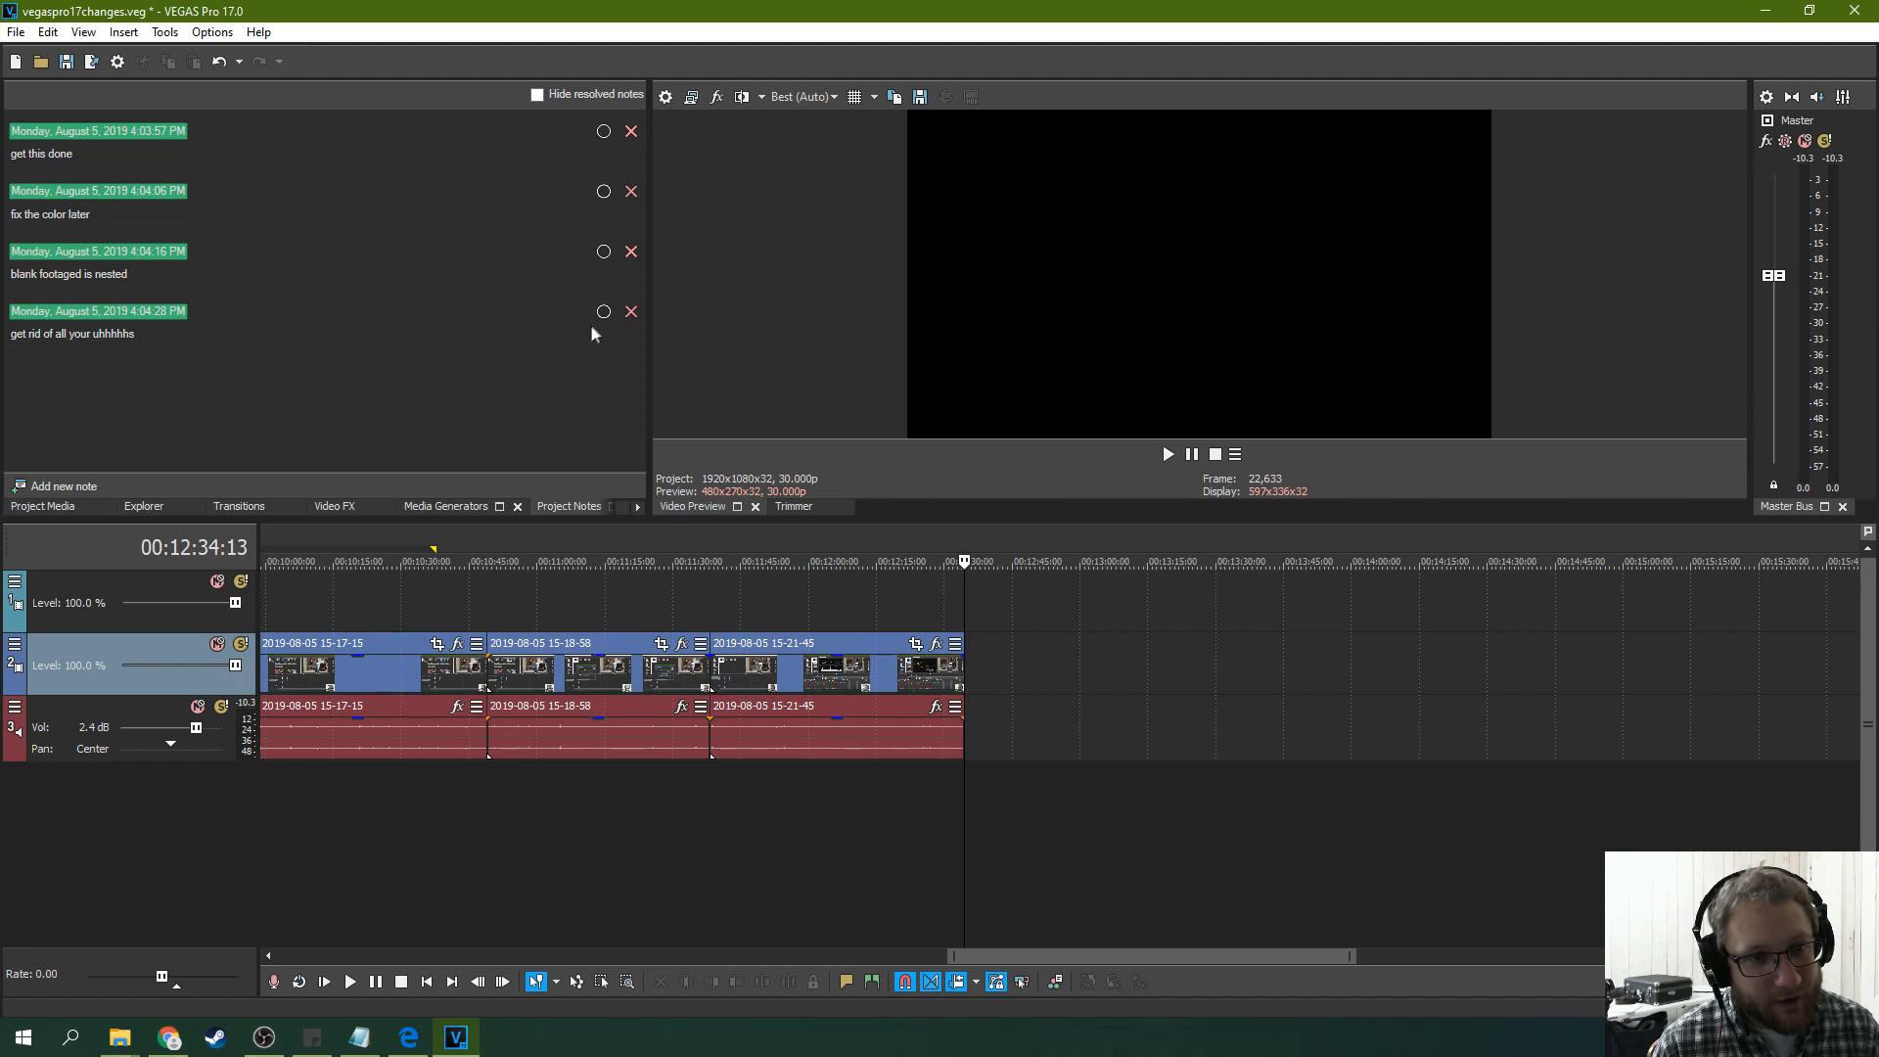
click(603, 311)
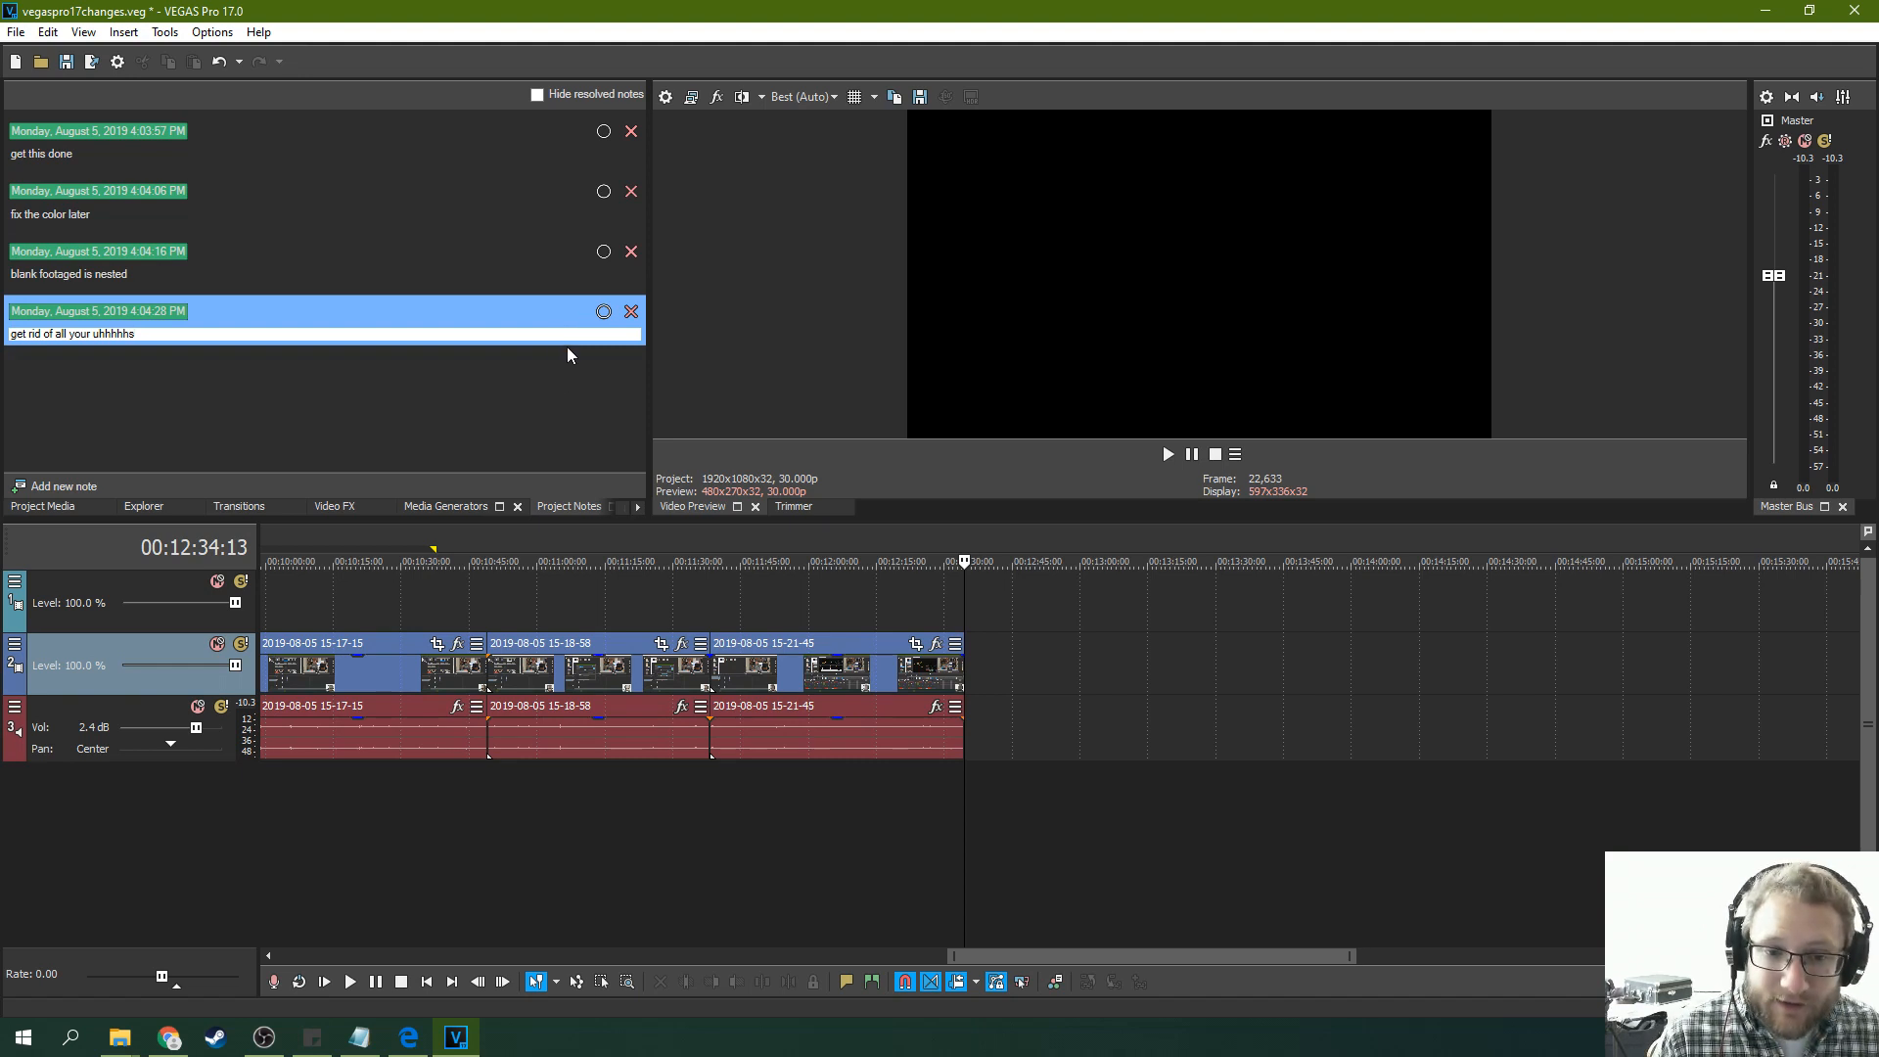
mouse_move(636, 423)
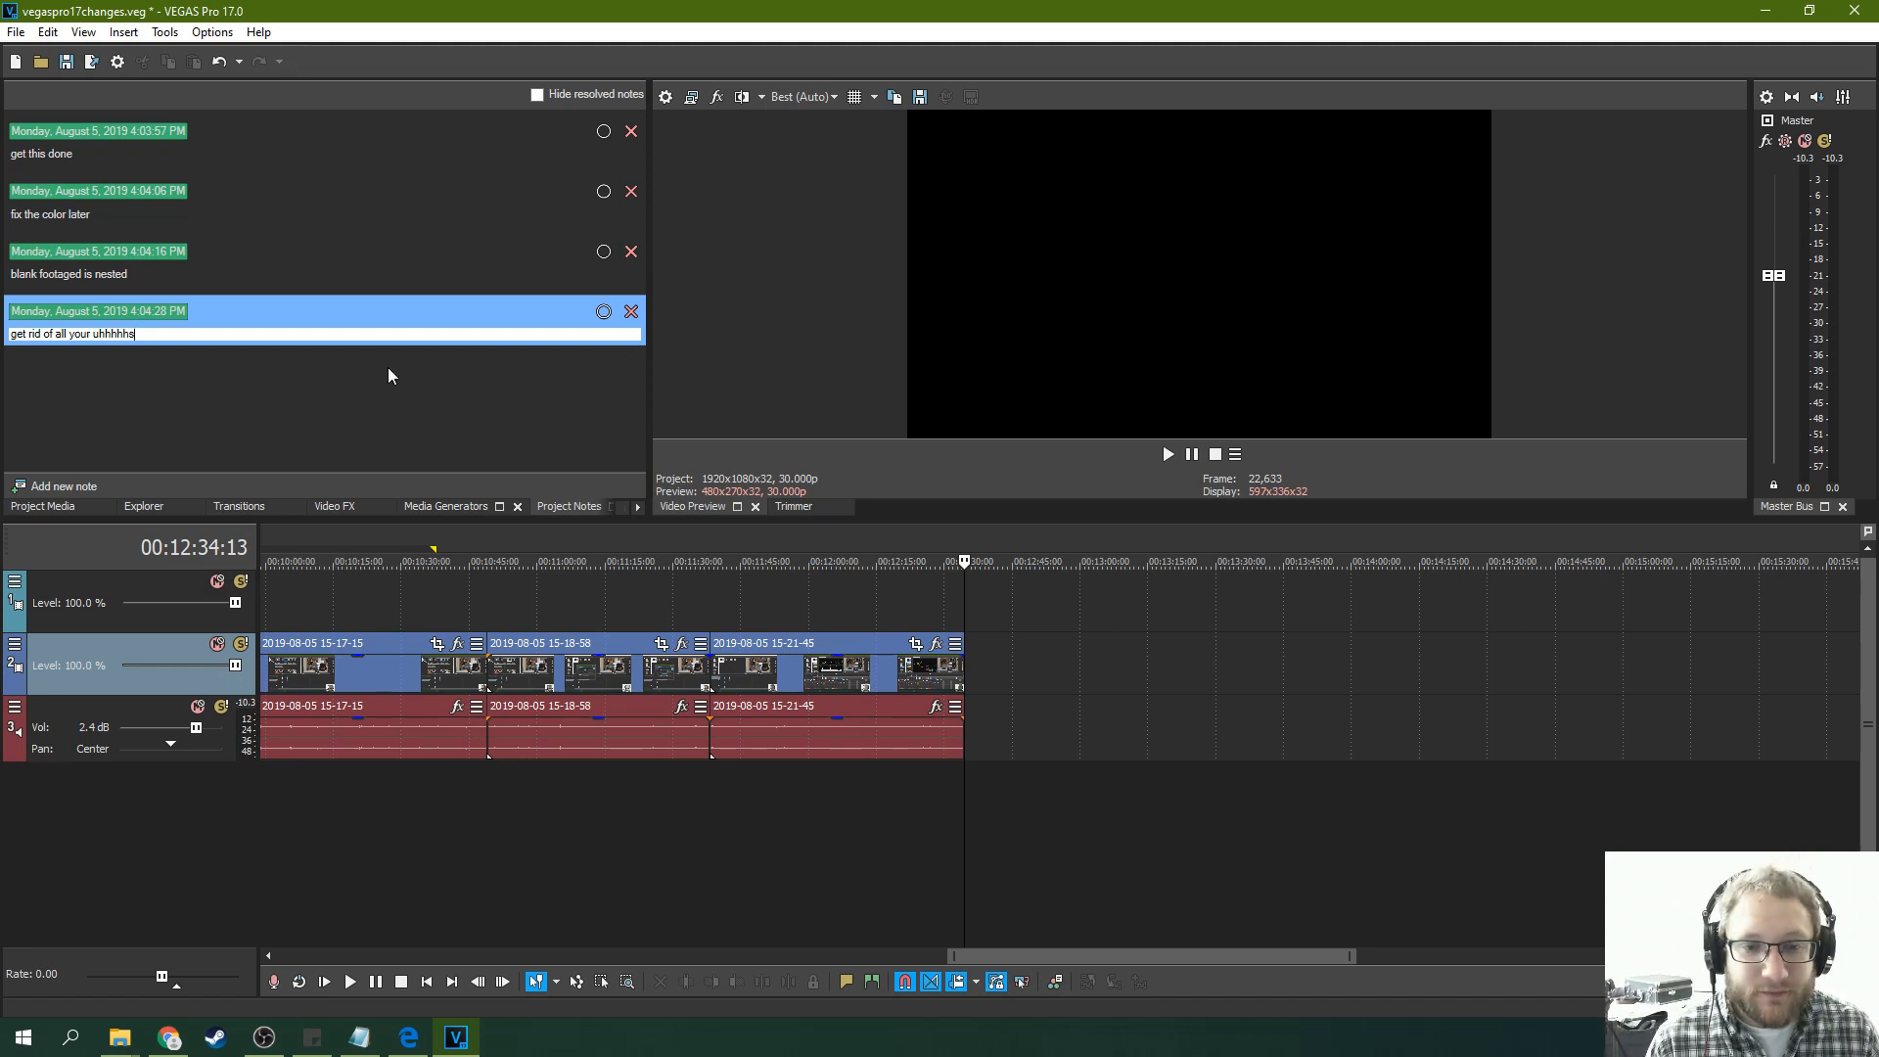
mouse_move(454, 427)
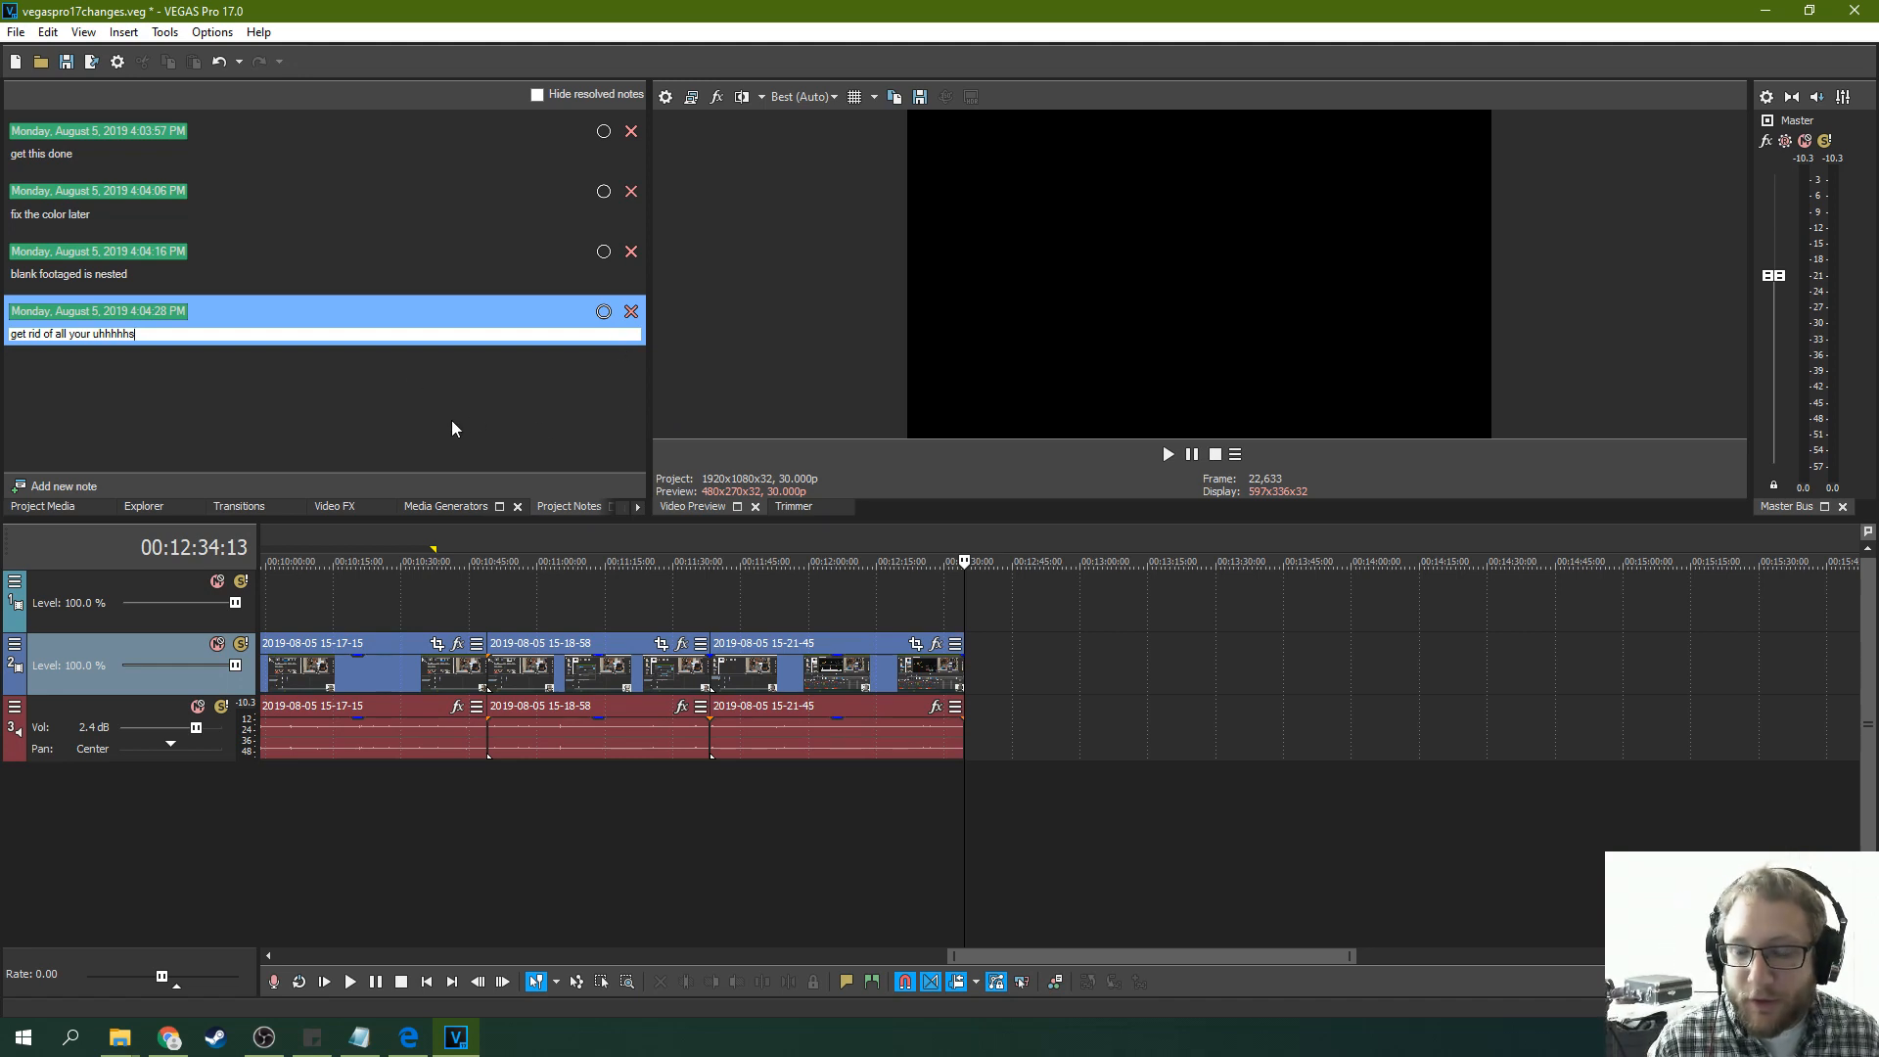
click(42, 506)
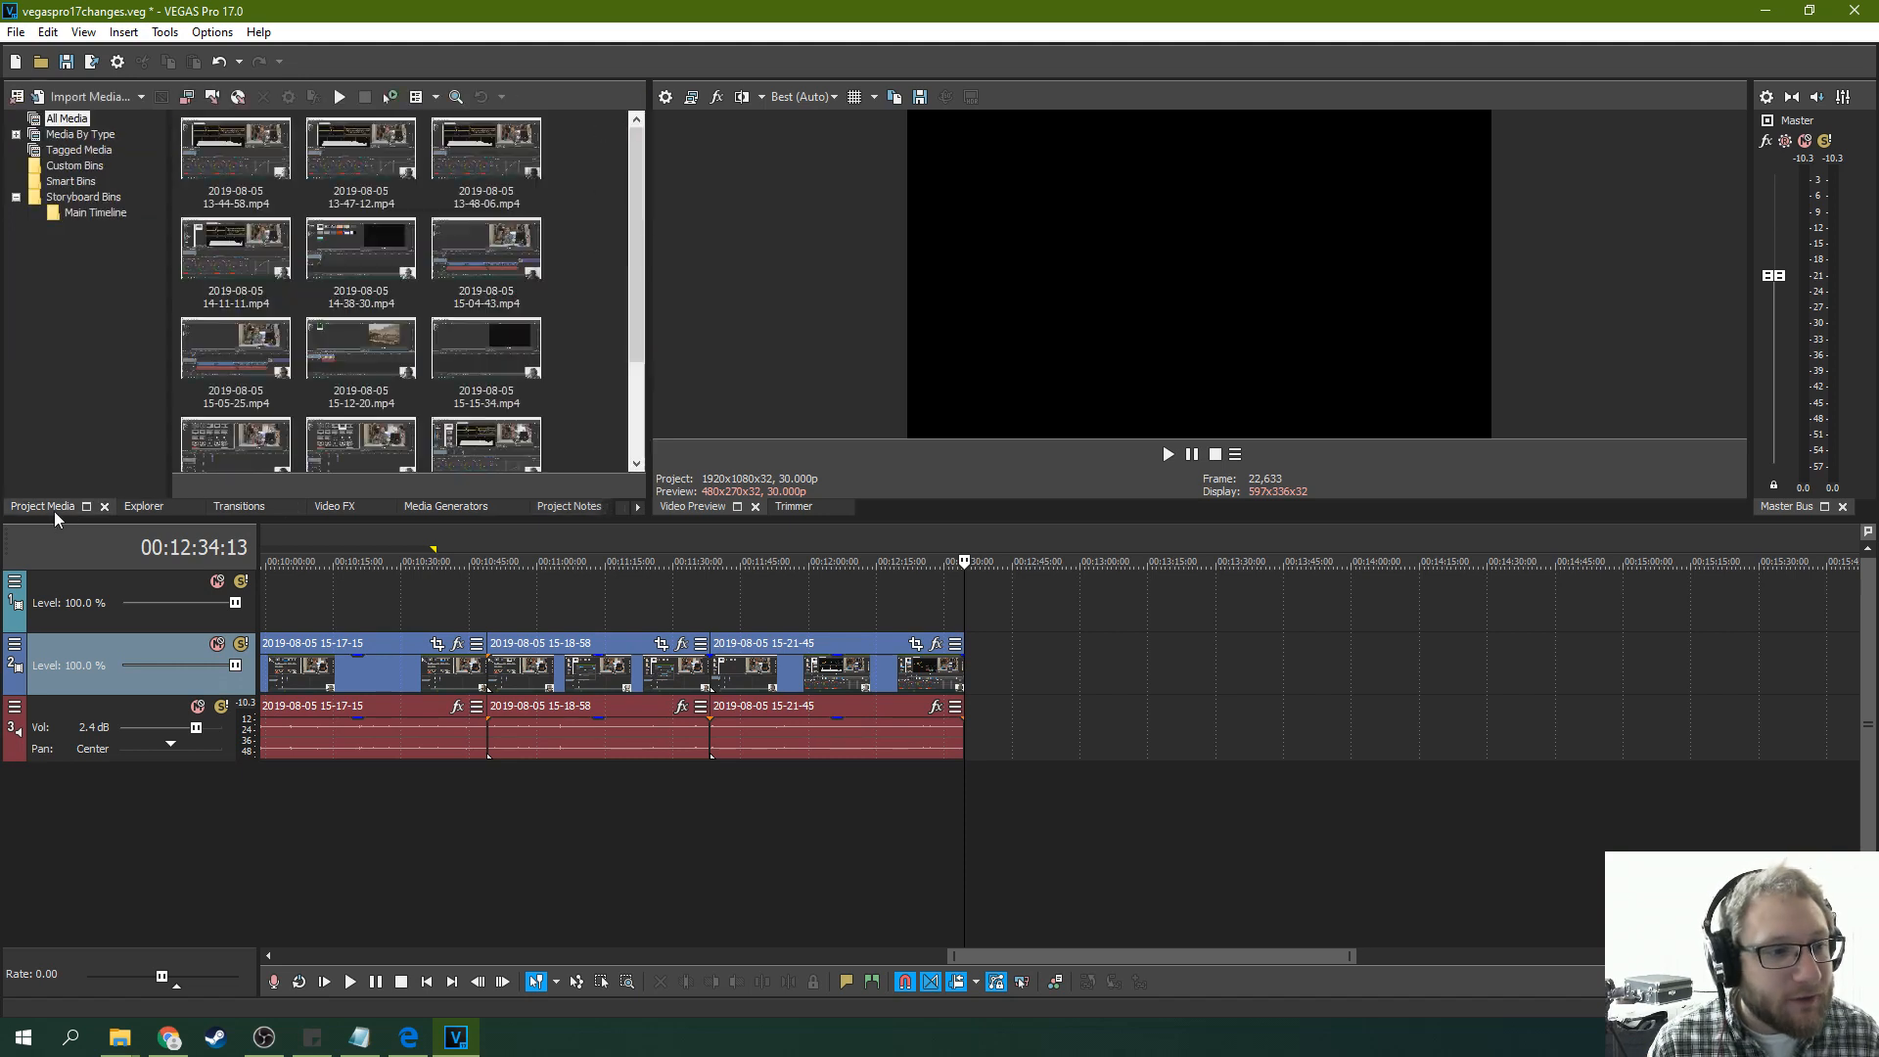
mouse_move(714, 341)
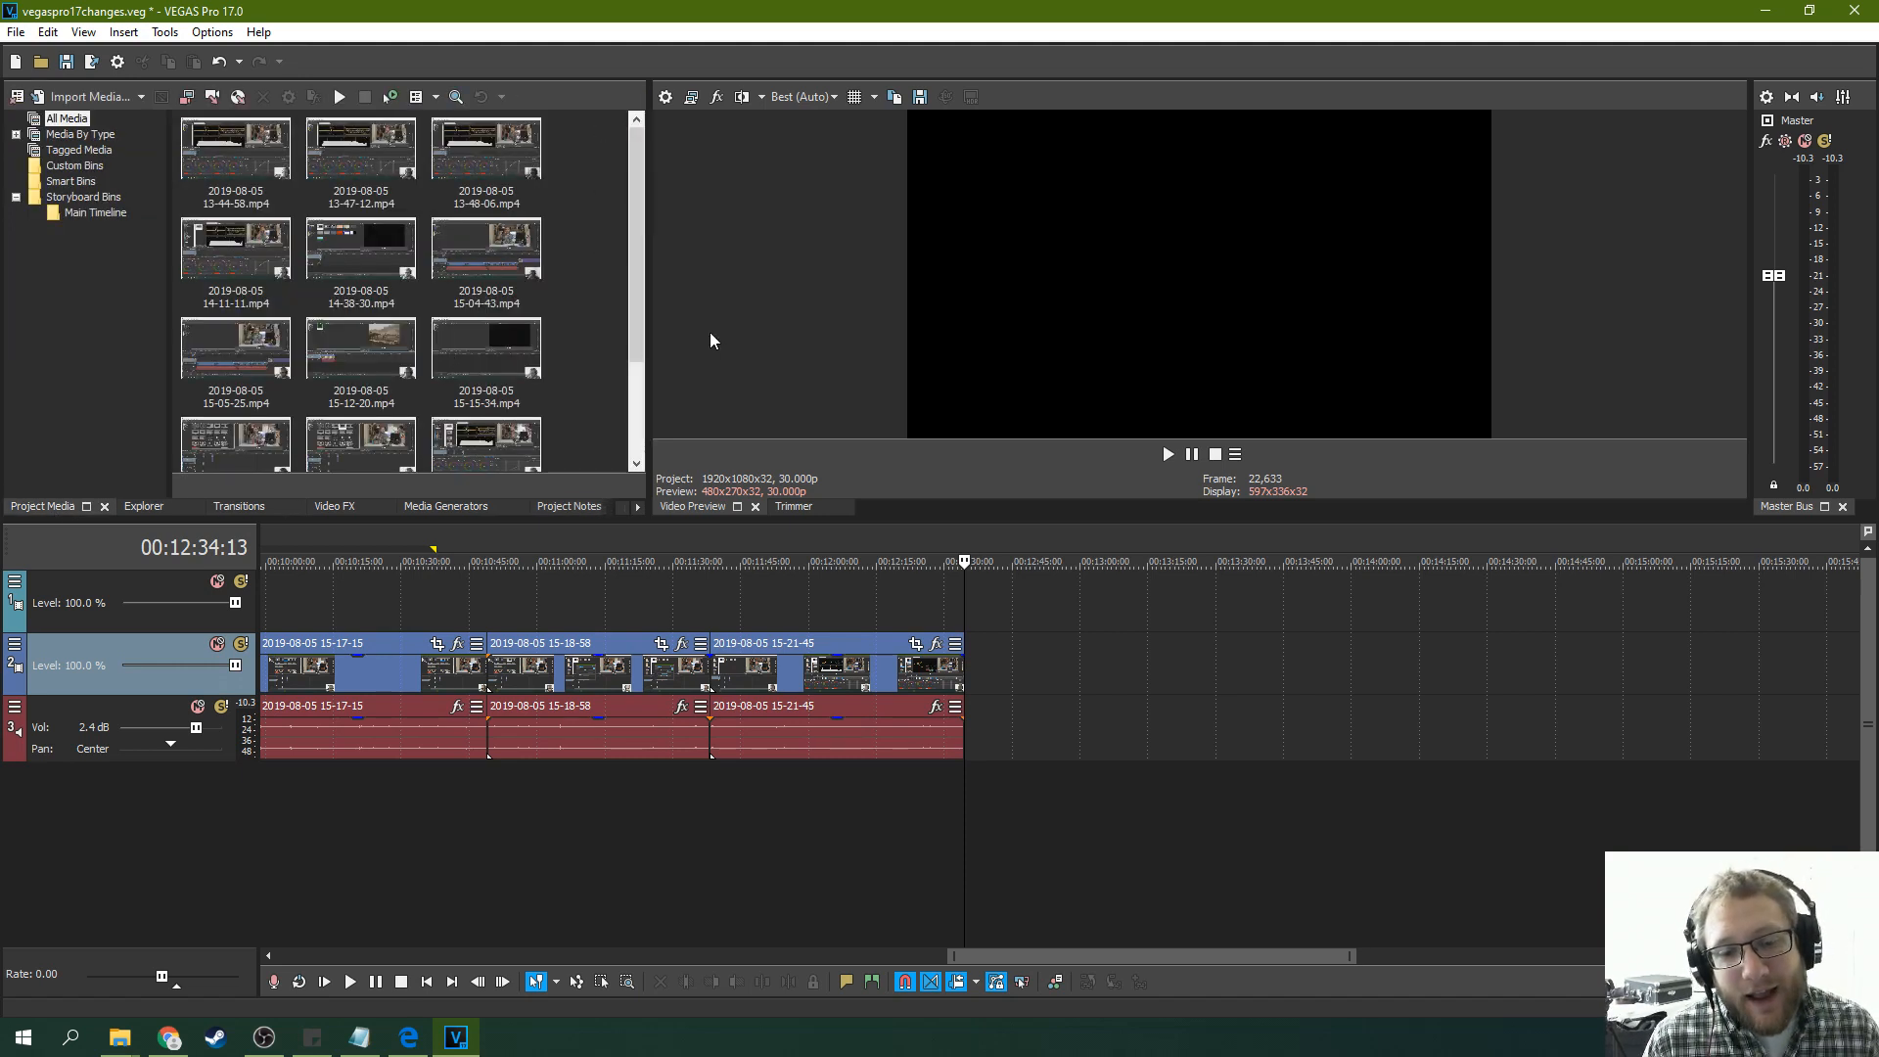
mouse_move(688, 351)
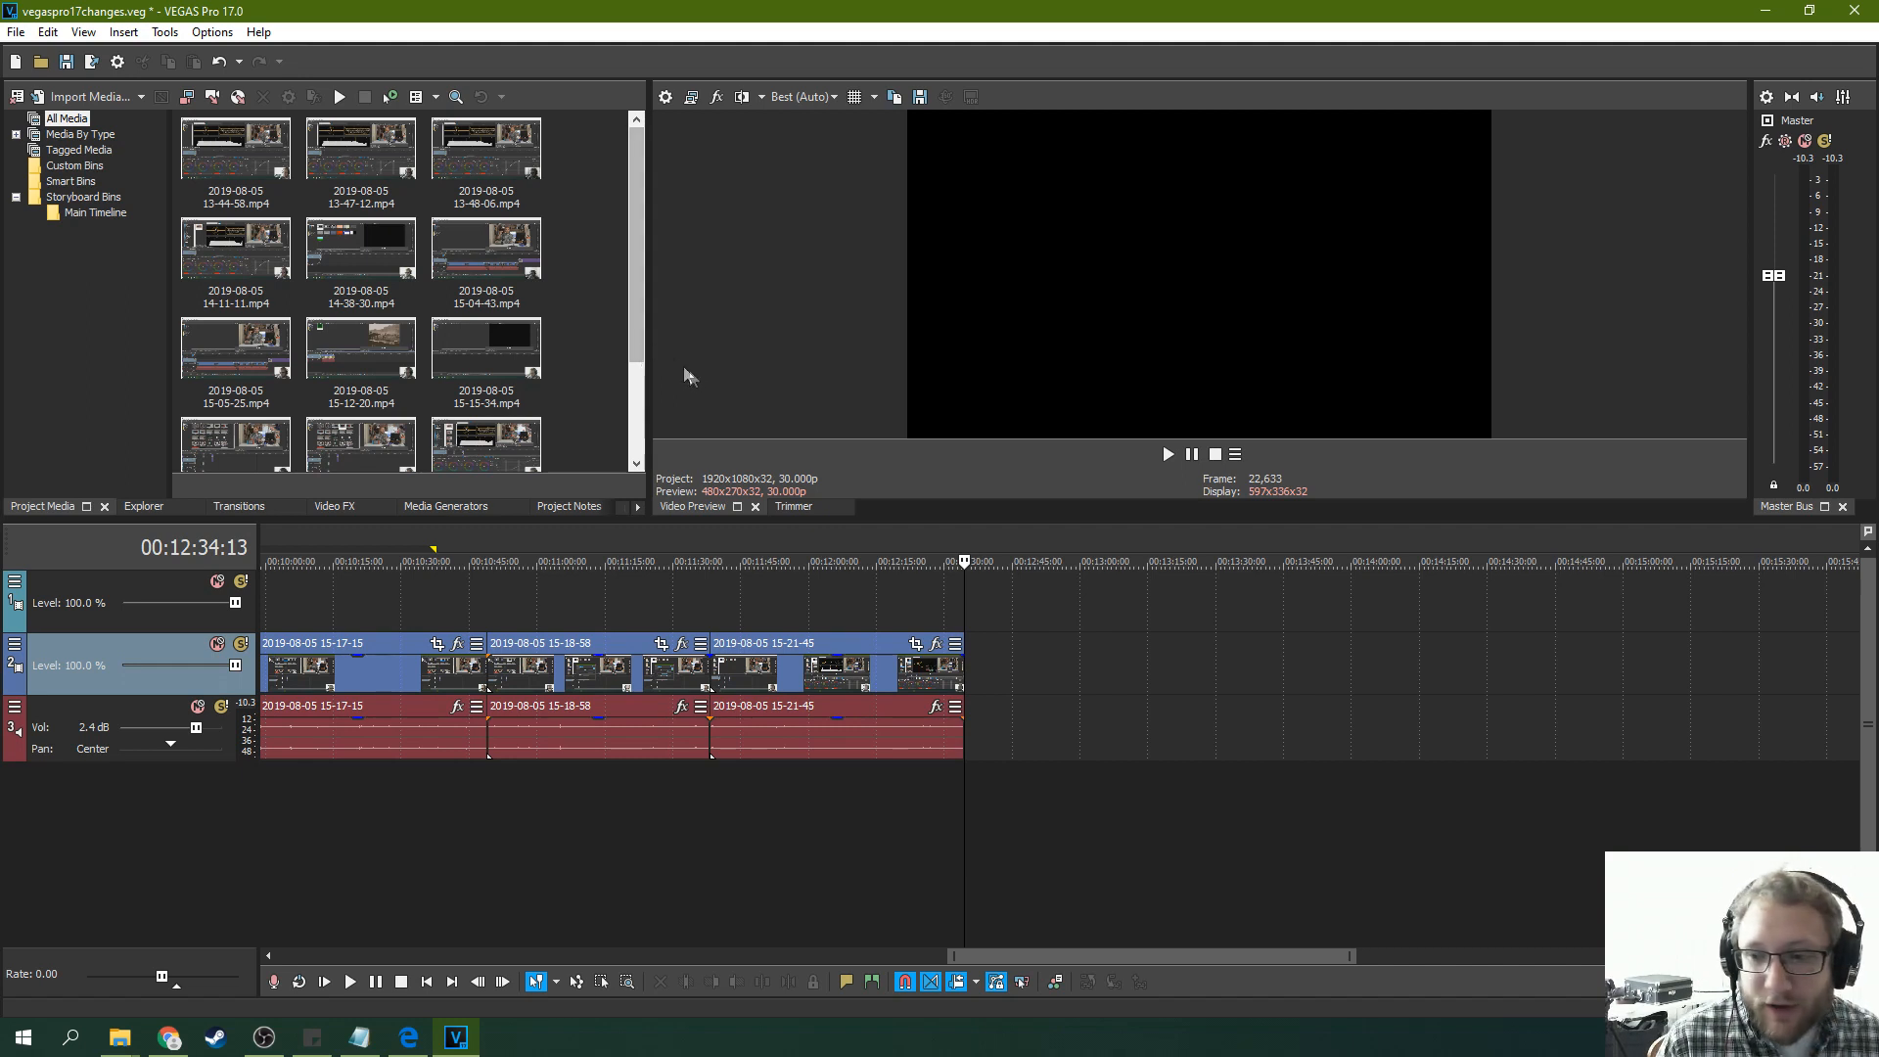
mouse_move(705, 569)
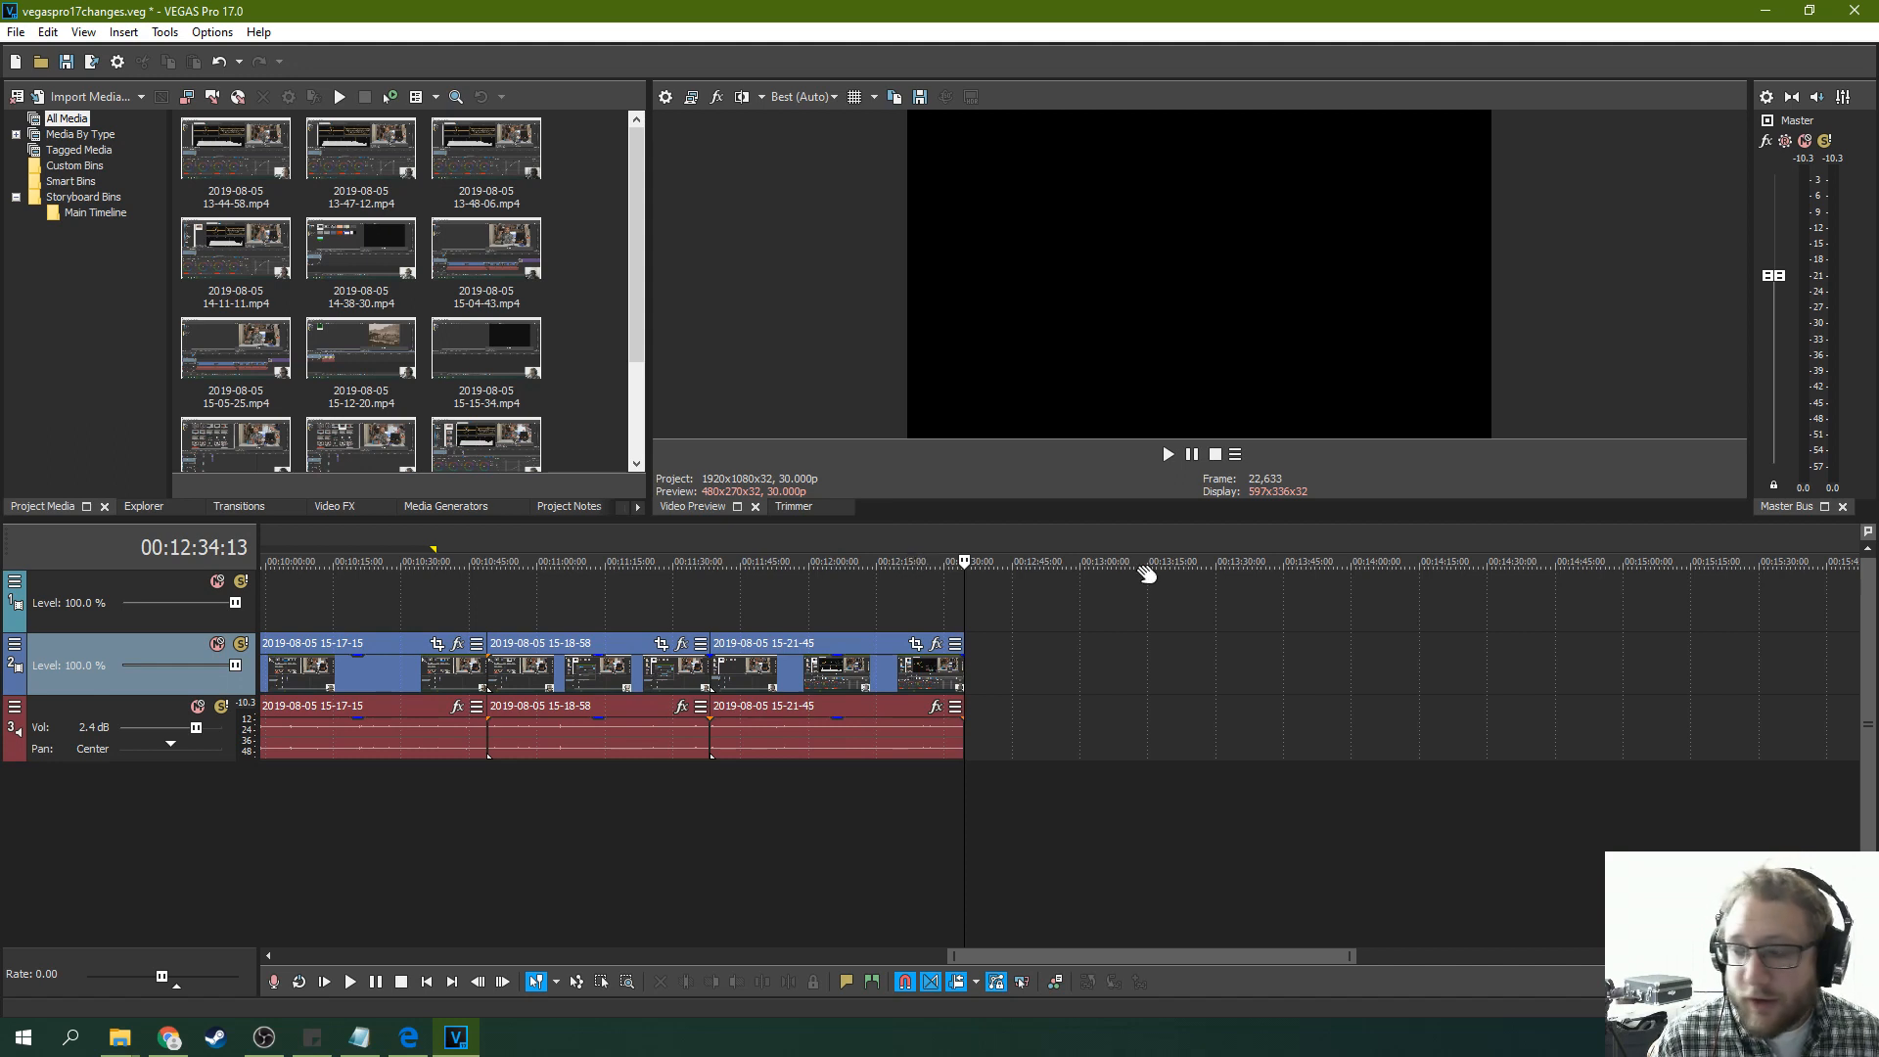
mouse_move(1021, 597)
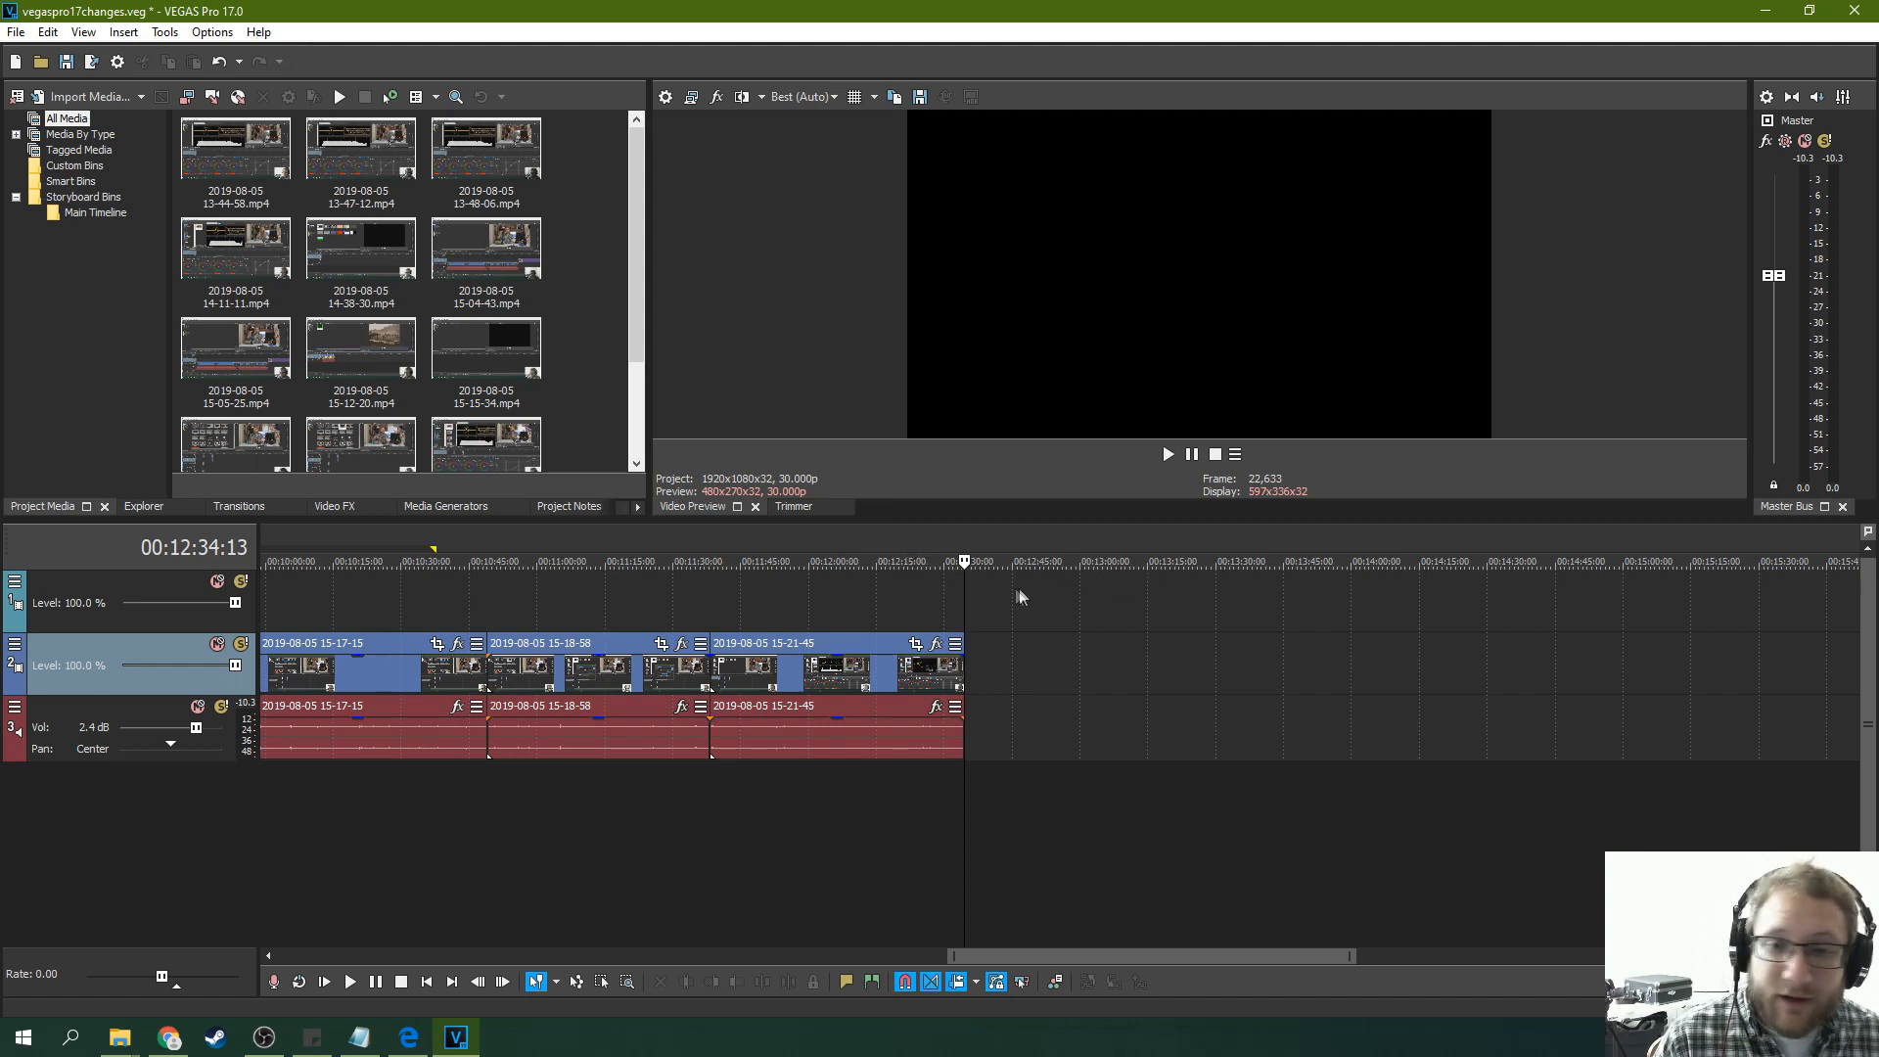
mouse_move(1146, 576)
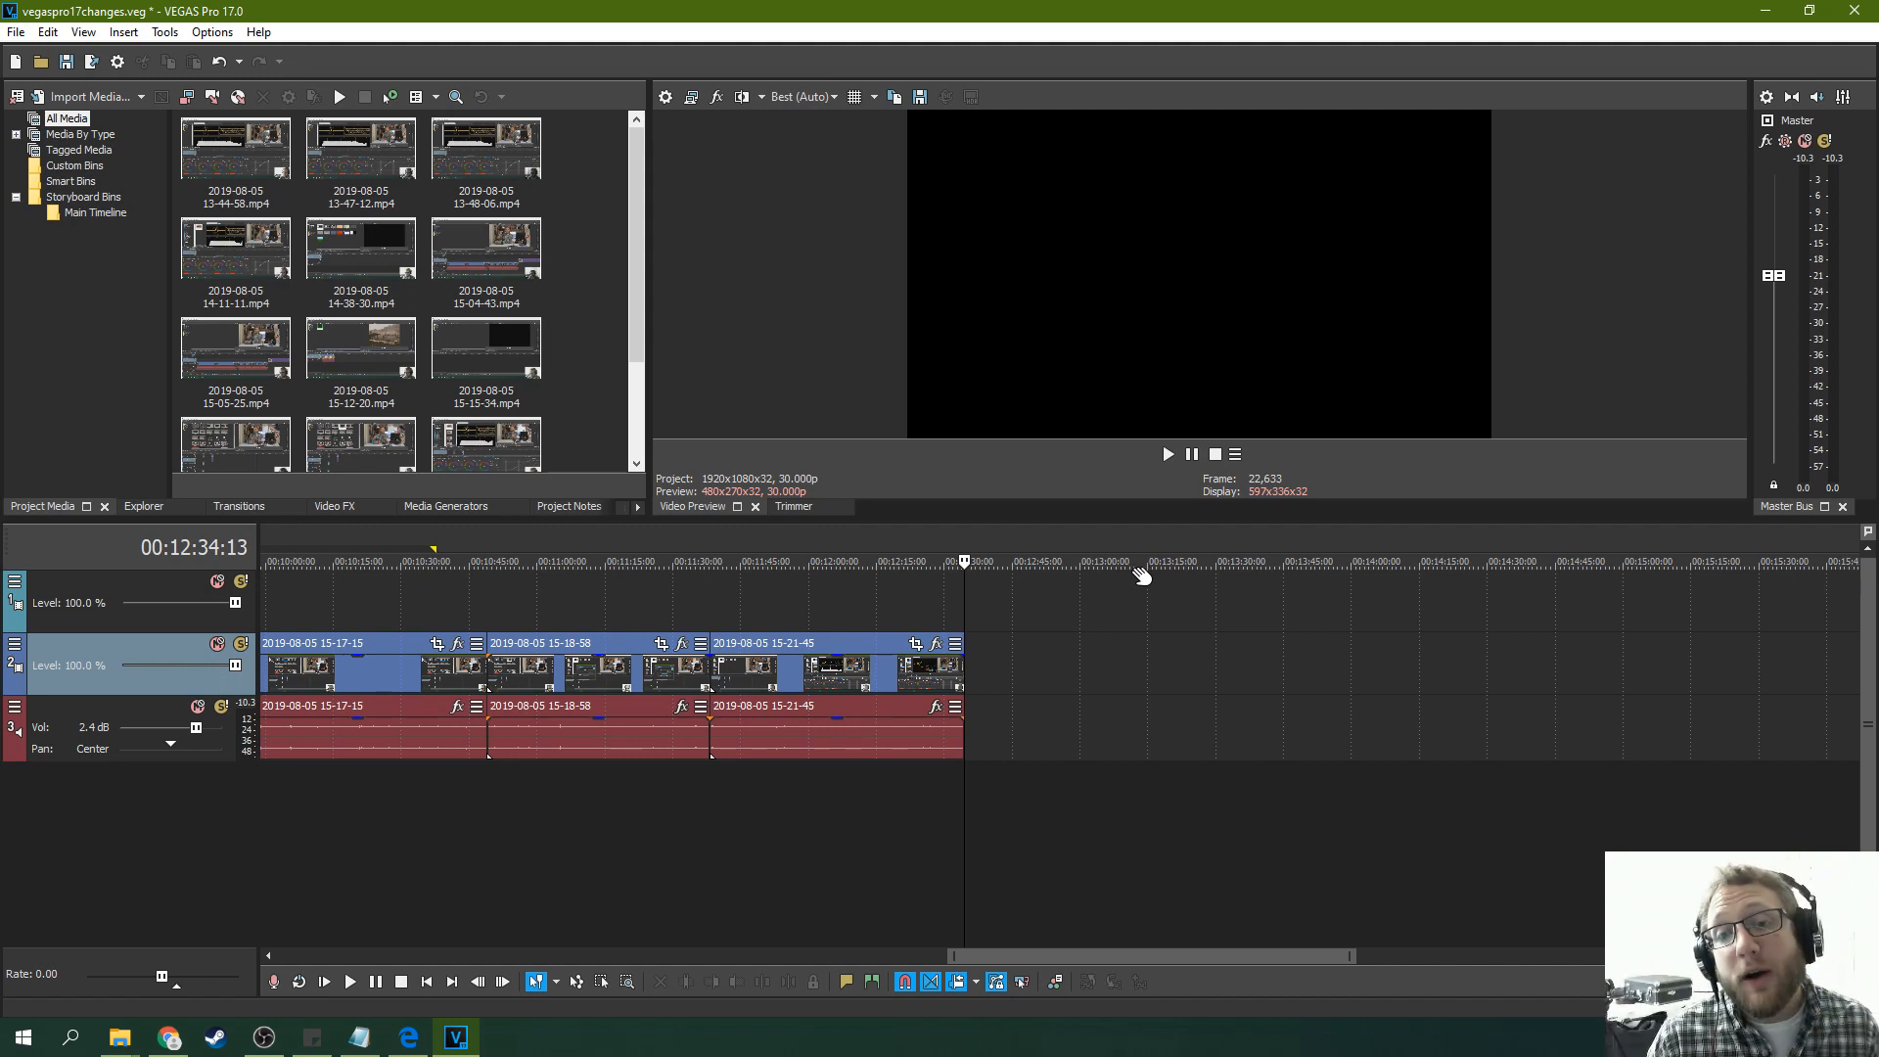
mouse_move(1158, 617)
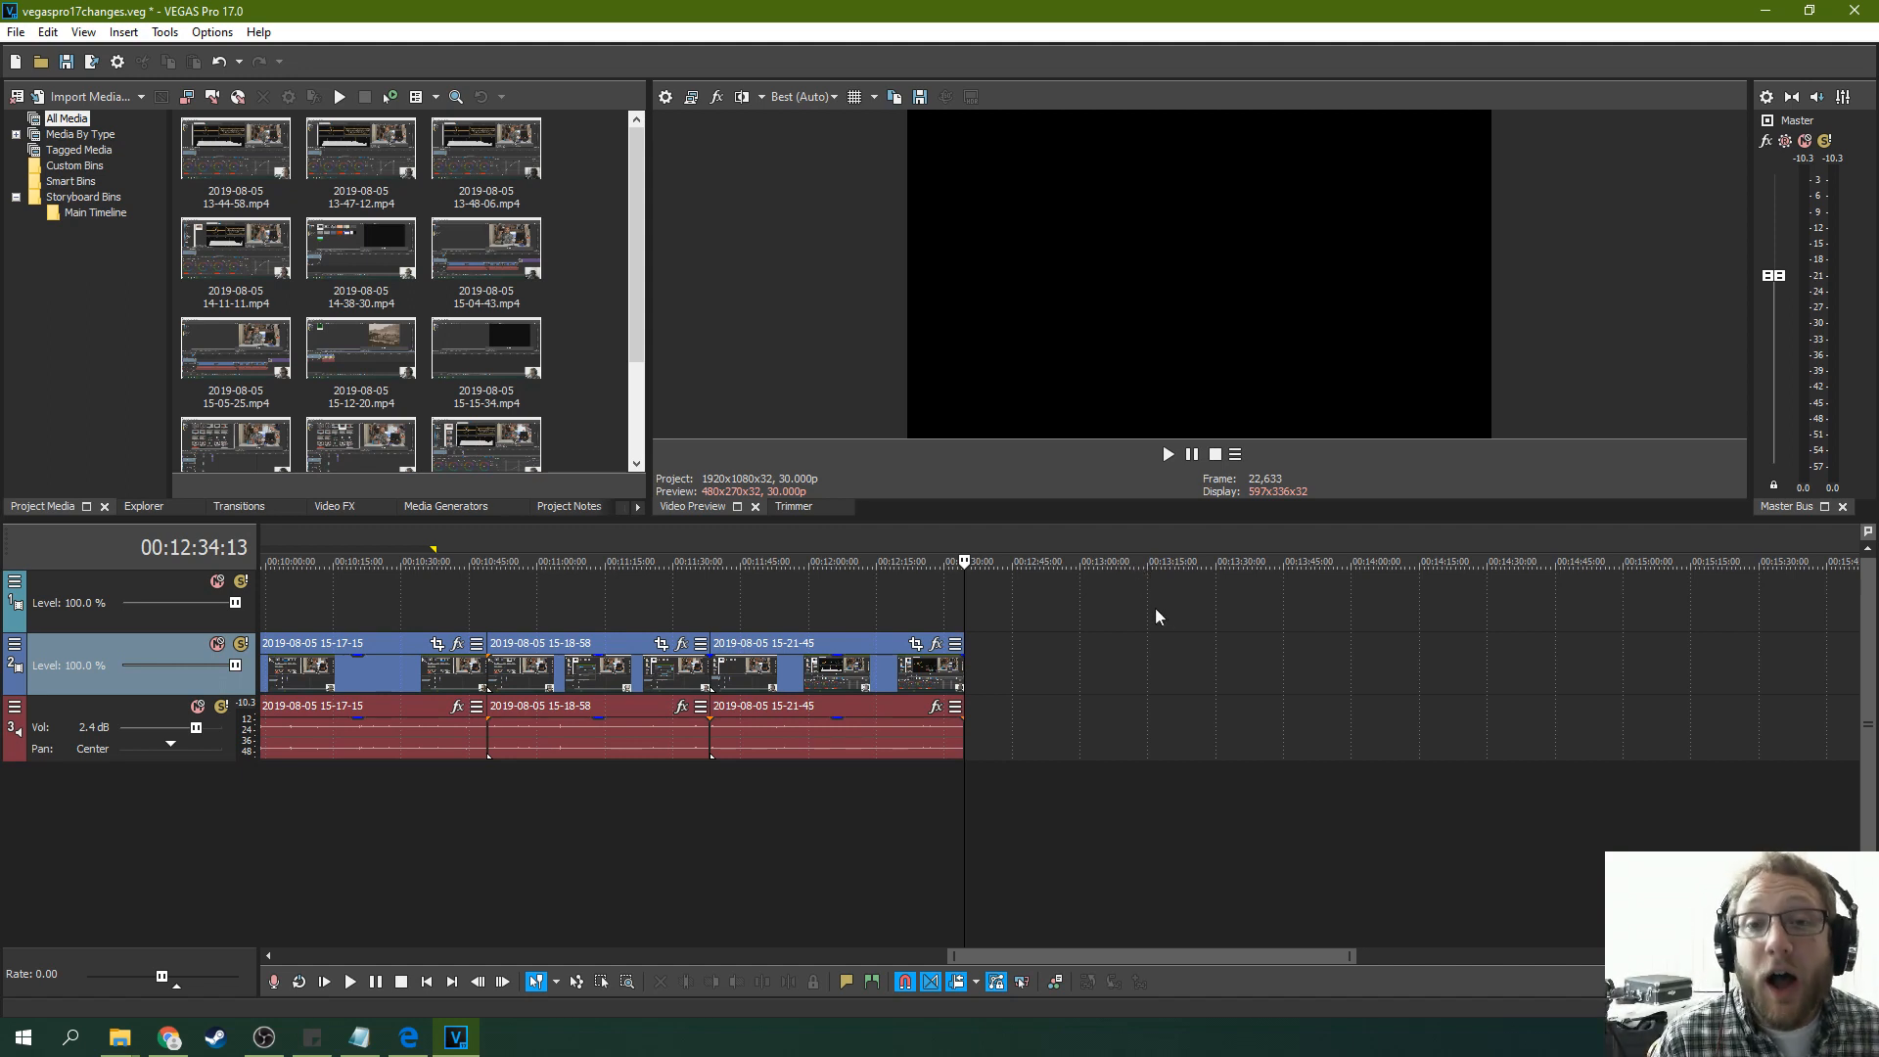